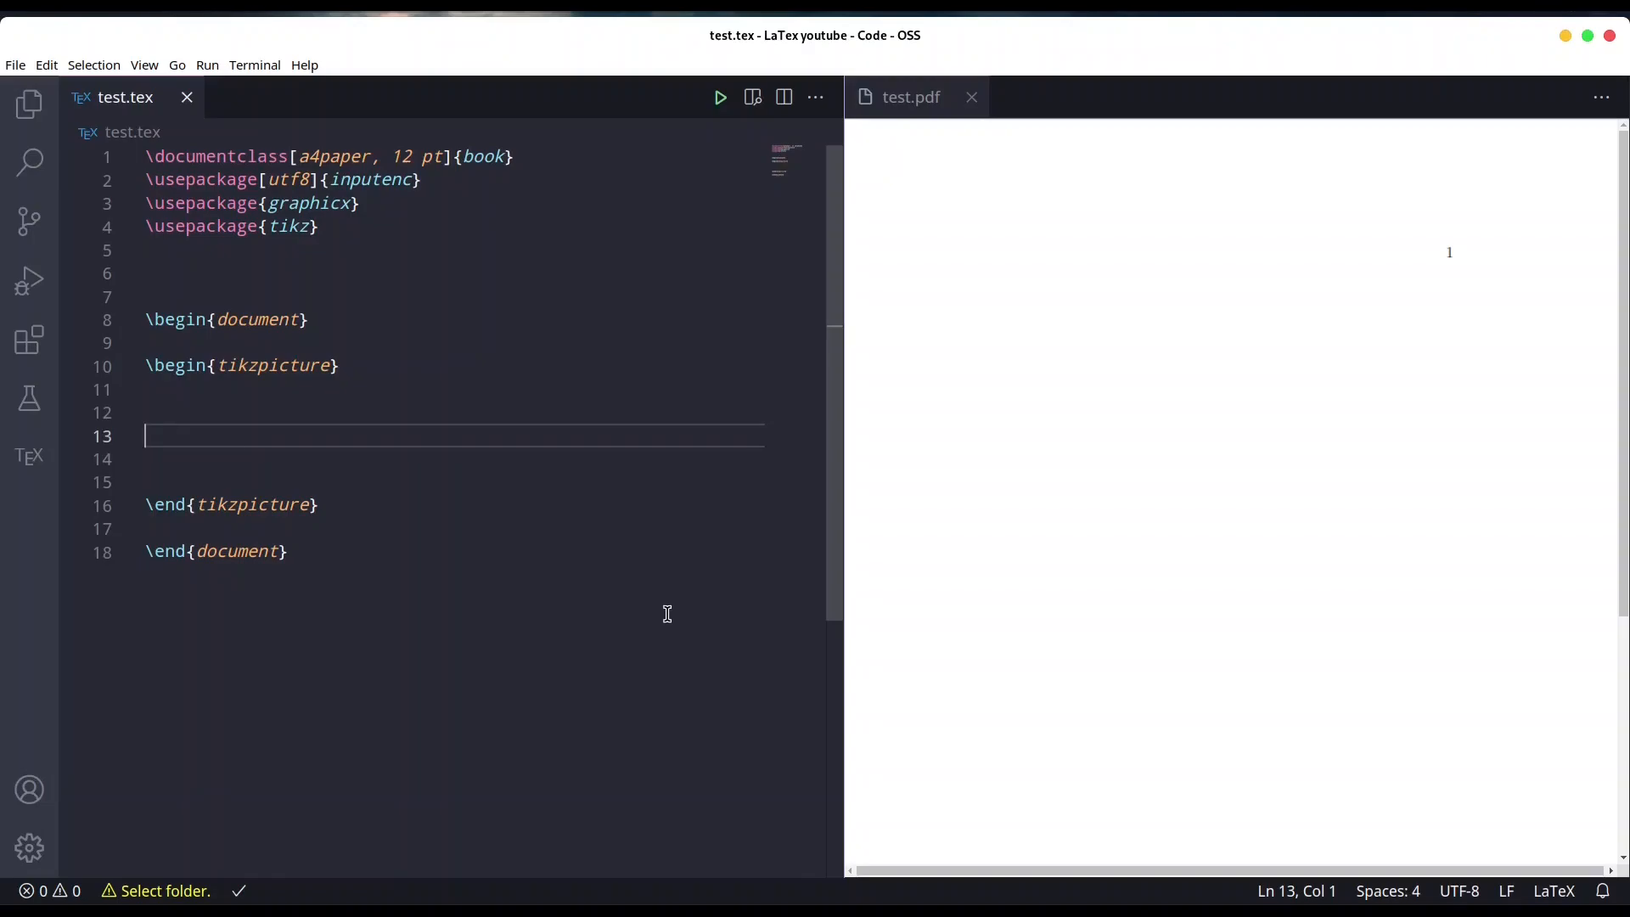
Step: Write \draw[line width=0.3mm](0,7) arc (20:110:7cm); inside the tikzpicture
text(\draw[)
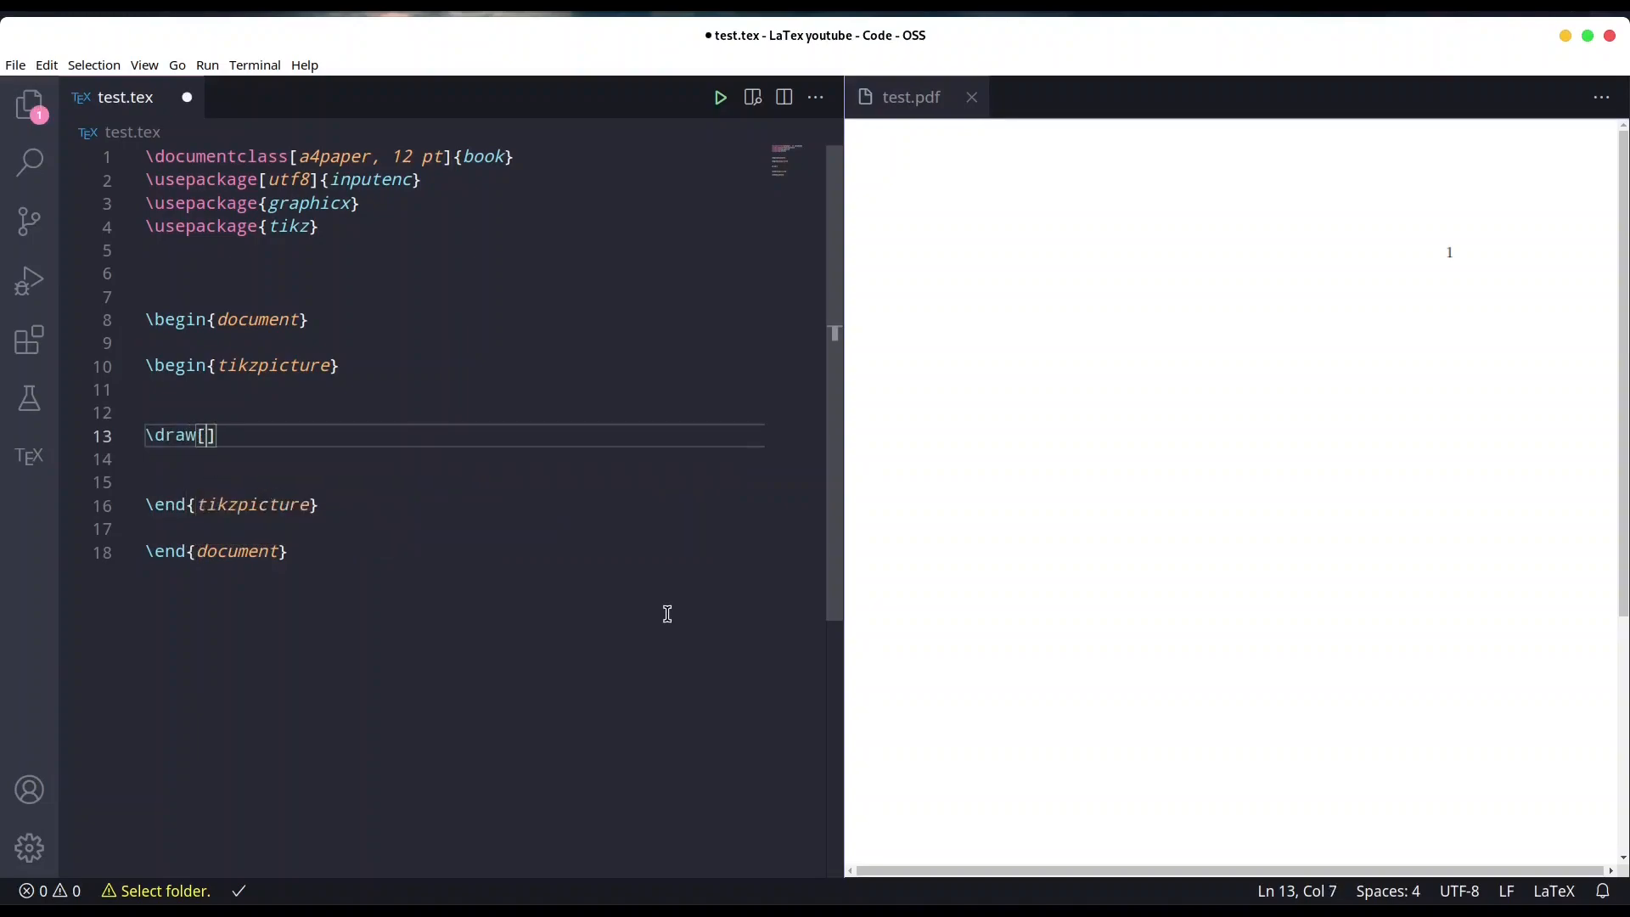
text(line wid)
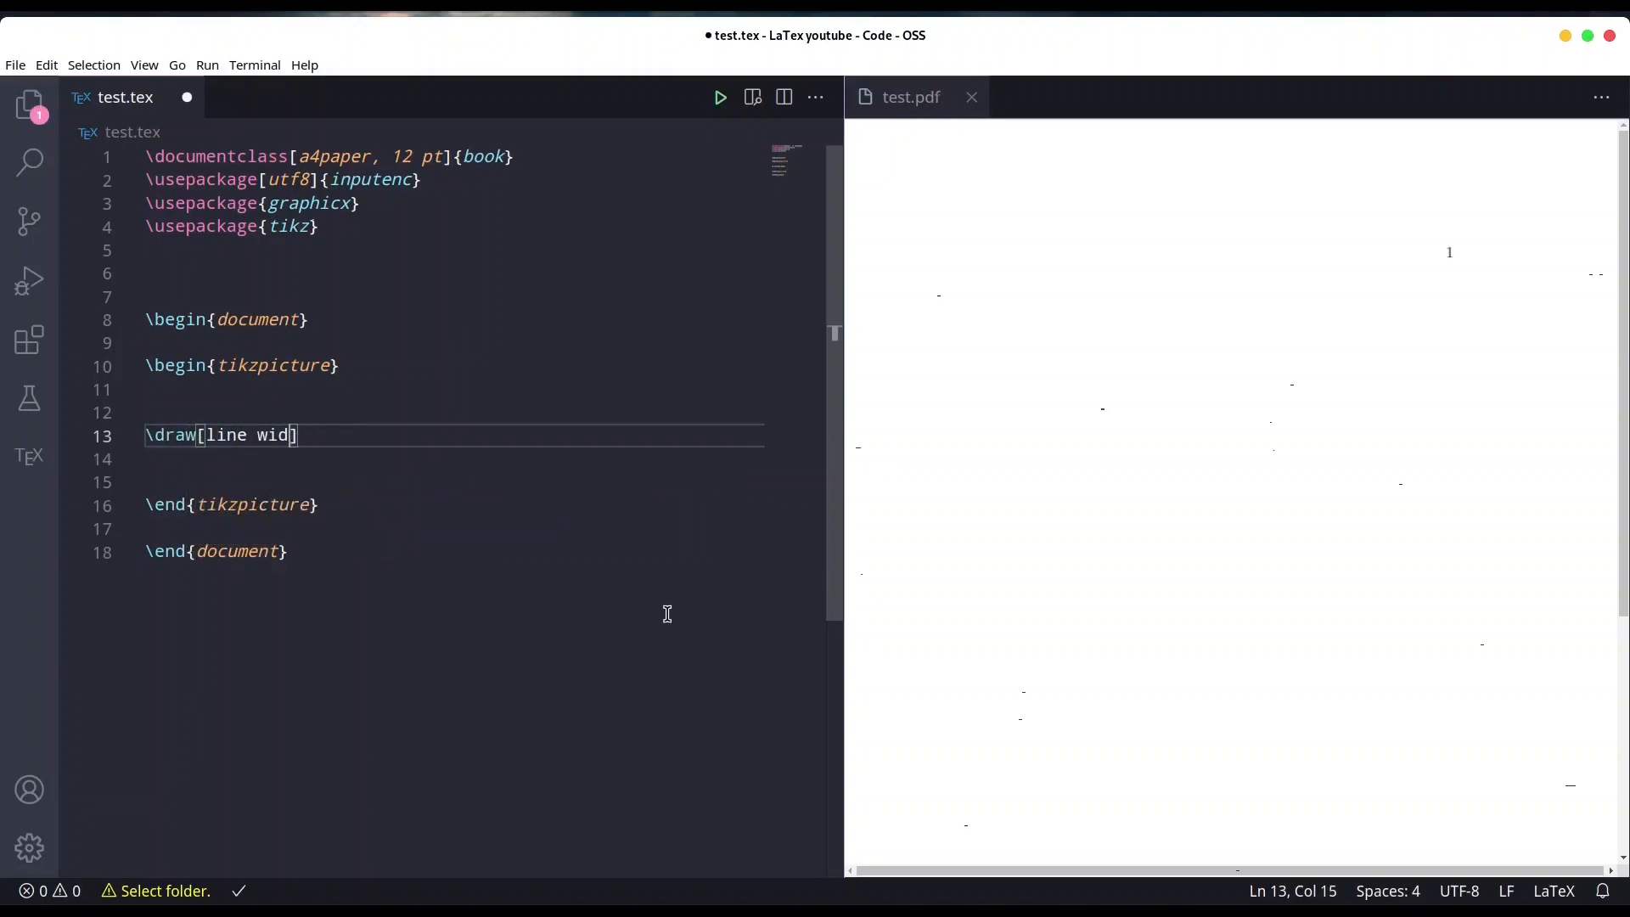
text(th=)
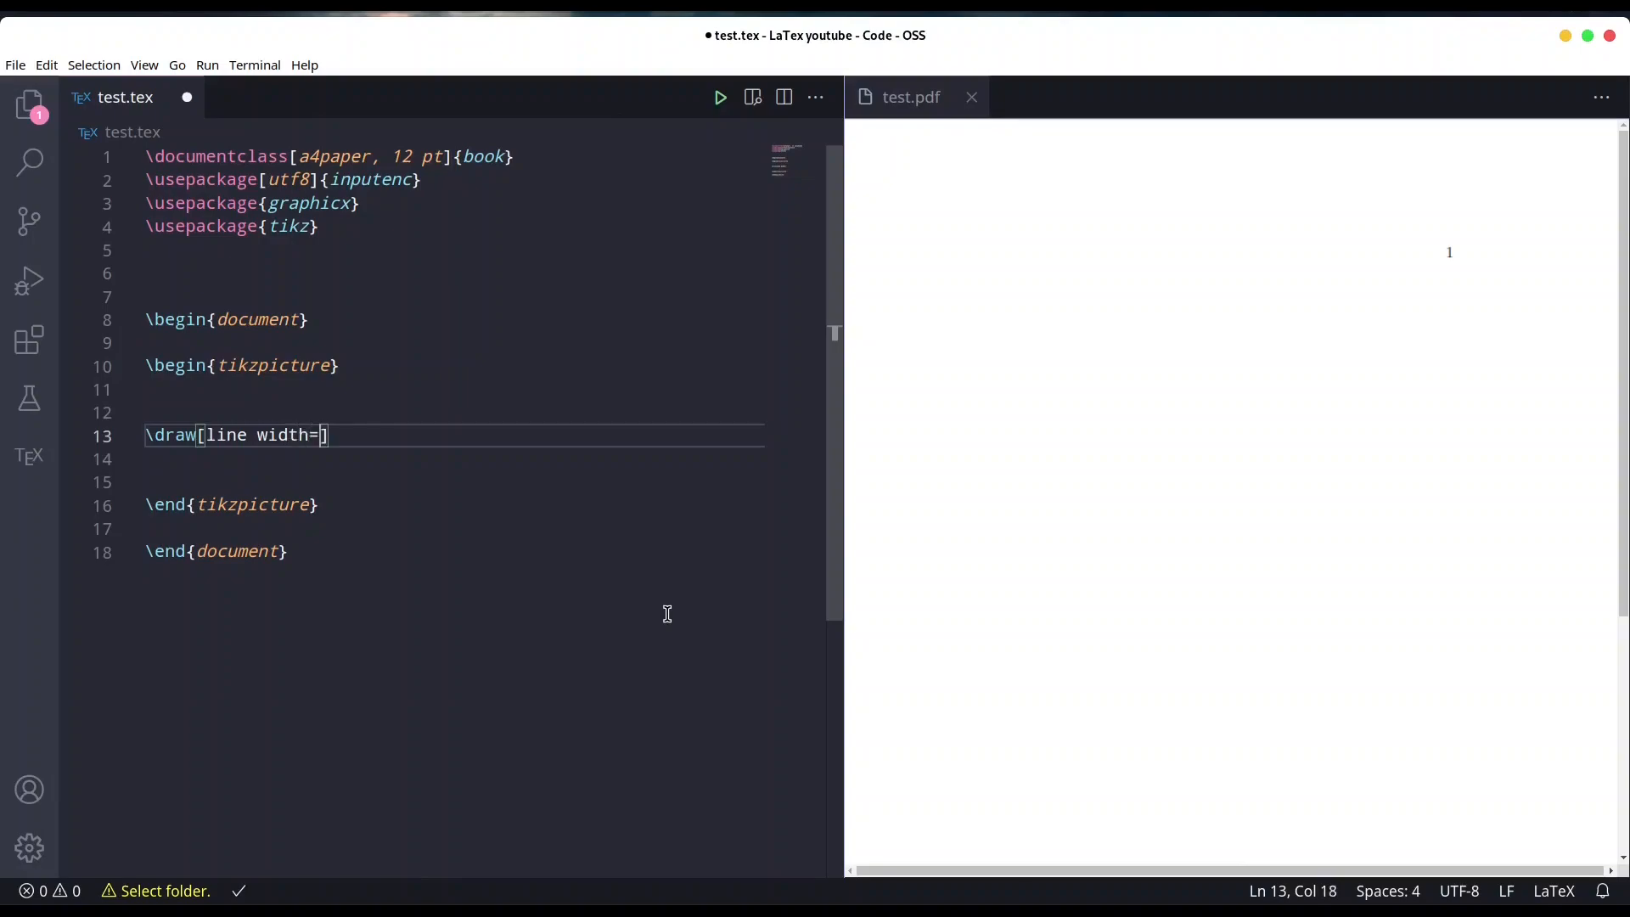
text(0.3)
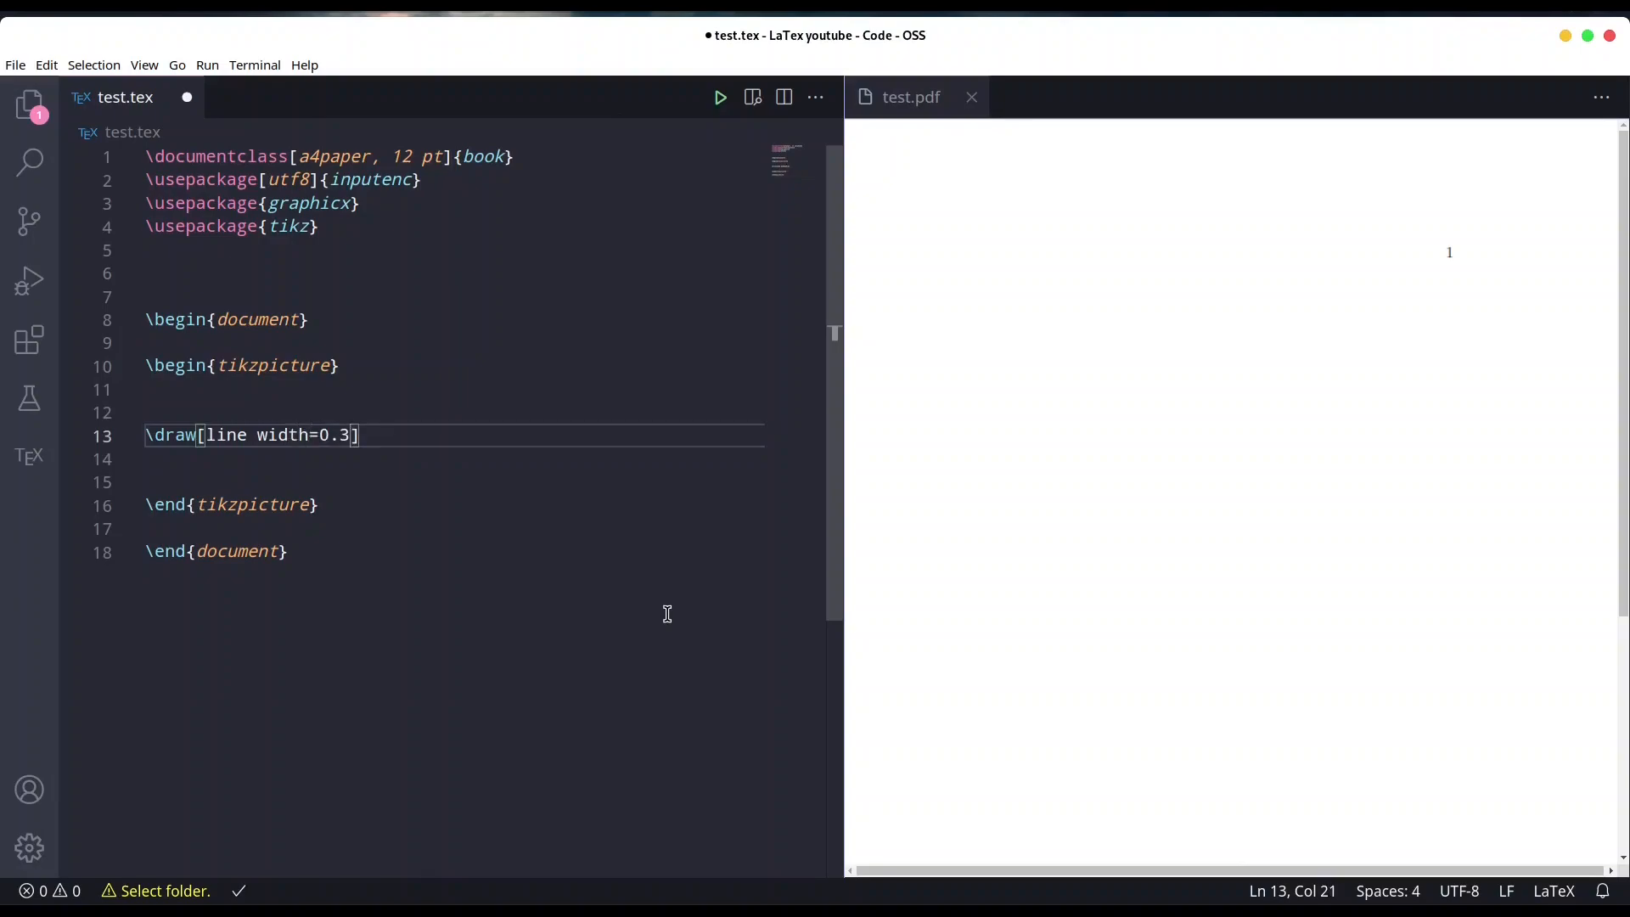
text(mm)
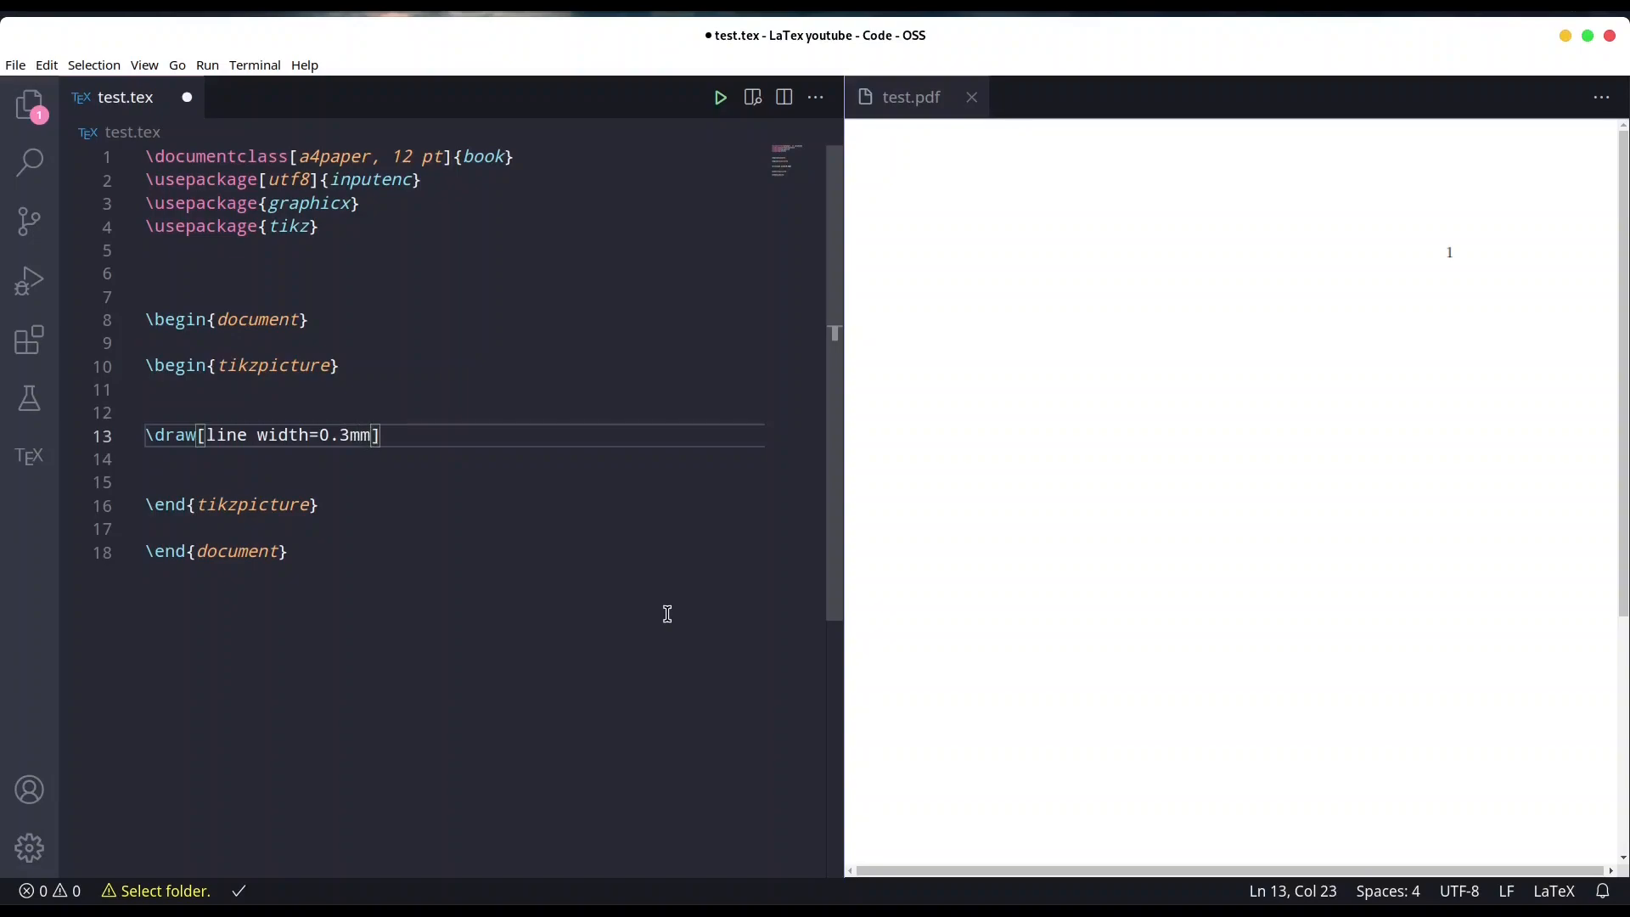
text(, color)
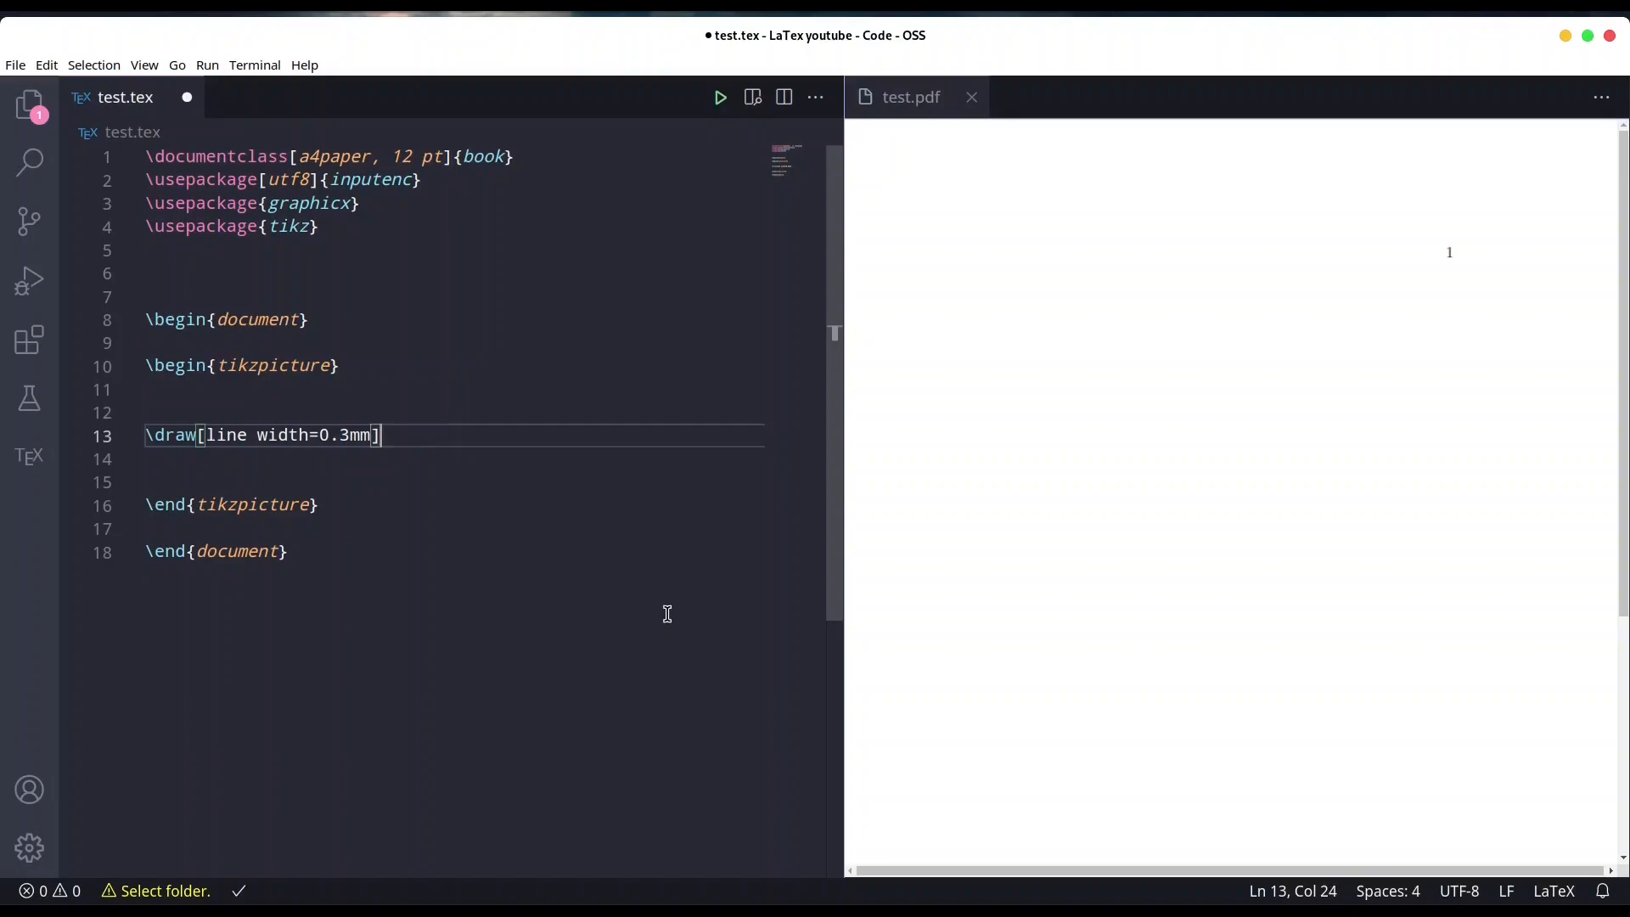
text(())
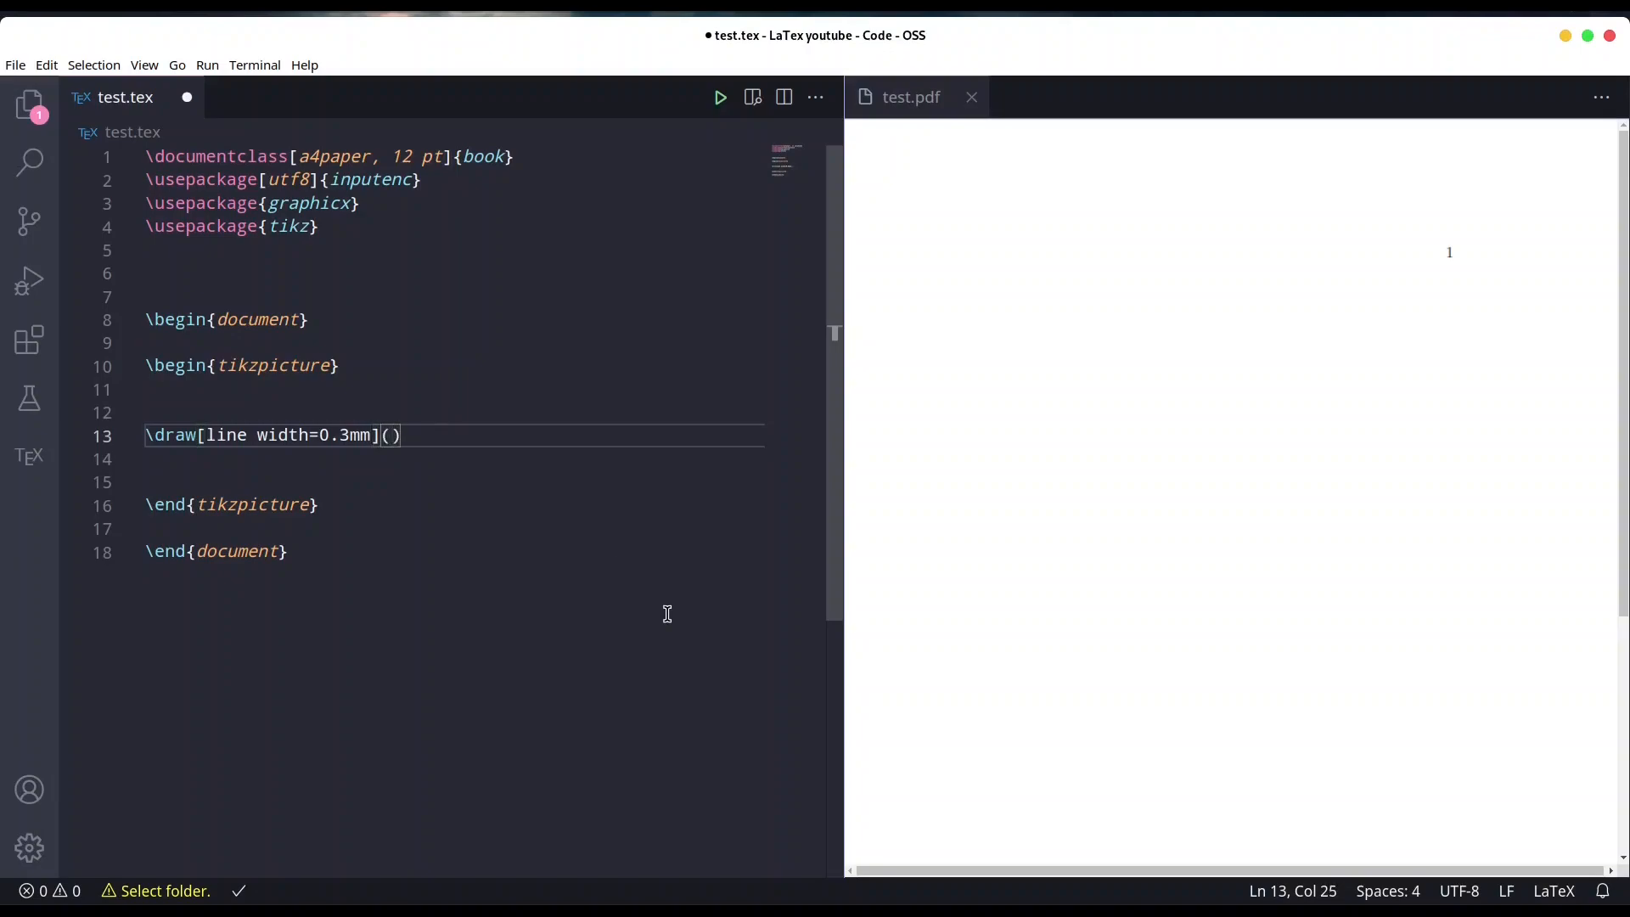
text(0,)
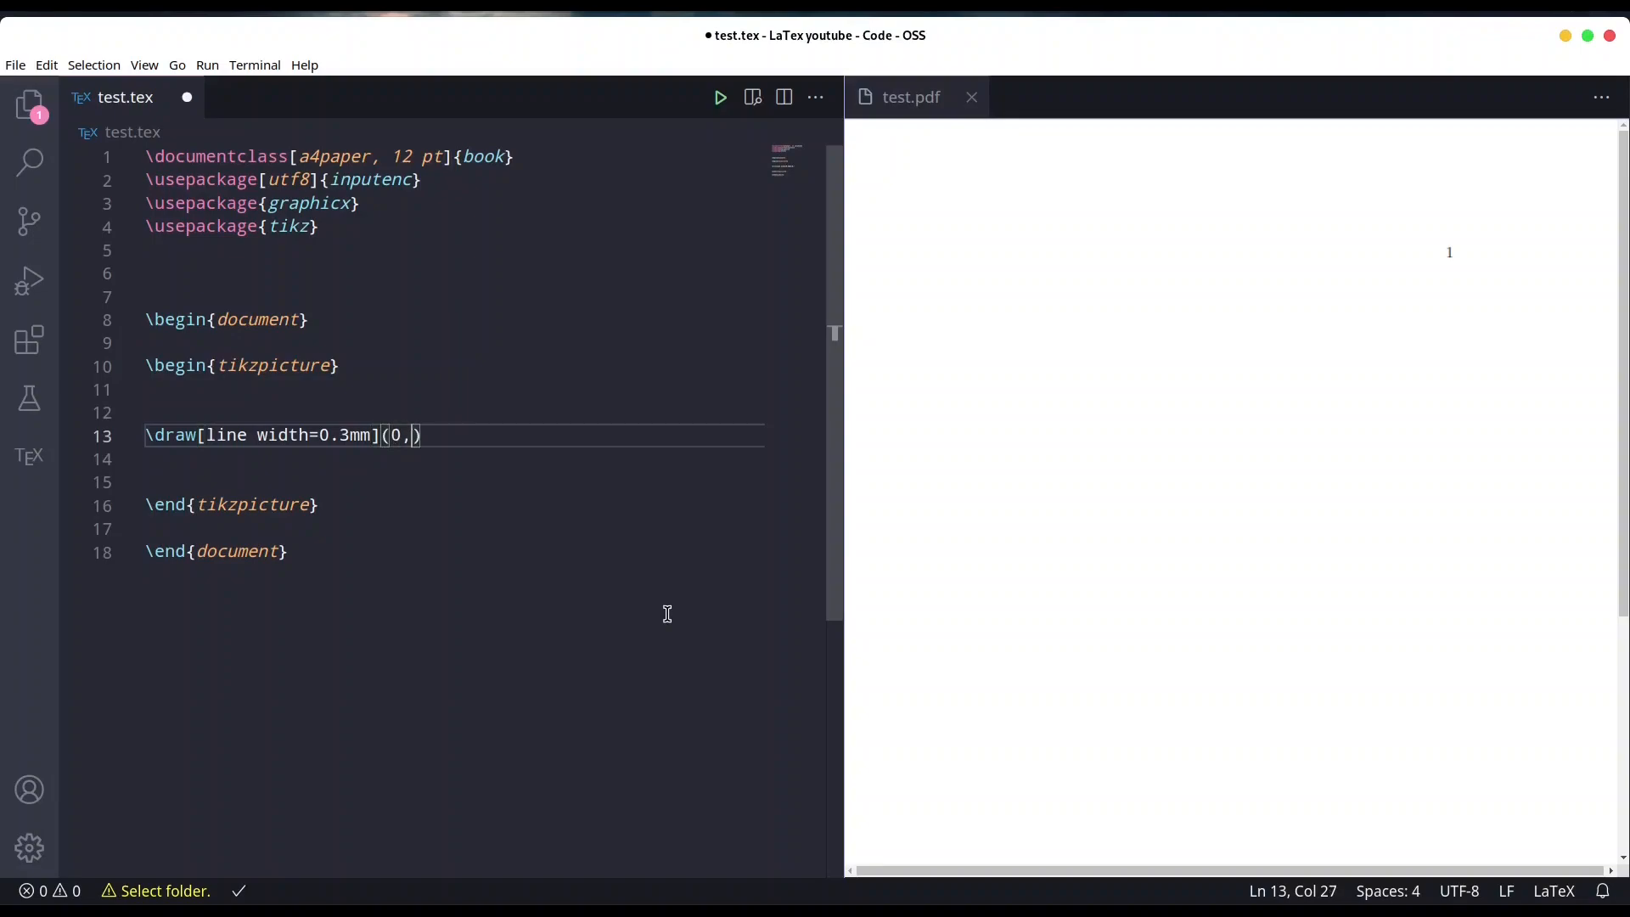
text(7) a)
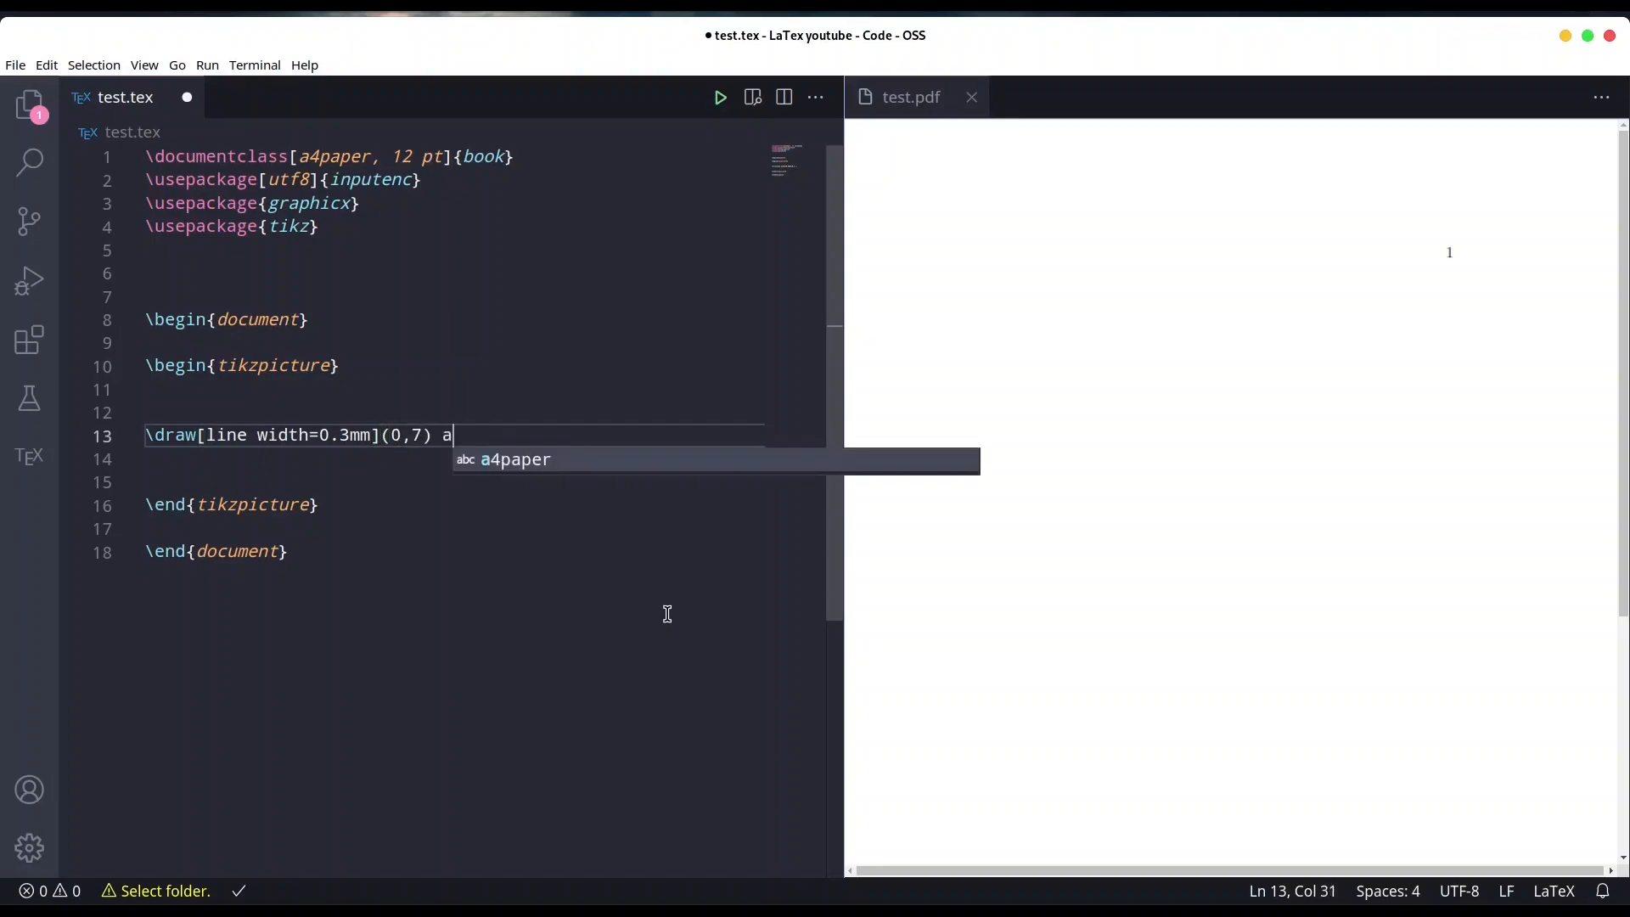
text(rc ())
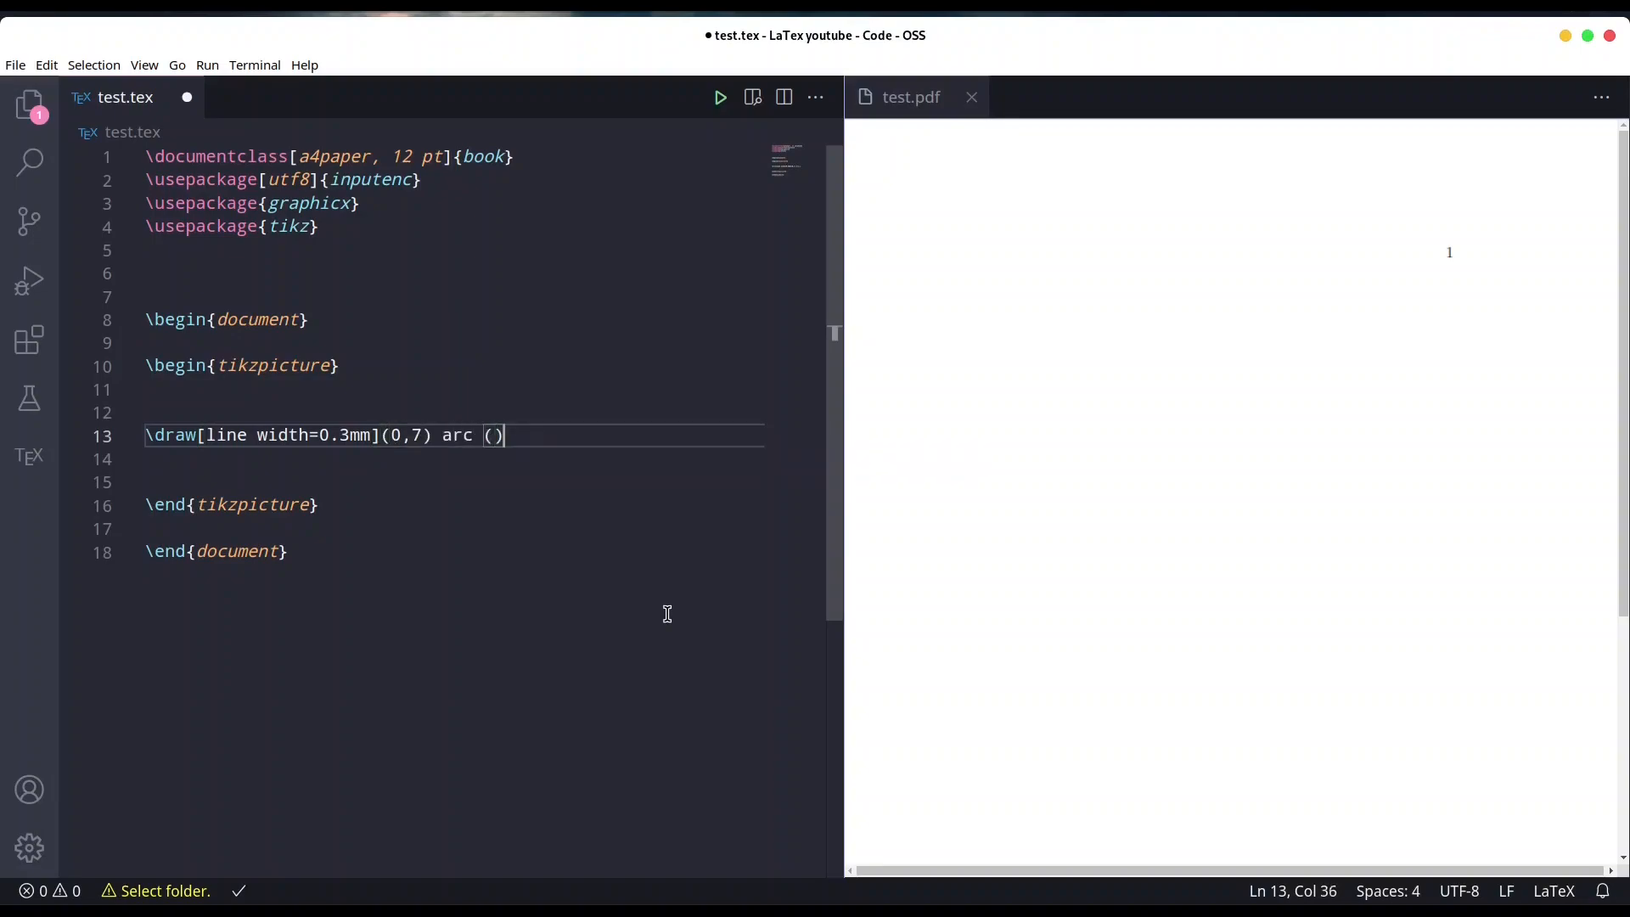
text(;)
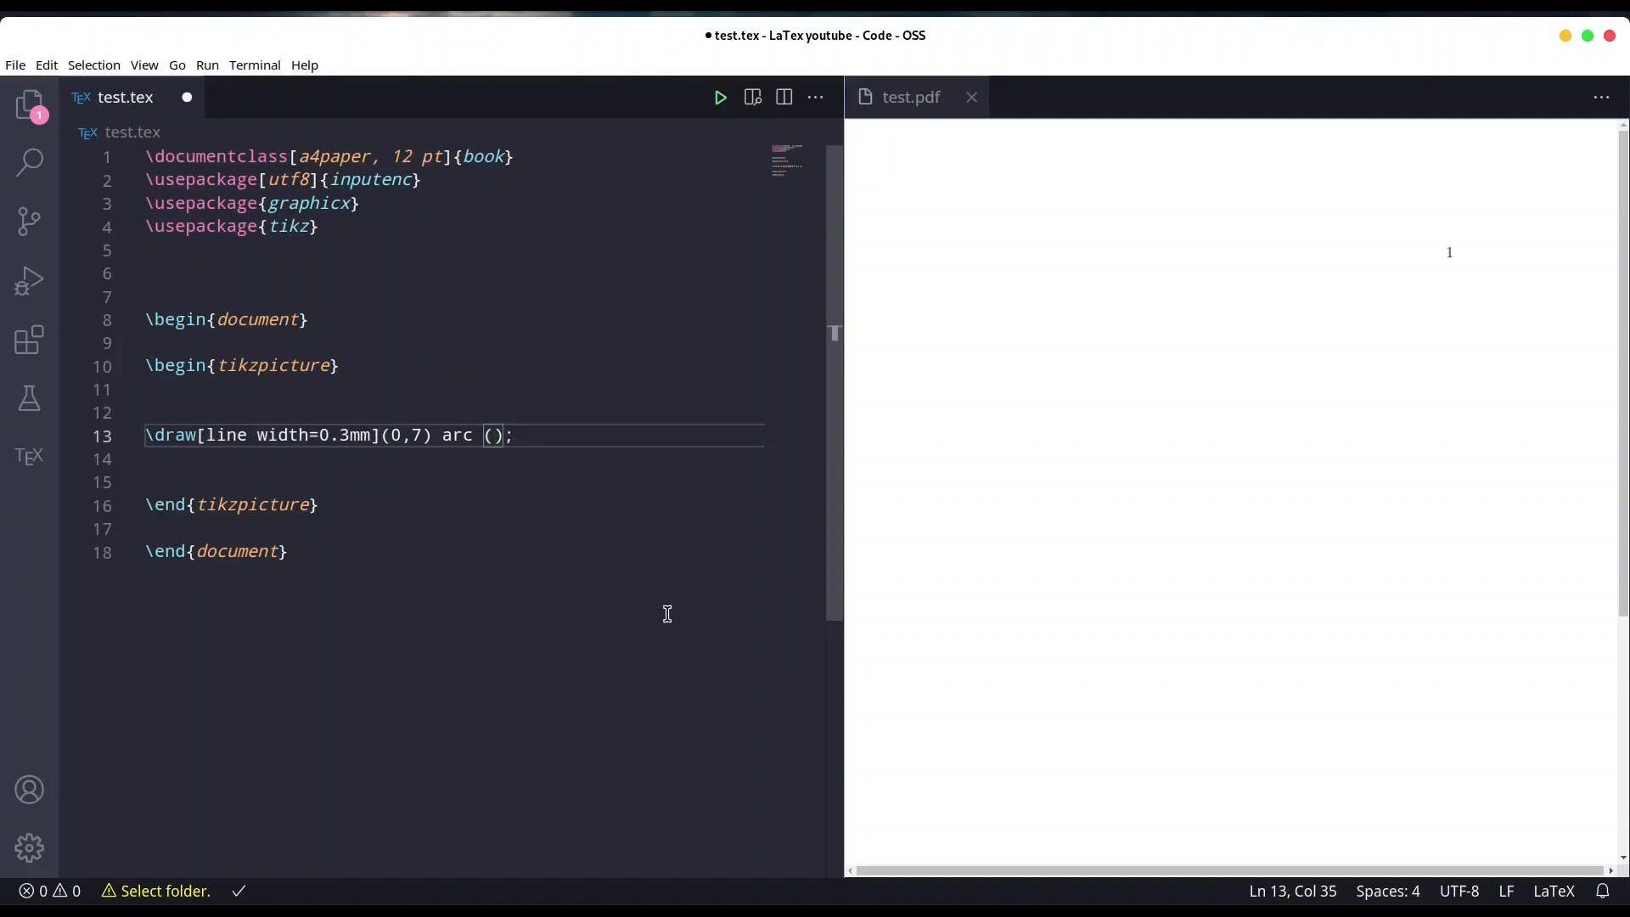
text(20)
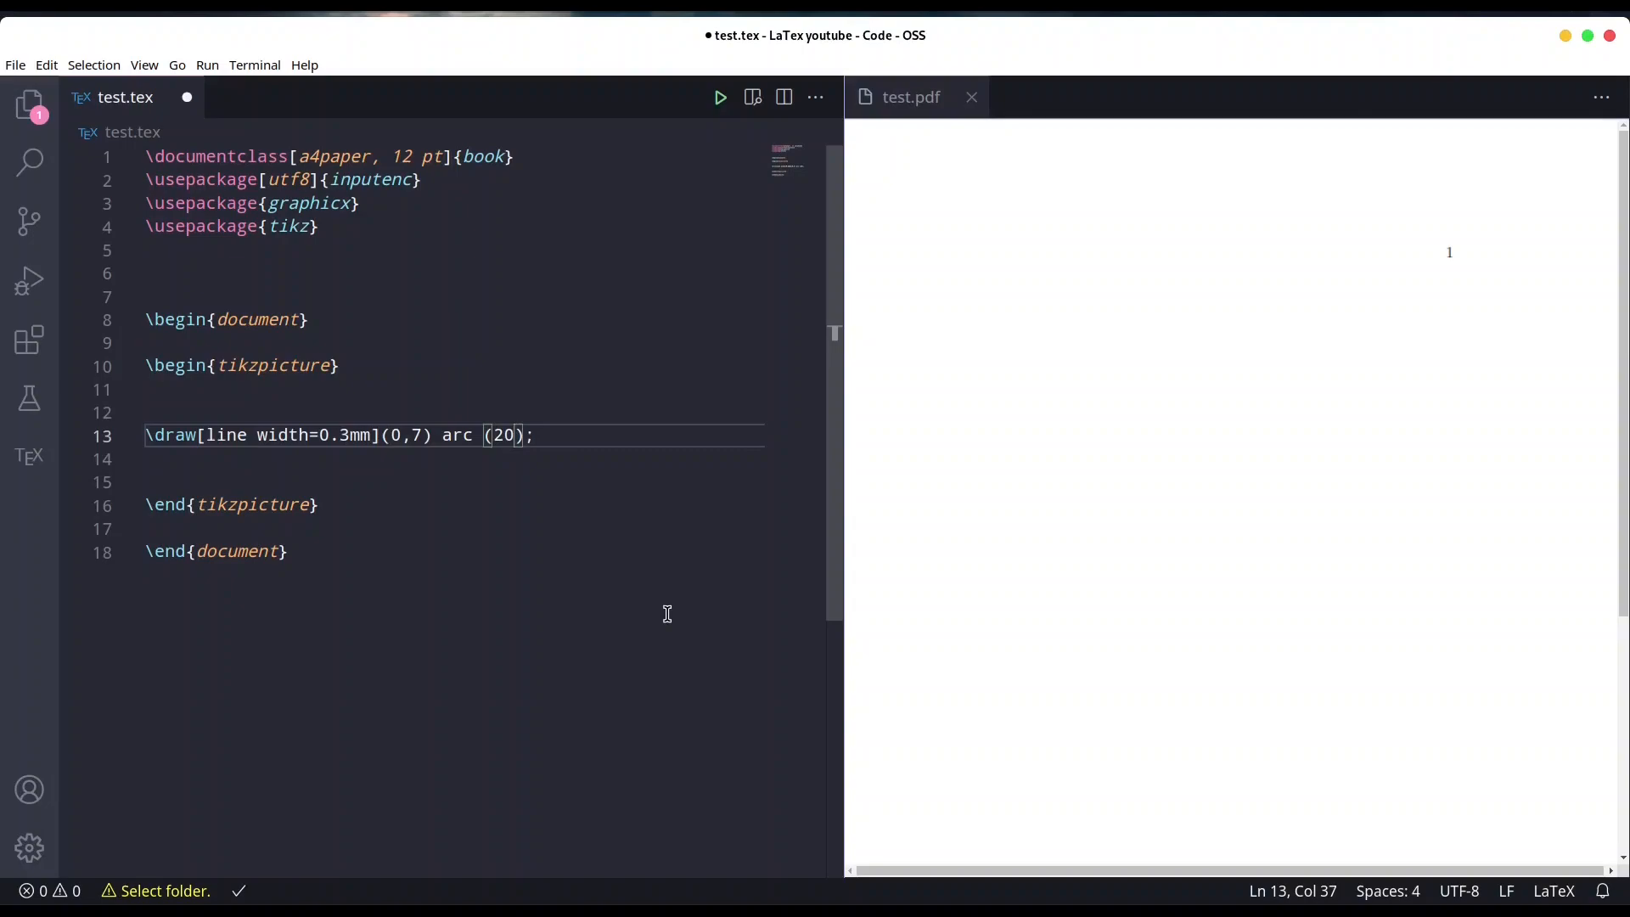
text(:)
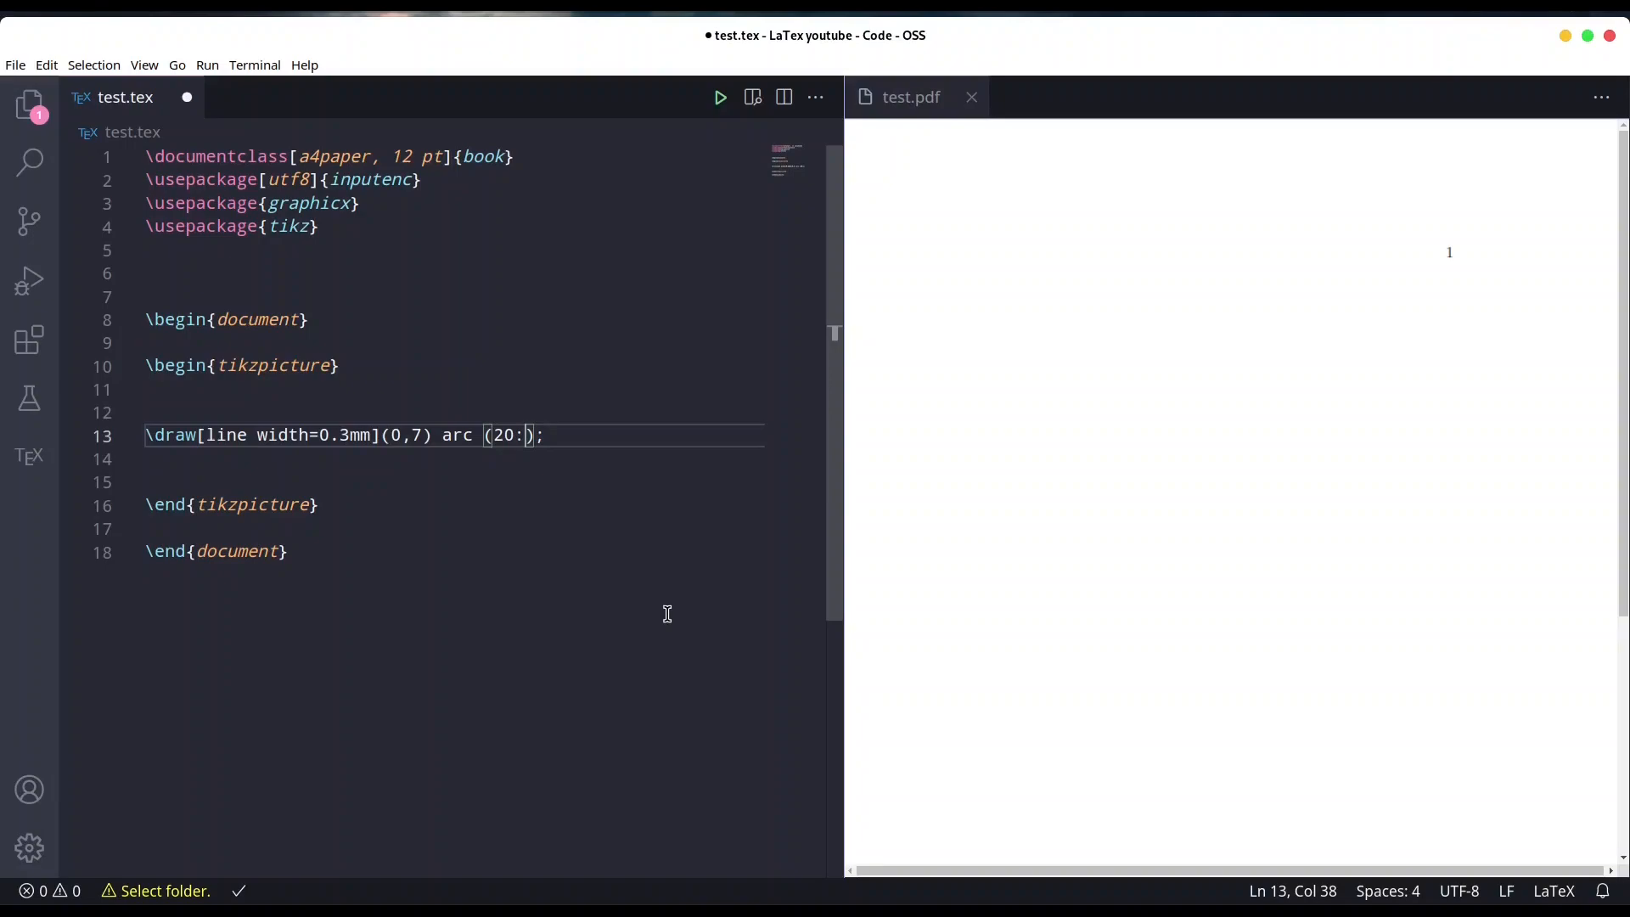
text(110)
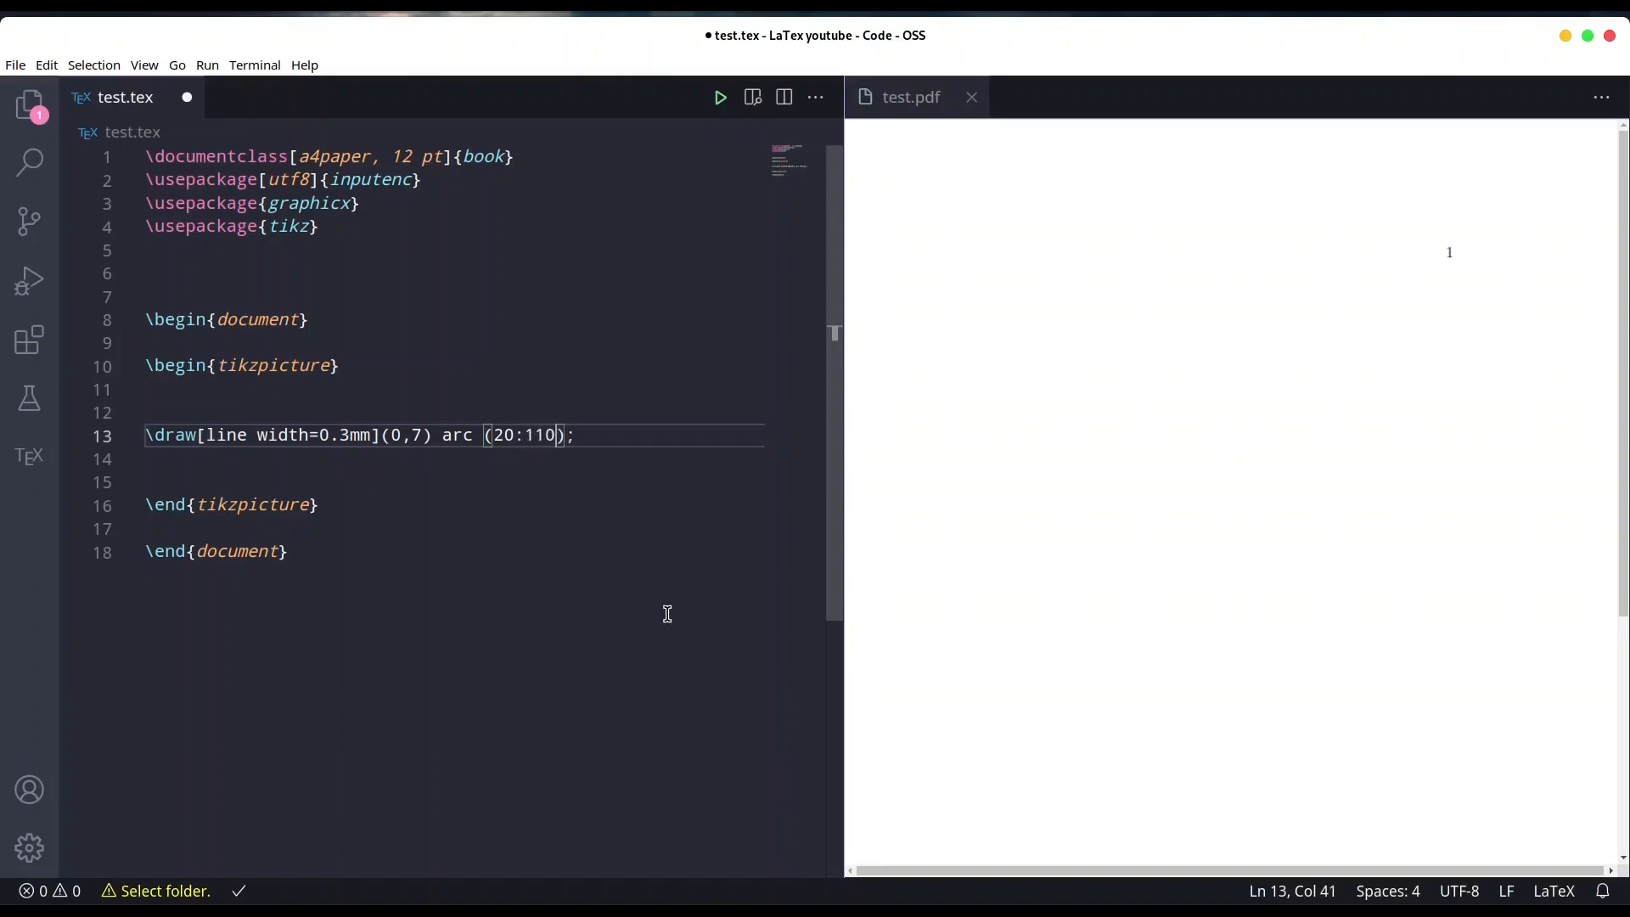
text(:7xm)
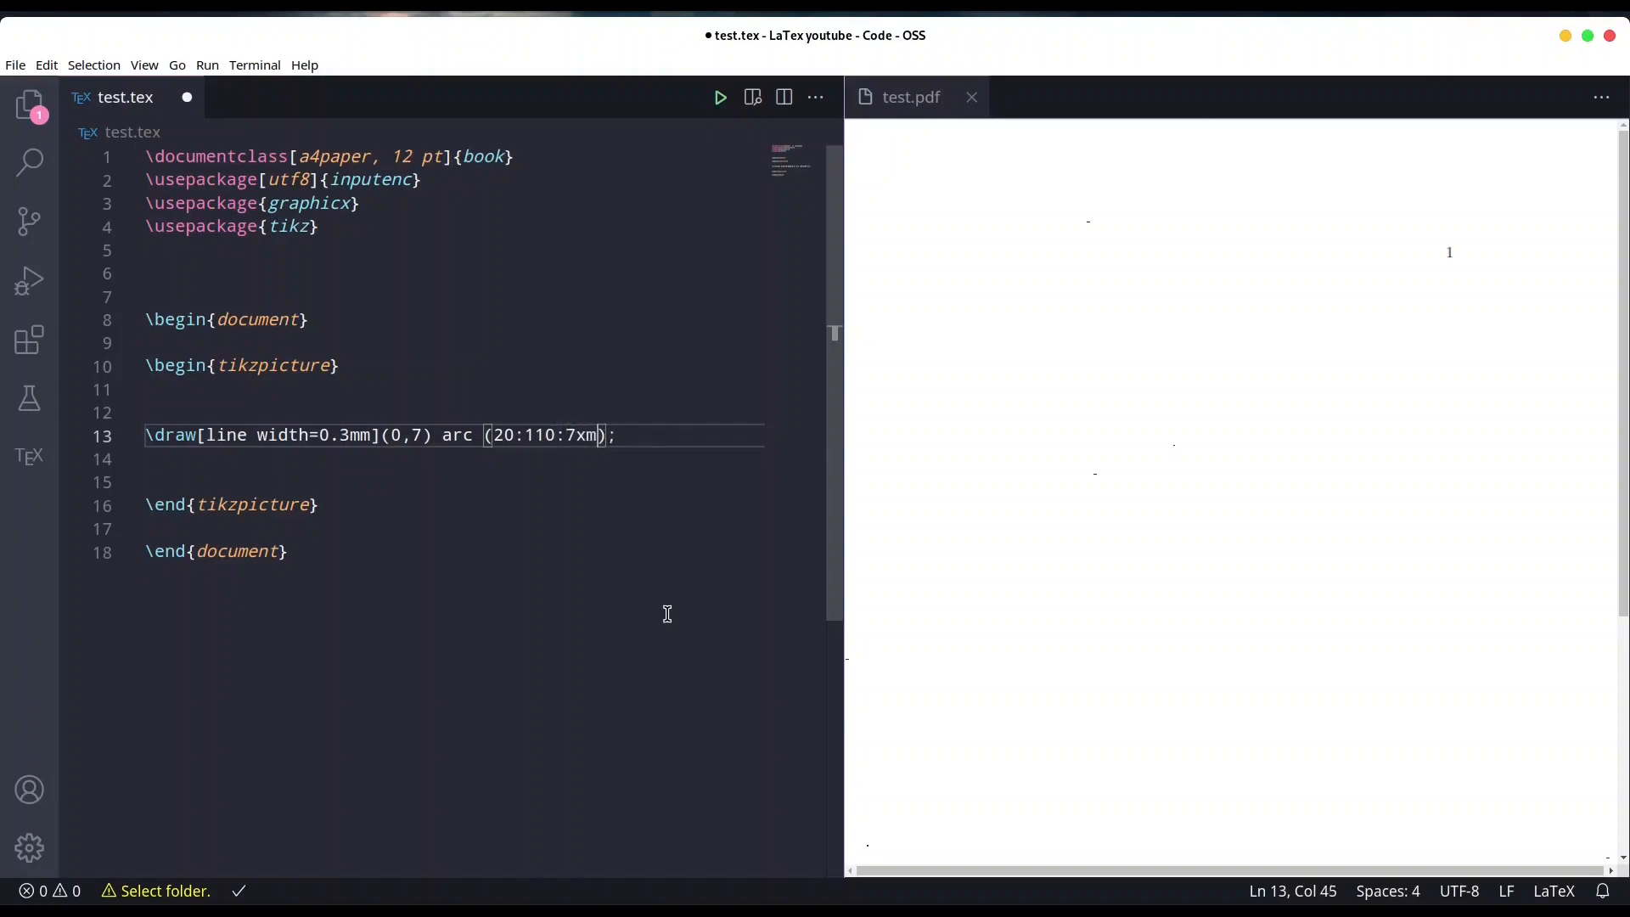
Step: Finish the 7cm radius, duplicate the arc line and set its angles to 110:180, then rebuild
text(cm)
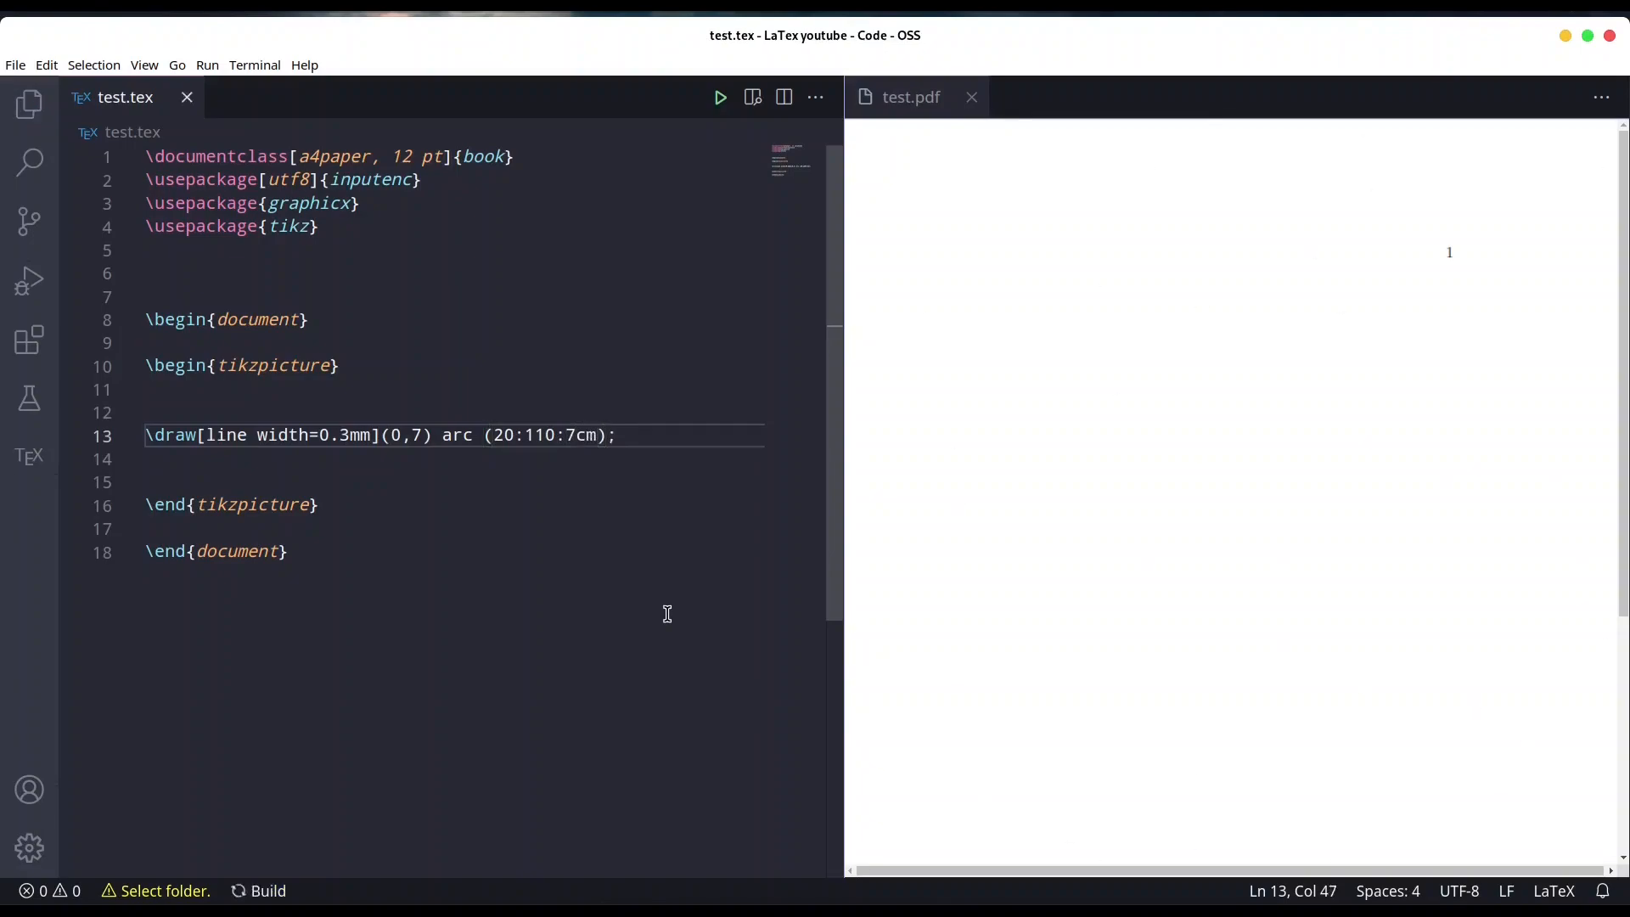
click(720, 97)
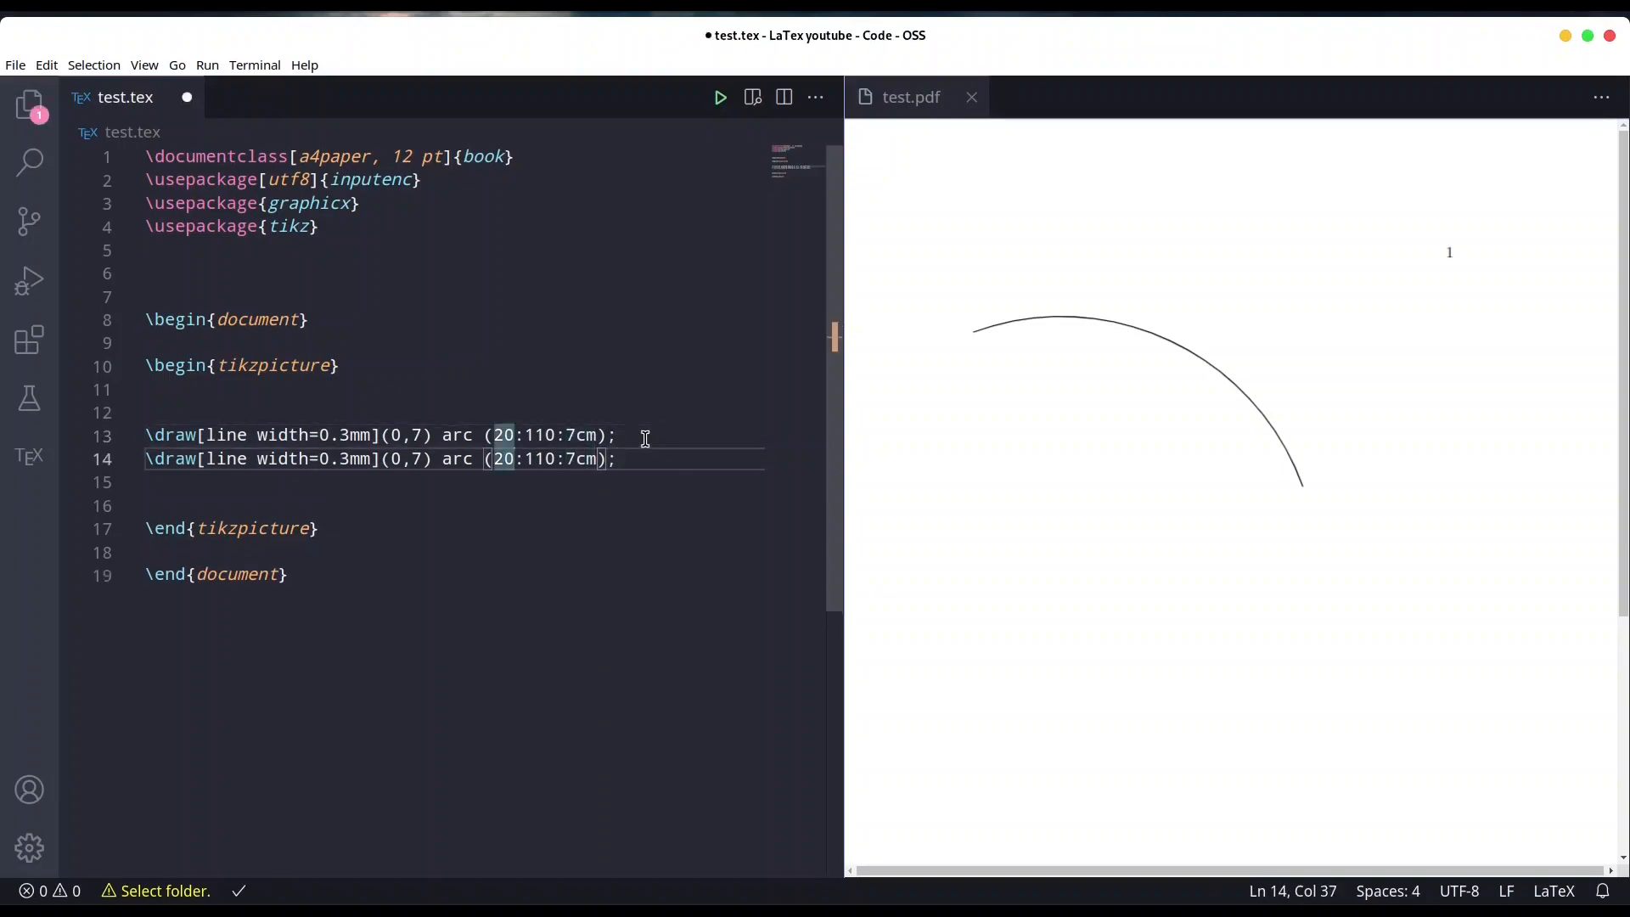
text(110)
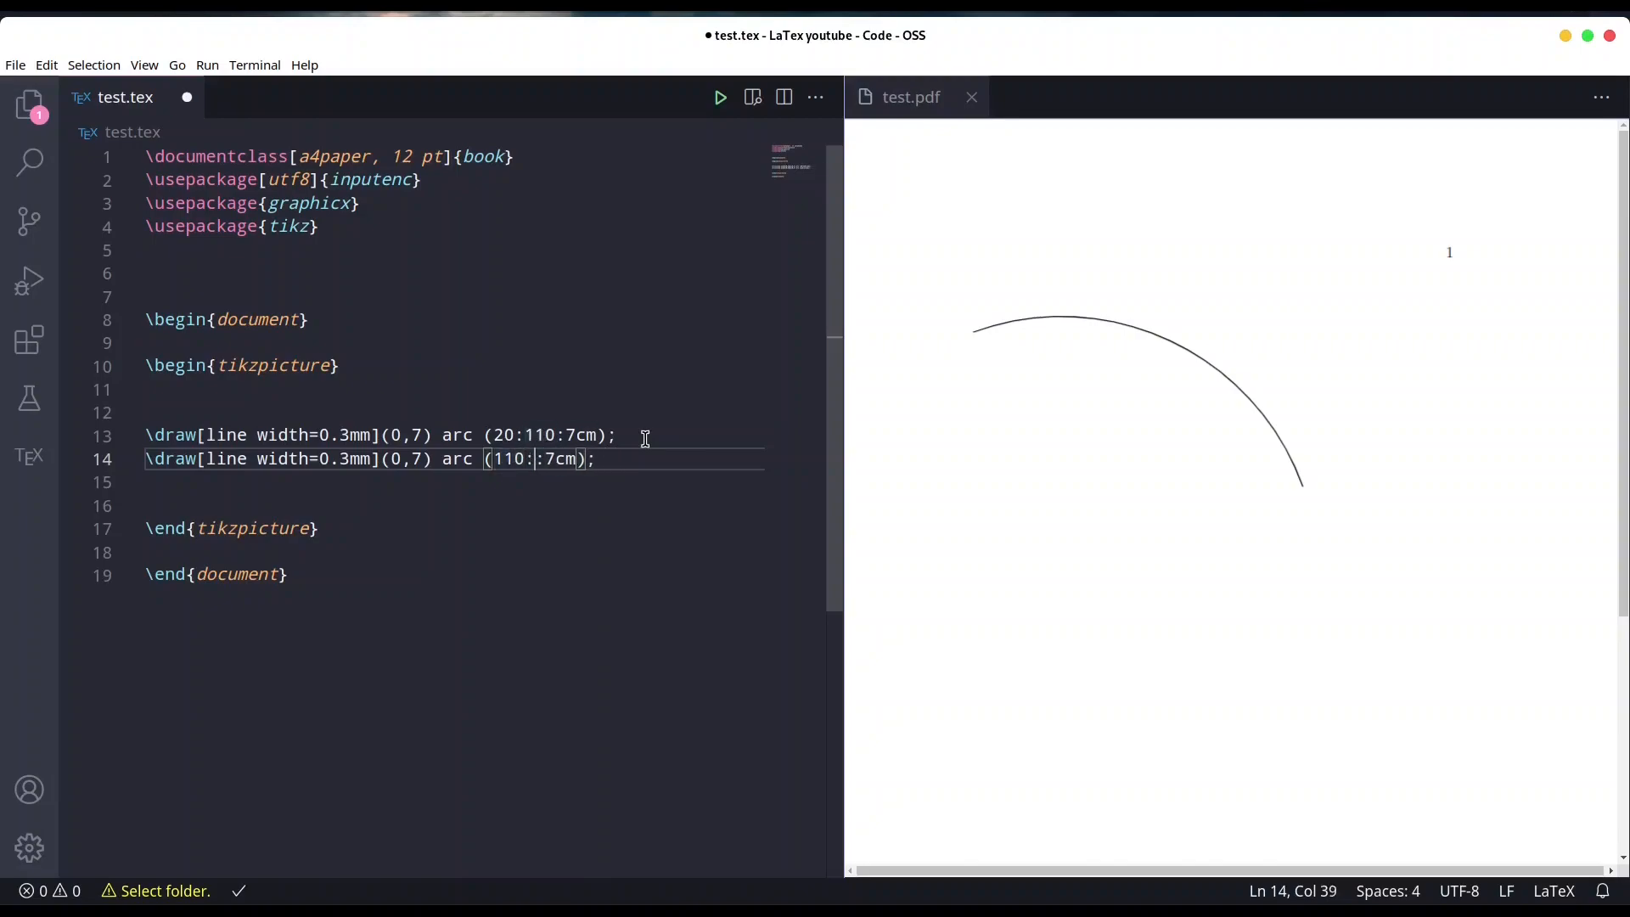
text(180)
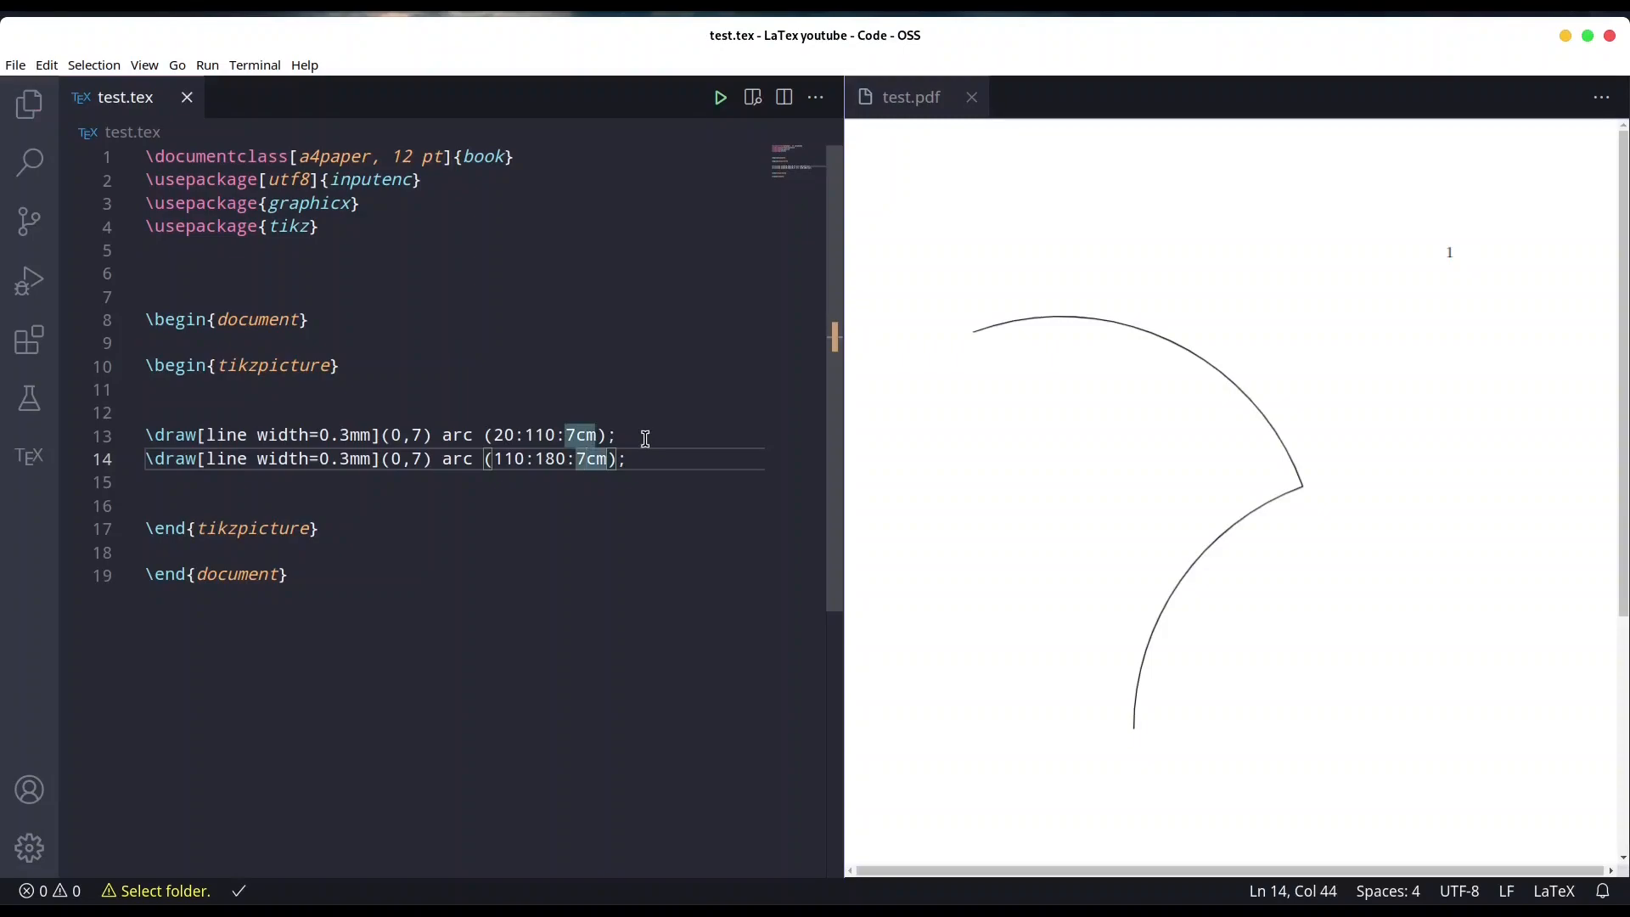
mouse_move(1045, 459)
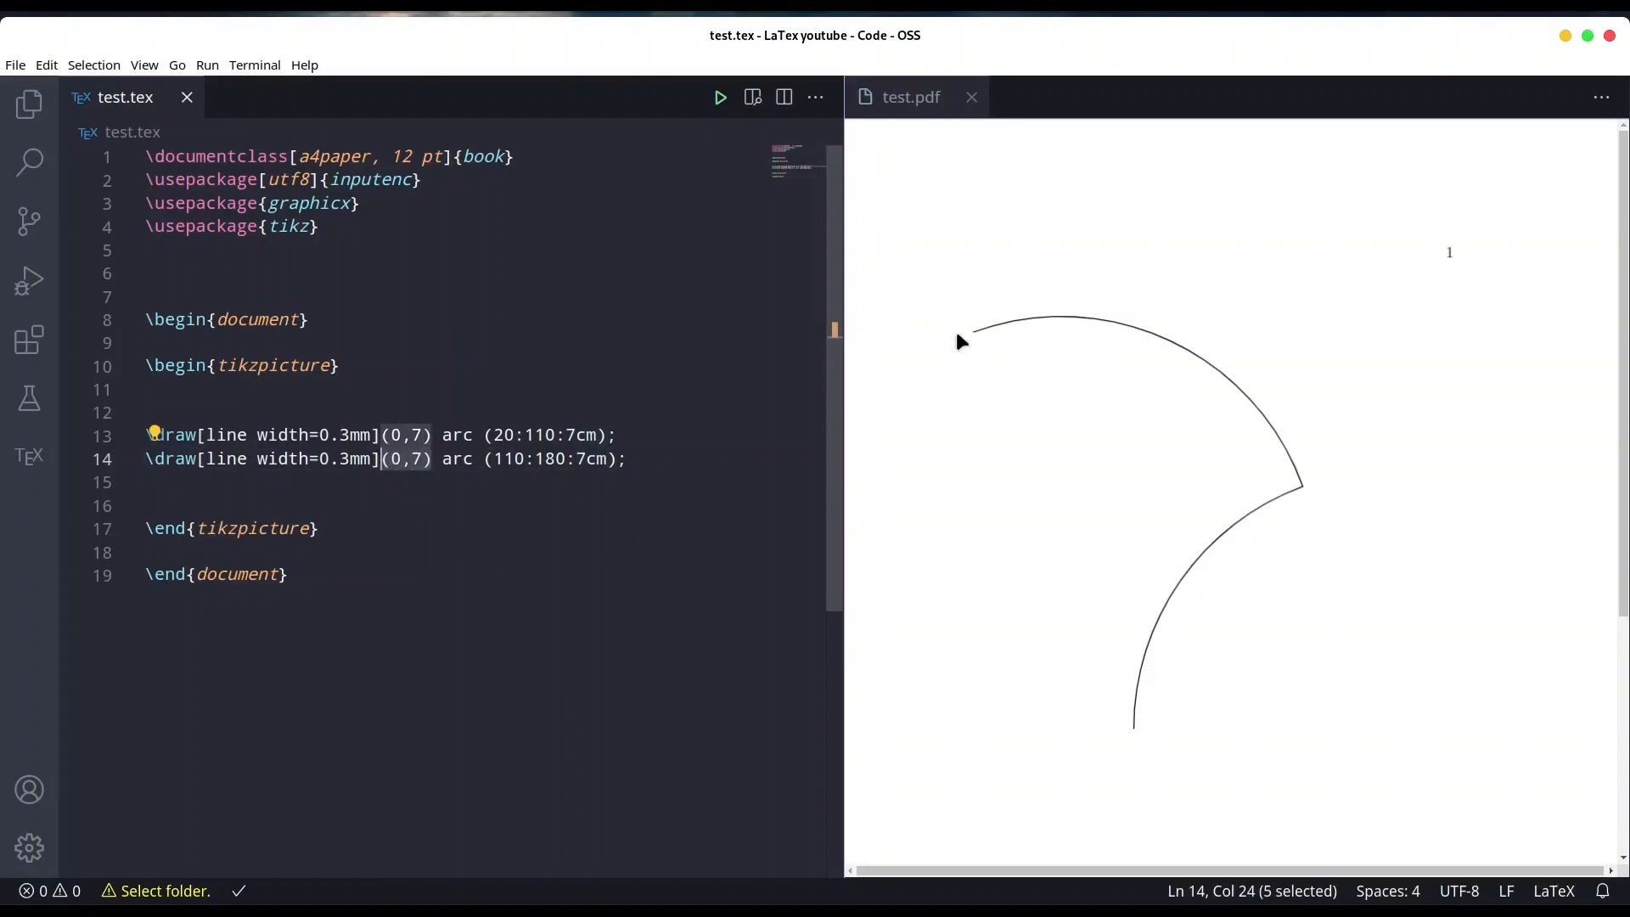
mouse_move(1269, 494)
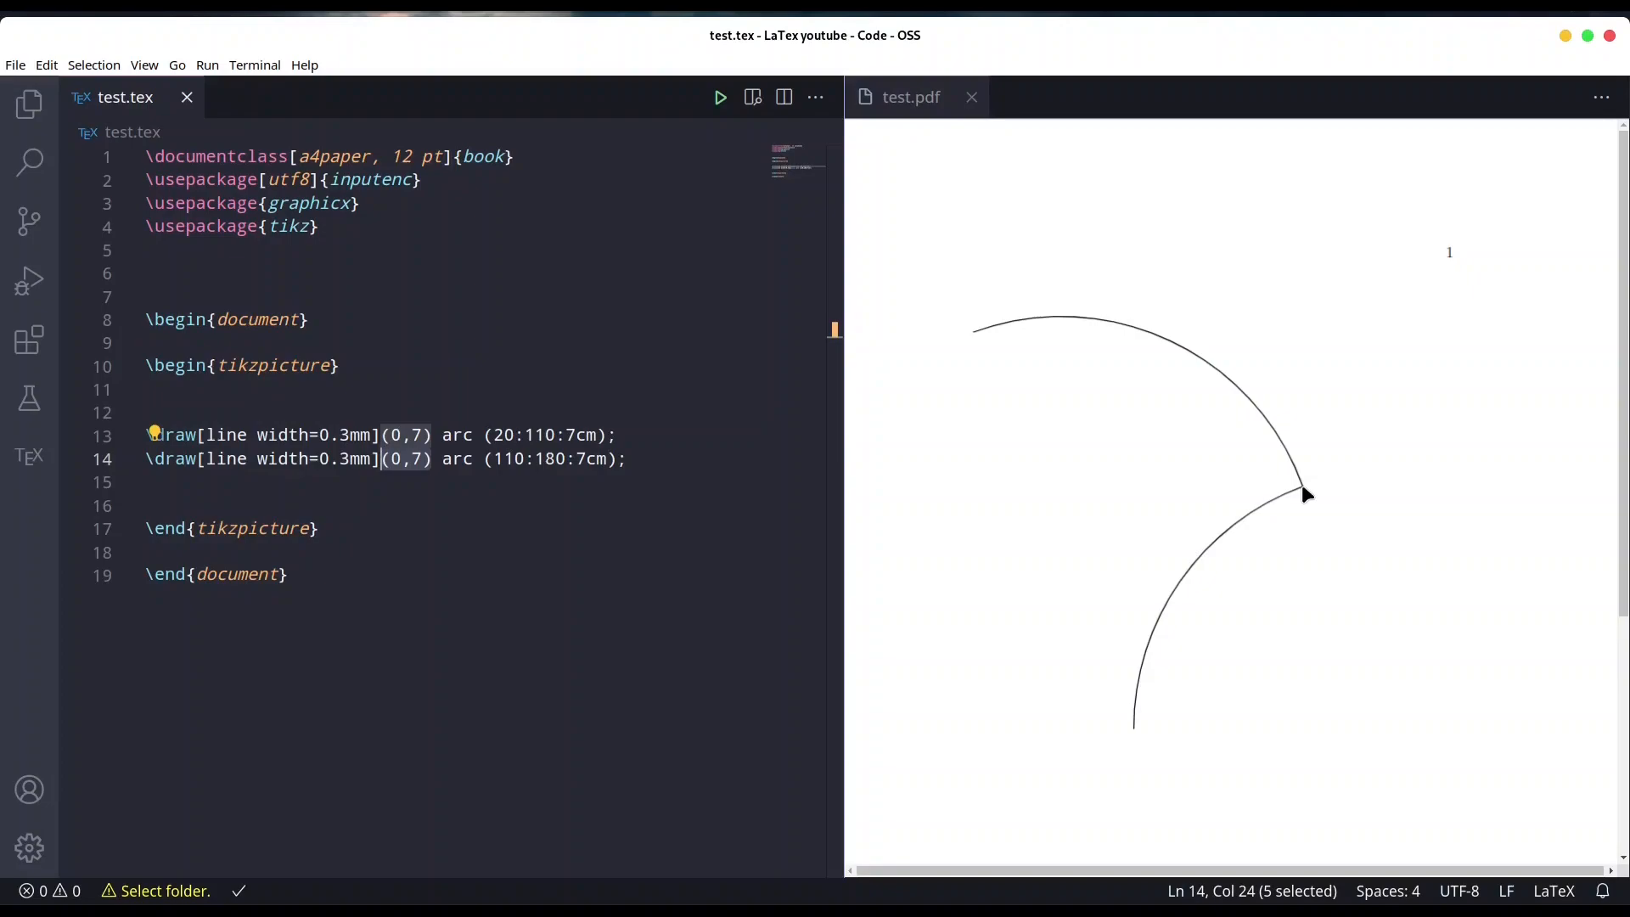
mouse_move(1143, 717)
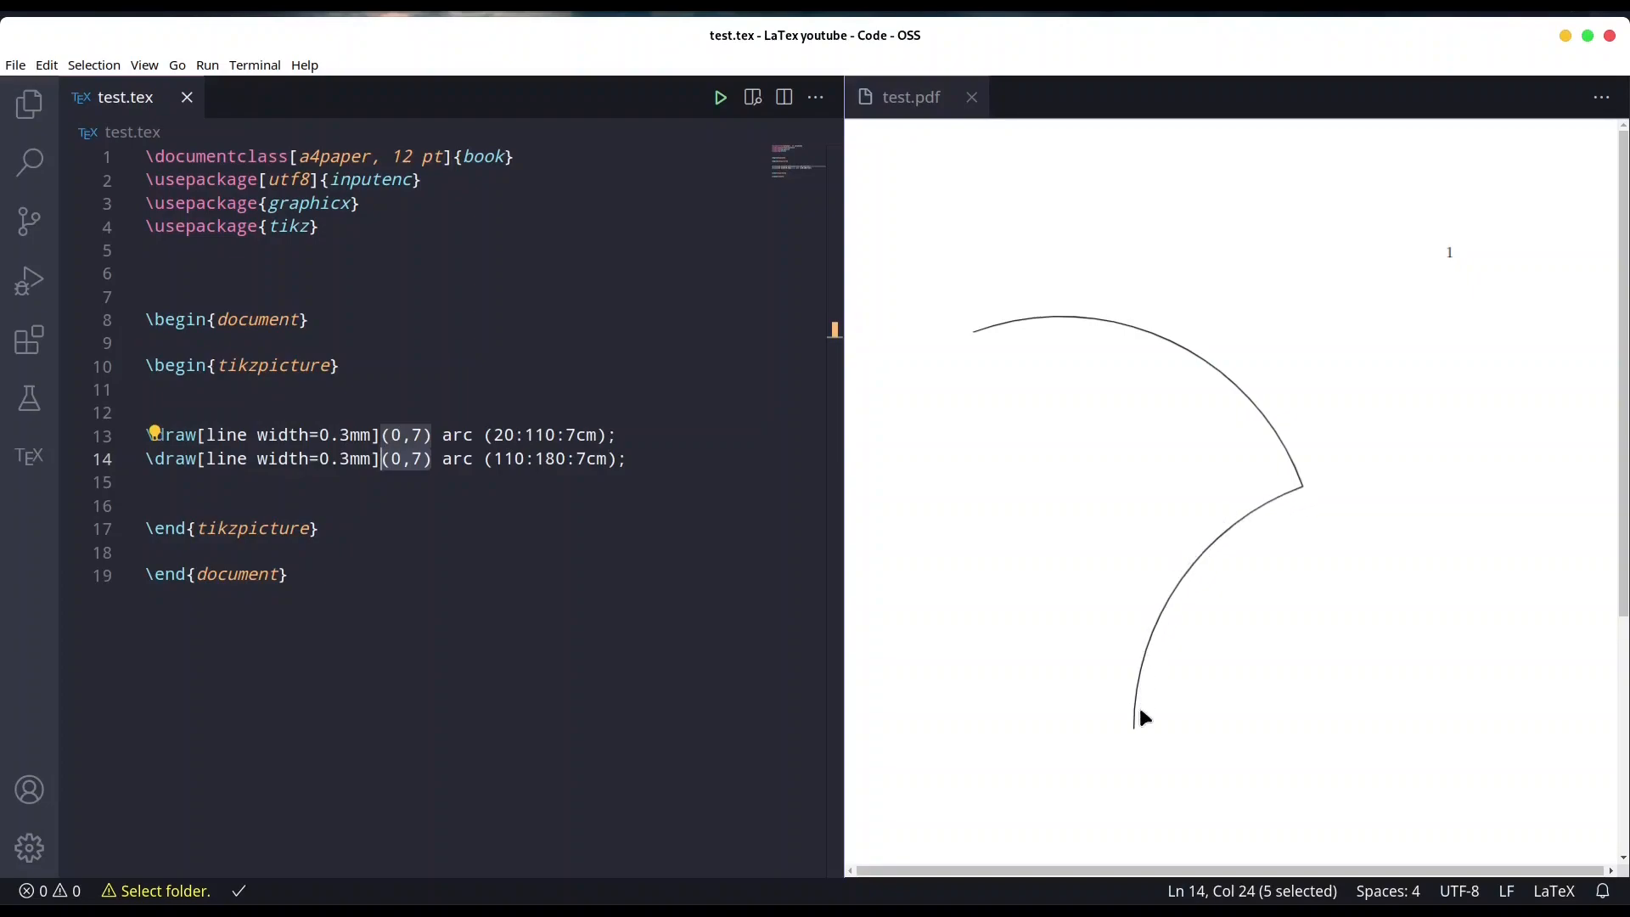
mouse_move(1303, 499)
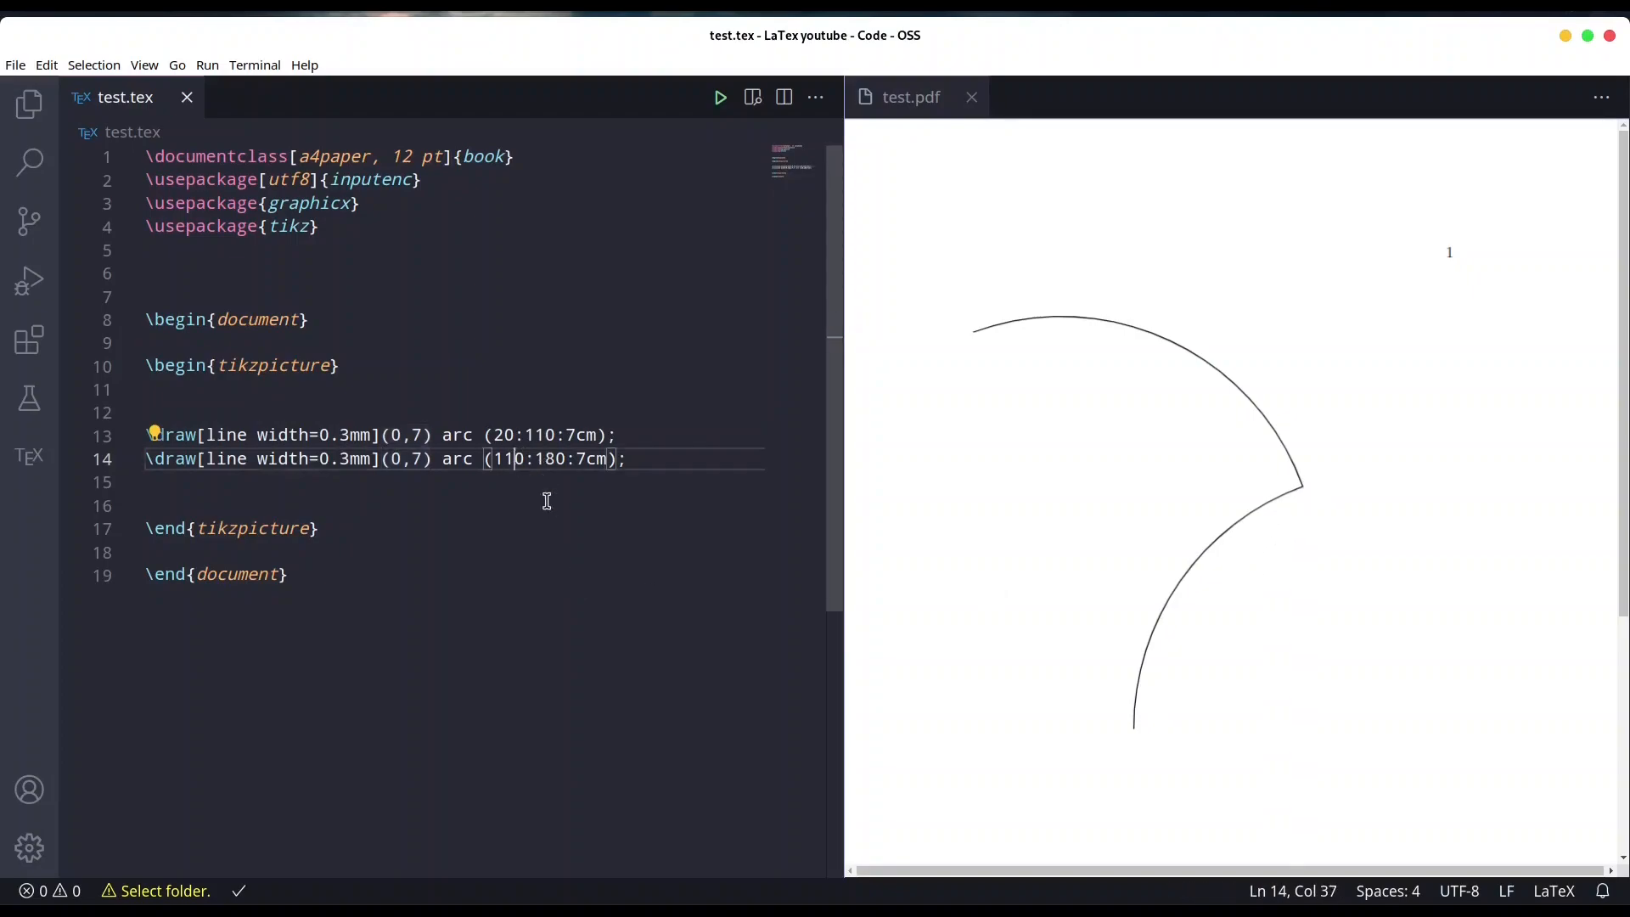
Step: Change the second arc's angles to 20:-90 and rebuild to get one long continuous arc
key(Backspace)
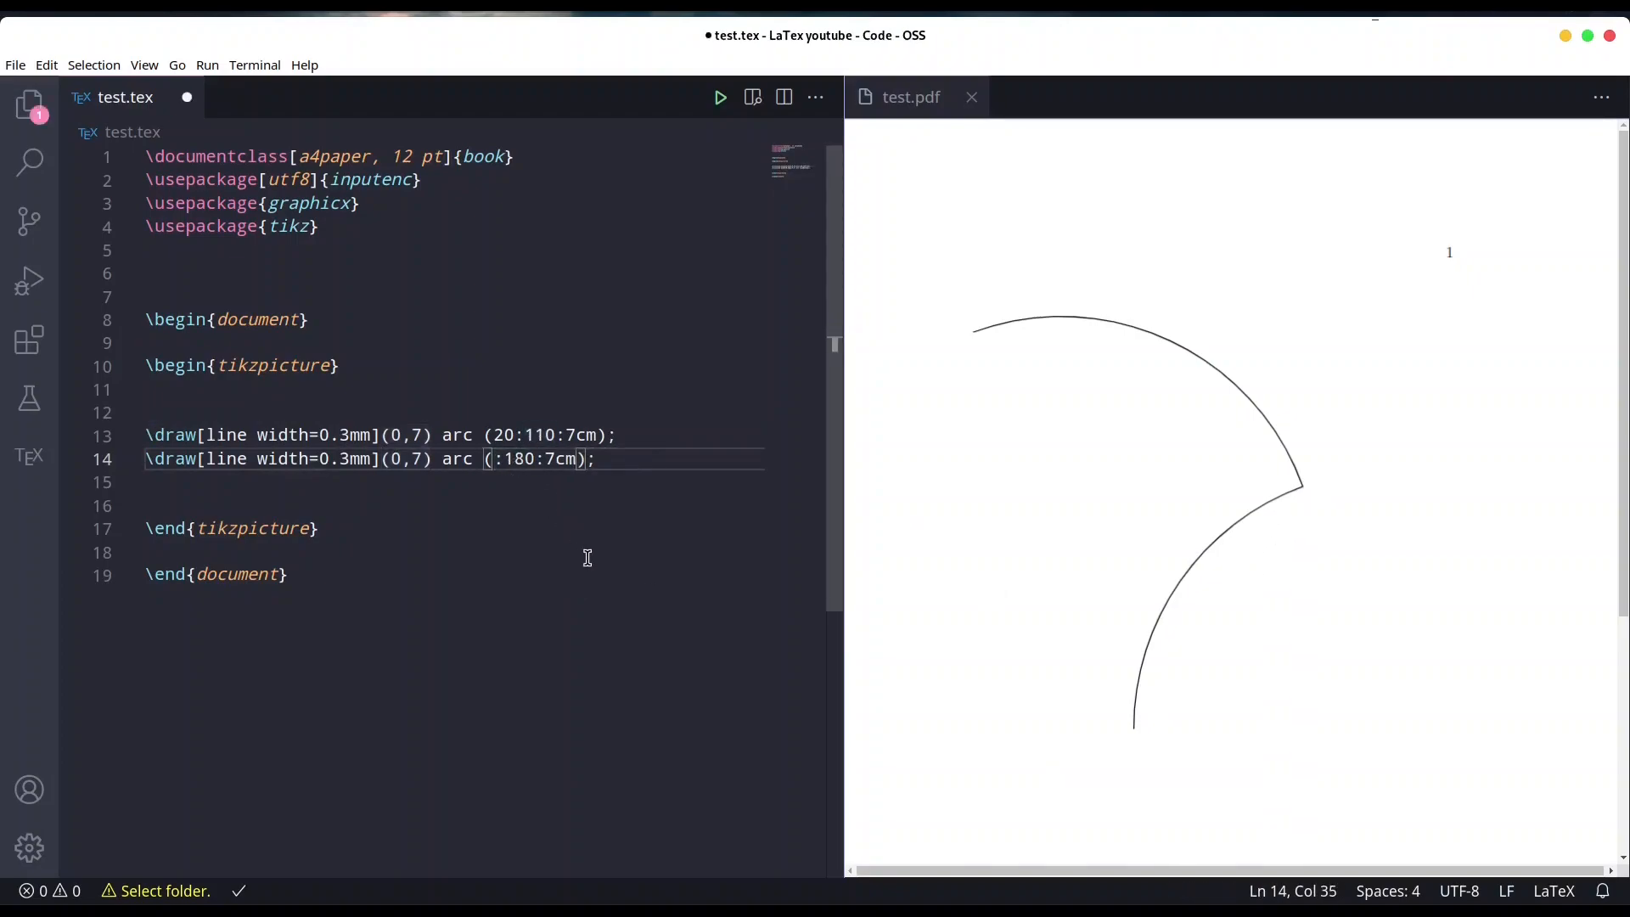
text(20)
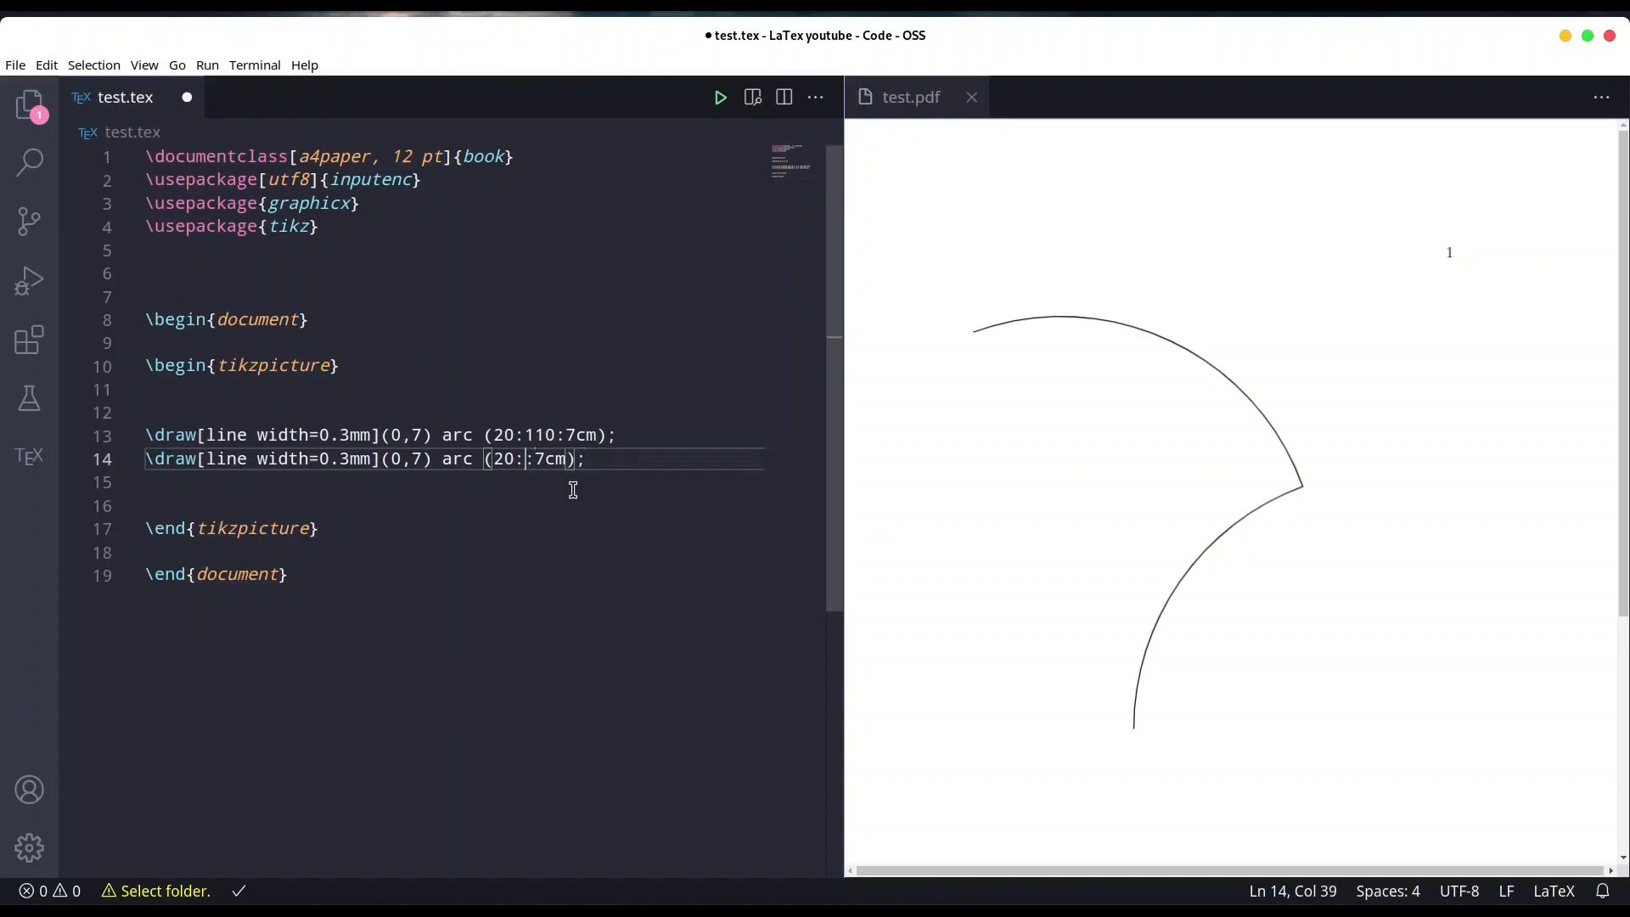
text(-9)
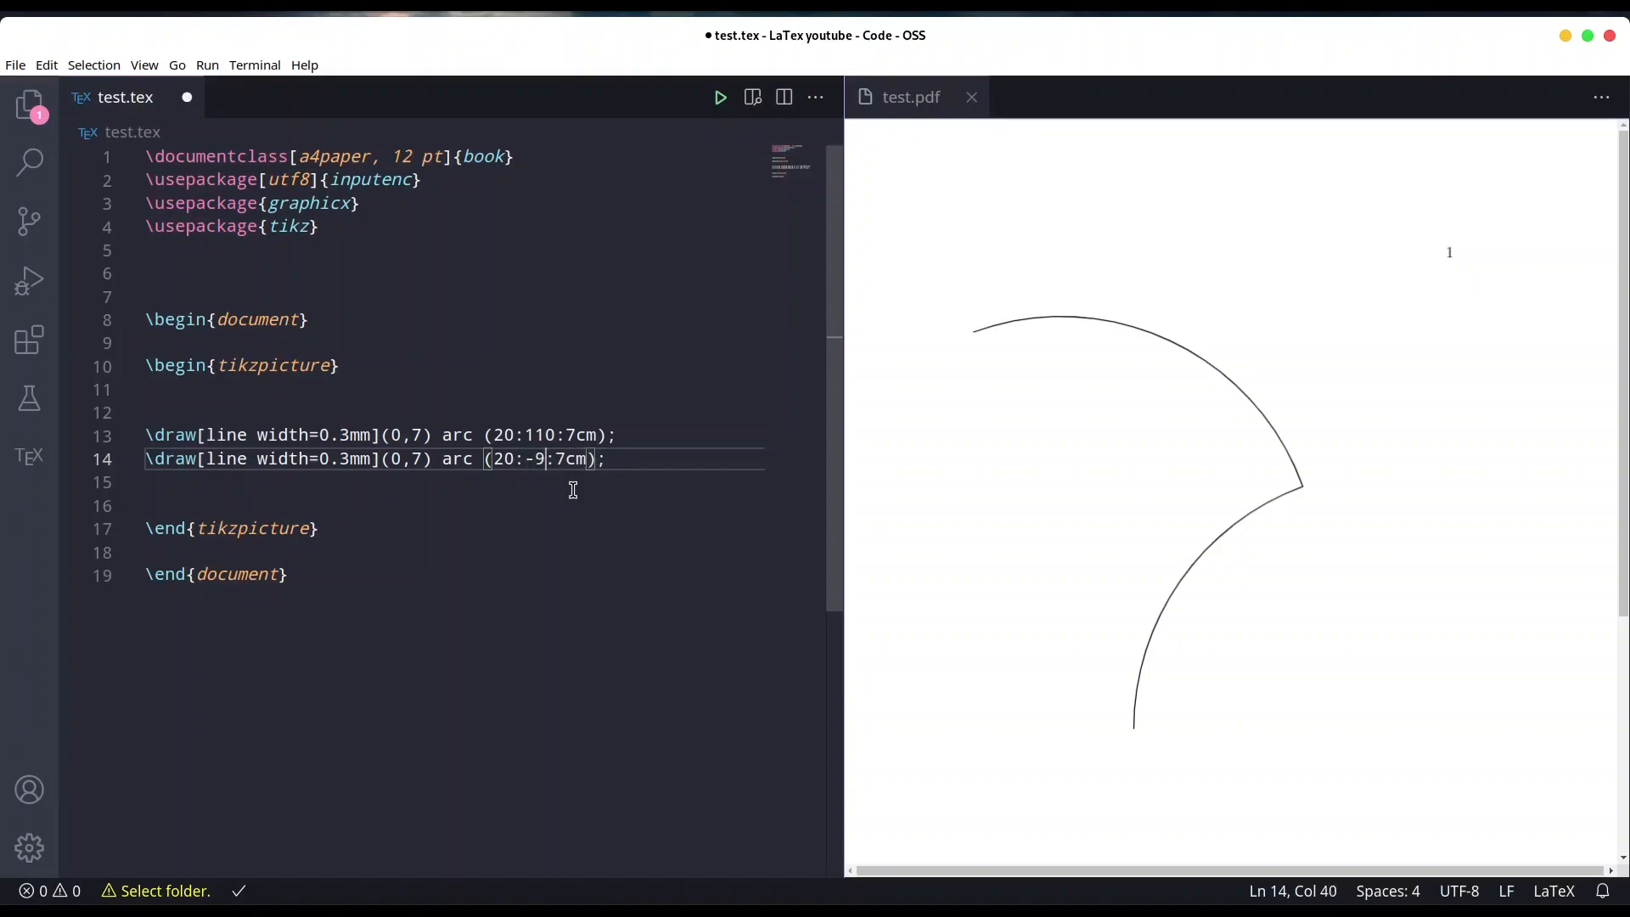
text(0)
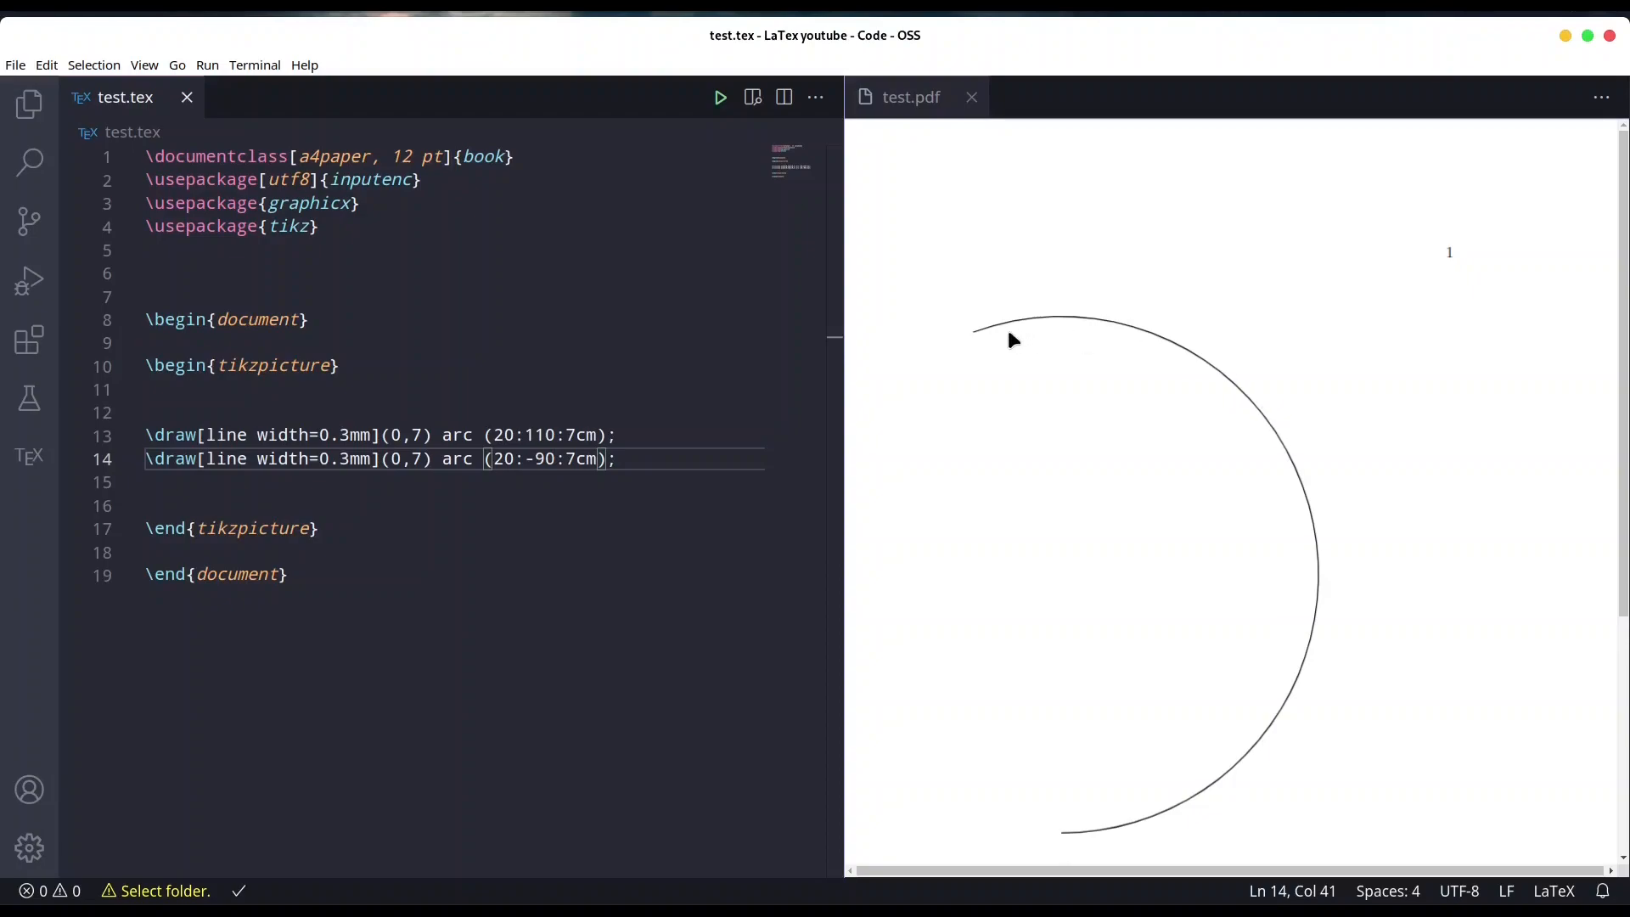
click(618, 458)
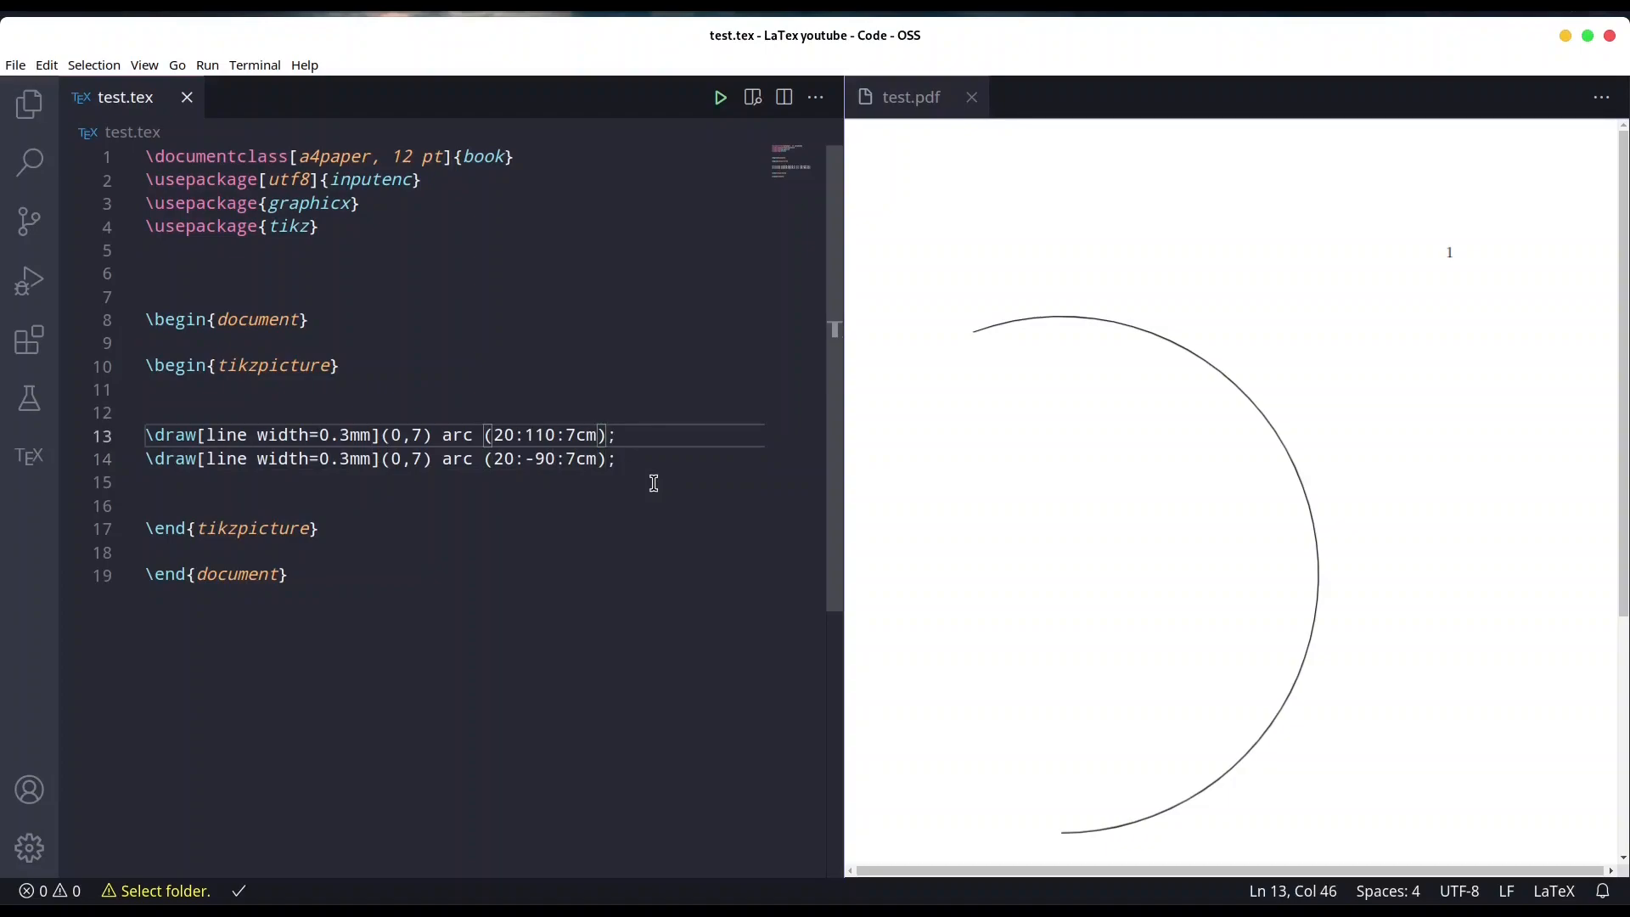
Step: End the first arc with node (A){} and make the second arc (A) arc (110:180:7cm)
text(node)
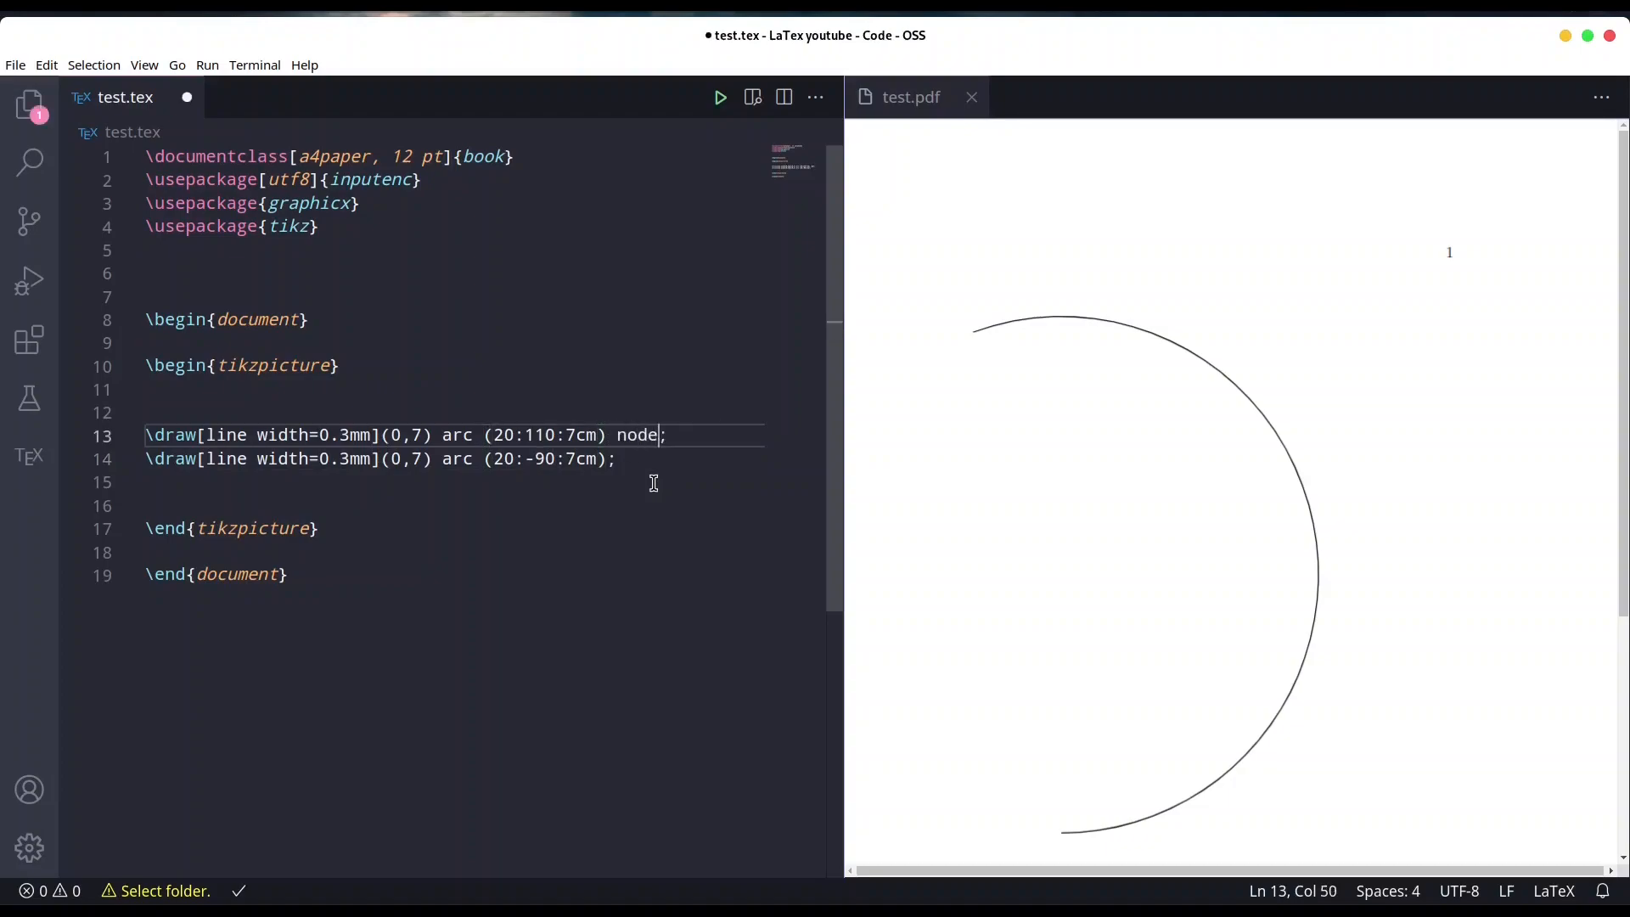
text((A){)
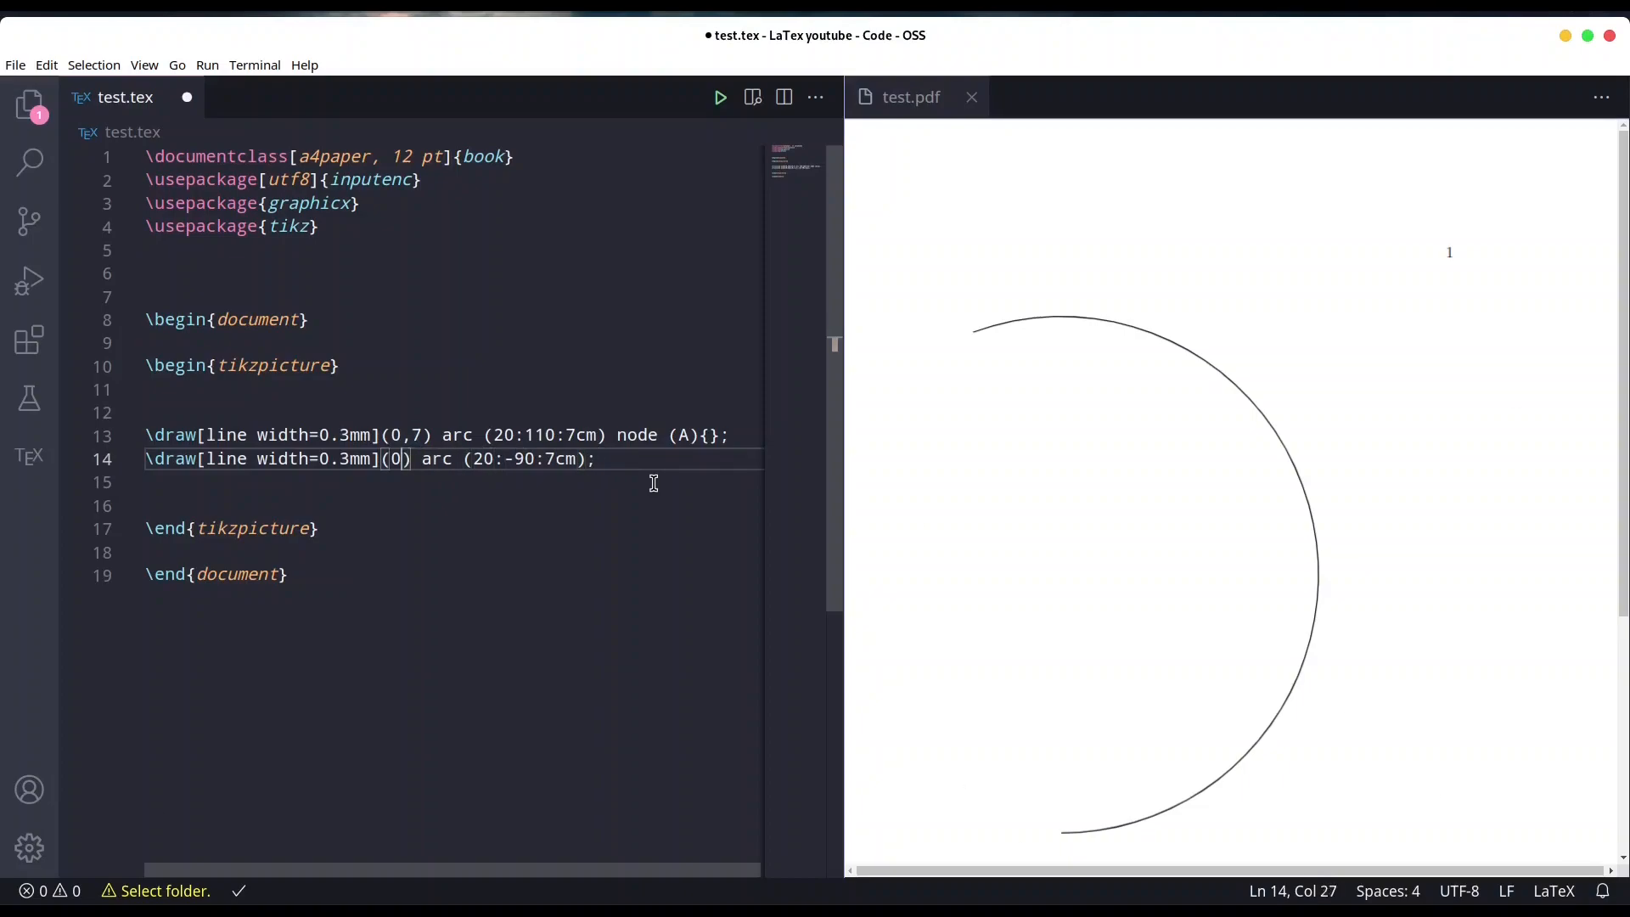
key(BackSpace)
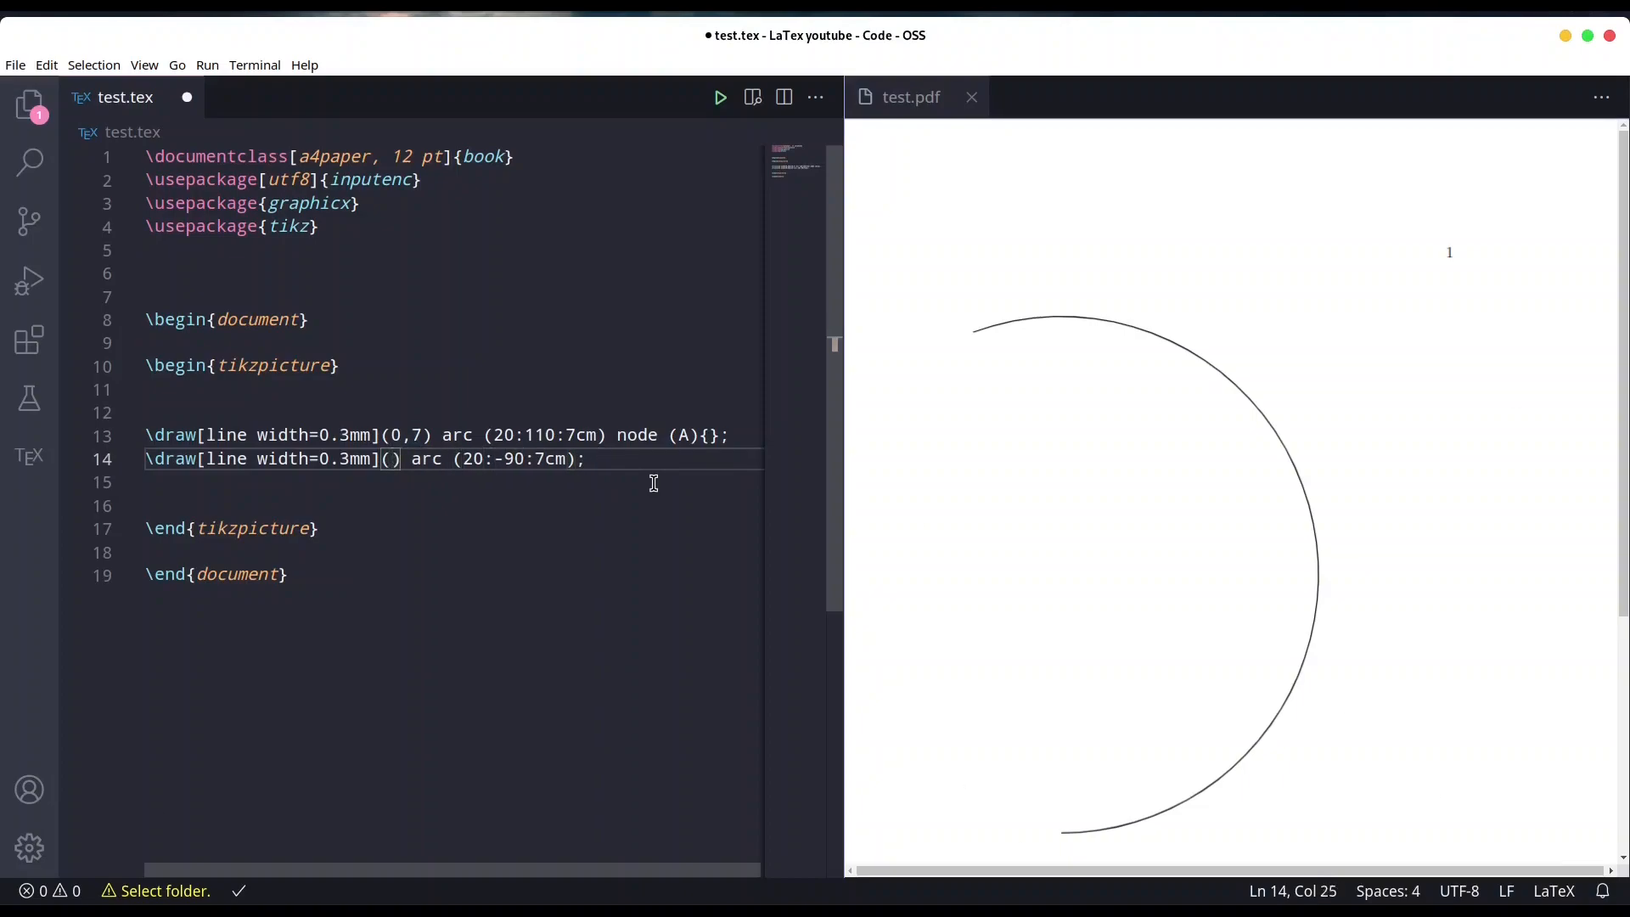
text(A)
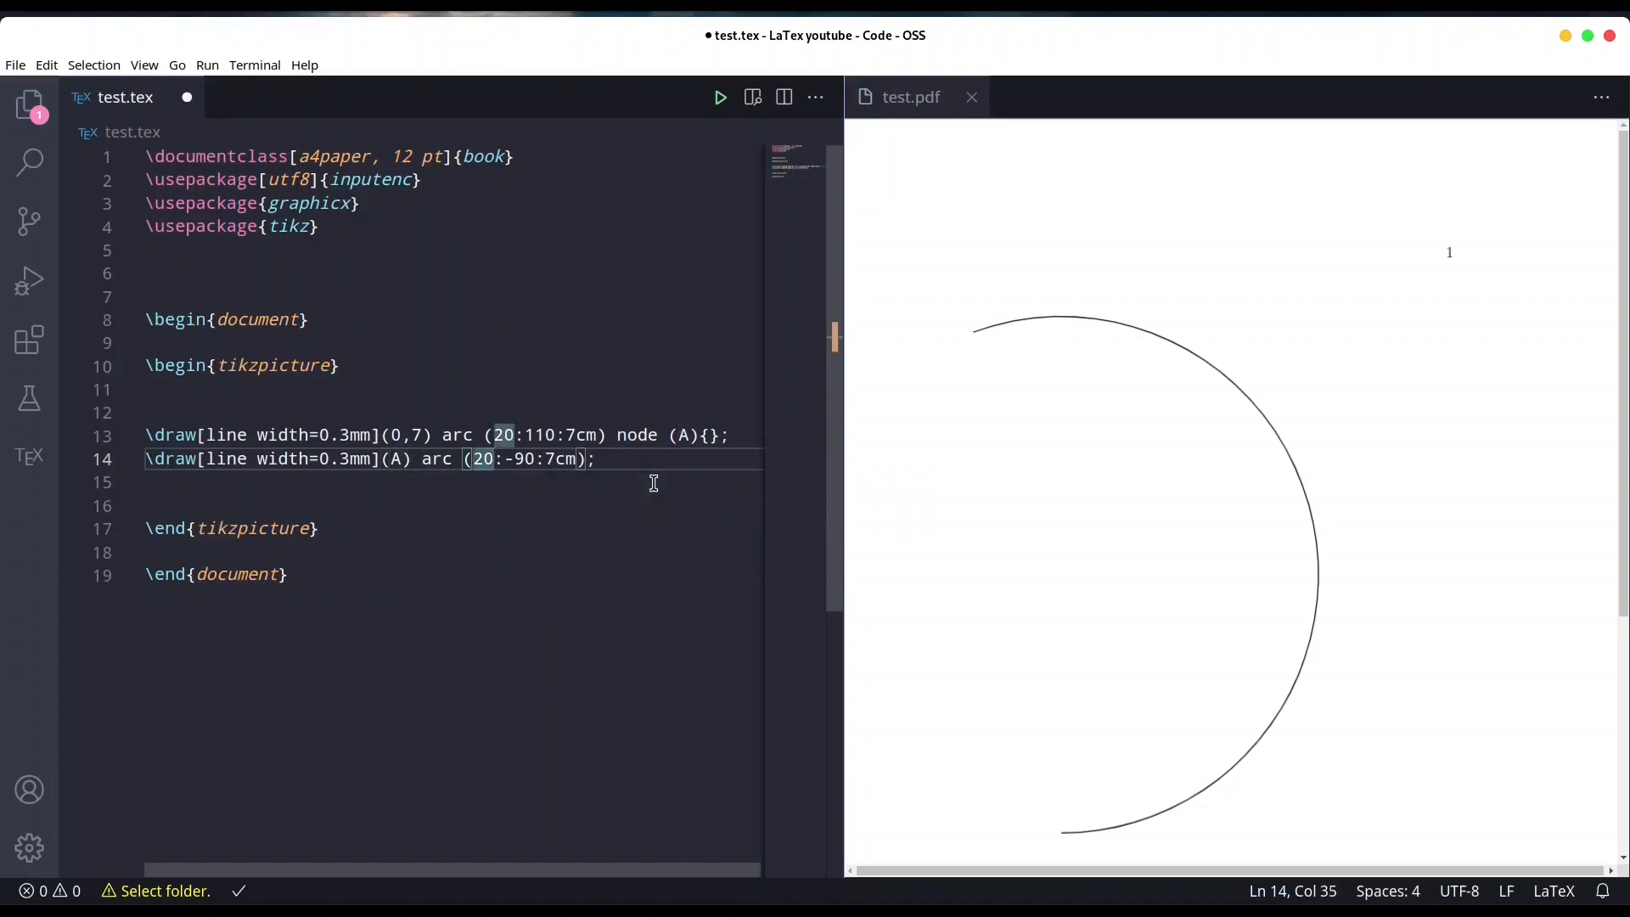
text(110)
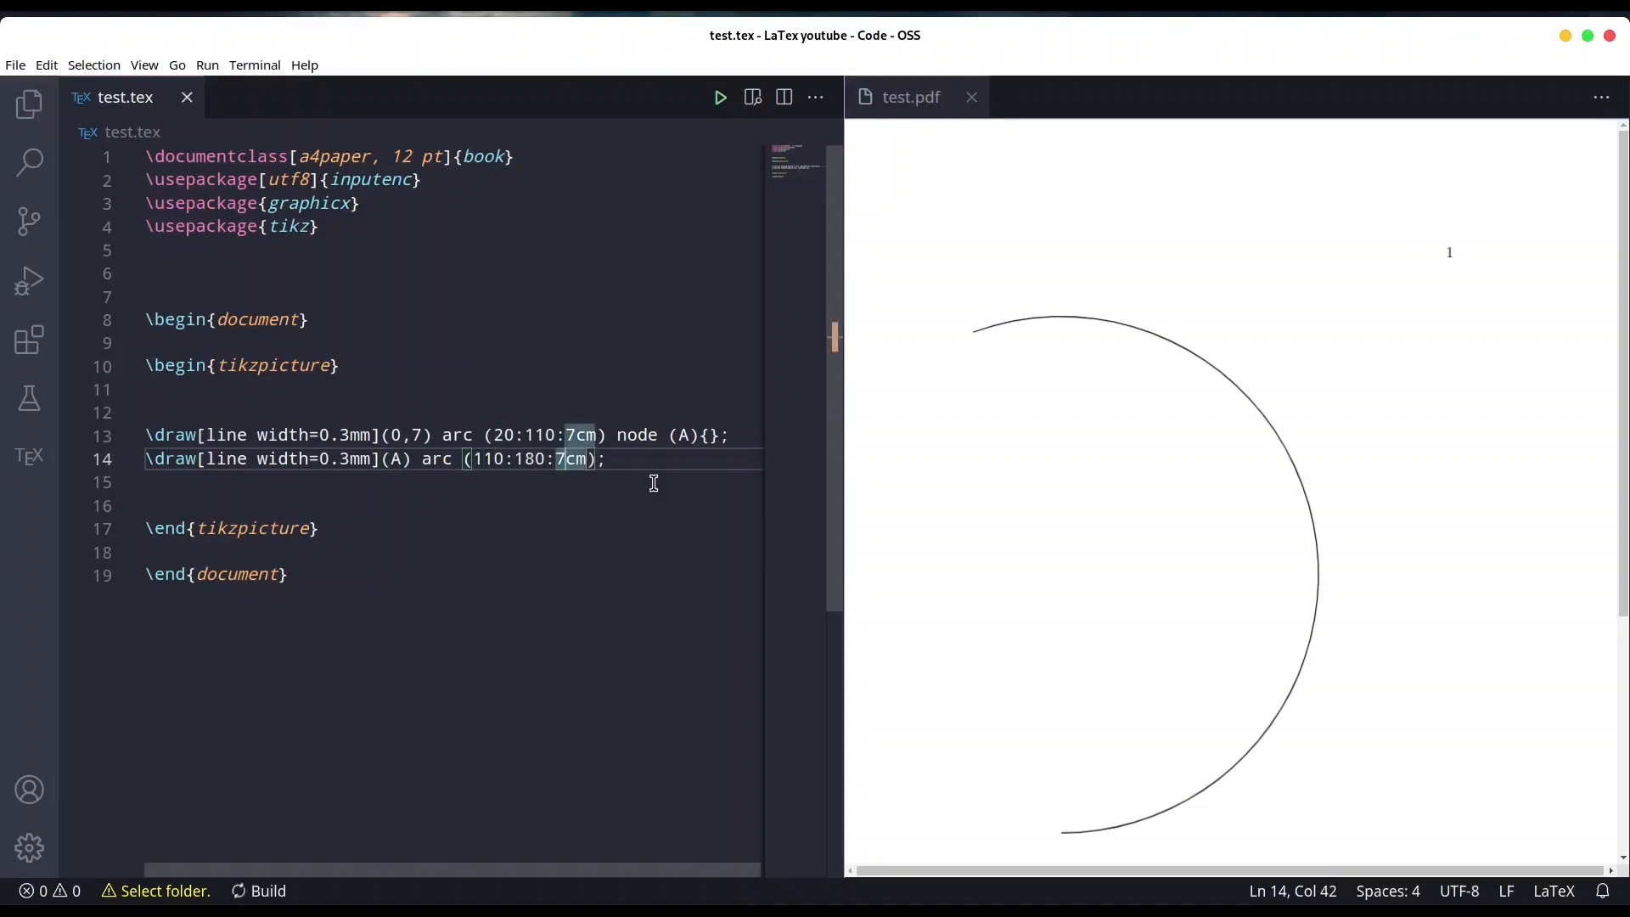
Step: Save and rebuild so the PDF shows the arc sweeping over the top and down the left
click(721, 97)
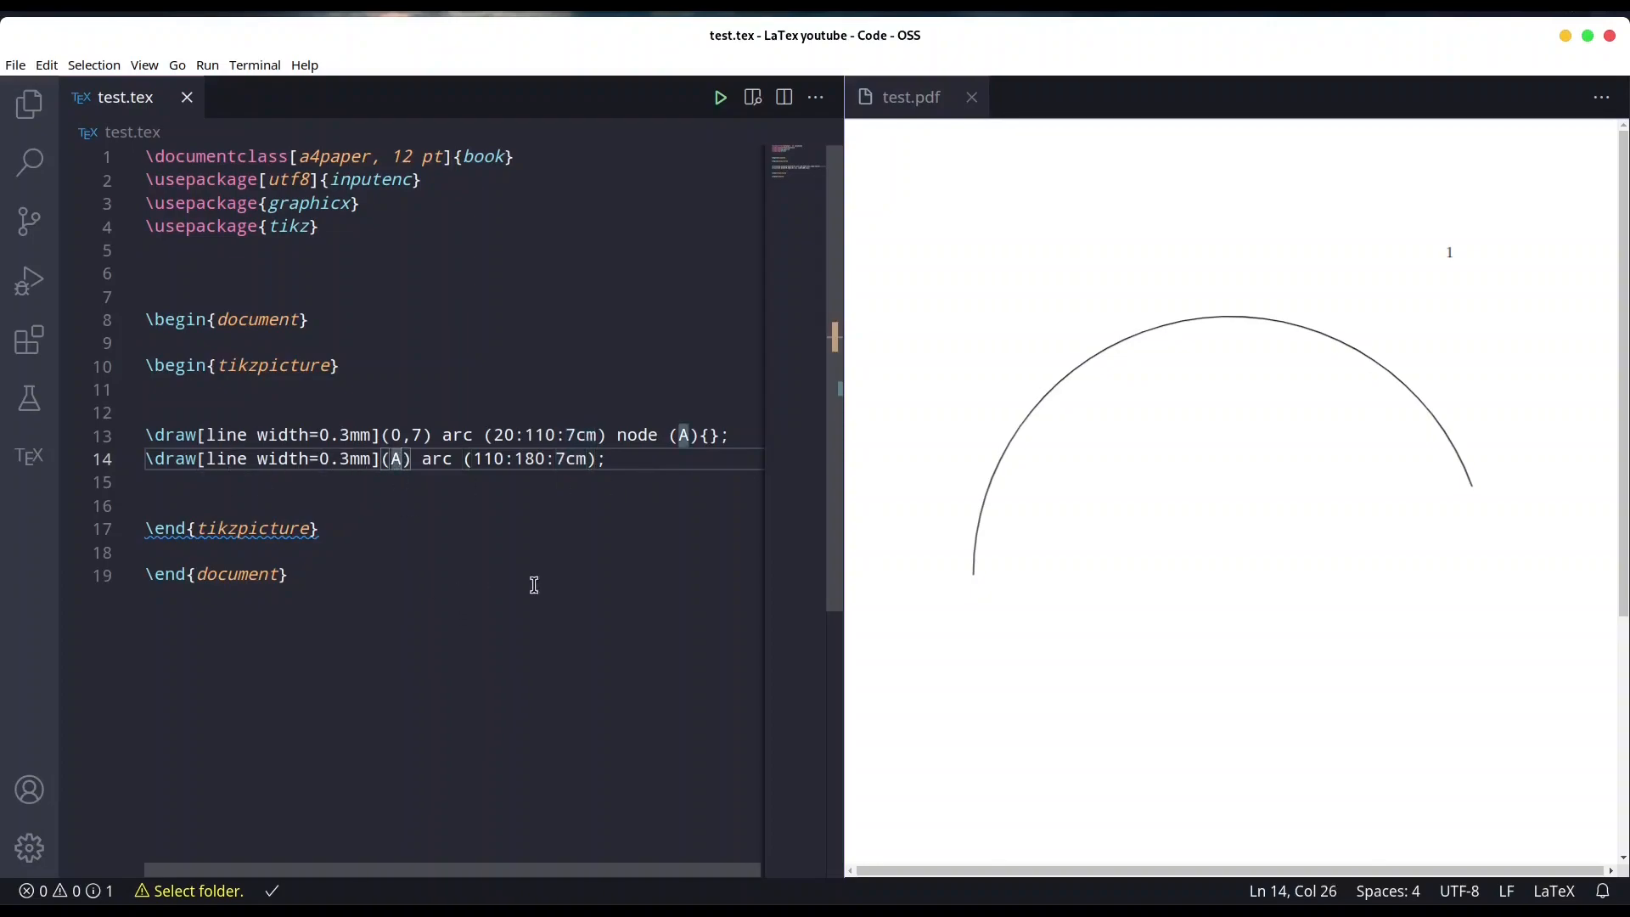
mouse_move(538, 494)
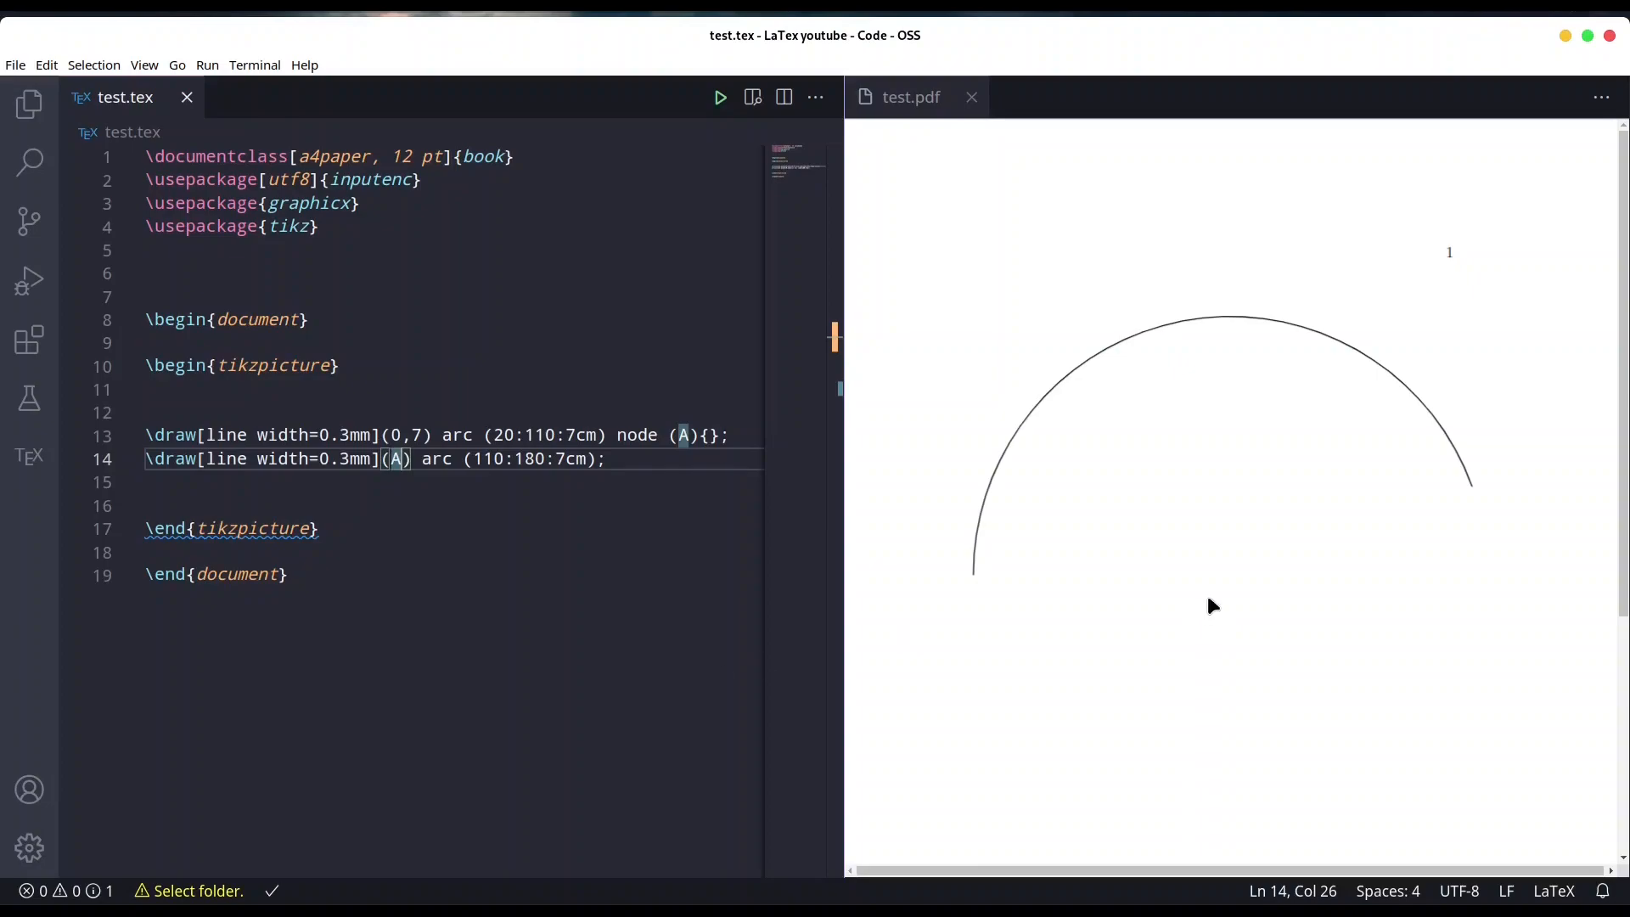
mouse_move(1067, 599)
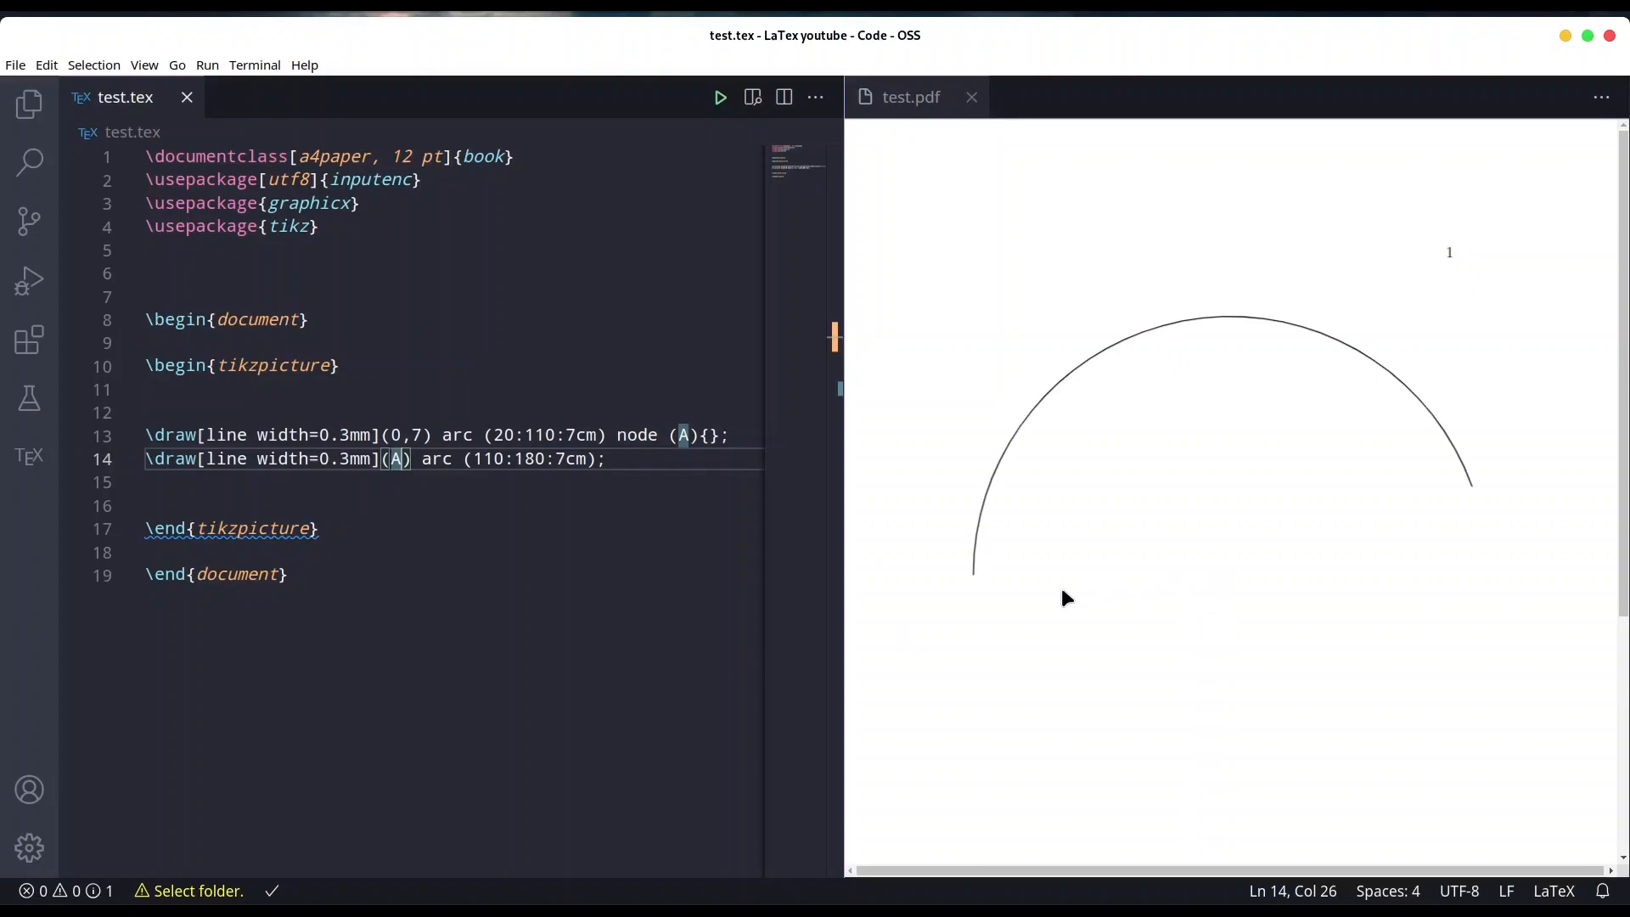
mouse_move(975, 584)
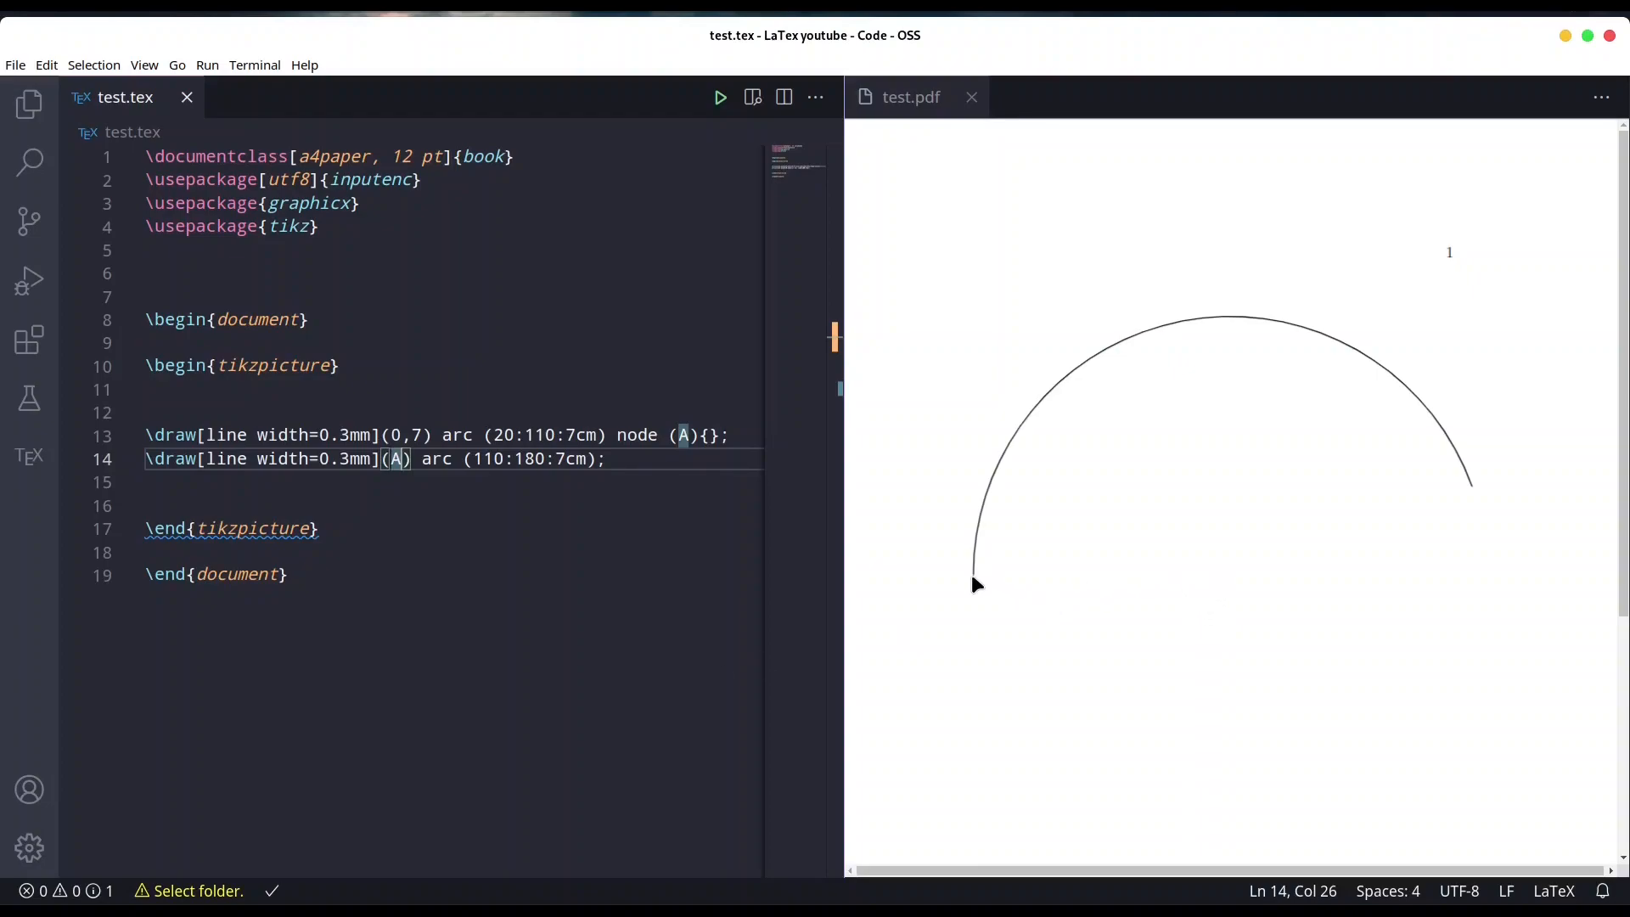
mouse_move(1017, 584)
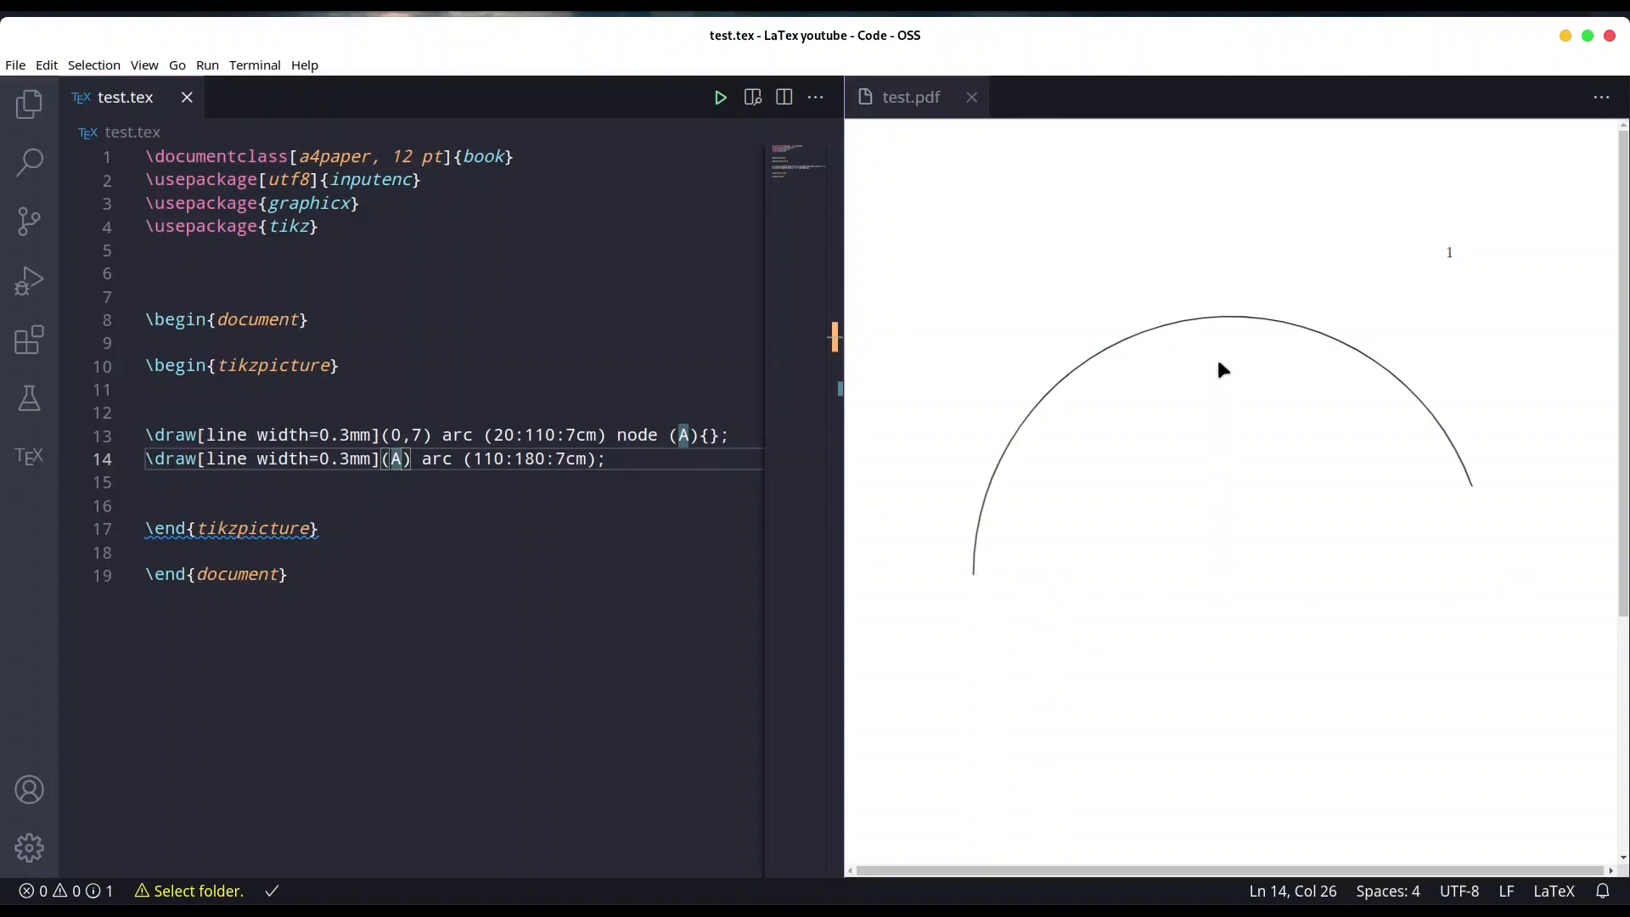
mouse_move(1230, 324)
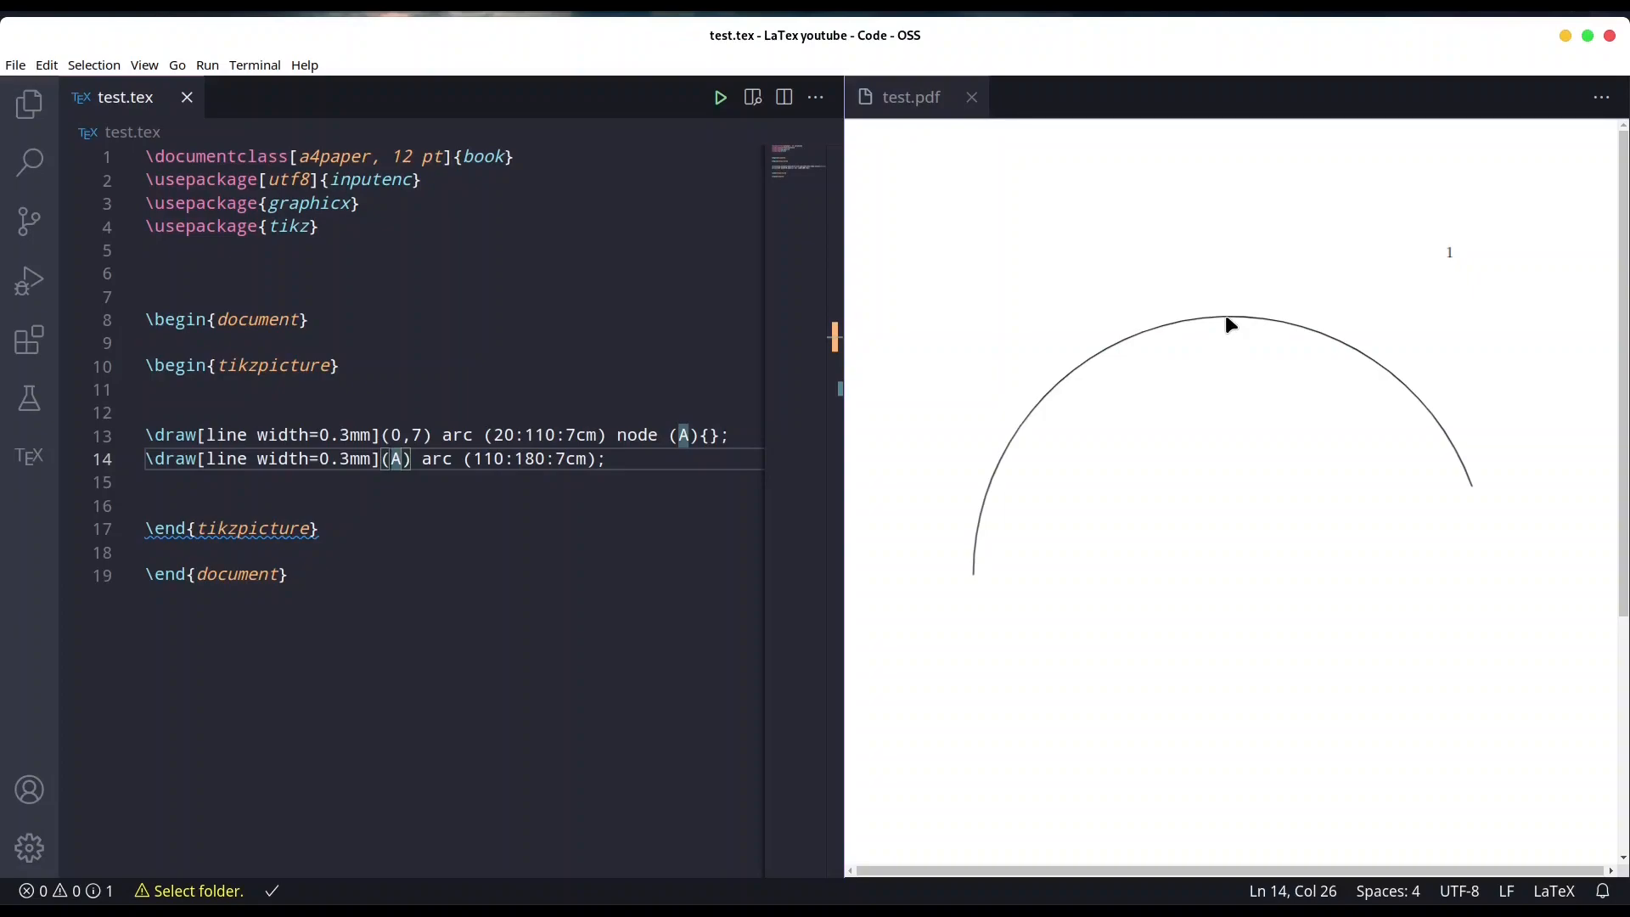
mouse_move(1268, 698)
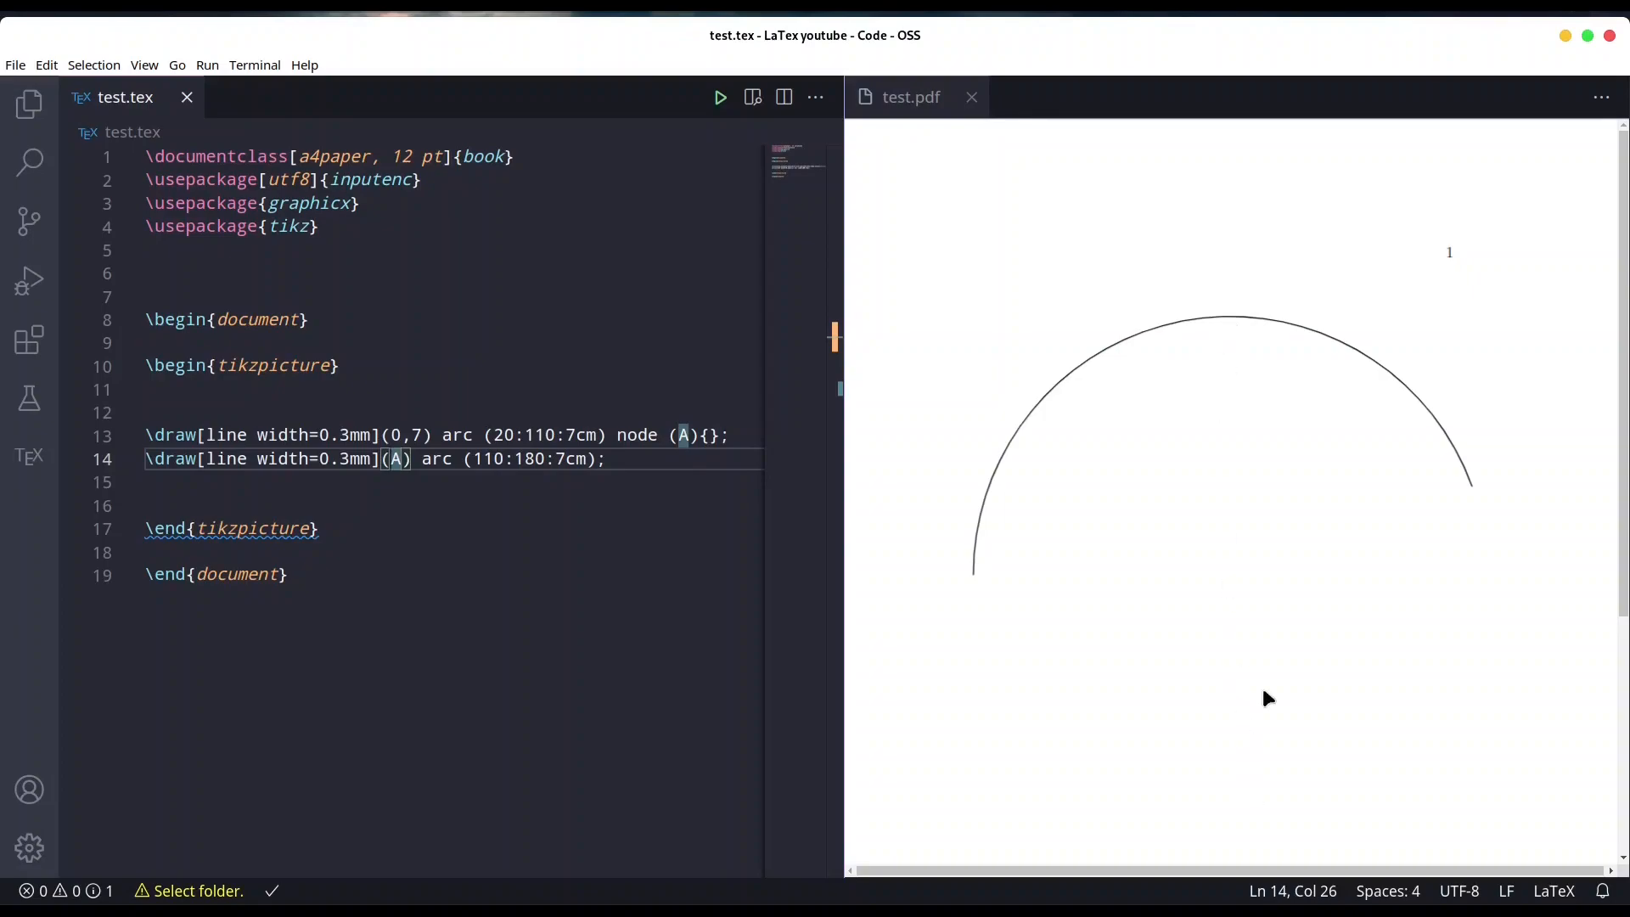
mouse_move(1235, 331)
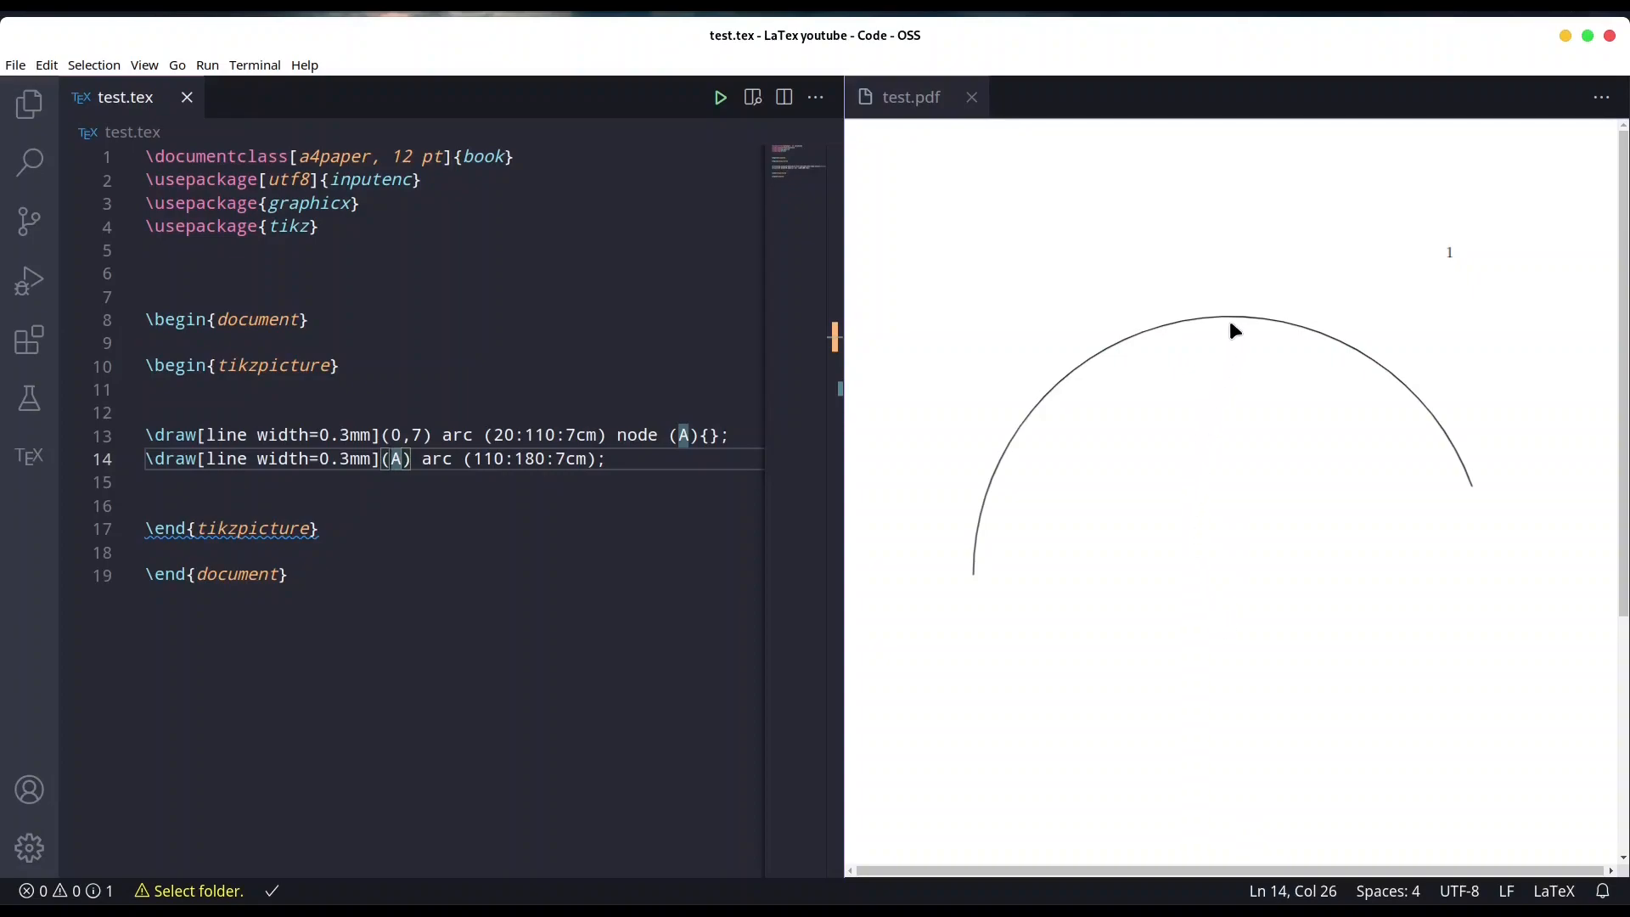
mouse_move(975, 582)
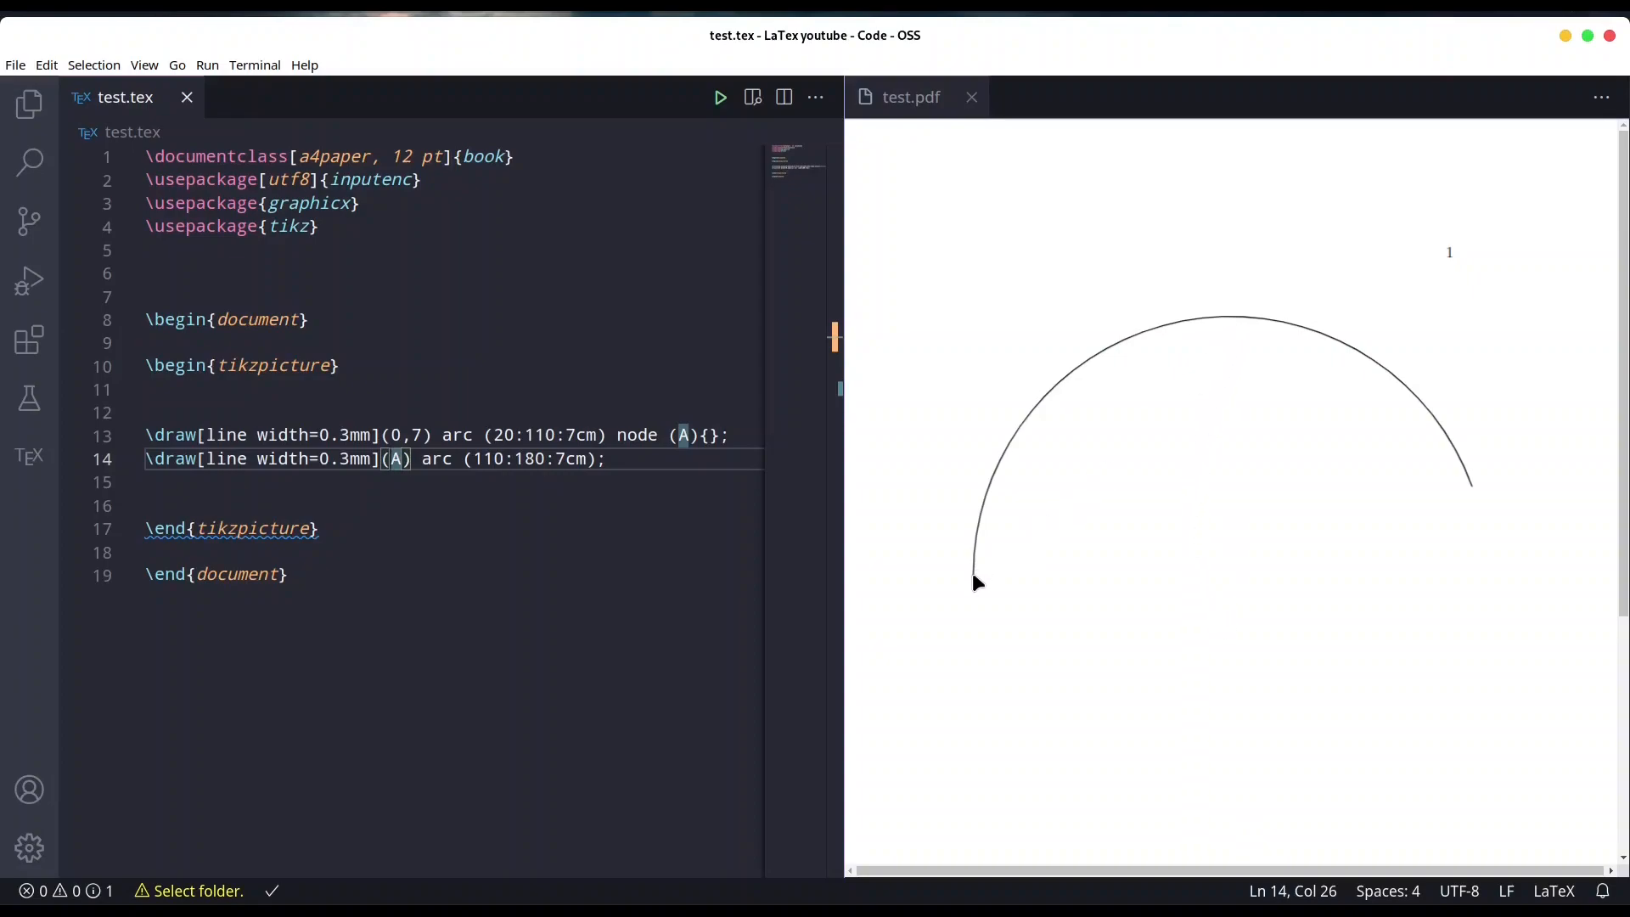
mouse_move(1233, 322)
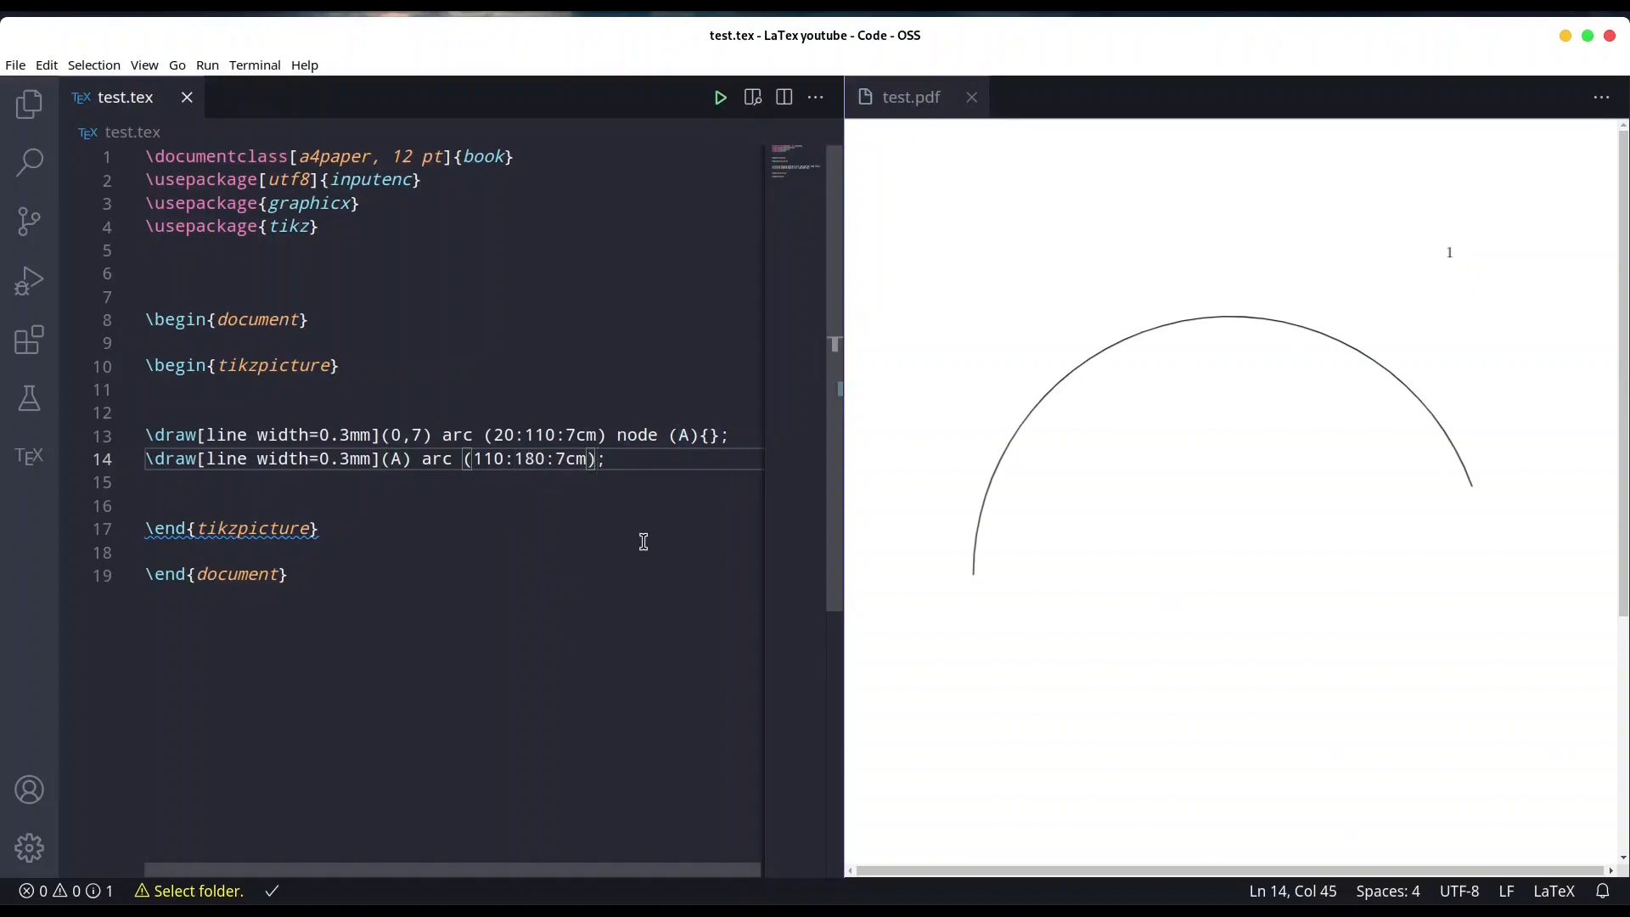
Step: End the 110:180 arc at node (A180) and add a 20:90 arc ending at node (A90)
text(node)
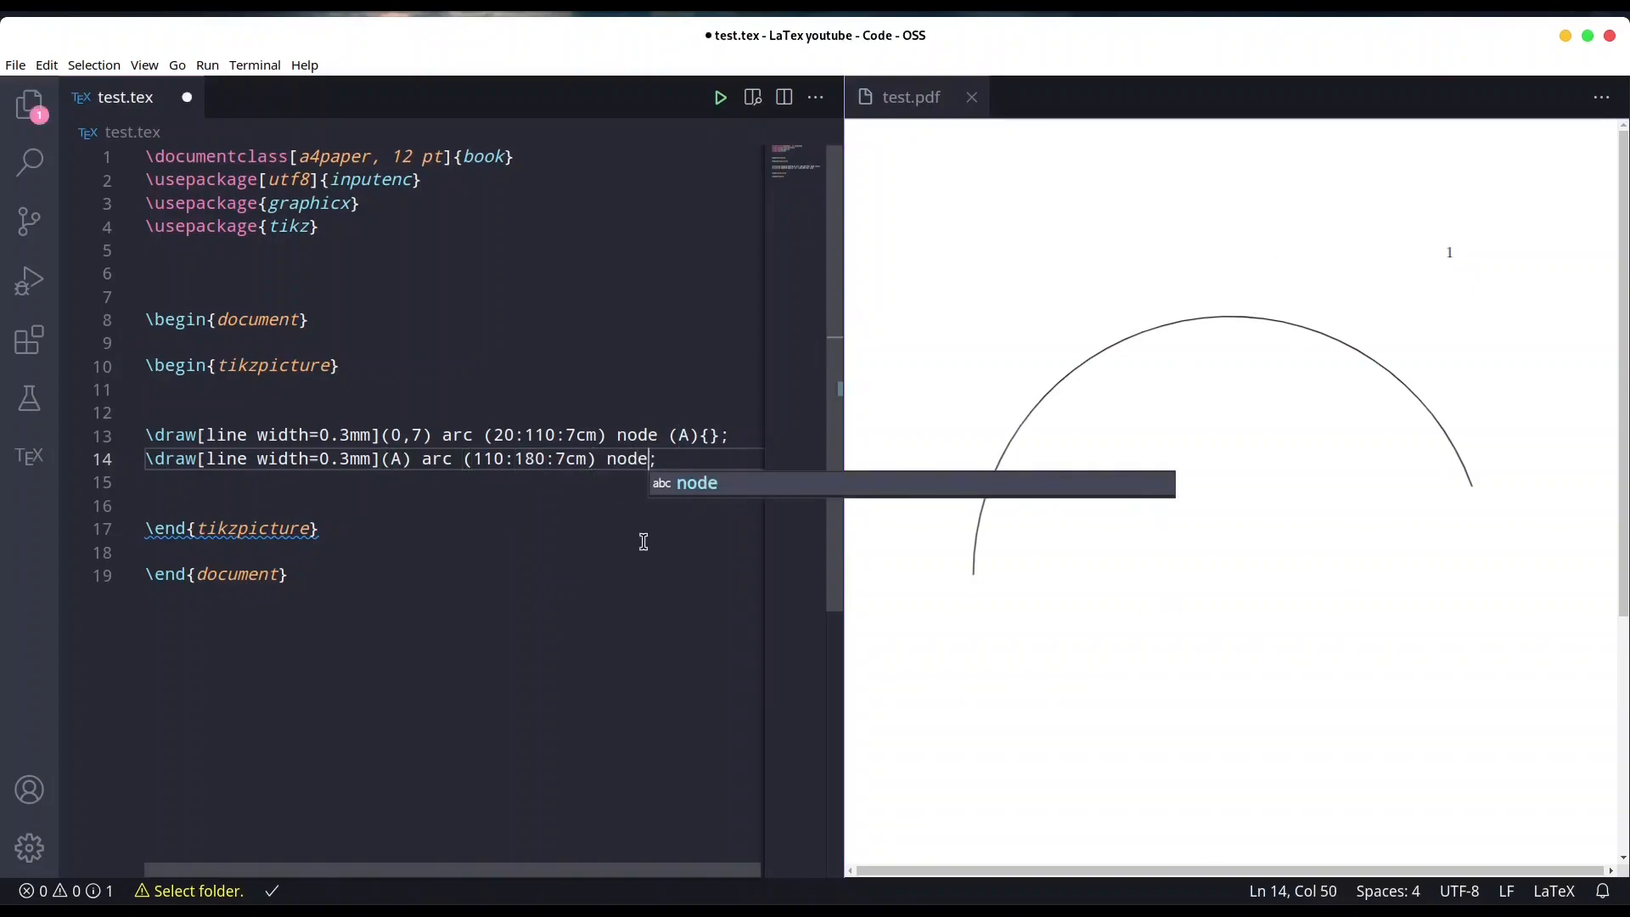
text((A))
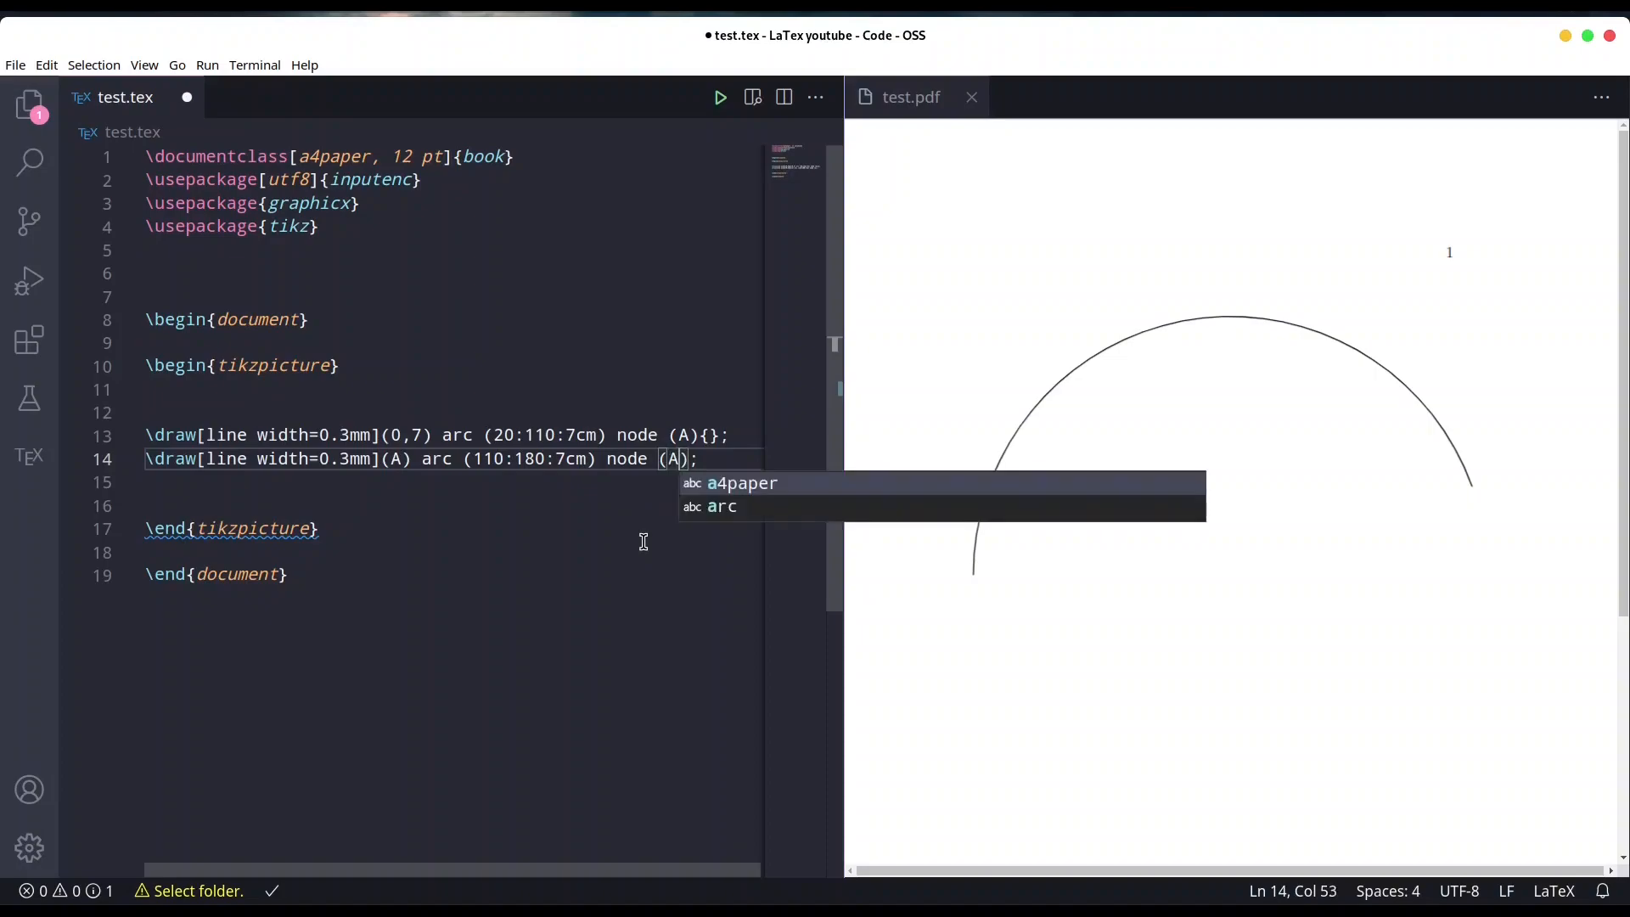
text(180)
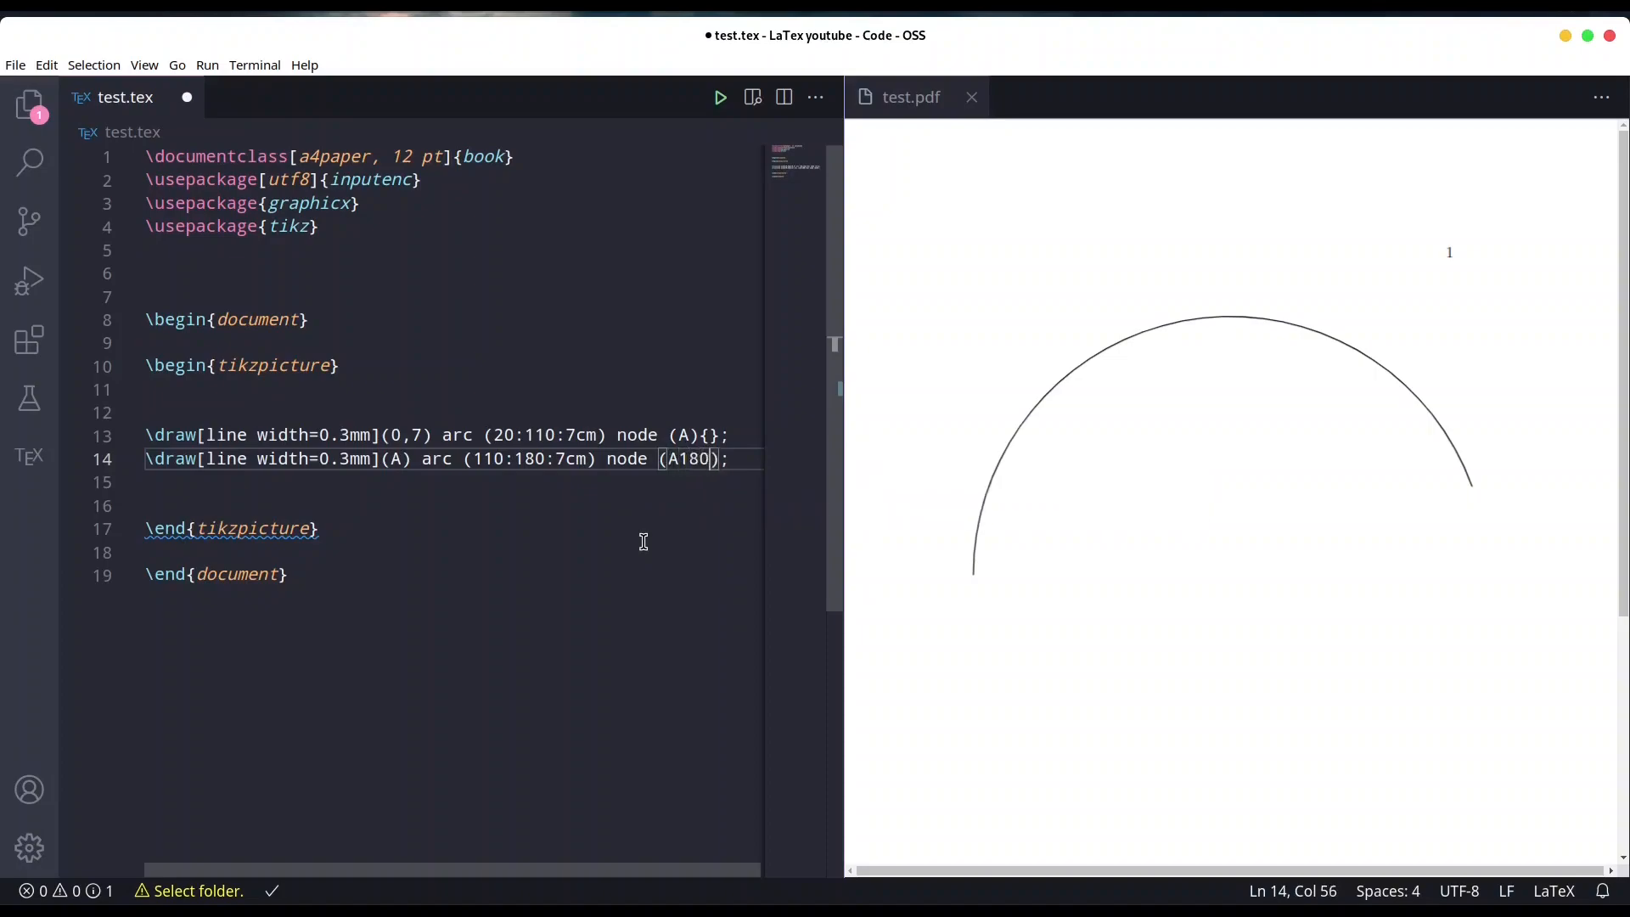
click(710, 434)
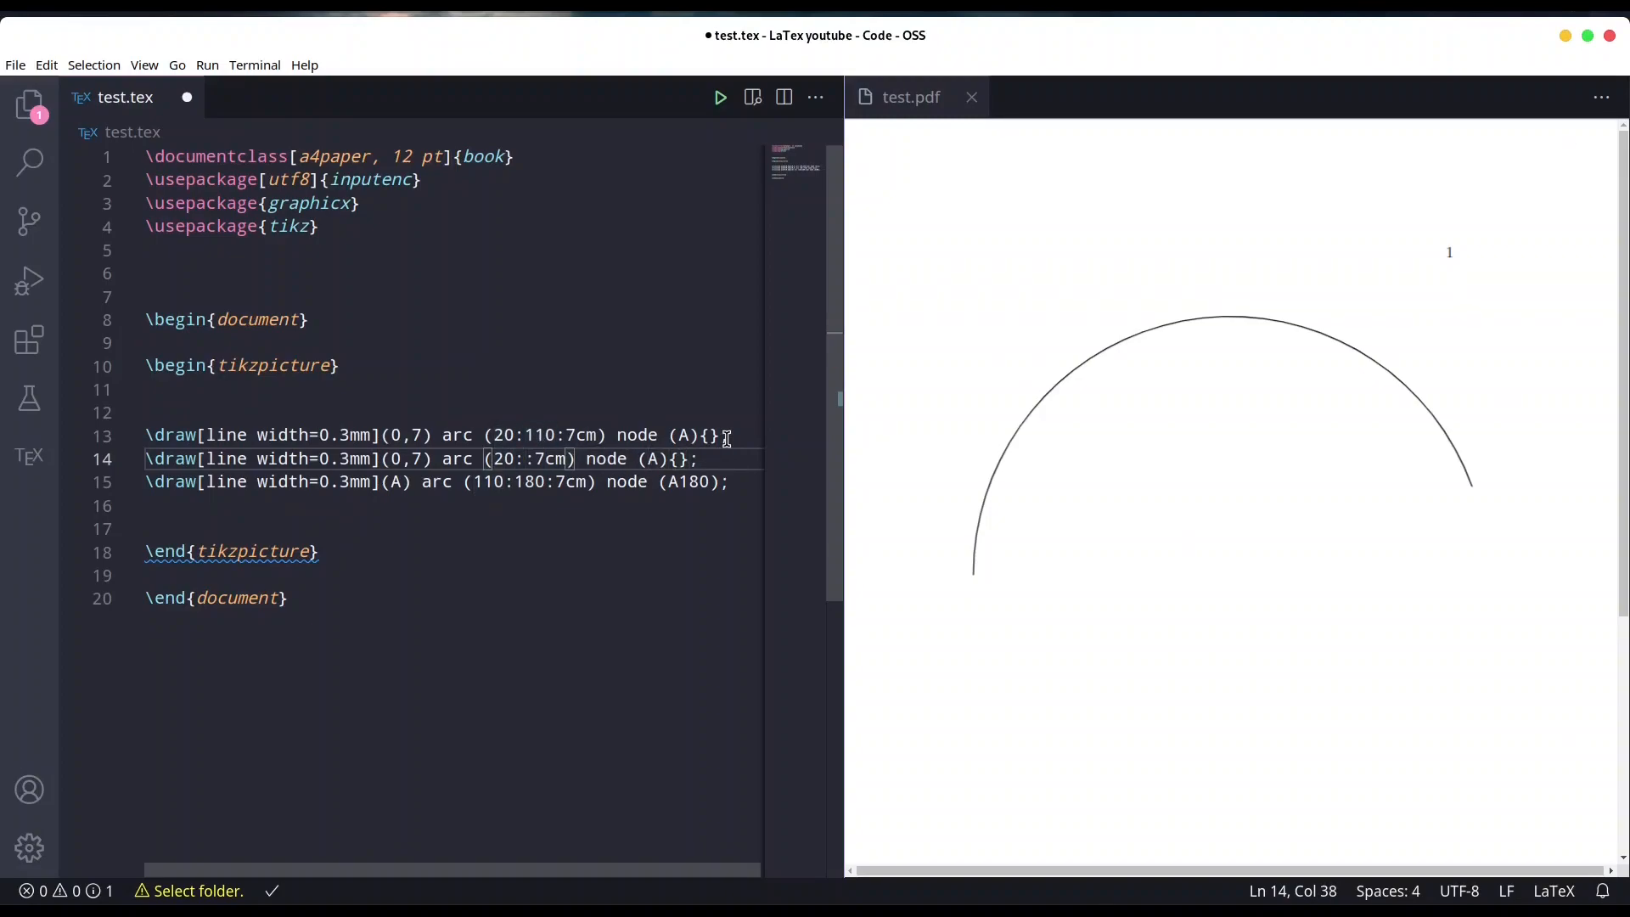
text(90)
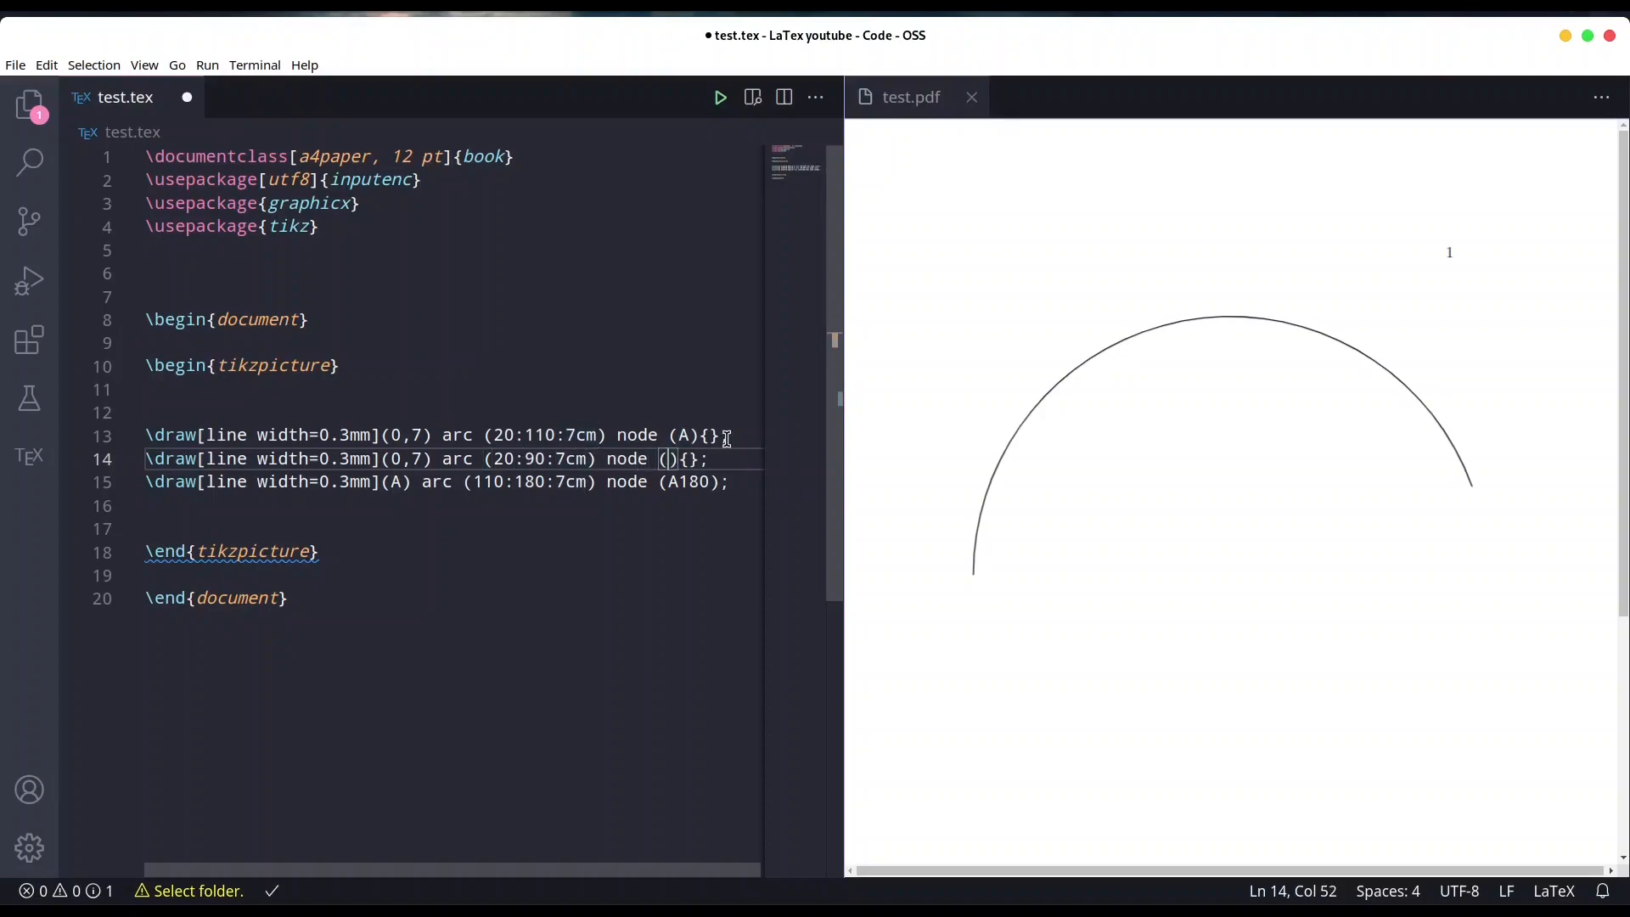
text(90)
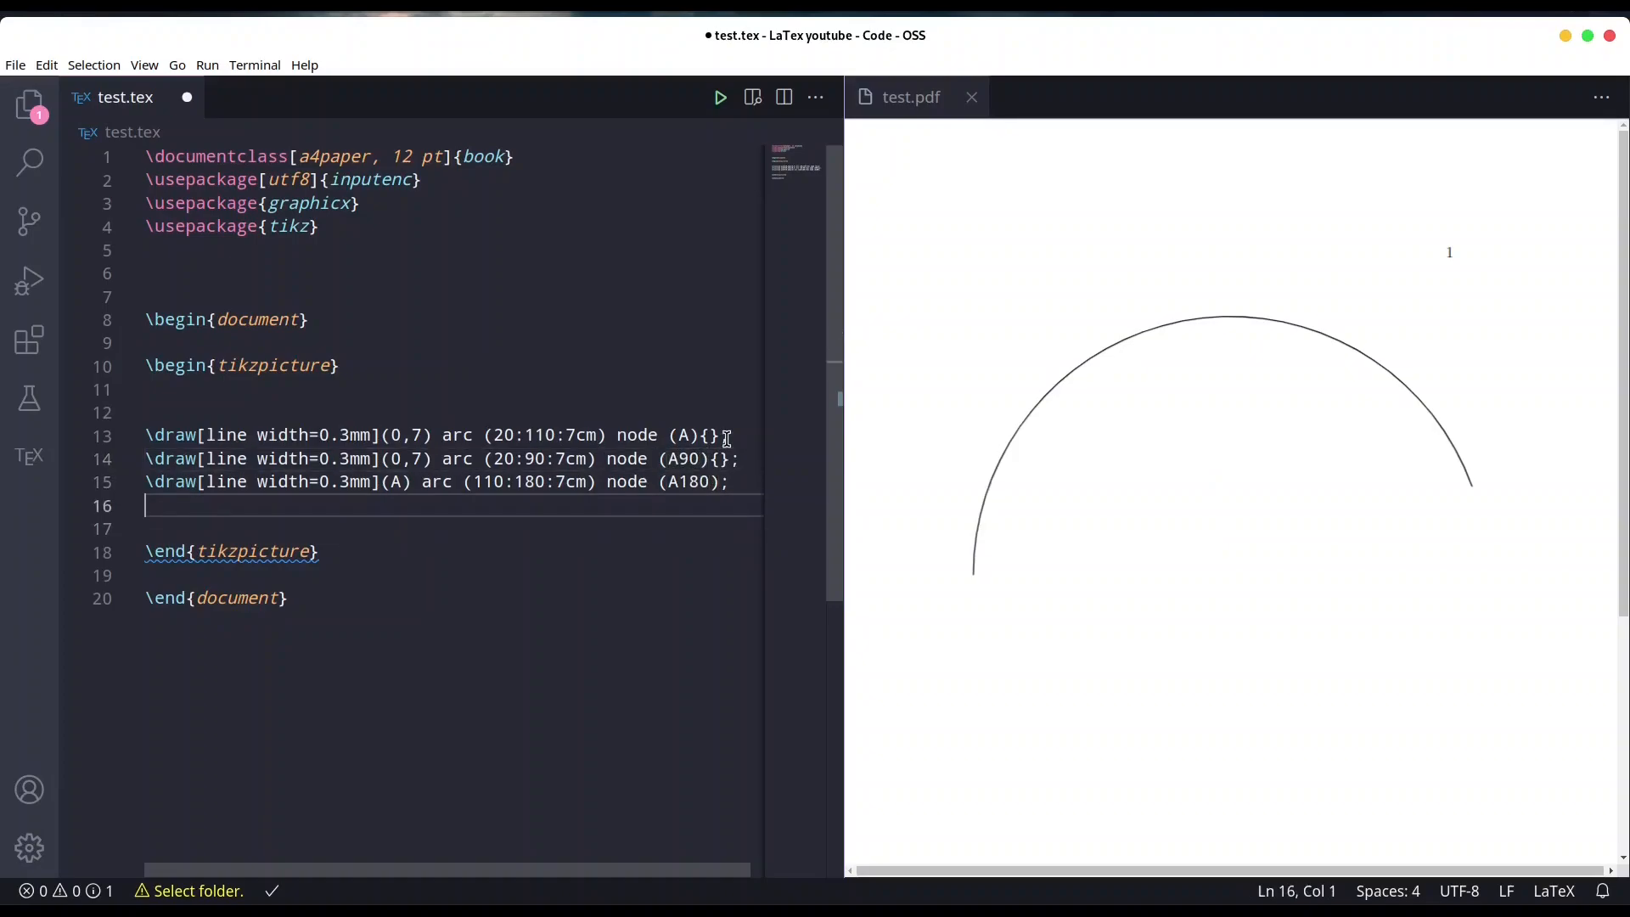
Step: Add \draw[line width=1mm, color= blue](A90)circle(1.5mm); and duplicate that line
key(enter)
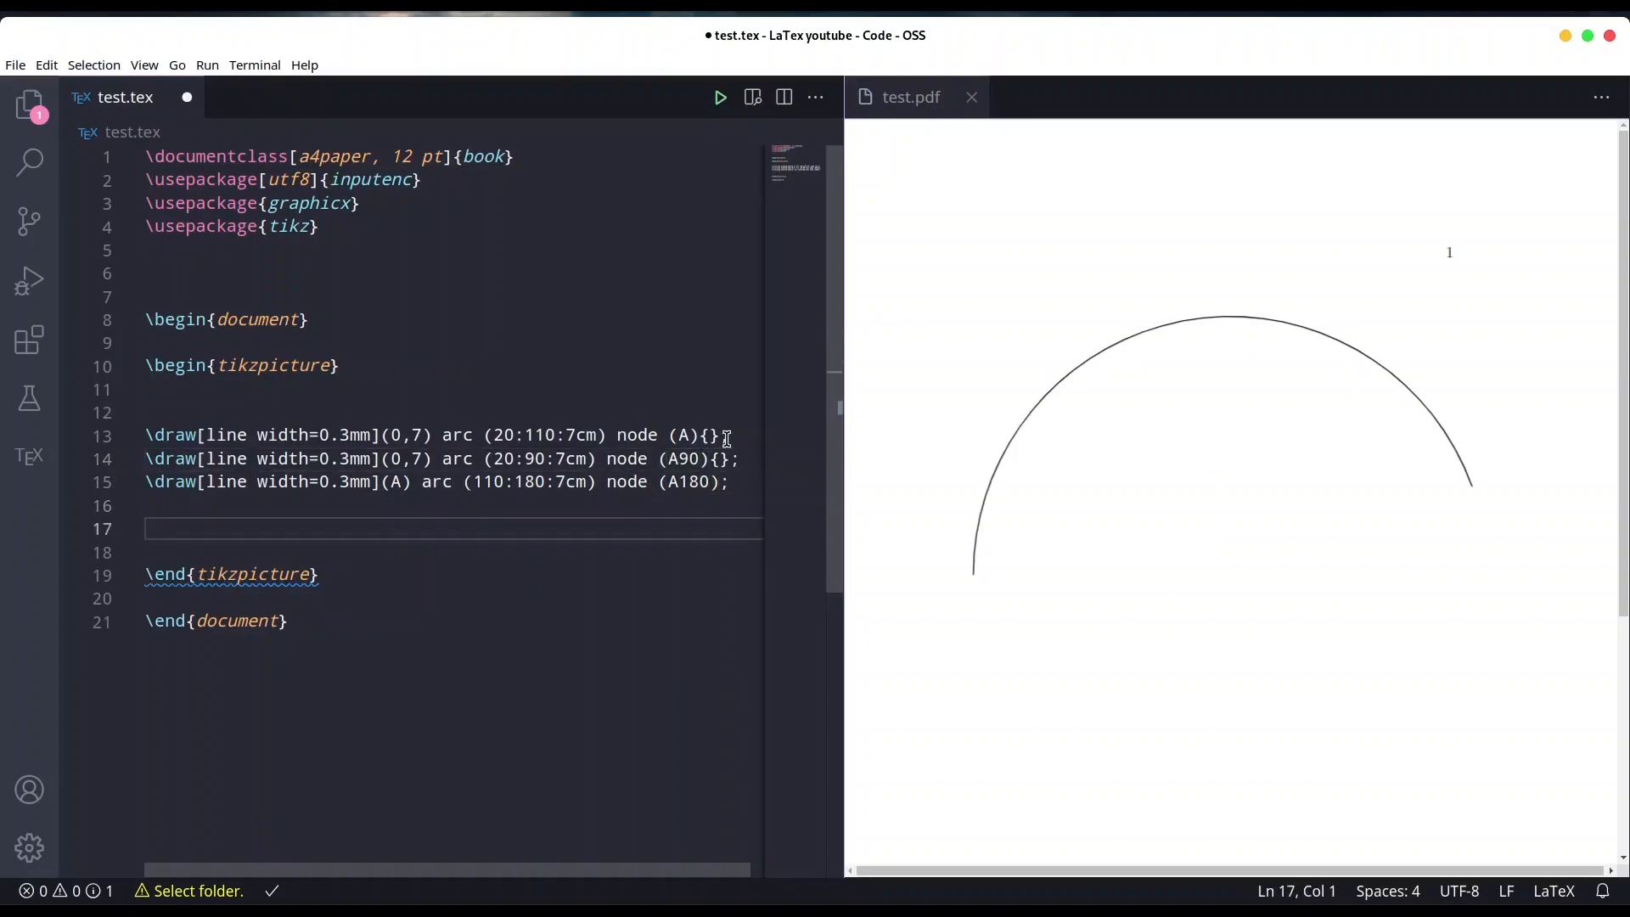
text(\draw)
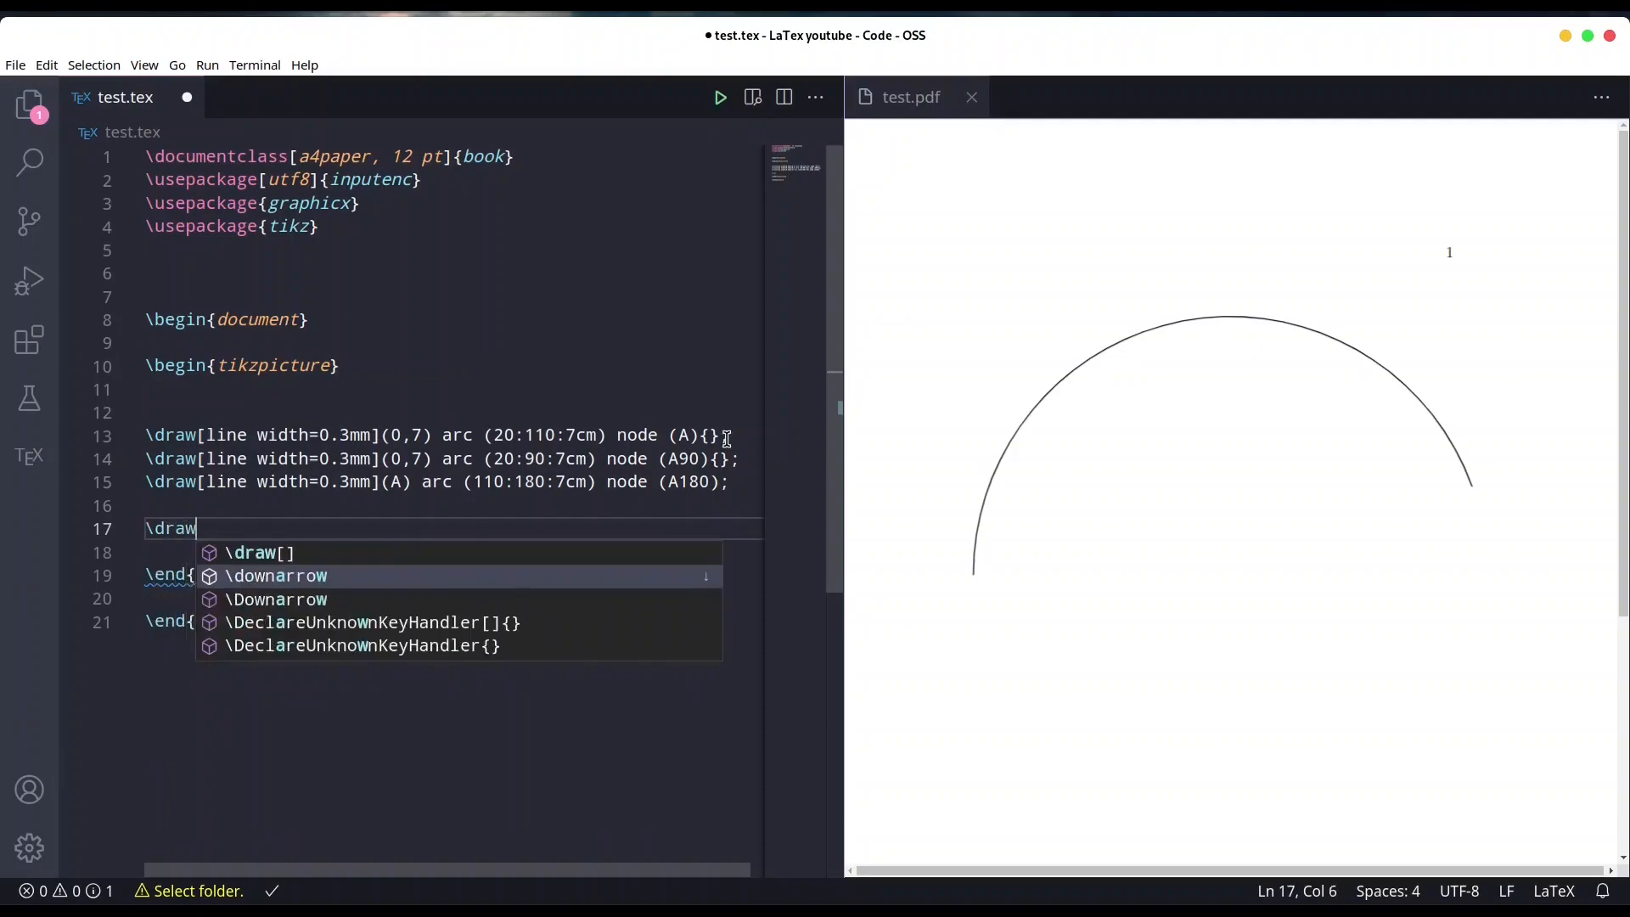
key(Escape)
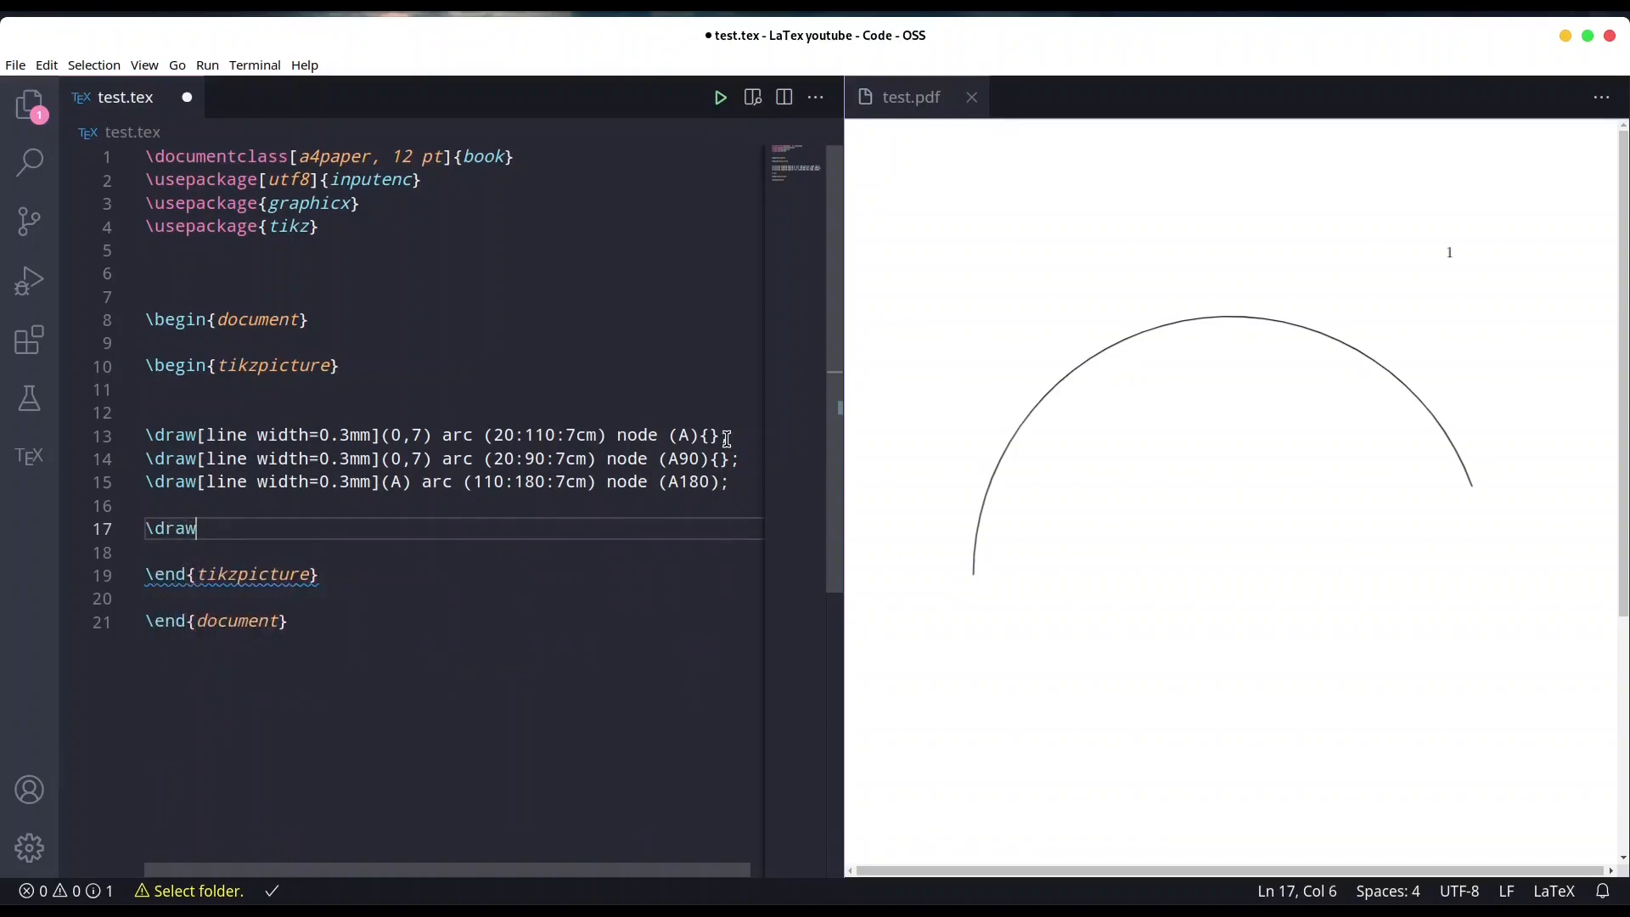
text([line])
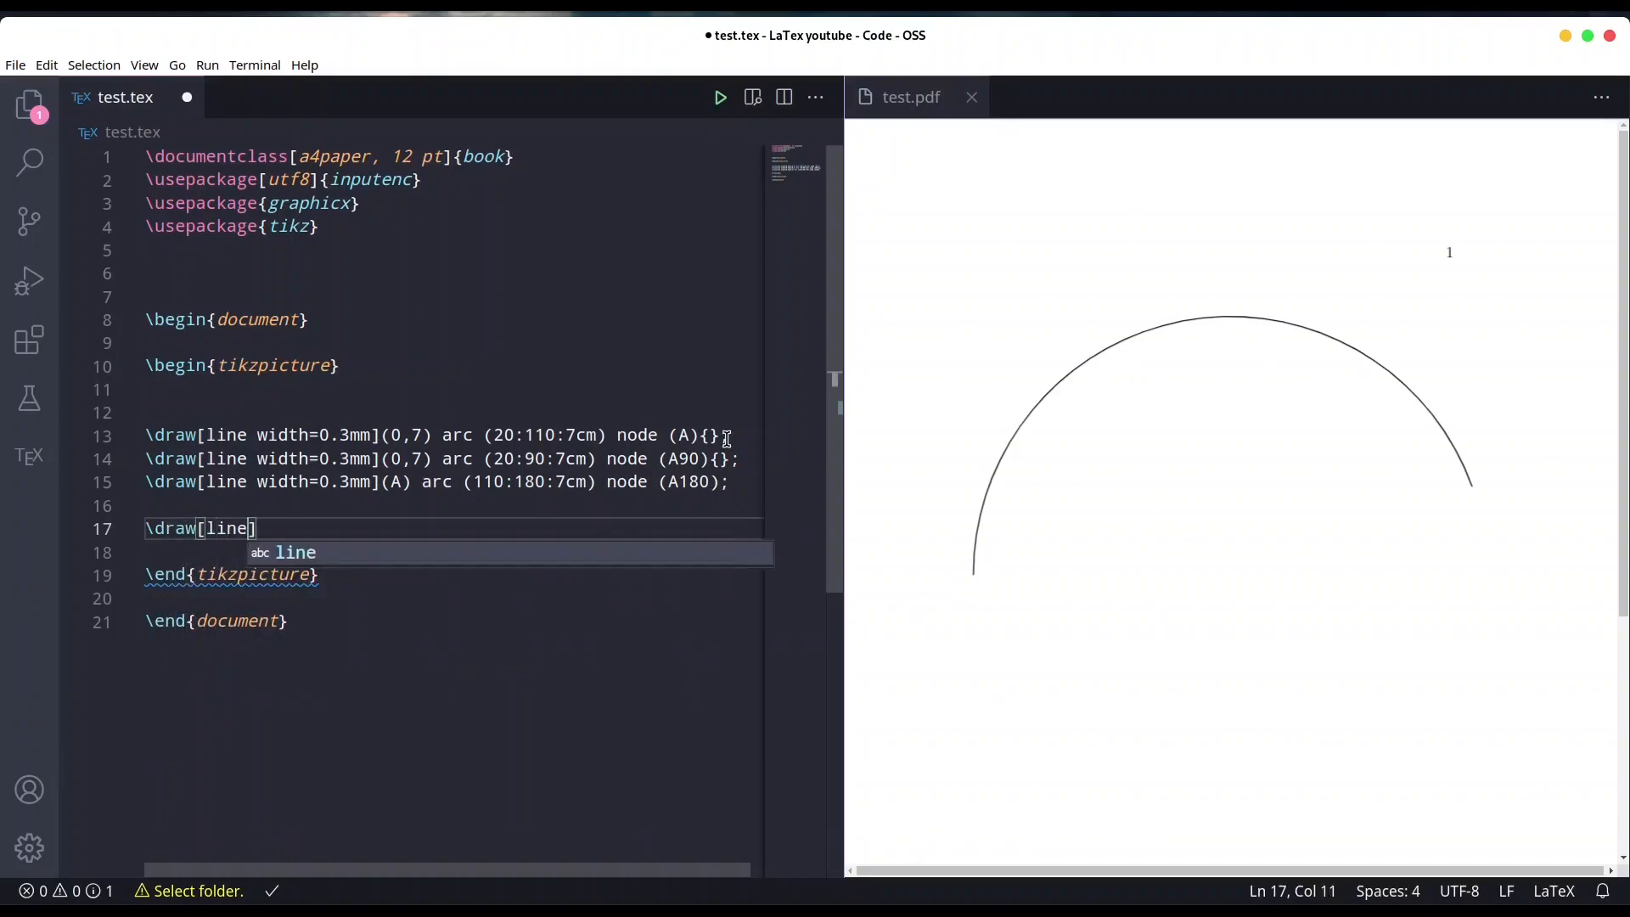
text(width=)
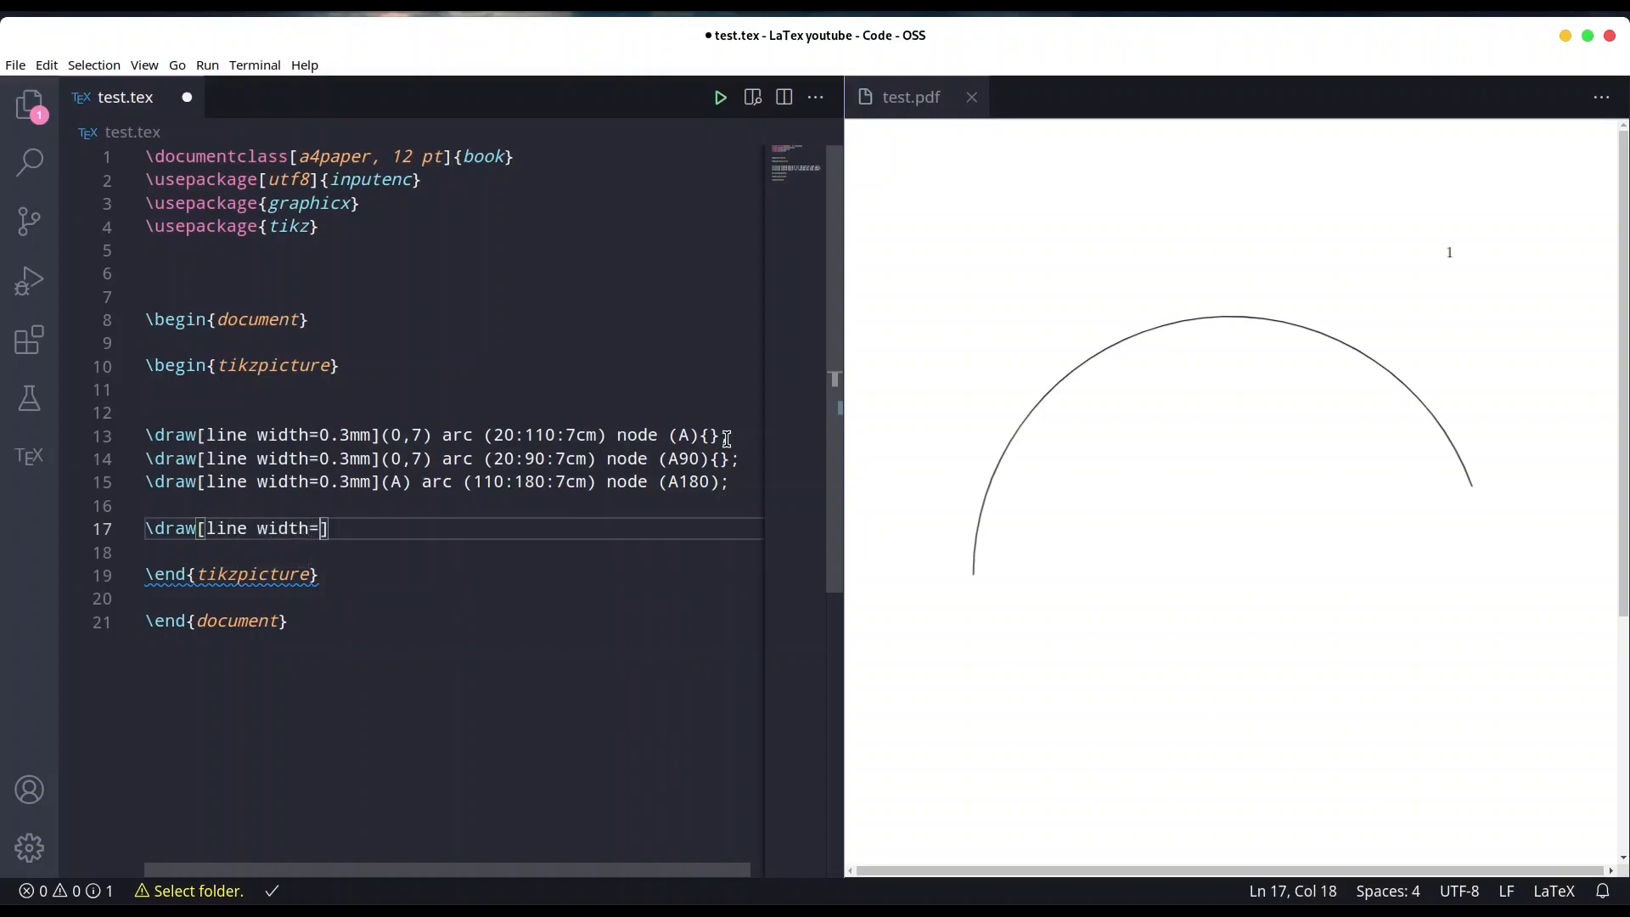
text(1mm)
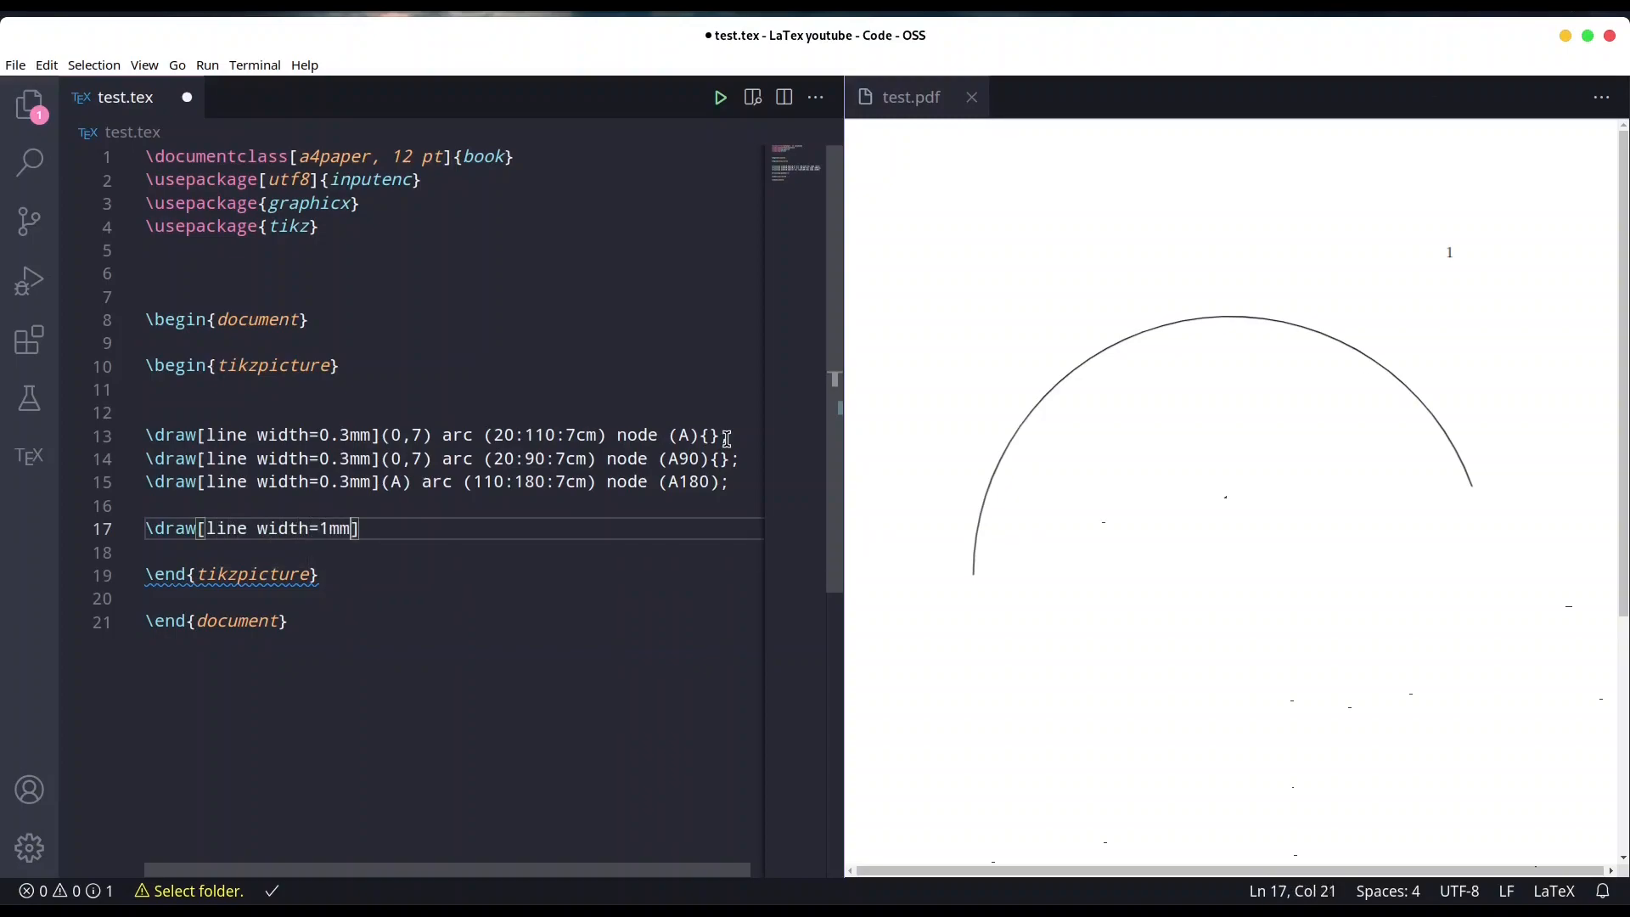
text(,)
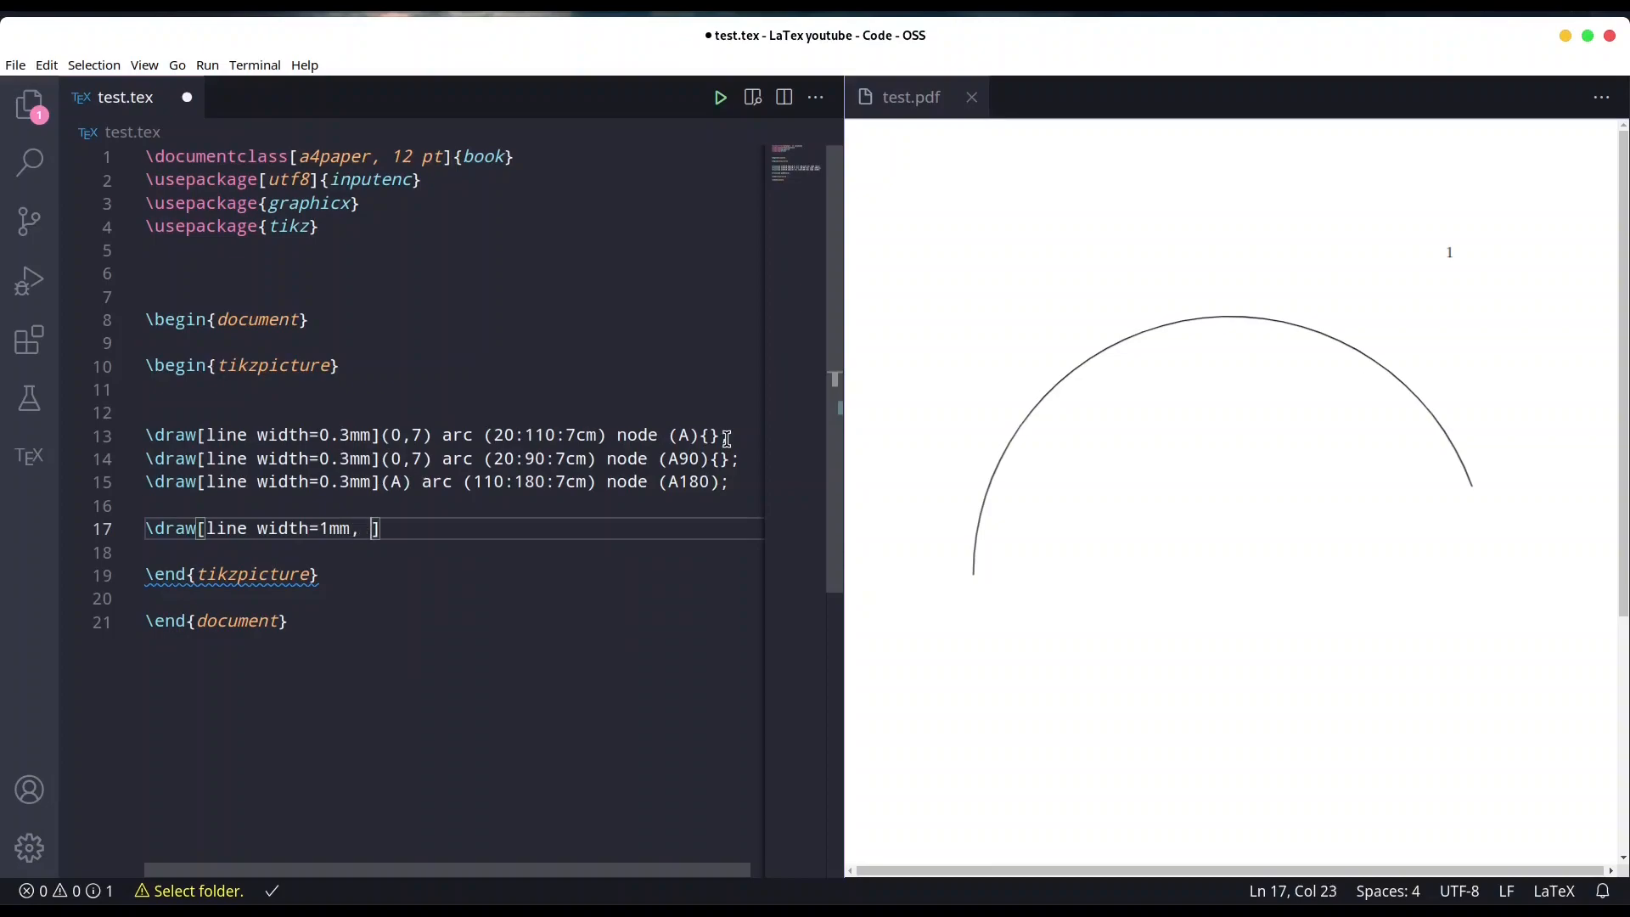
text(color)
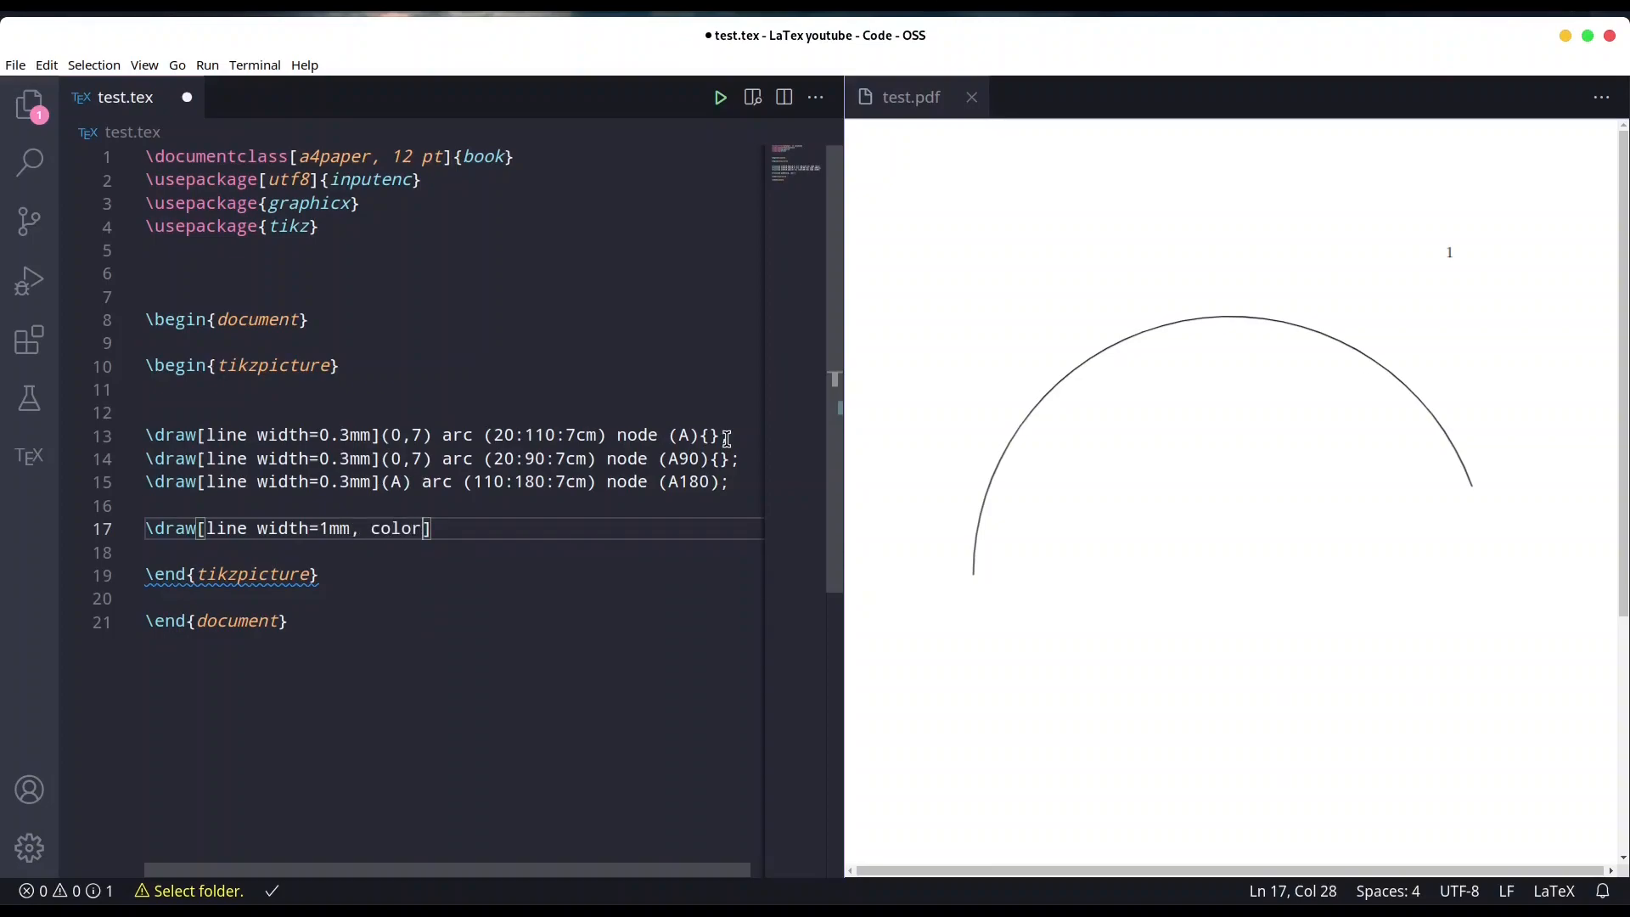
text(b)
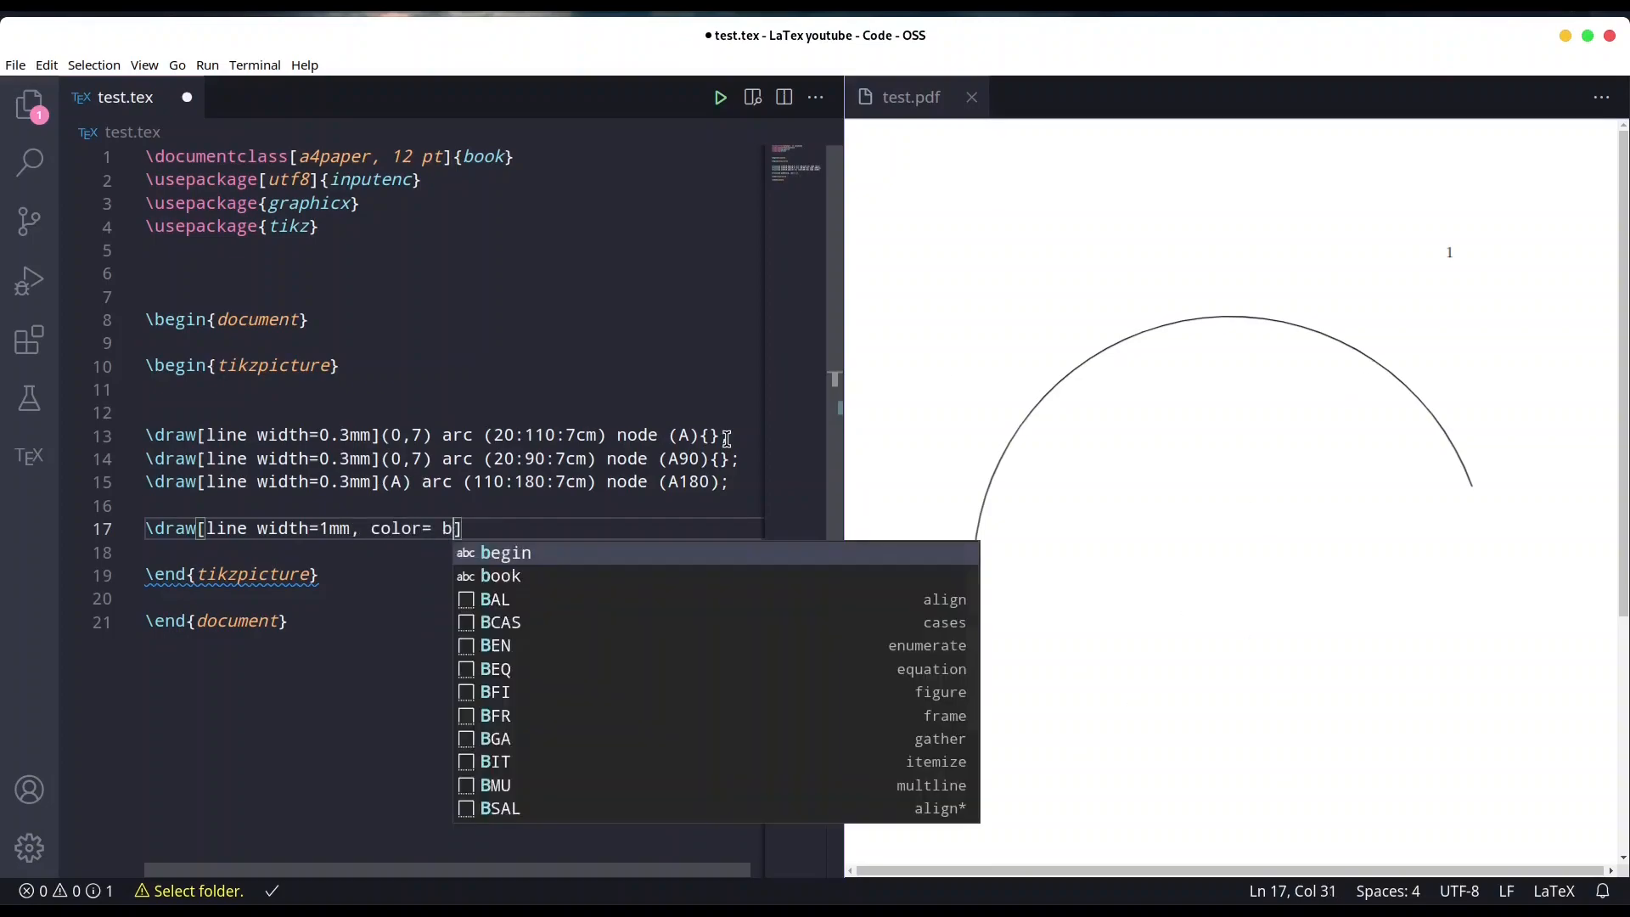
text(lue])
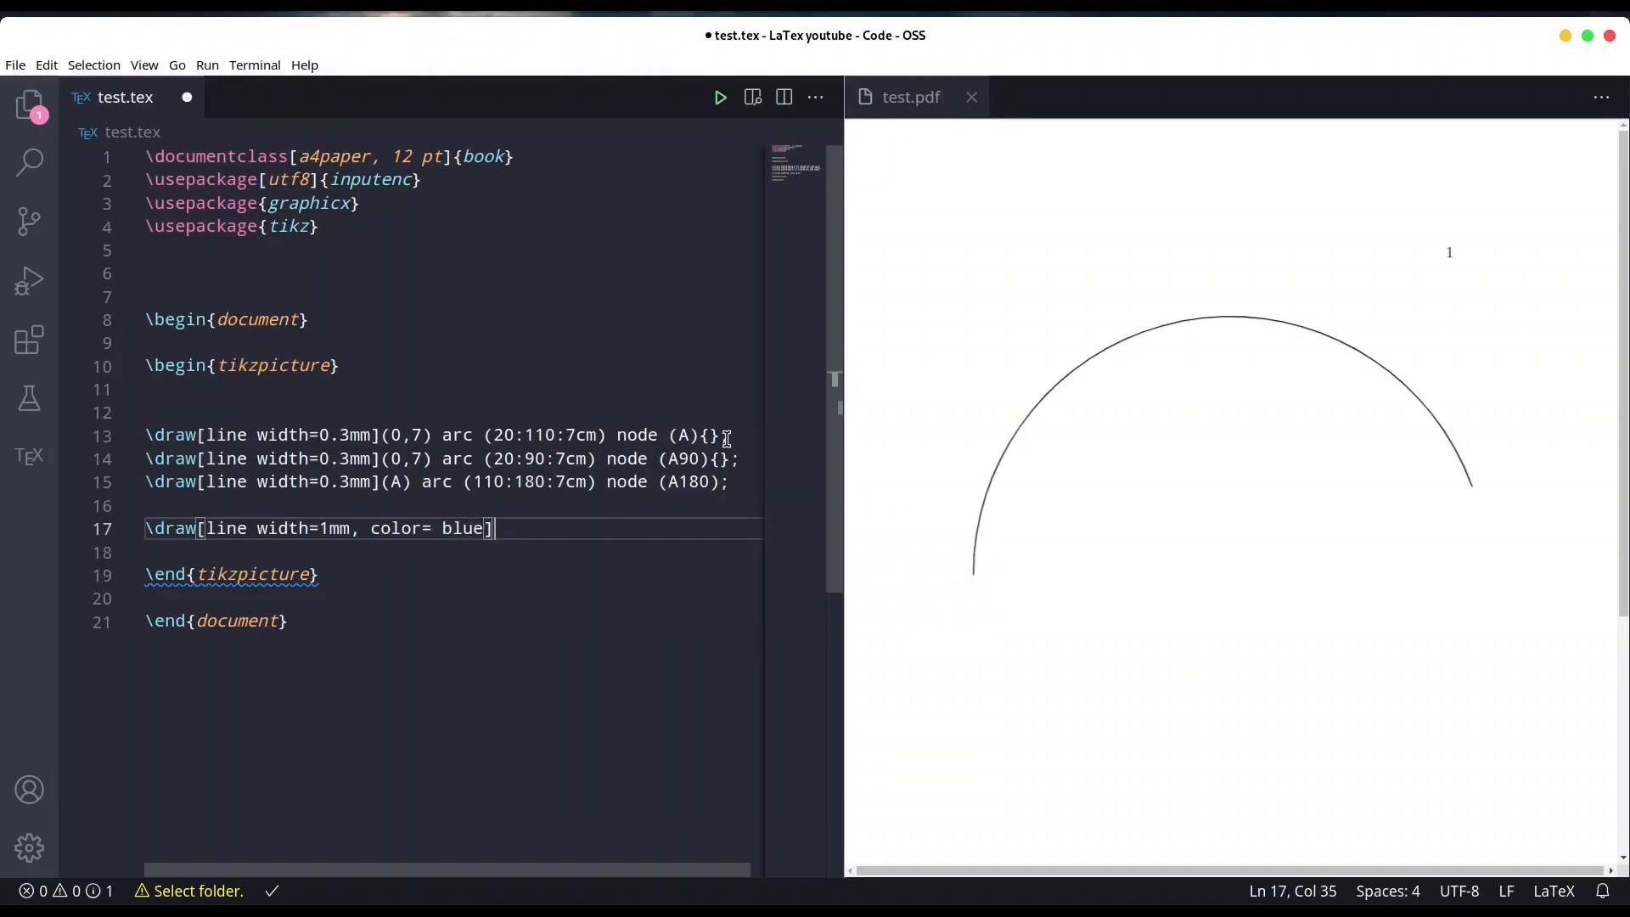
text(circle)
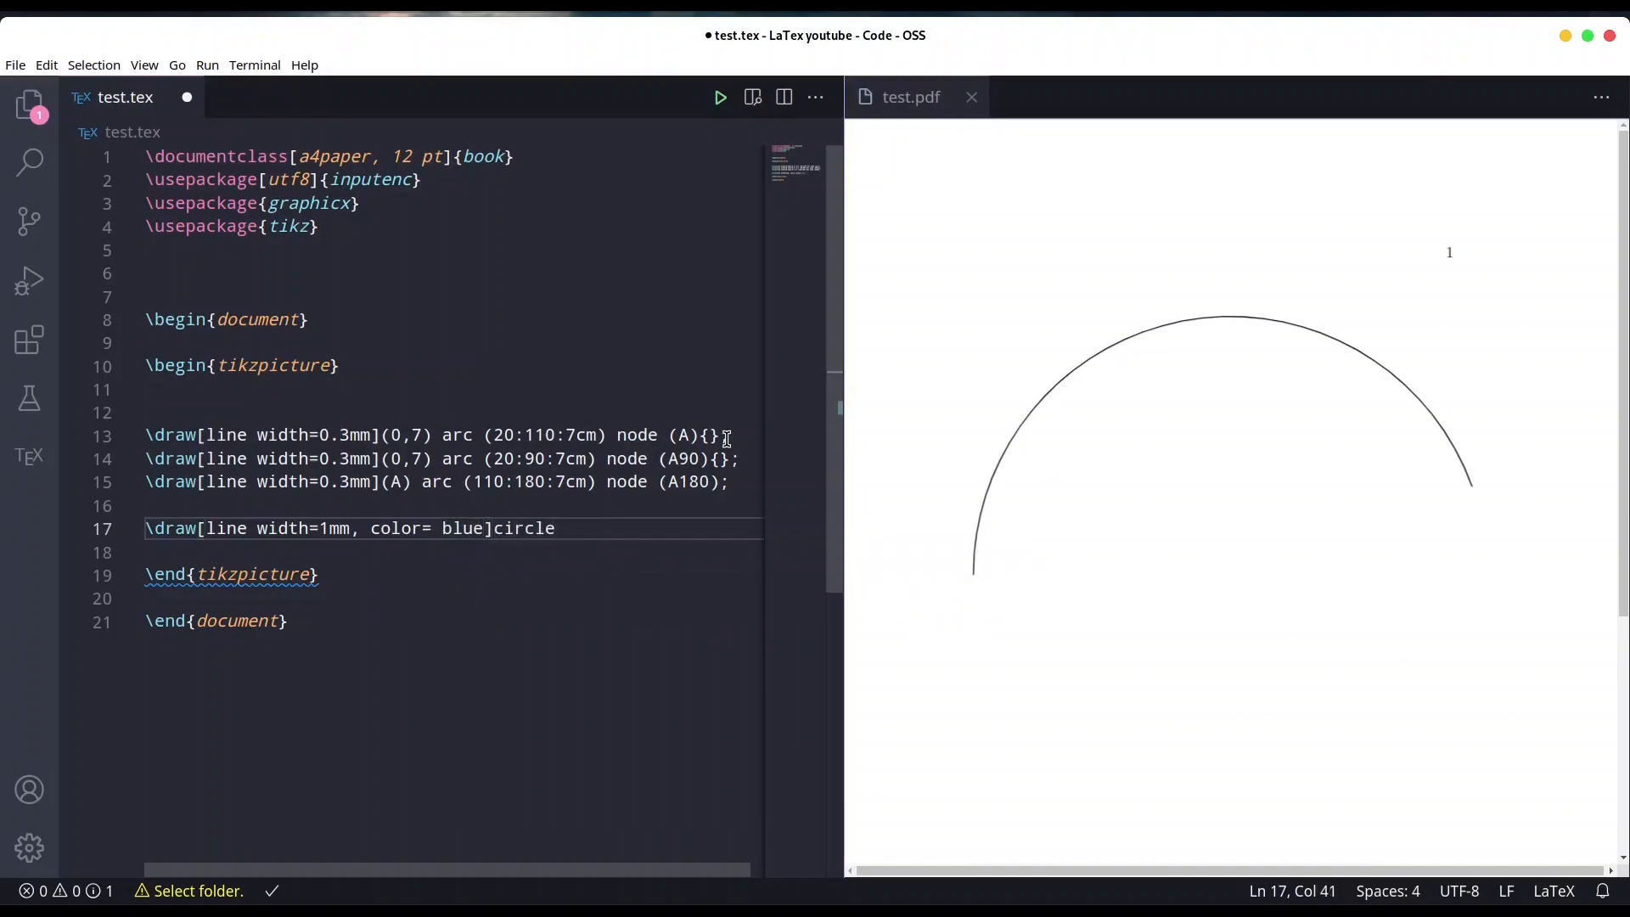
text(())
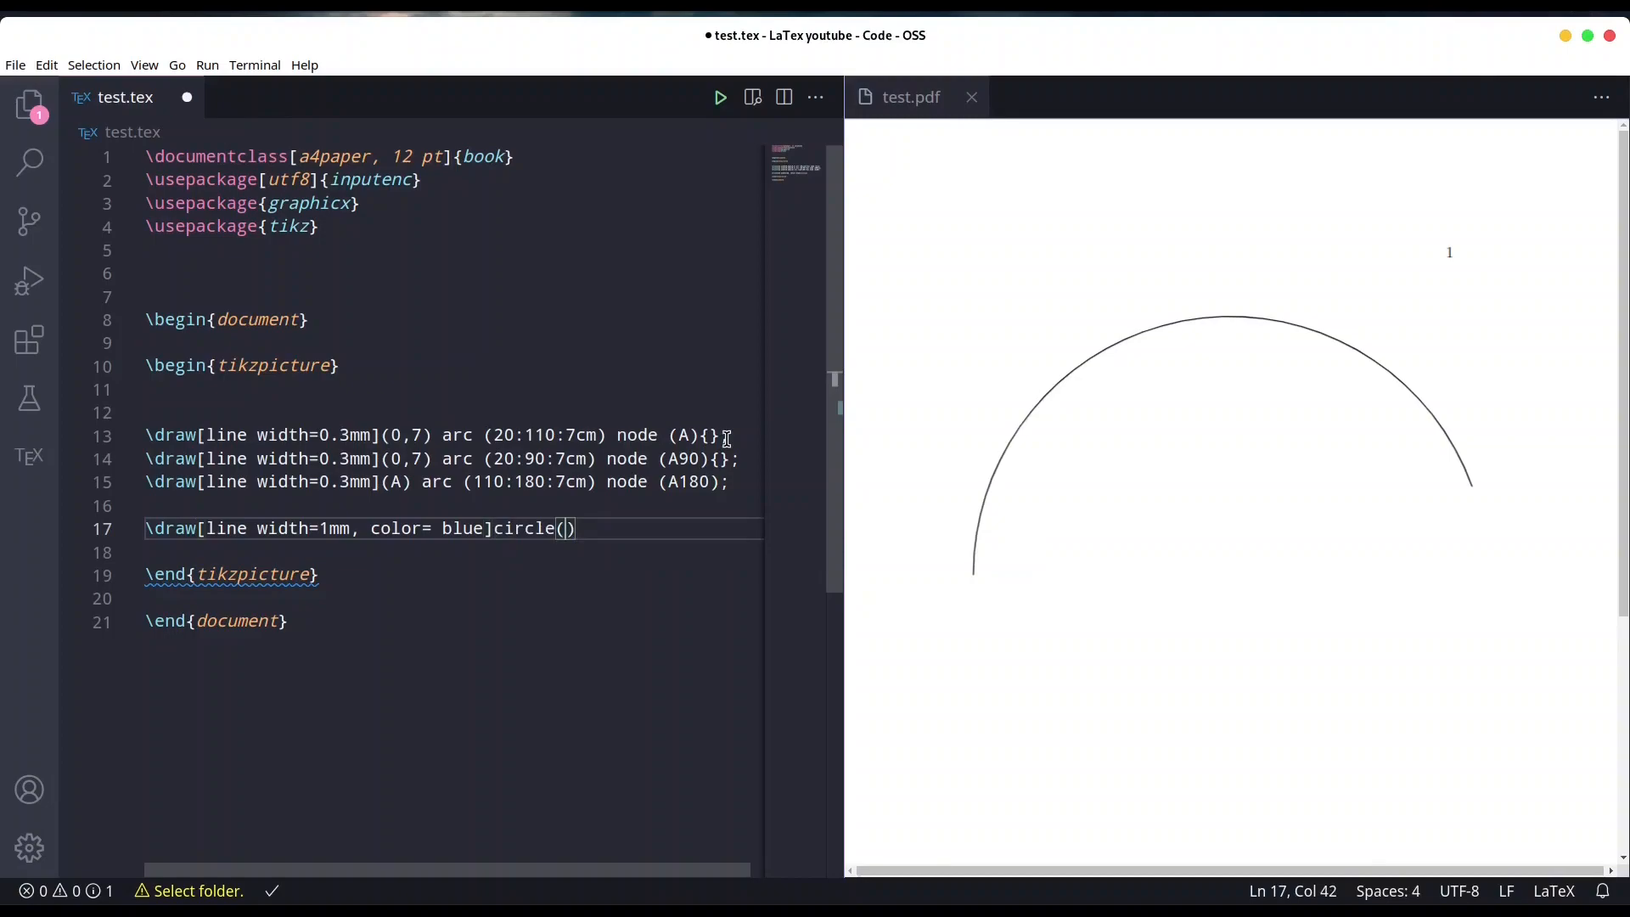
text(1.5)
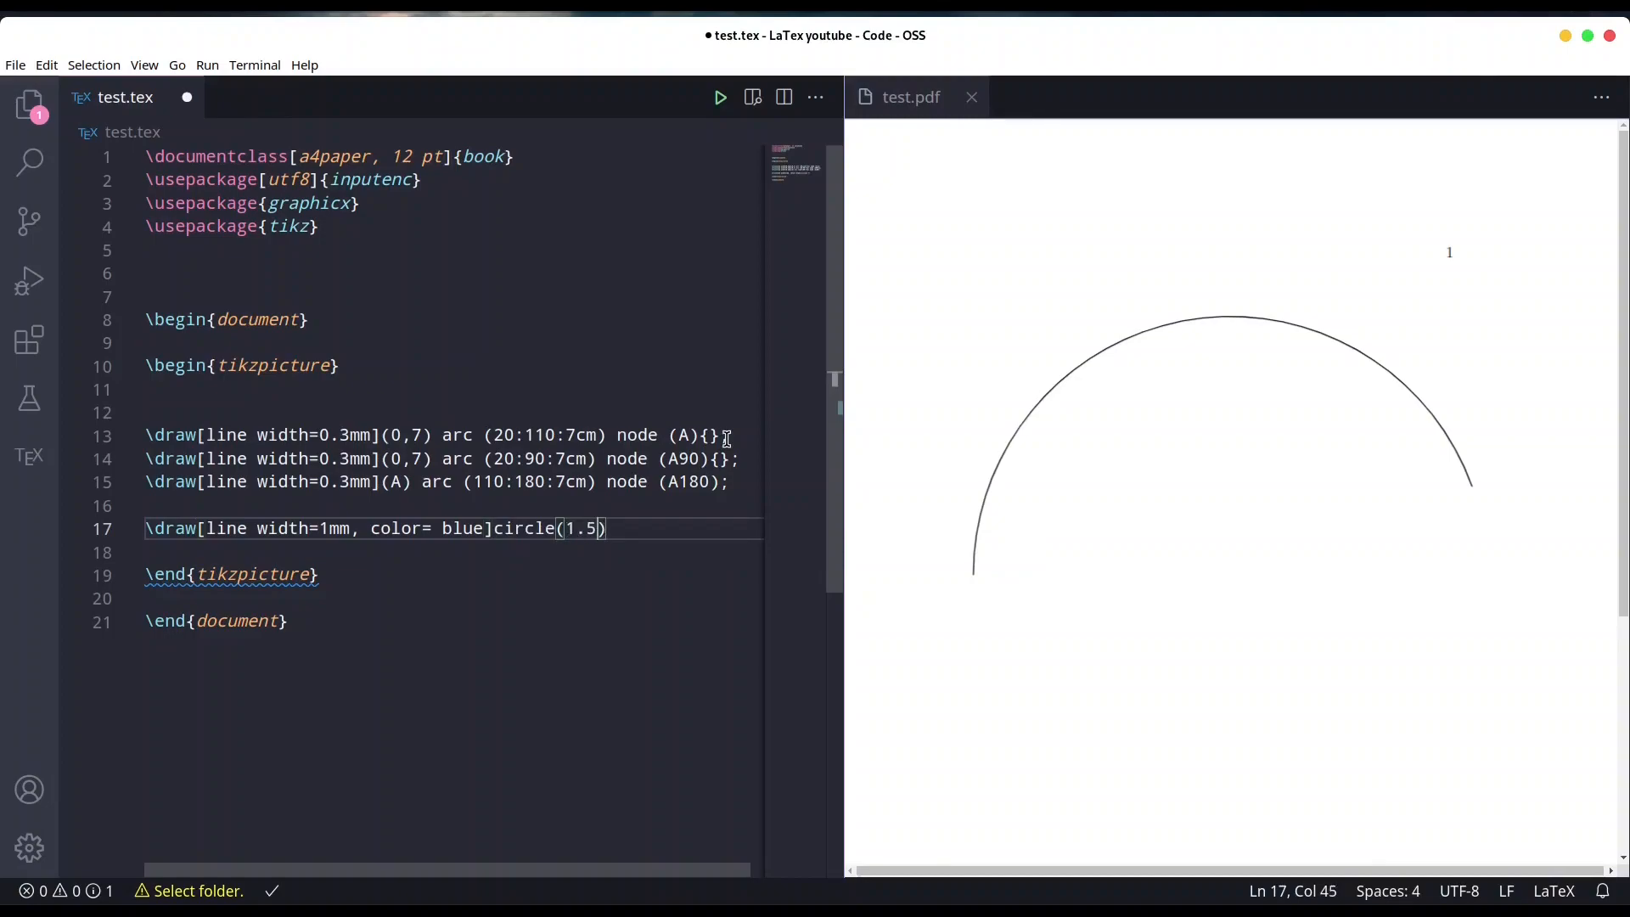
text(mm);)
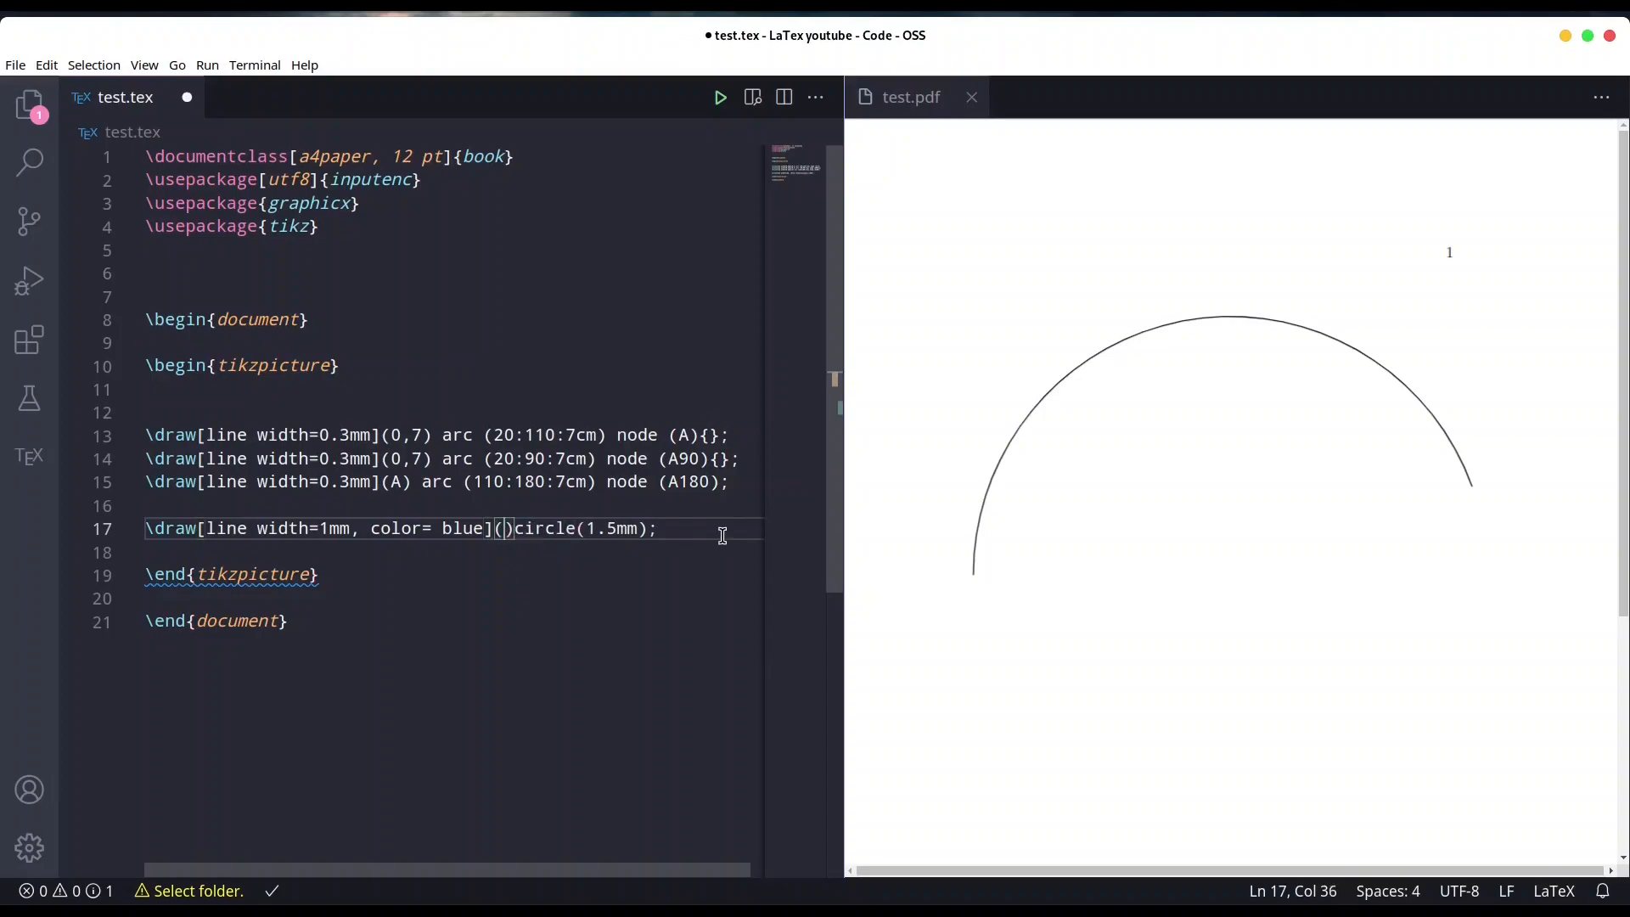
text(A90)
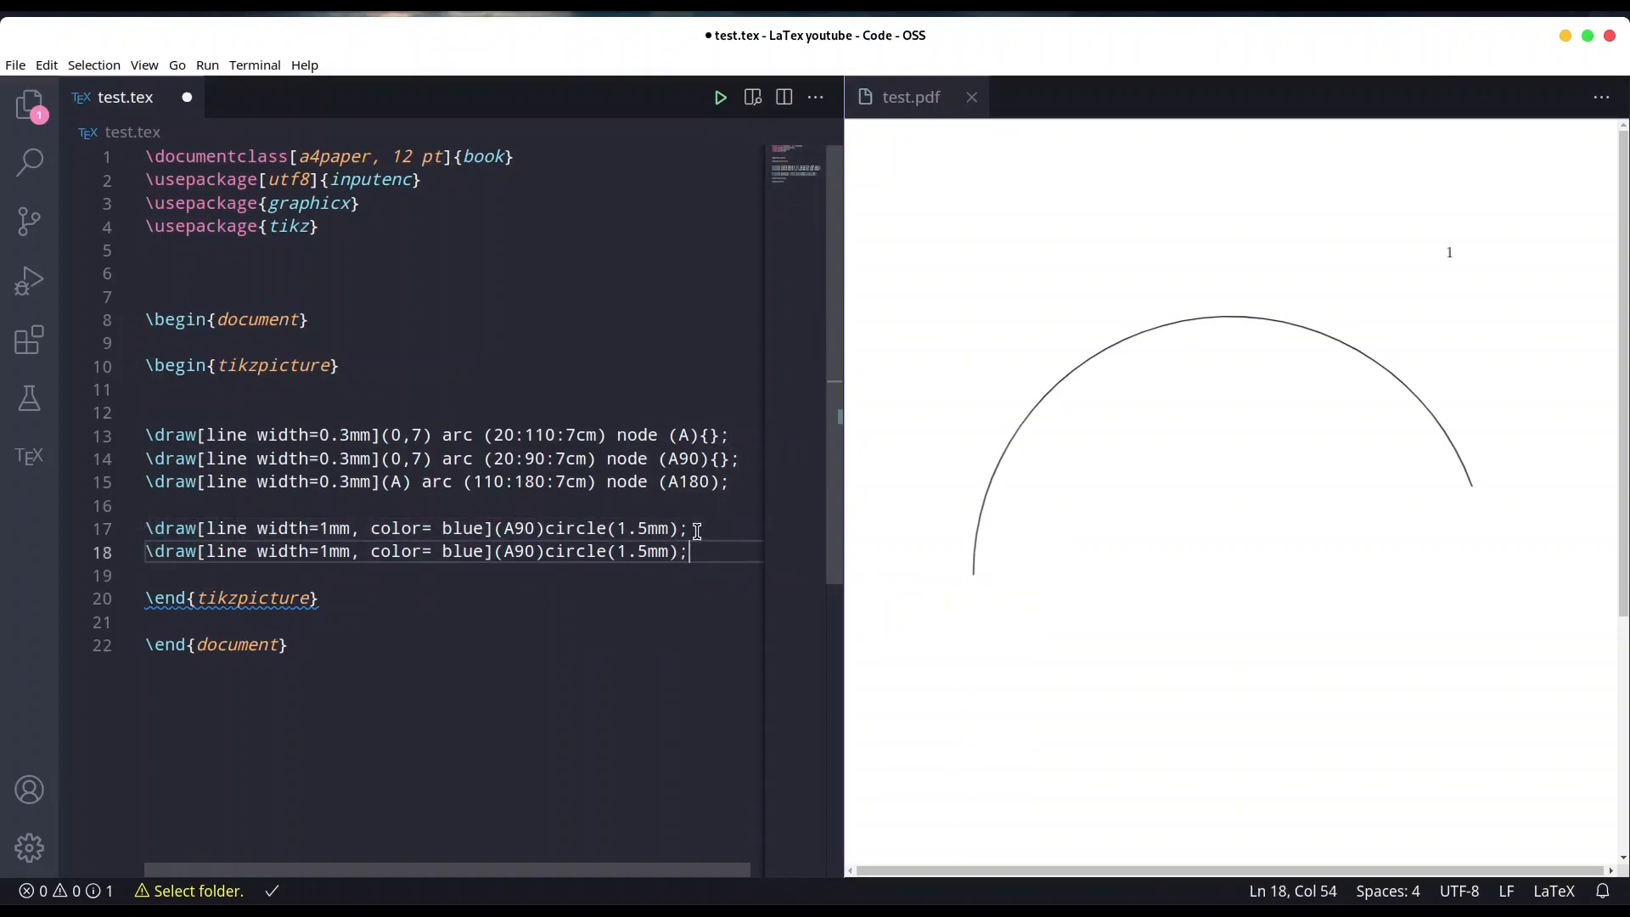
Step: Move the second circle to A180, add {} after node (A180), recompile and dismiss the error popup
double_click(520, 550)
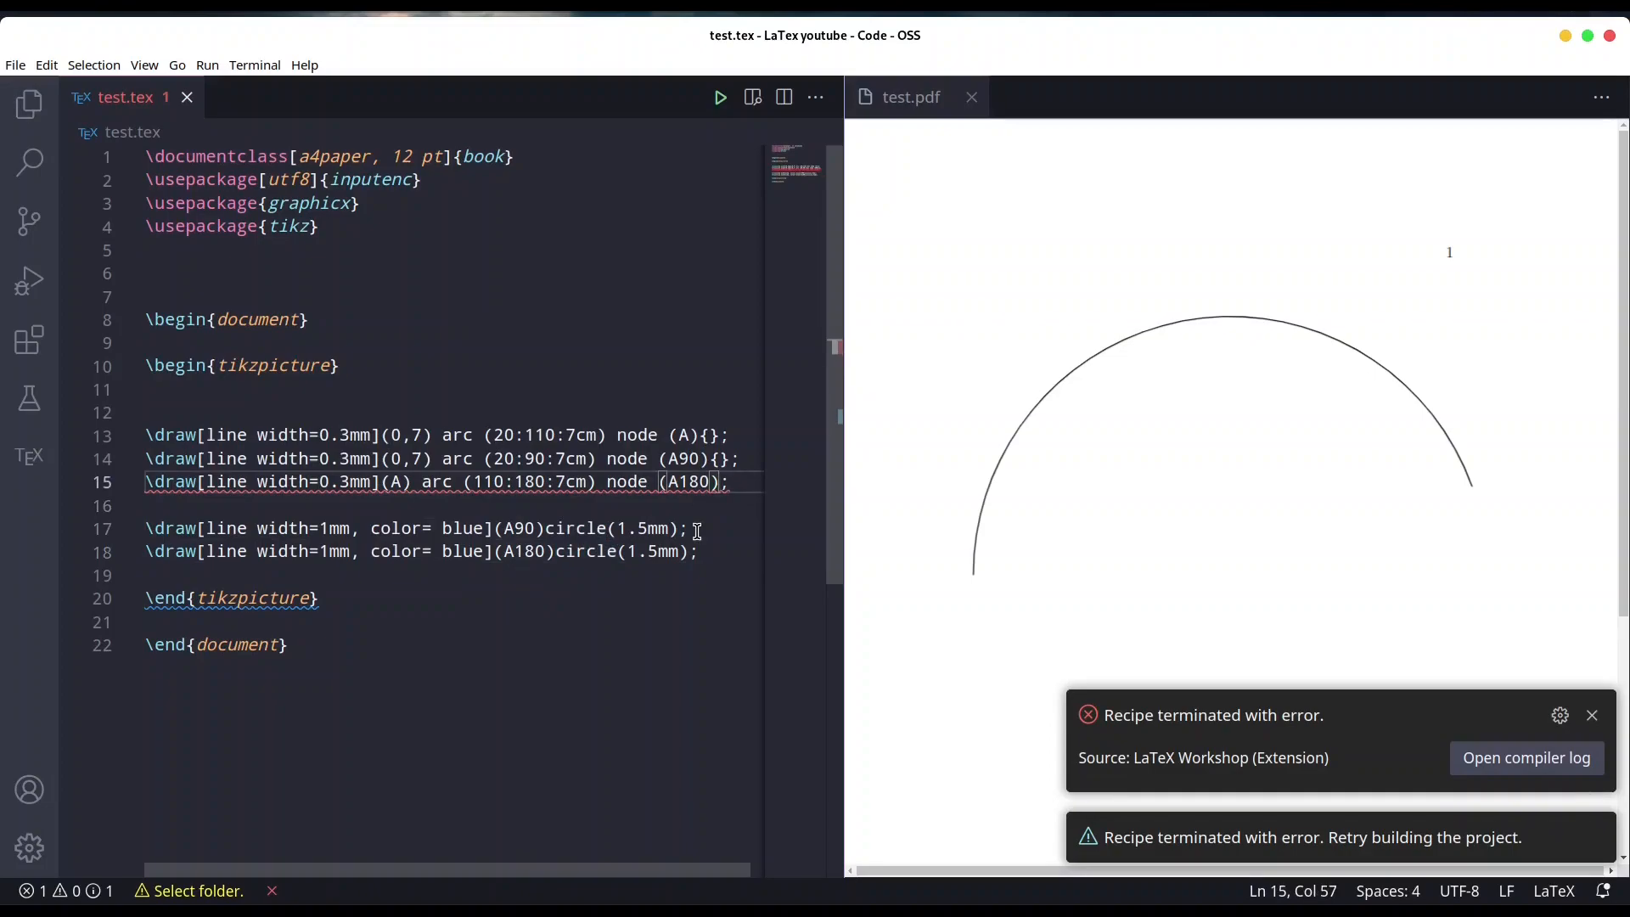
text({})
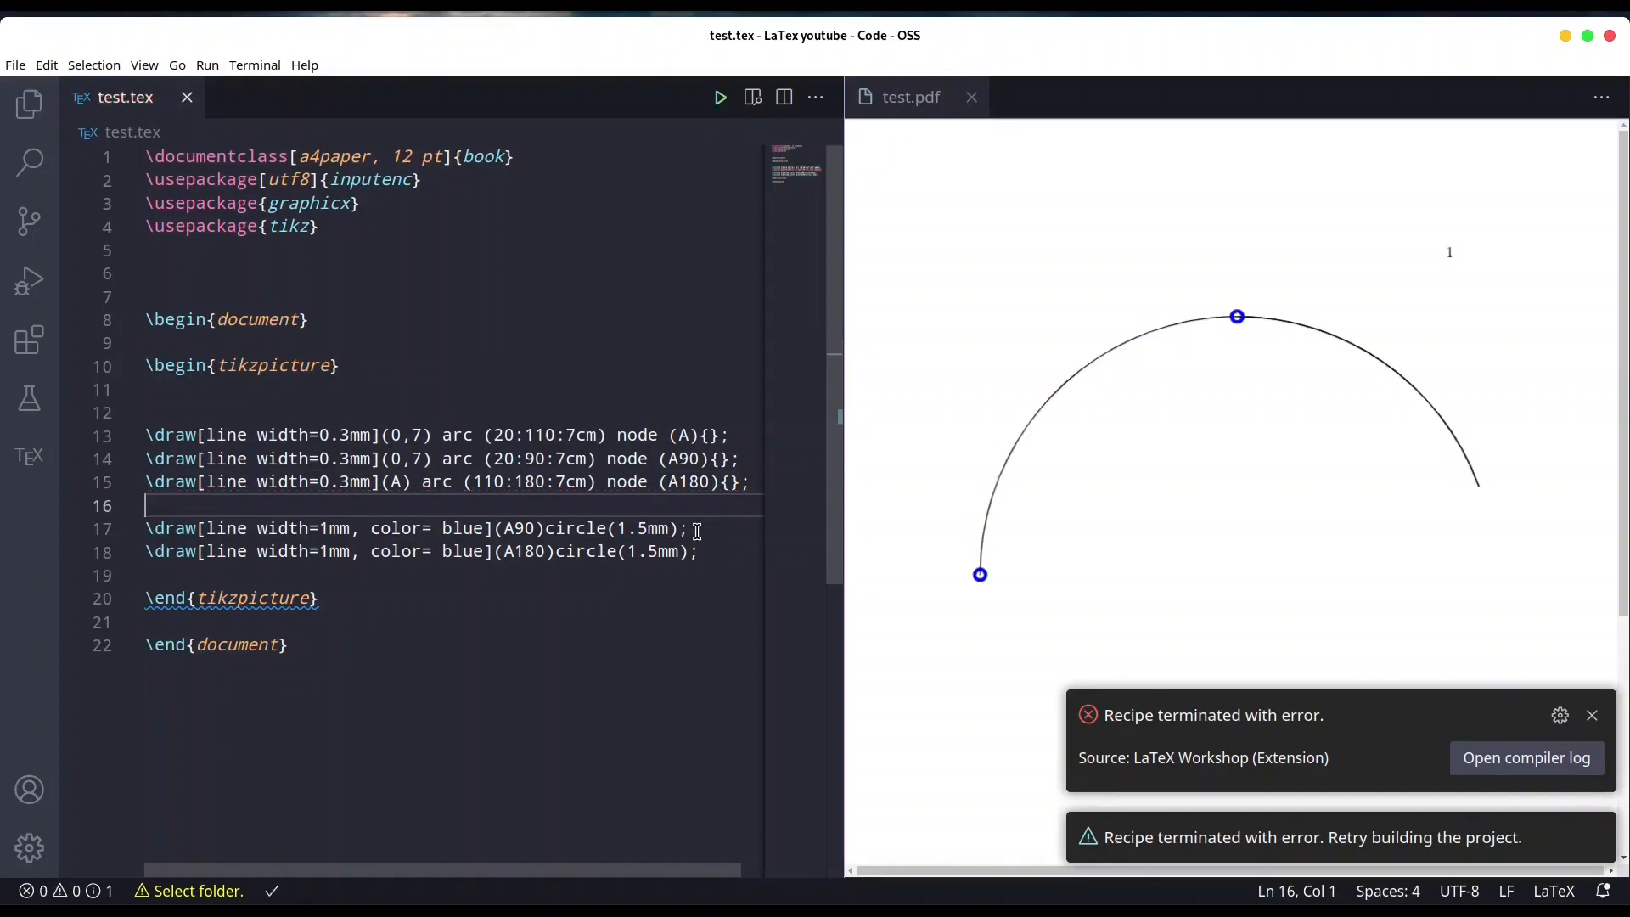
click(1591, 715)
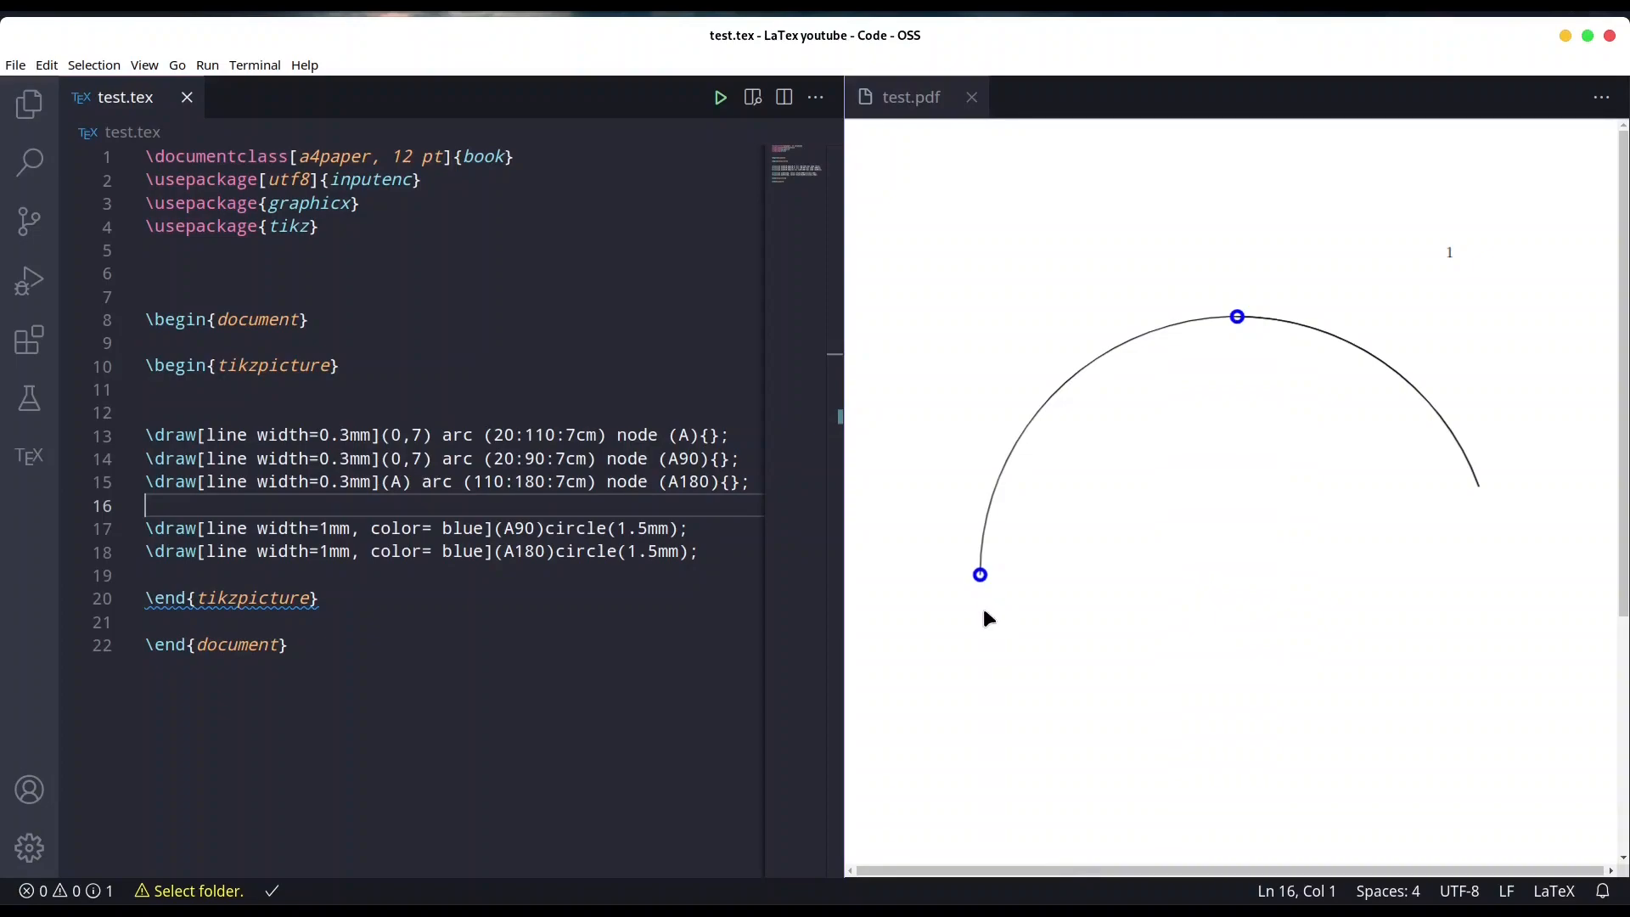
mouse_move(992, 579)
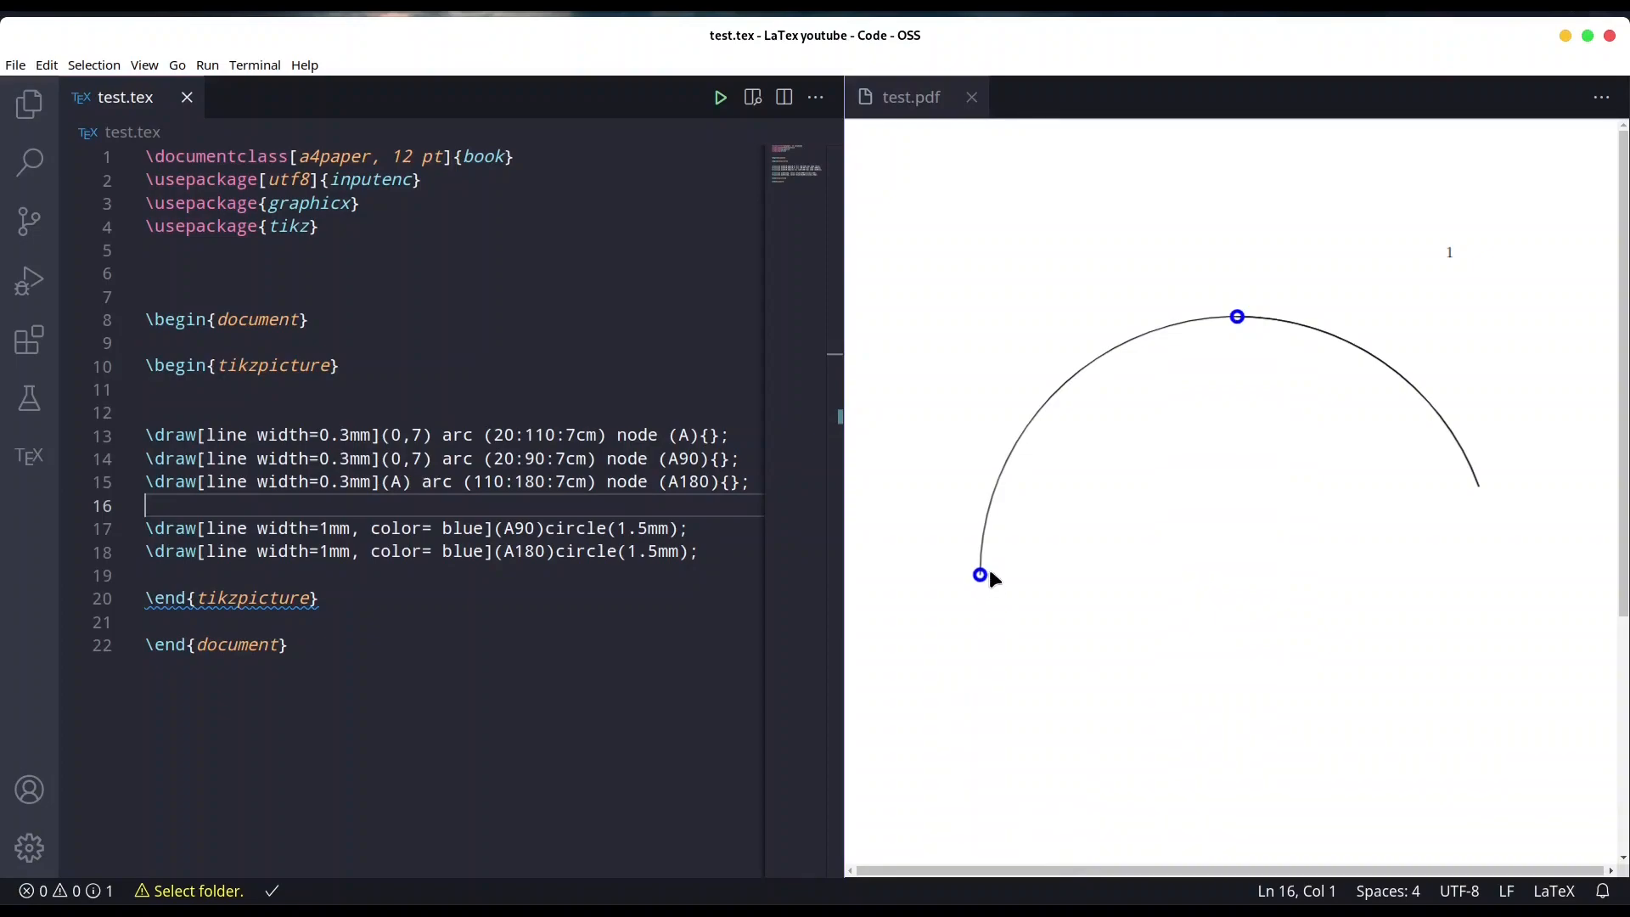
mouse_move(1238, 525)
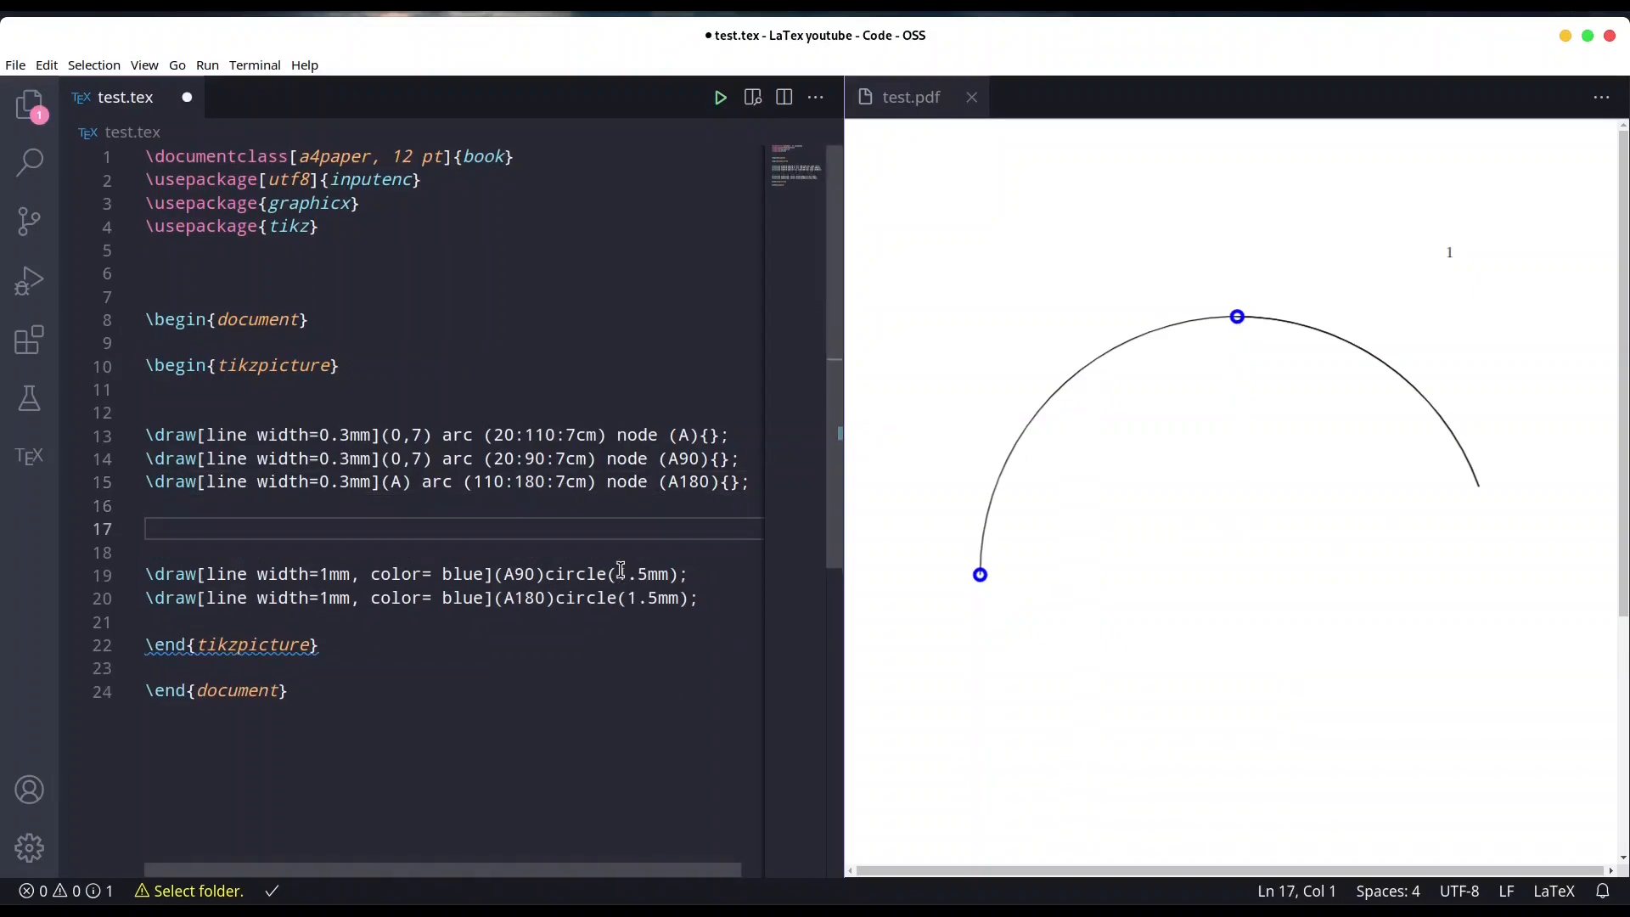
Step: Define \coordinate (A270) at ([yshift=-8cm]A90);
text(\co)
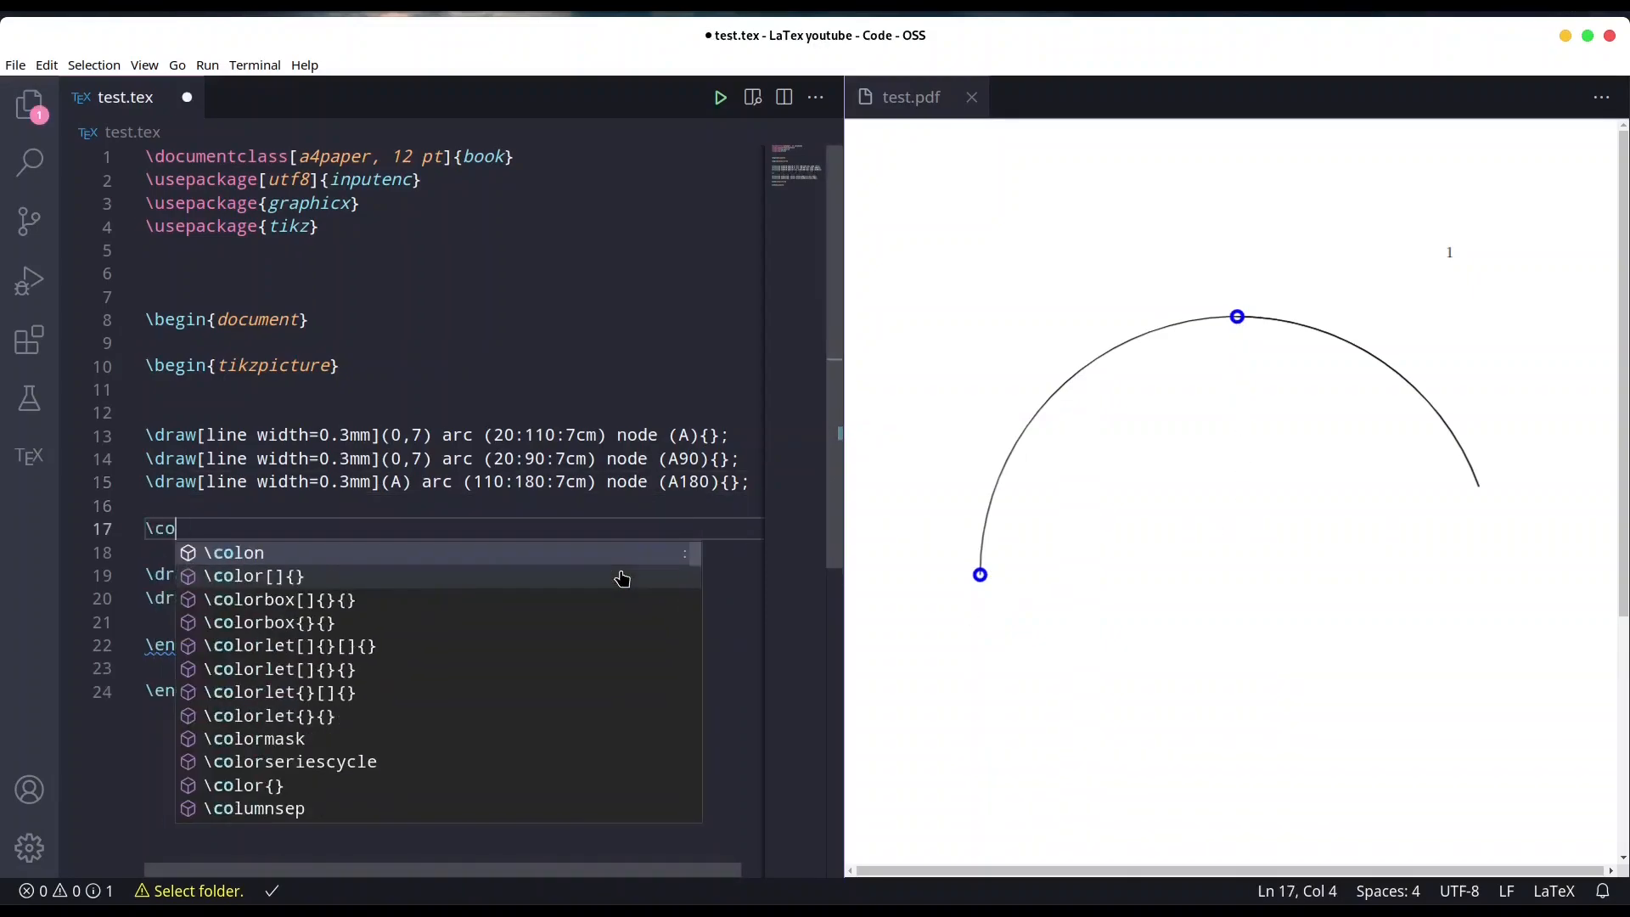
text(ordinate)
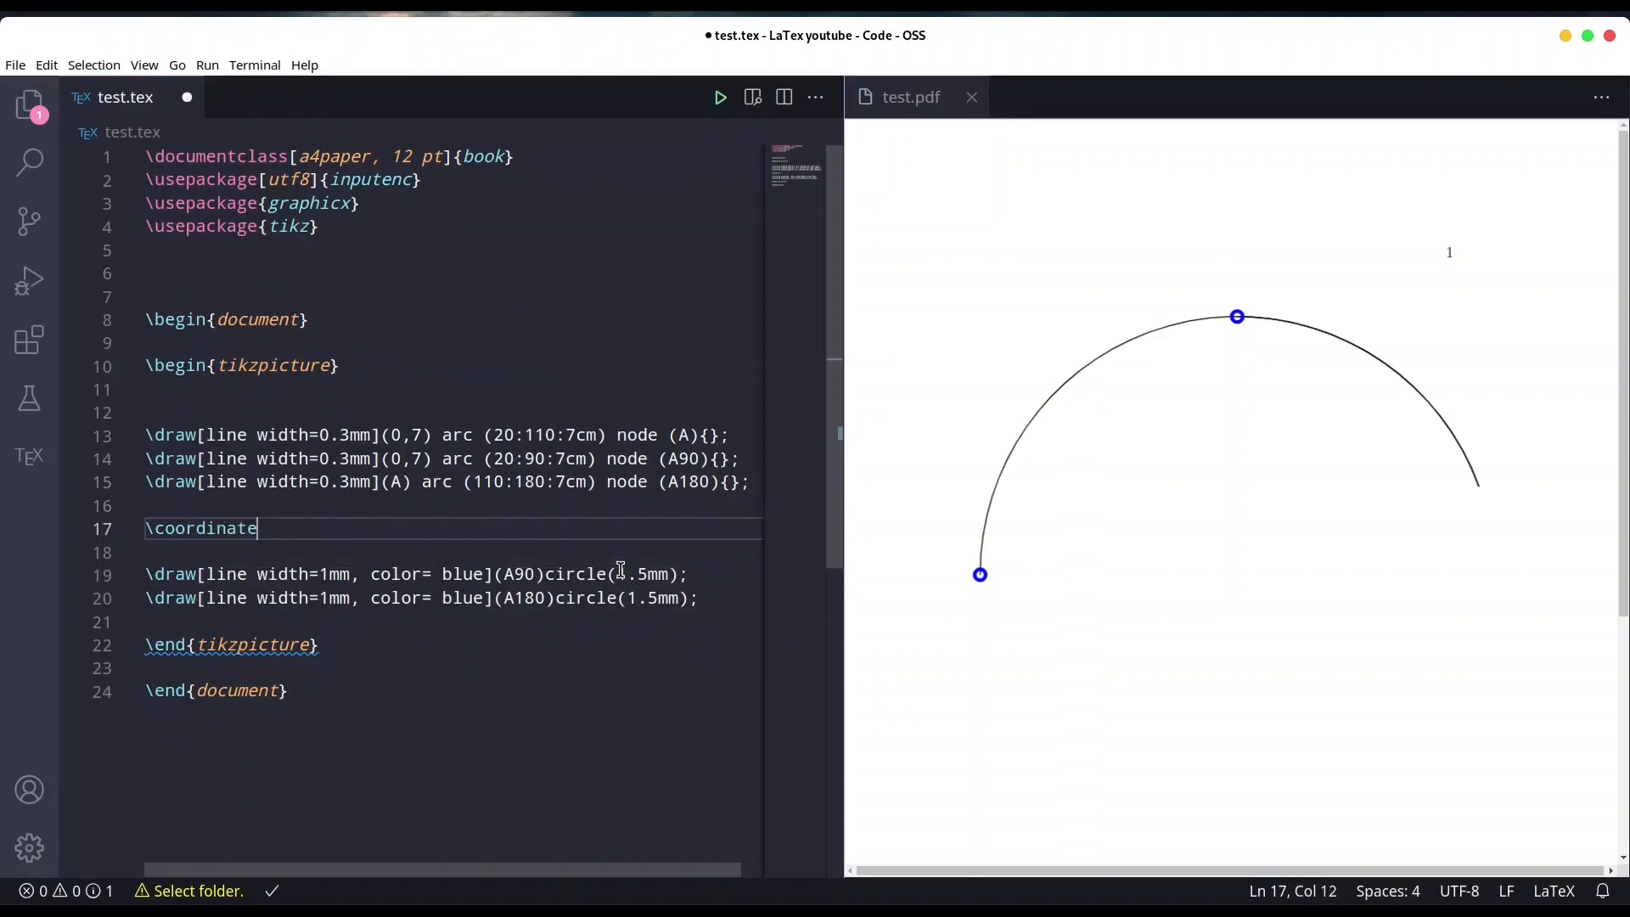
text(" ")
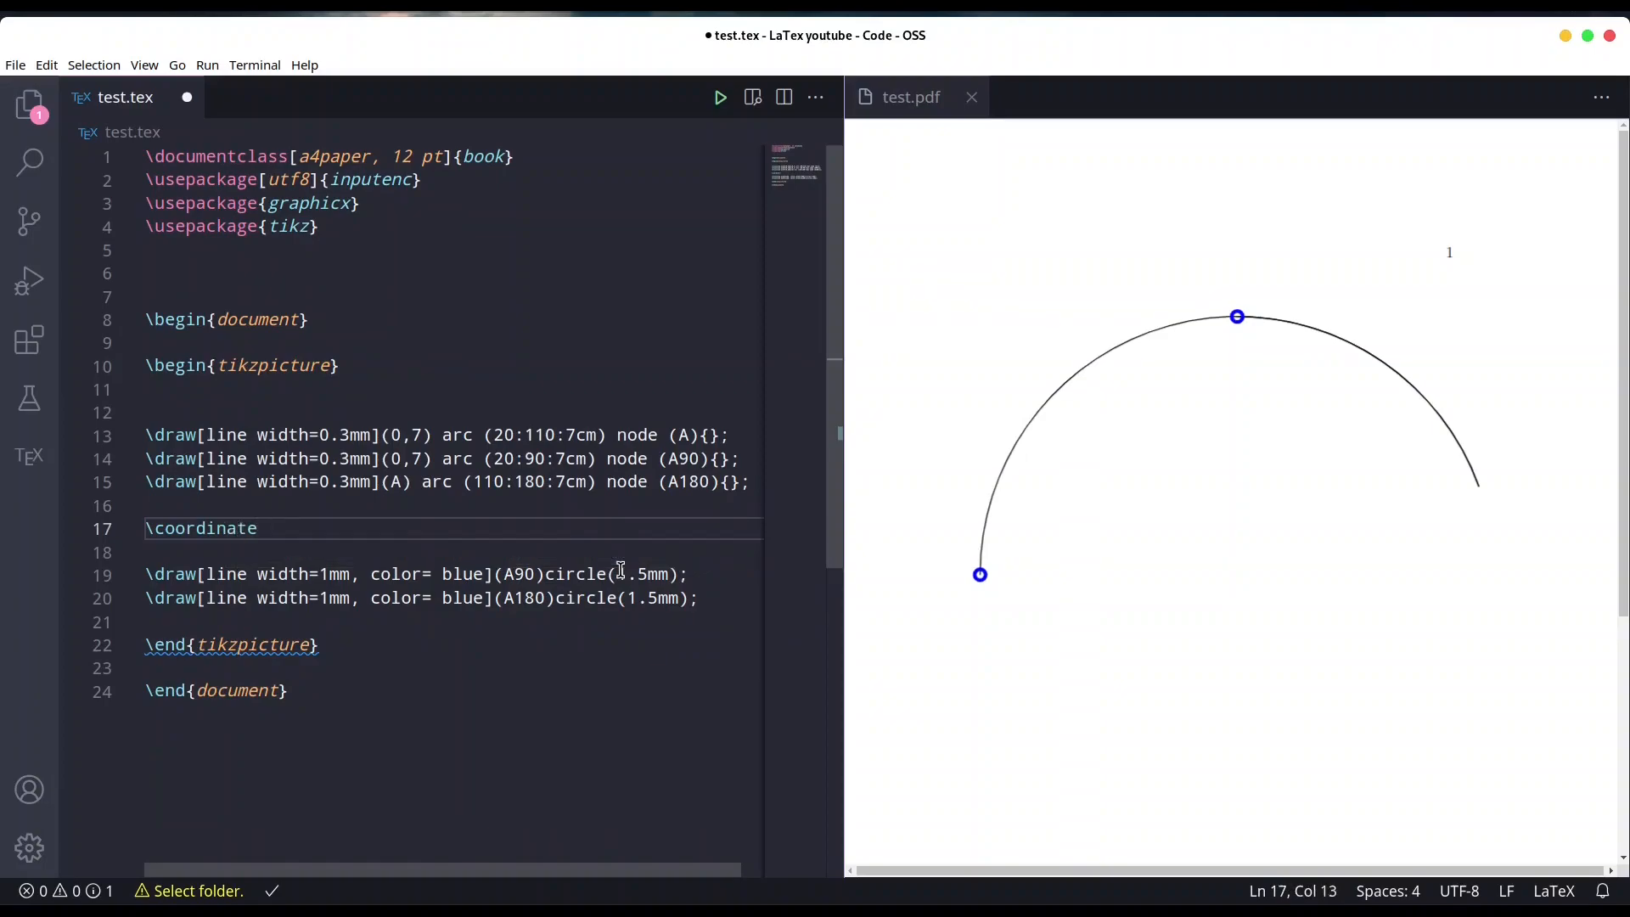
text((A))
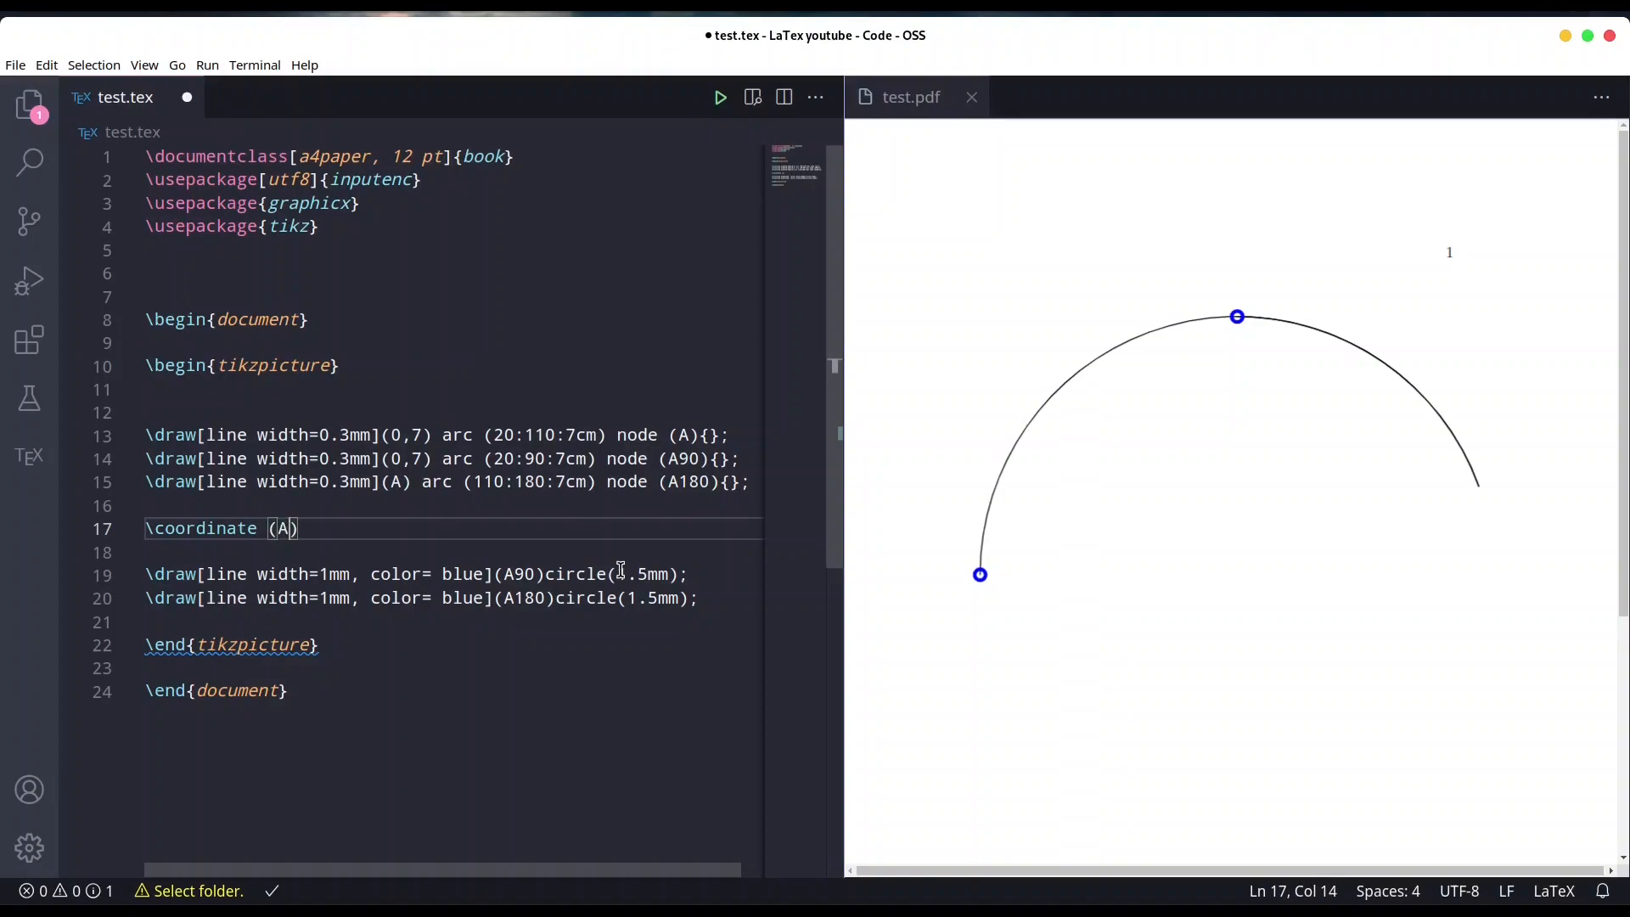
text(A)
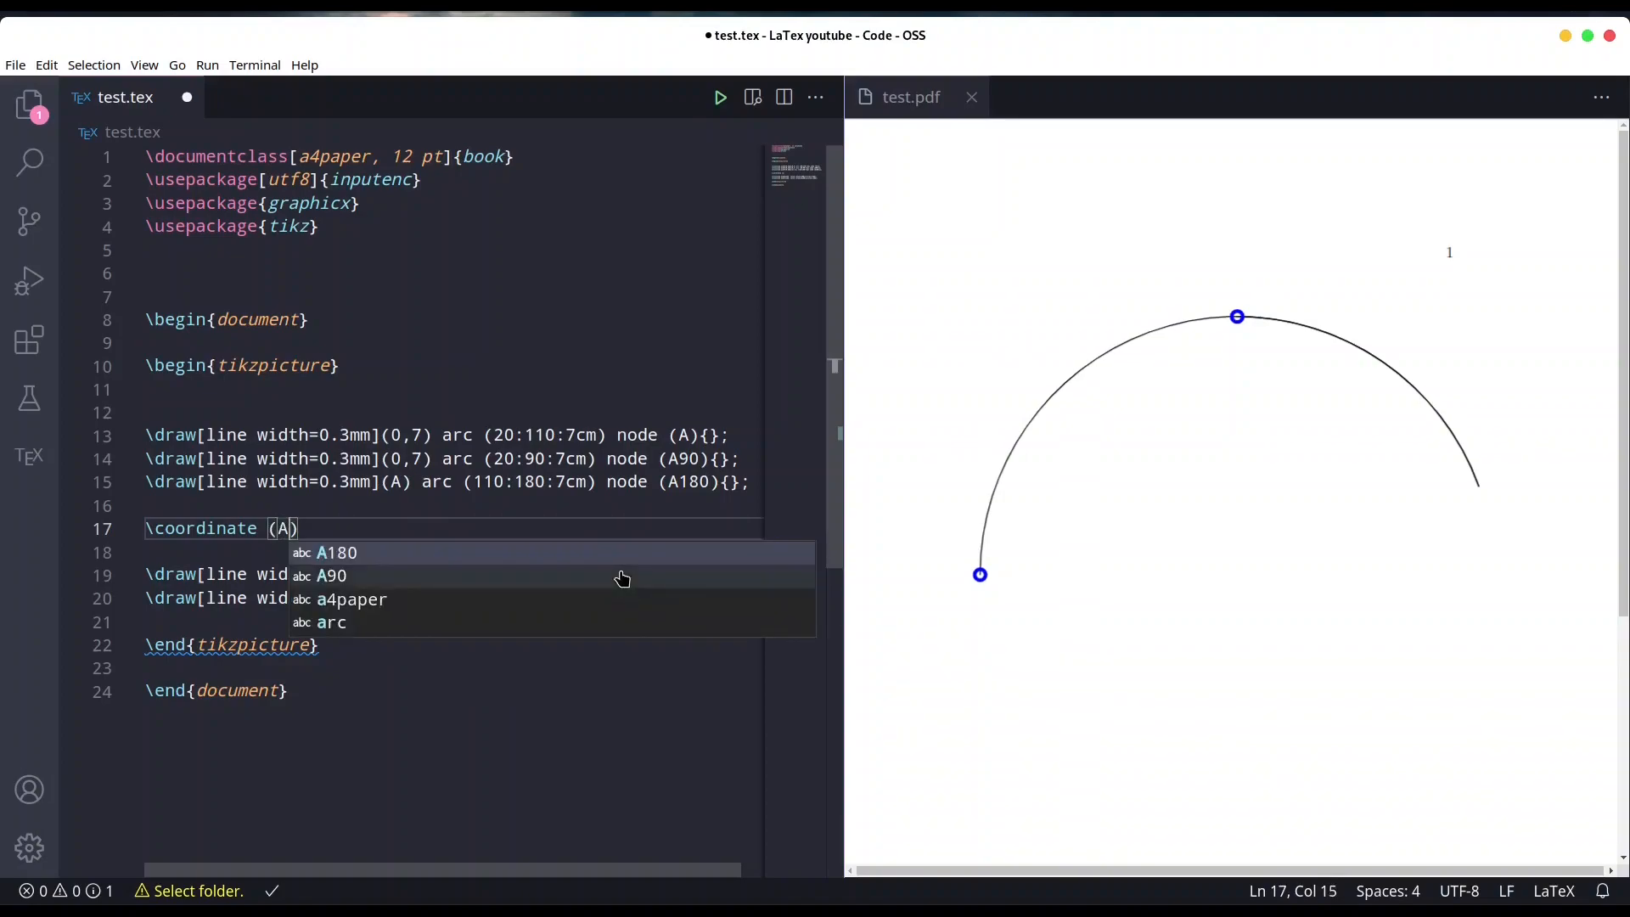
text(270)
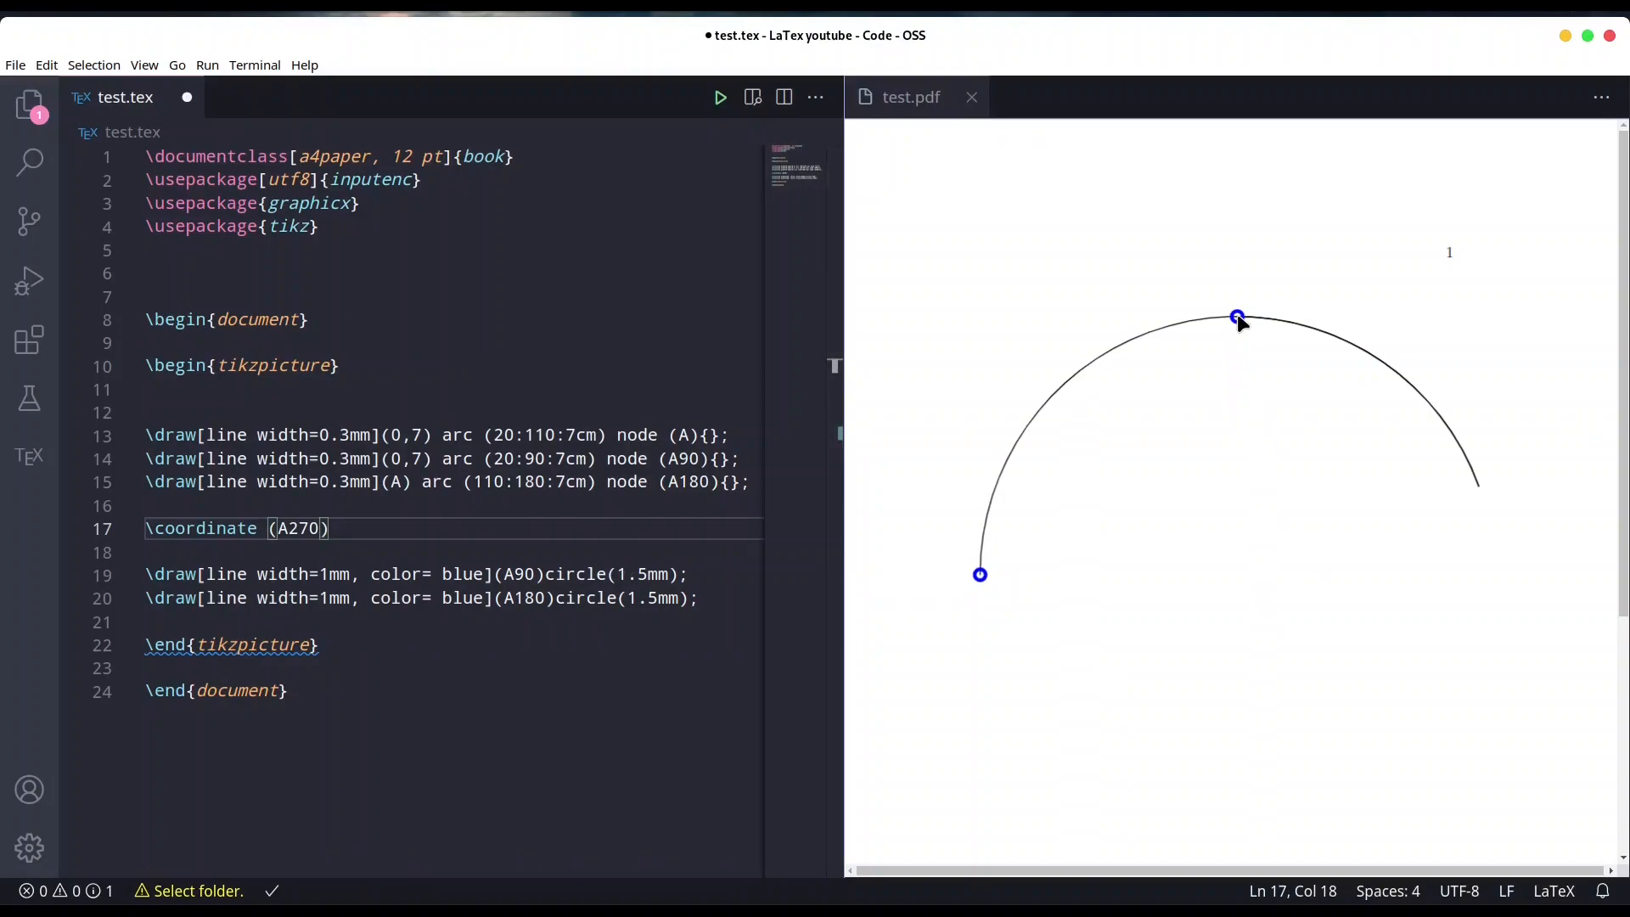
mouse_move(1267, 608)
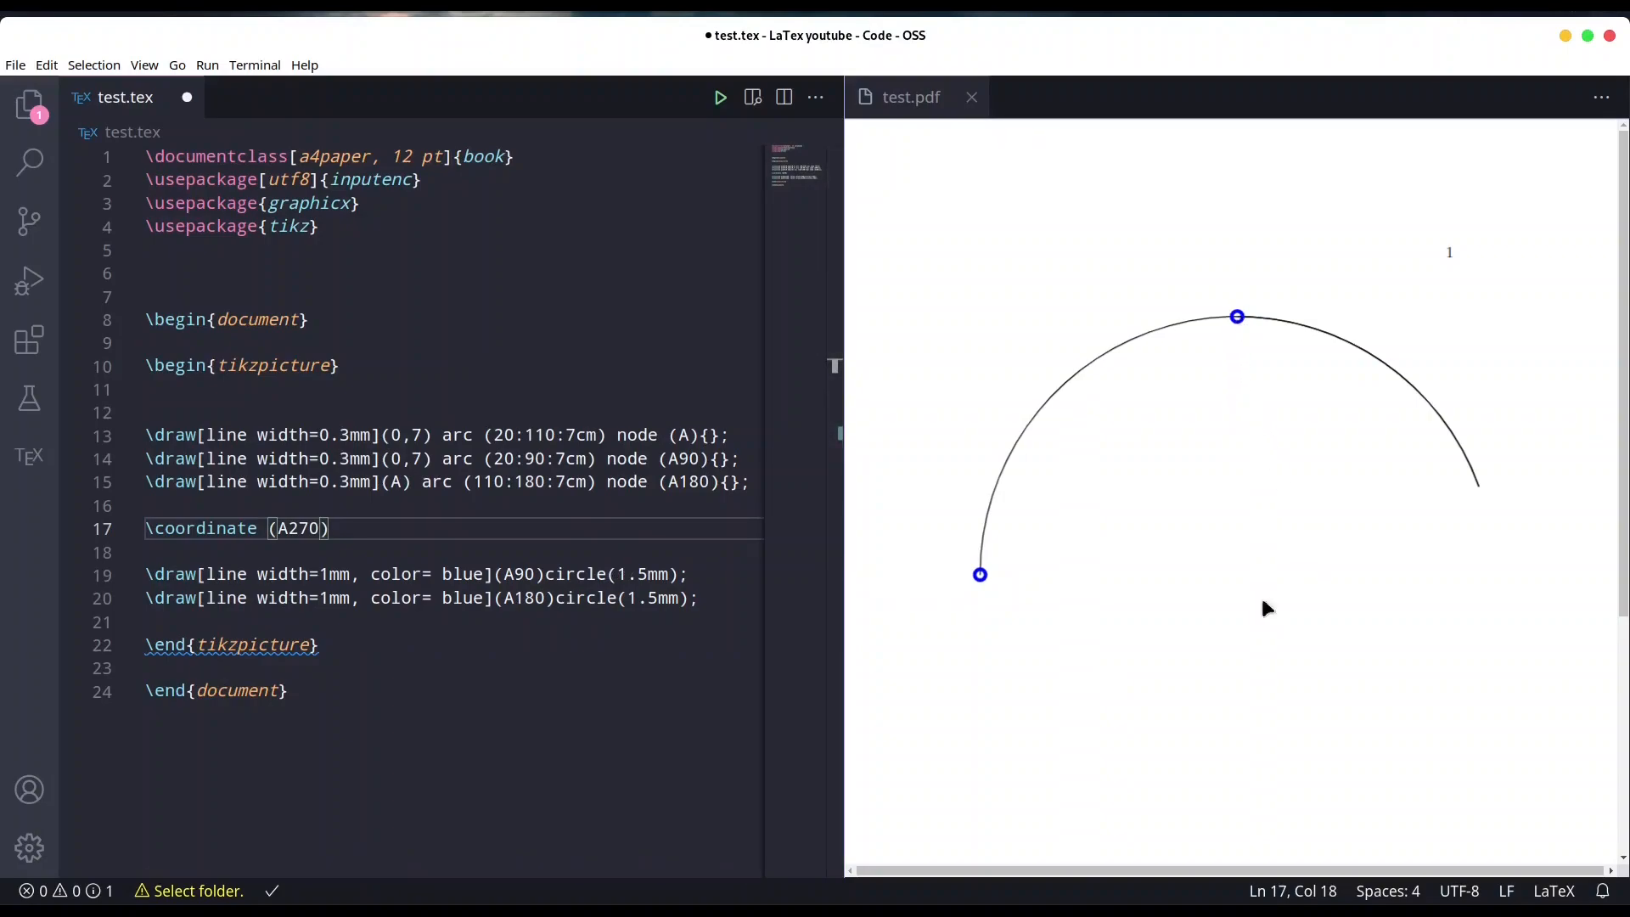
mouse_move(634, 612)
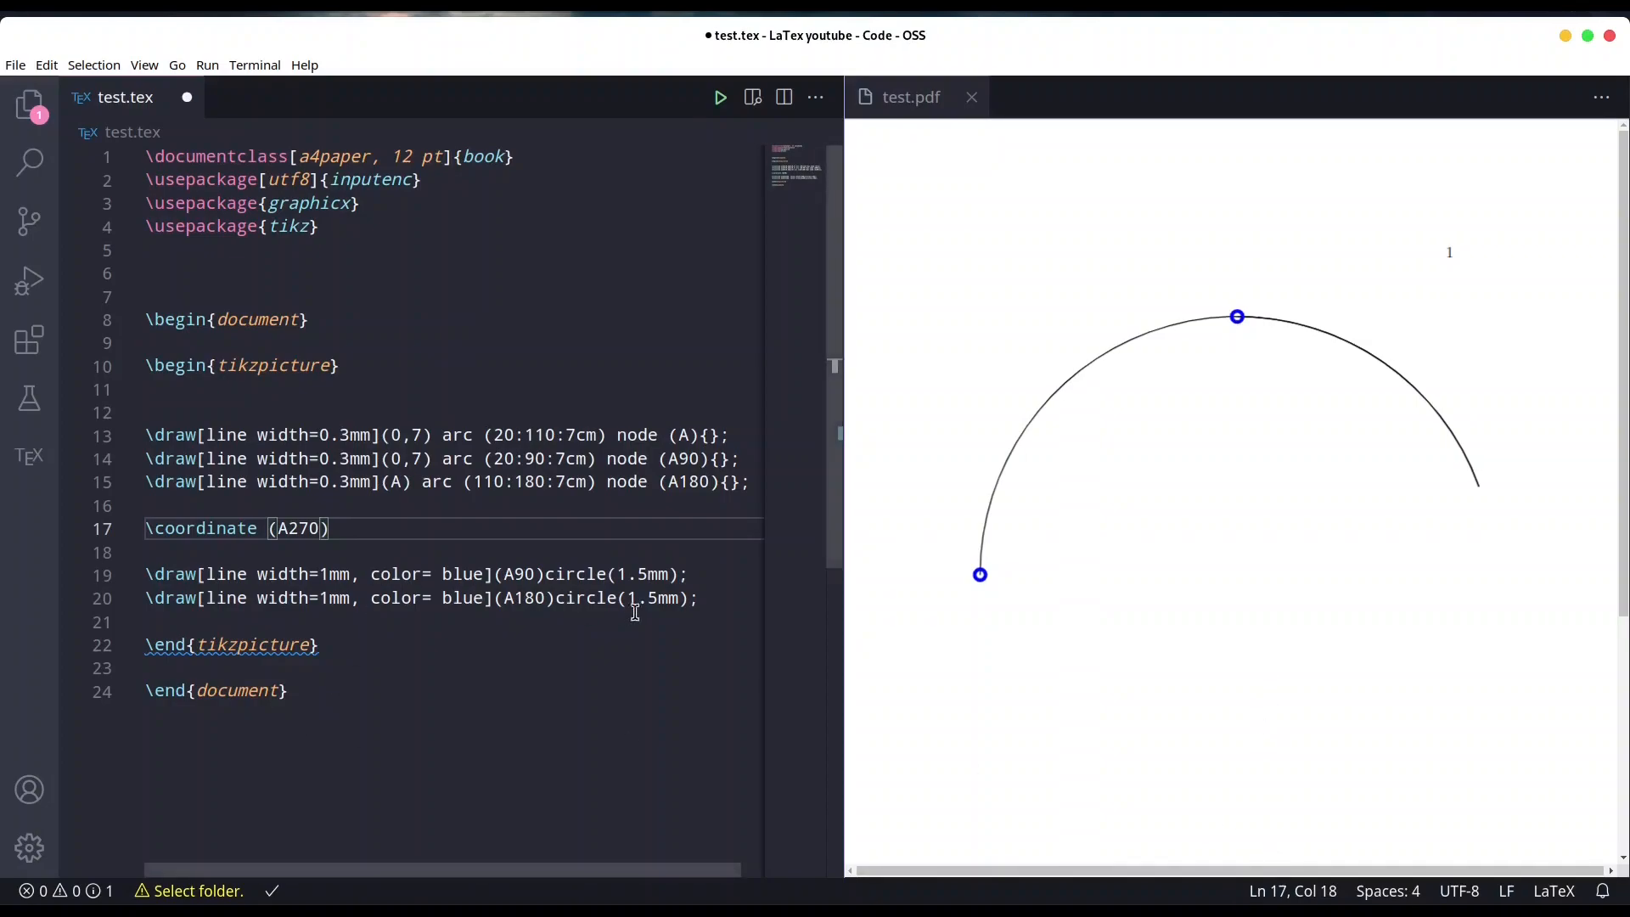
text(at)
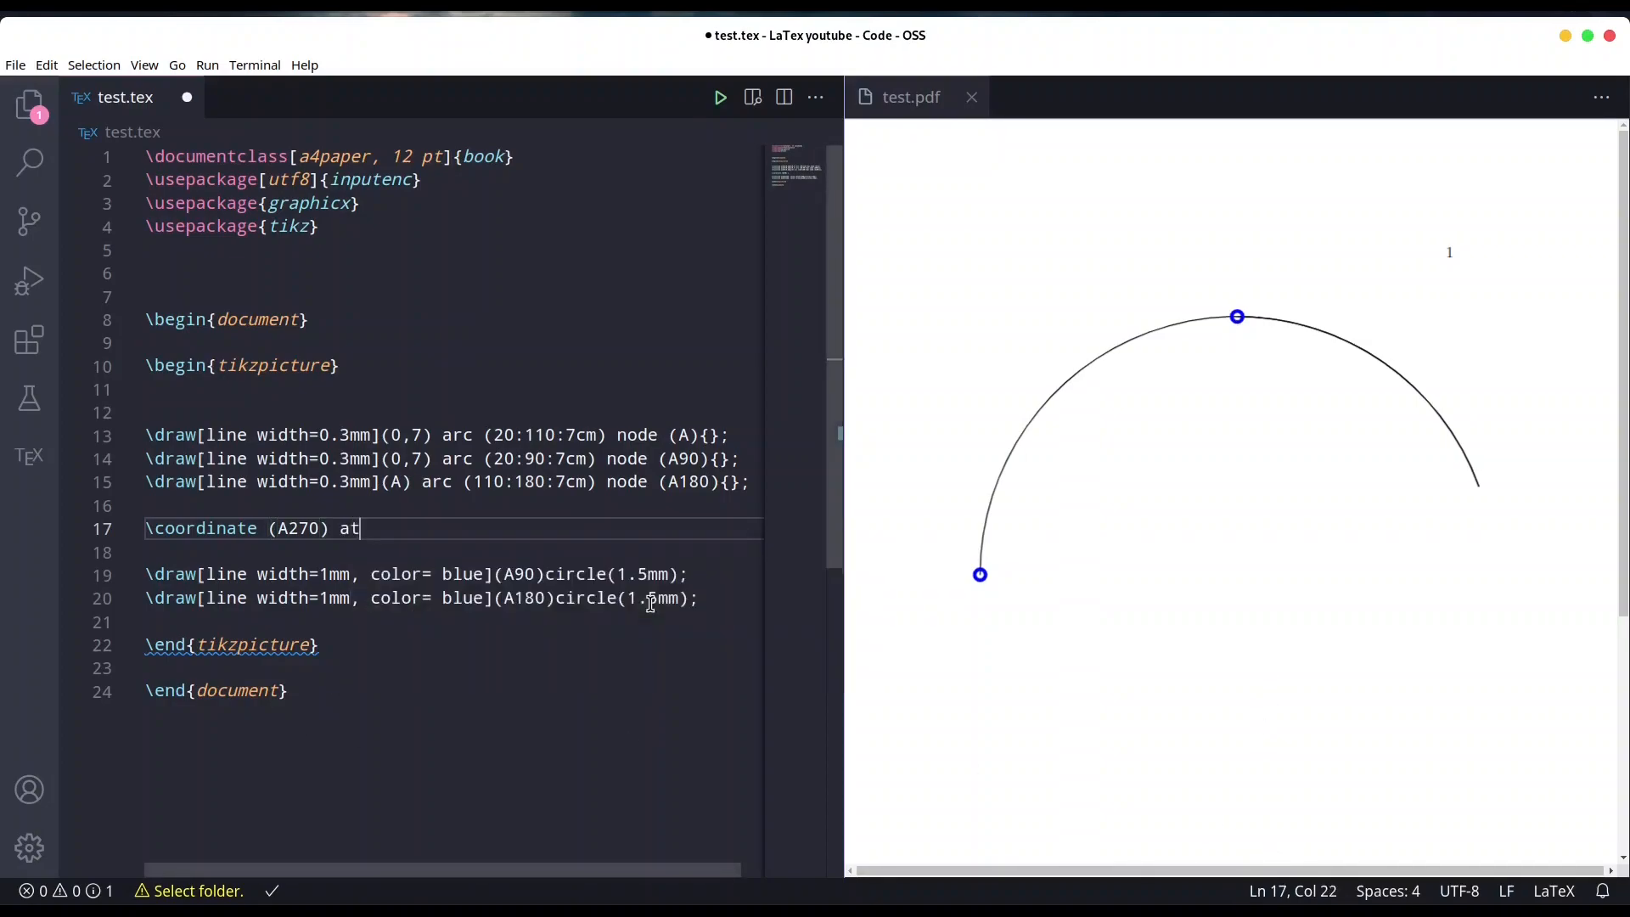
text(();)
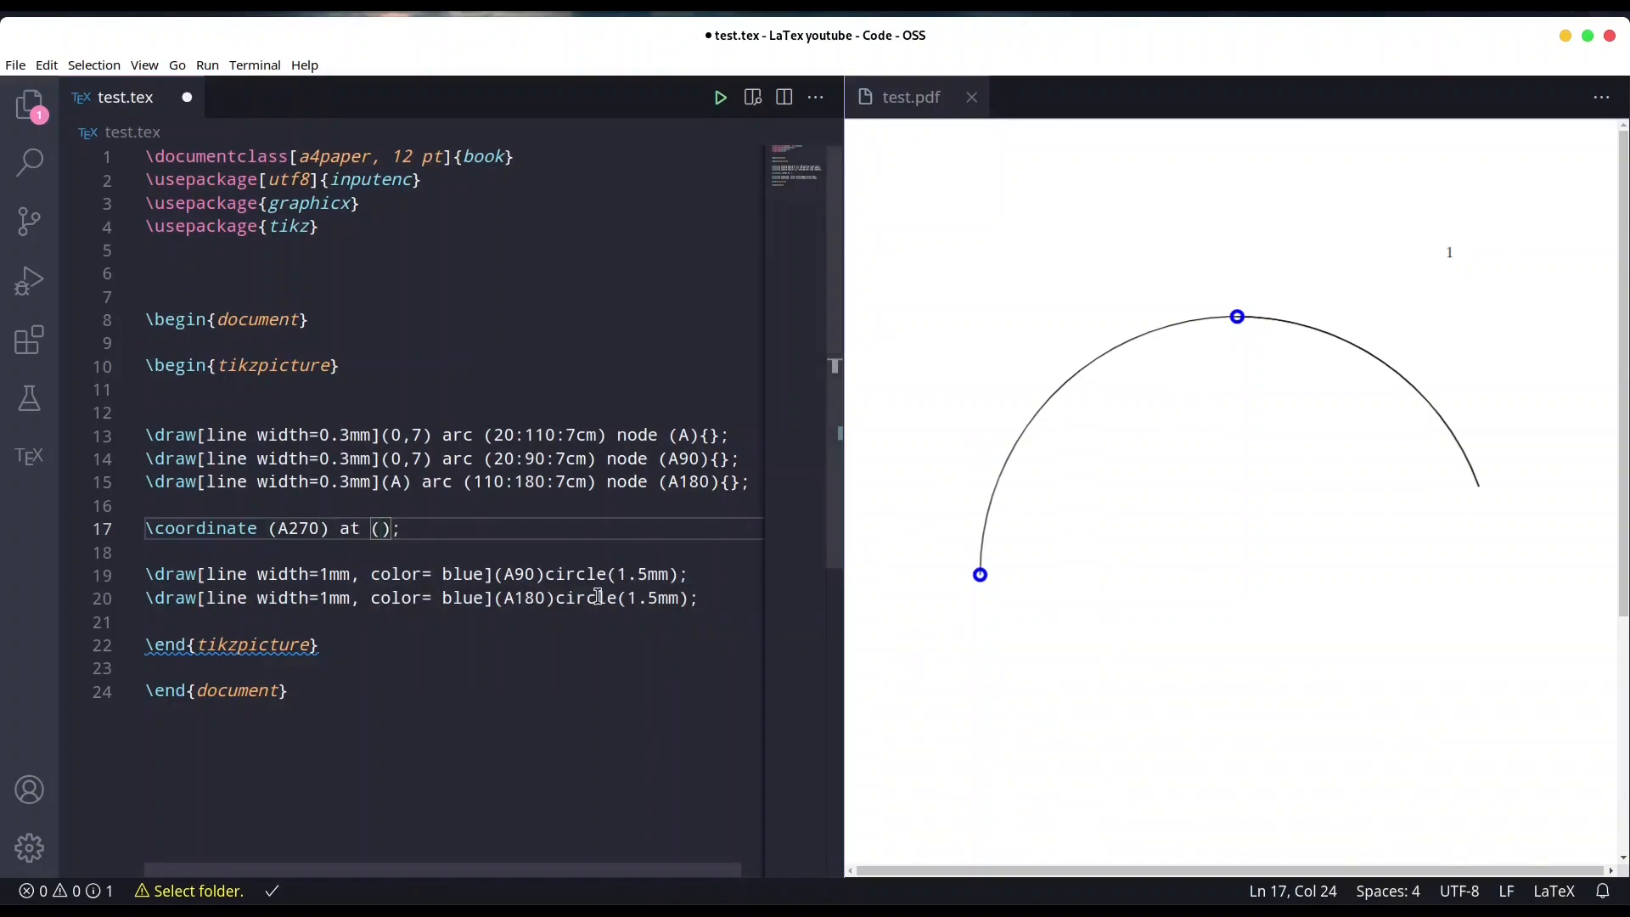
text(A)
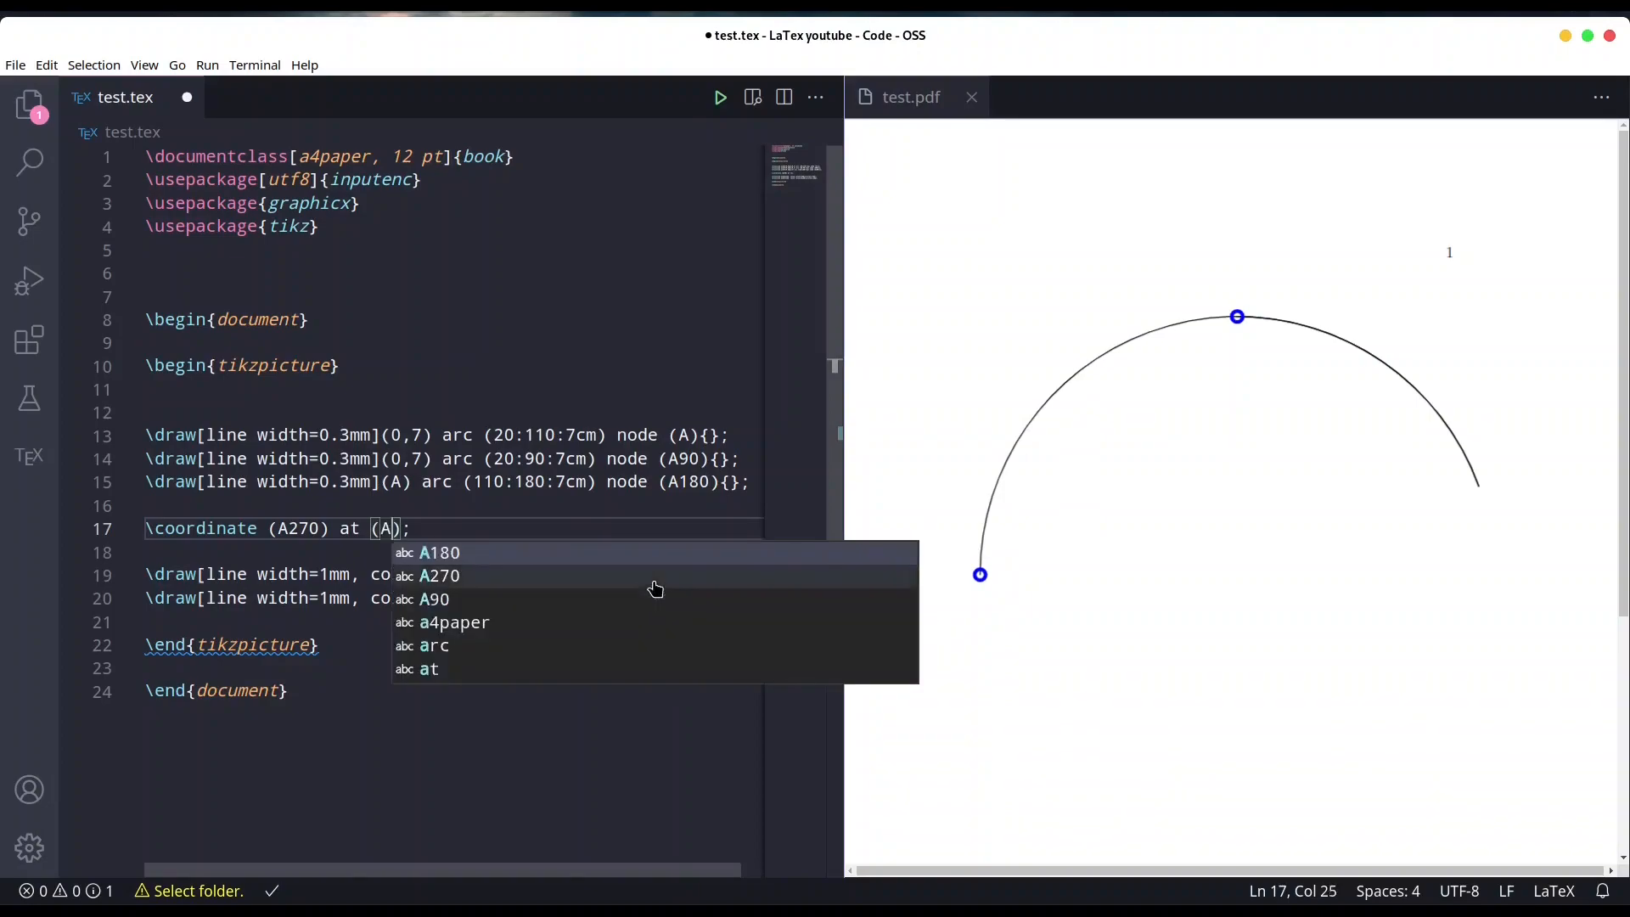
click(429, 575)
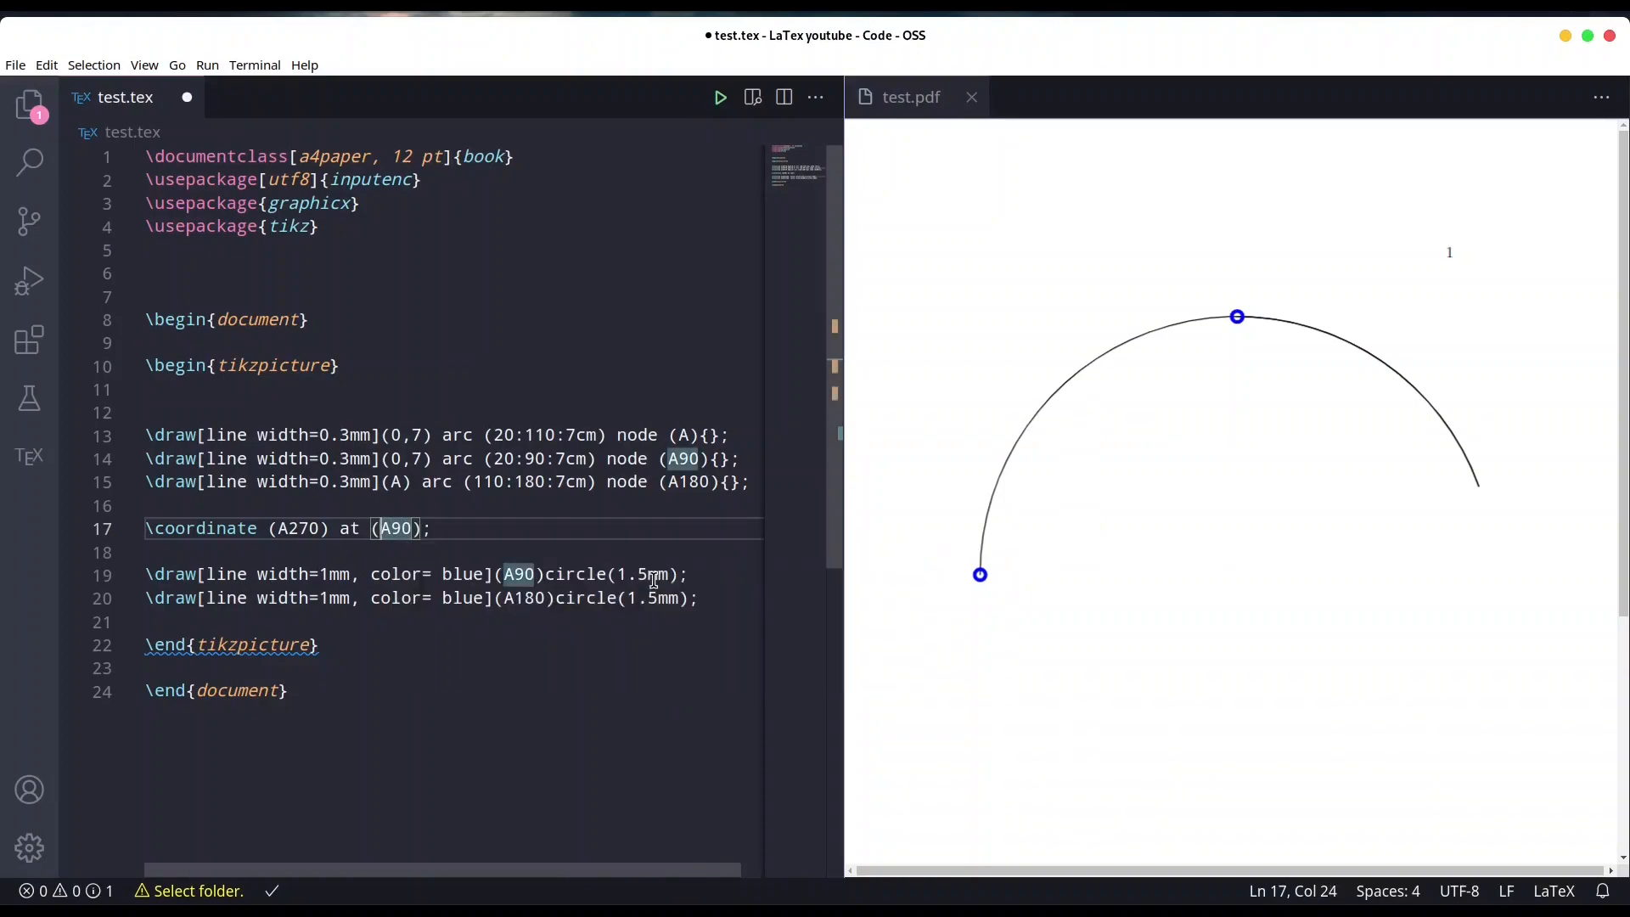
text([])
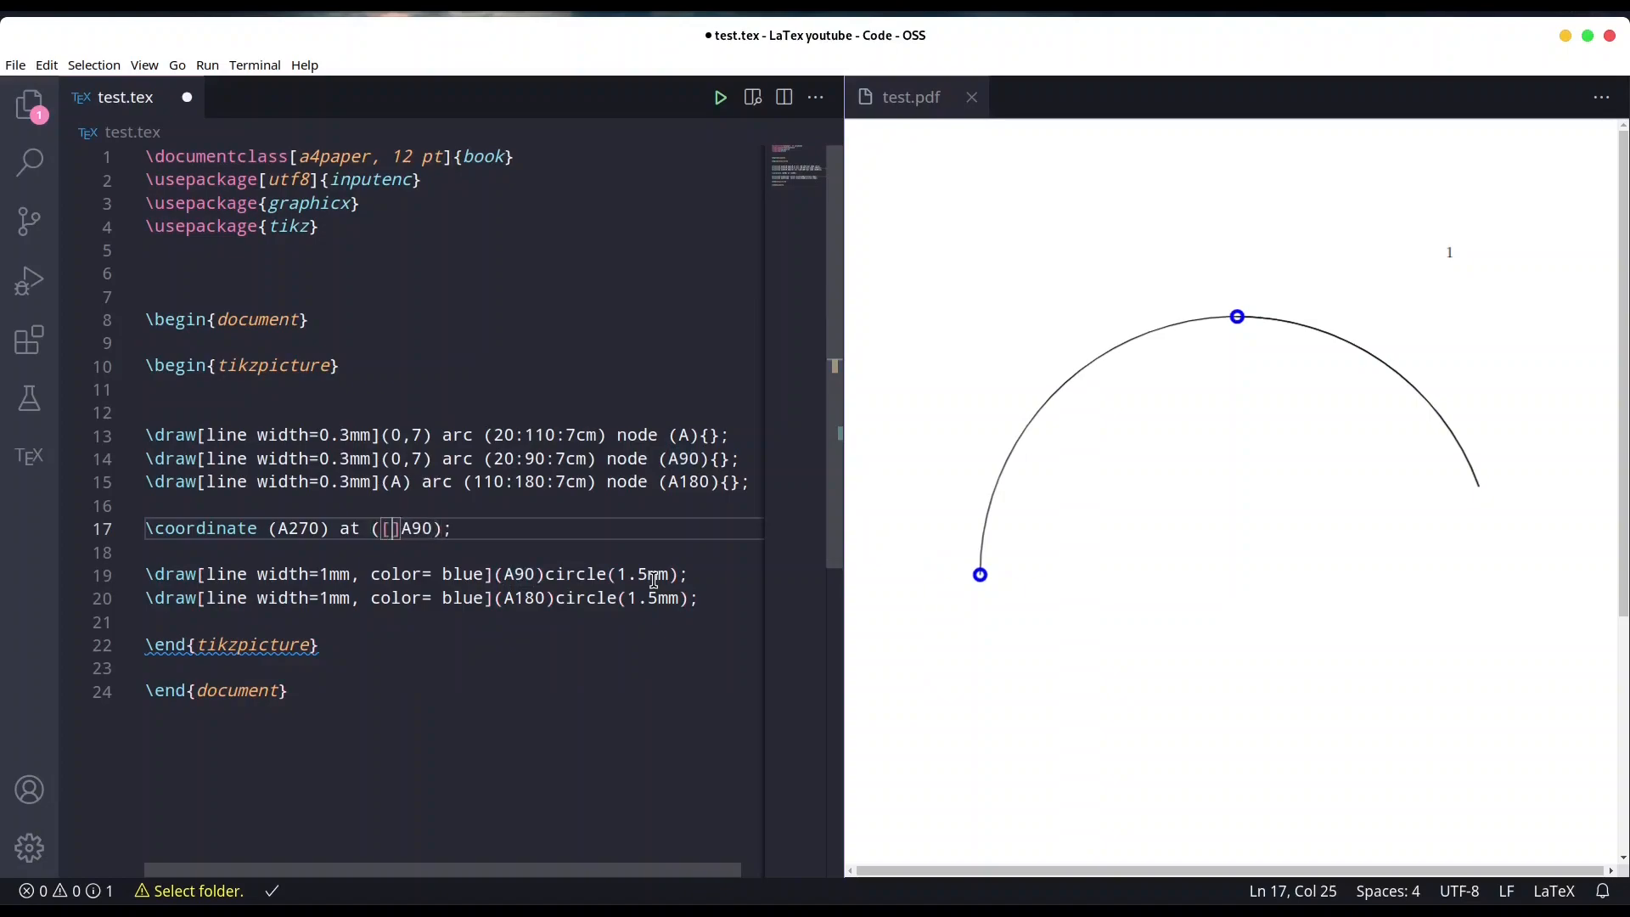
text(ysh)
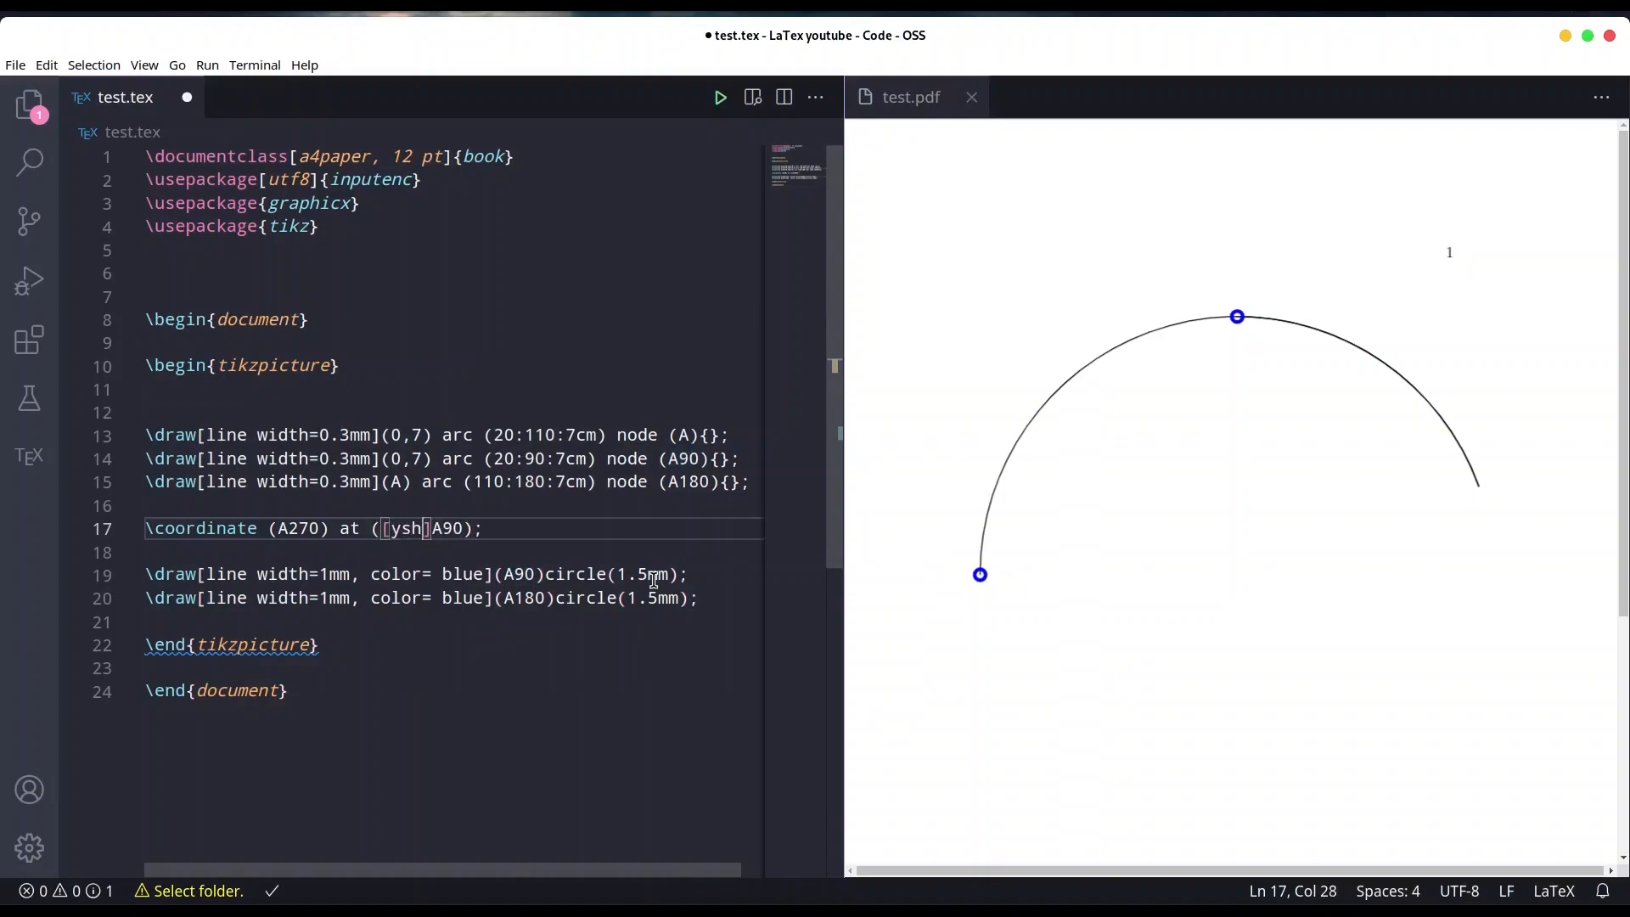
text(ift)
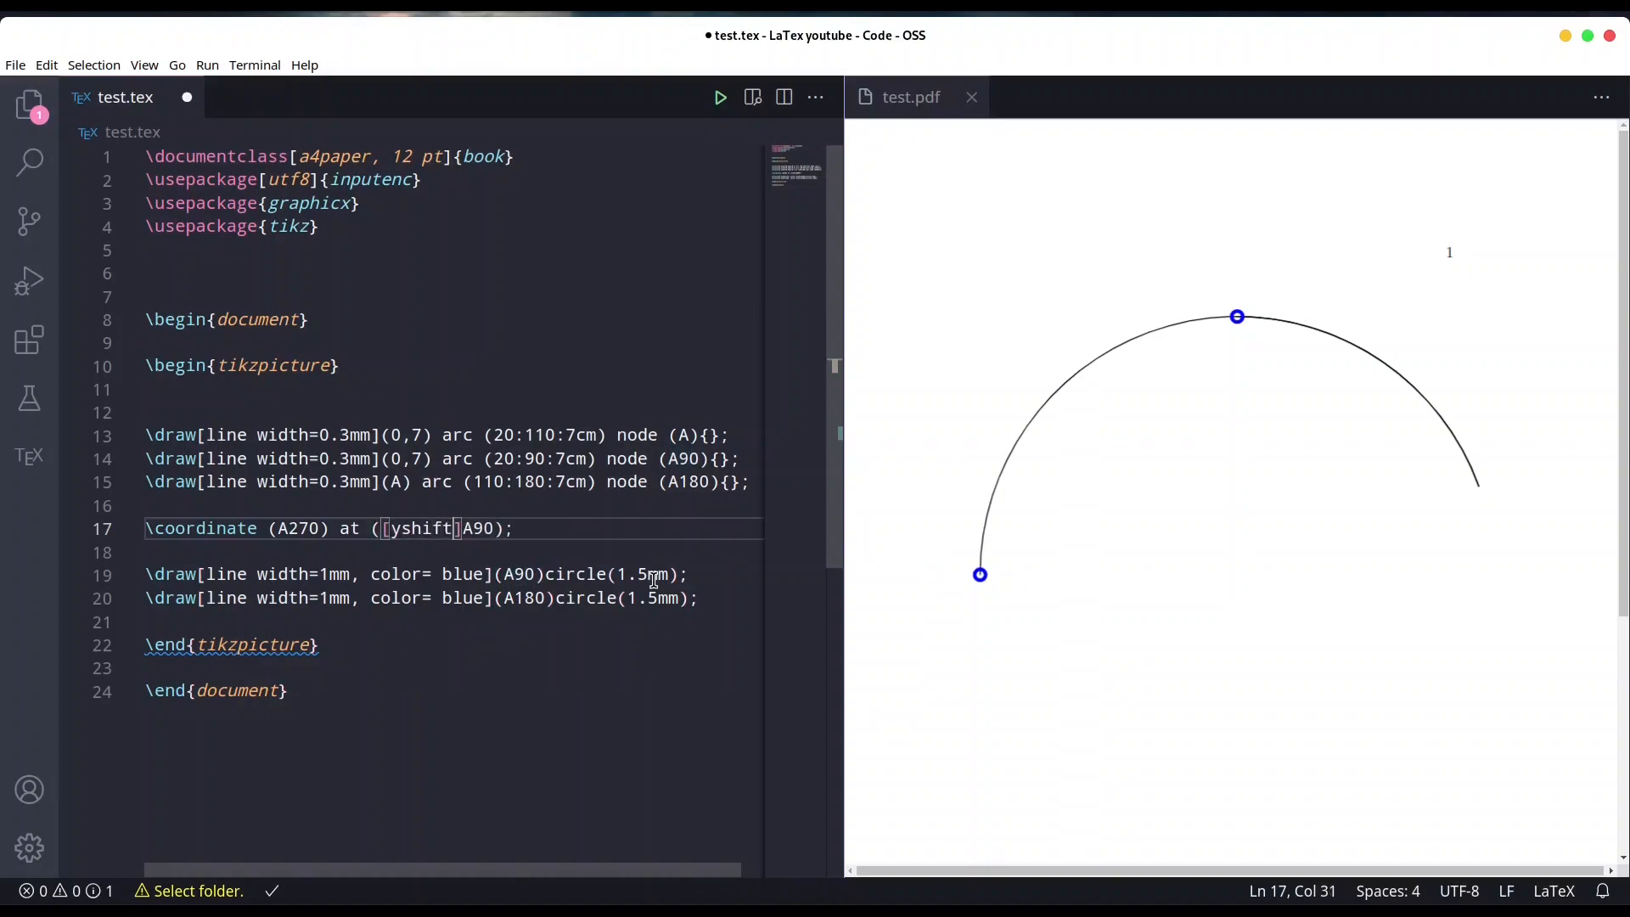
text(=)
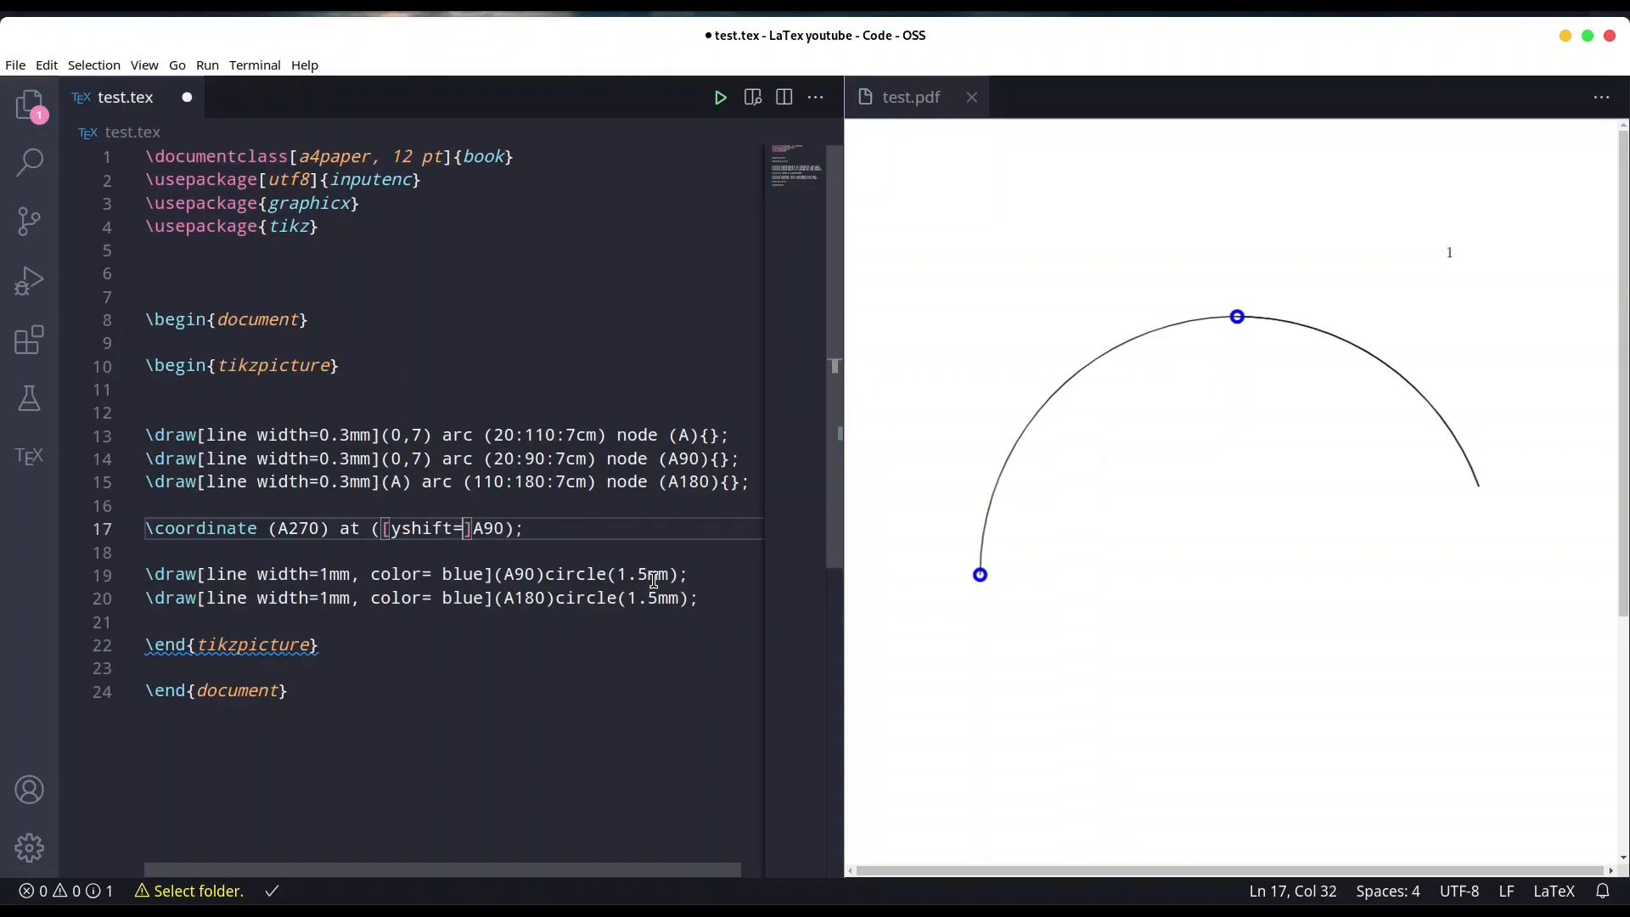
text(-)
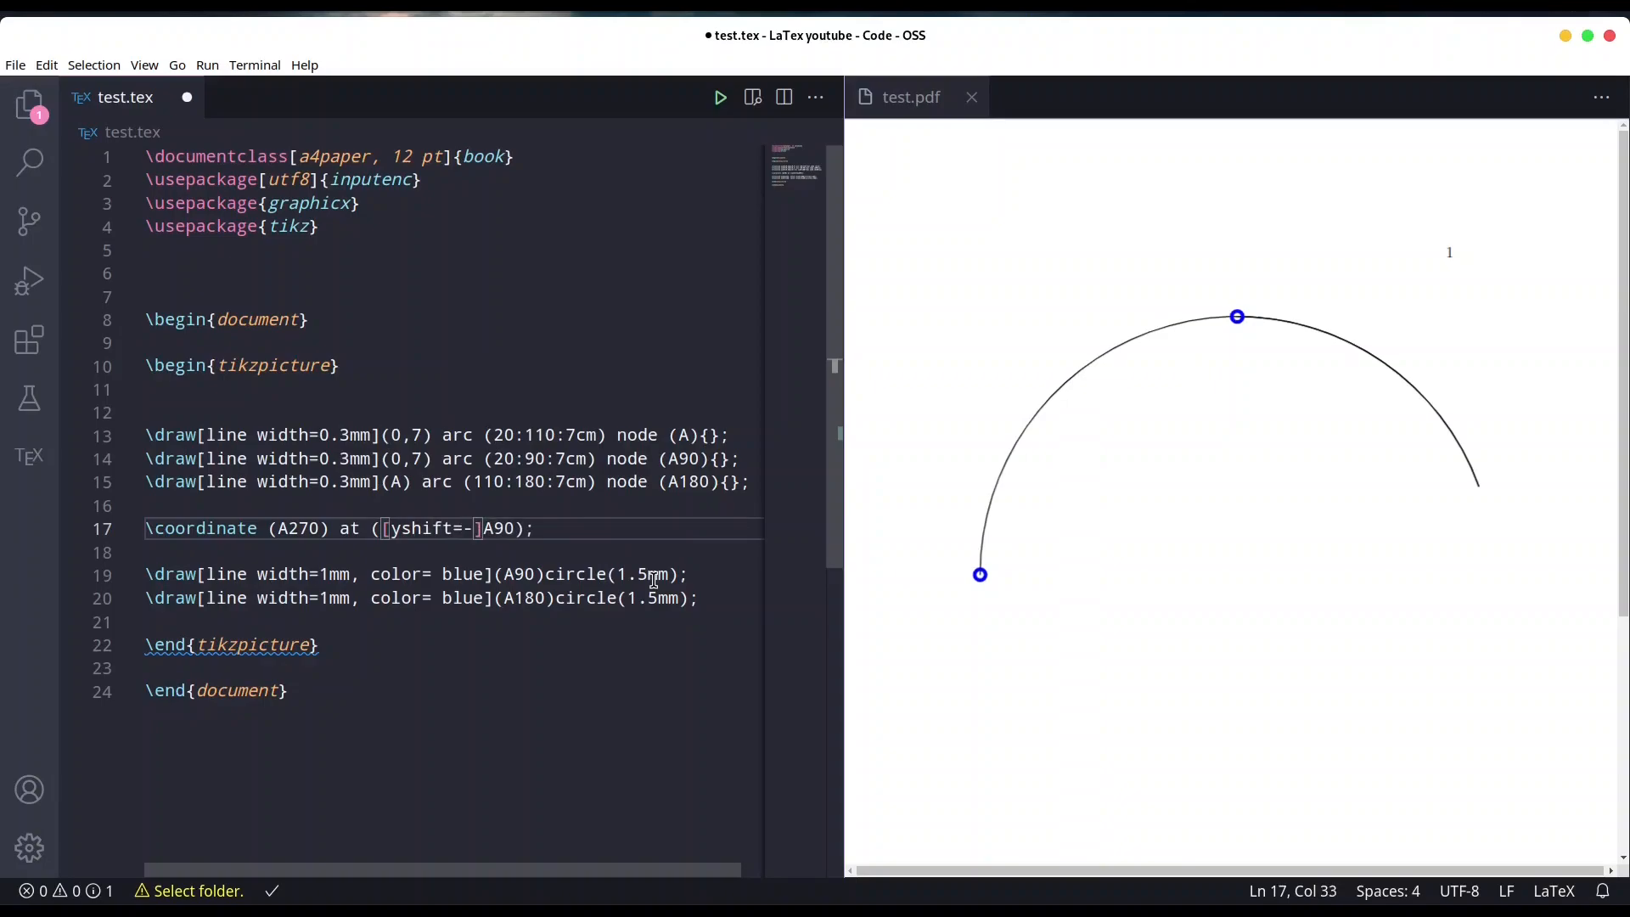
text(8cm)
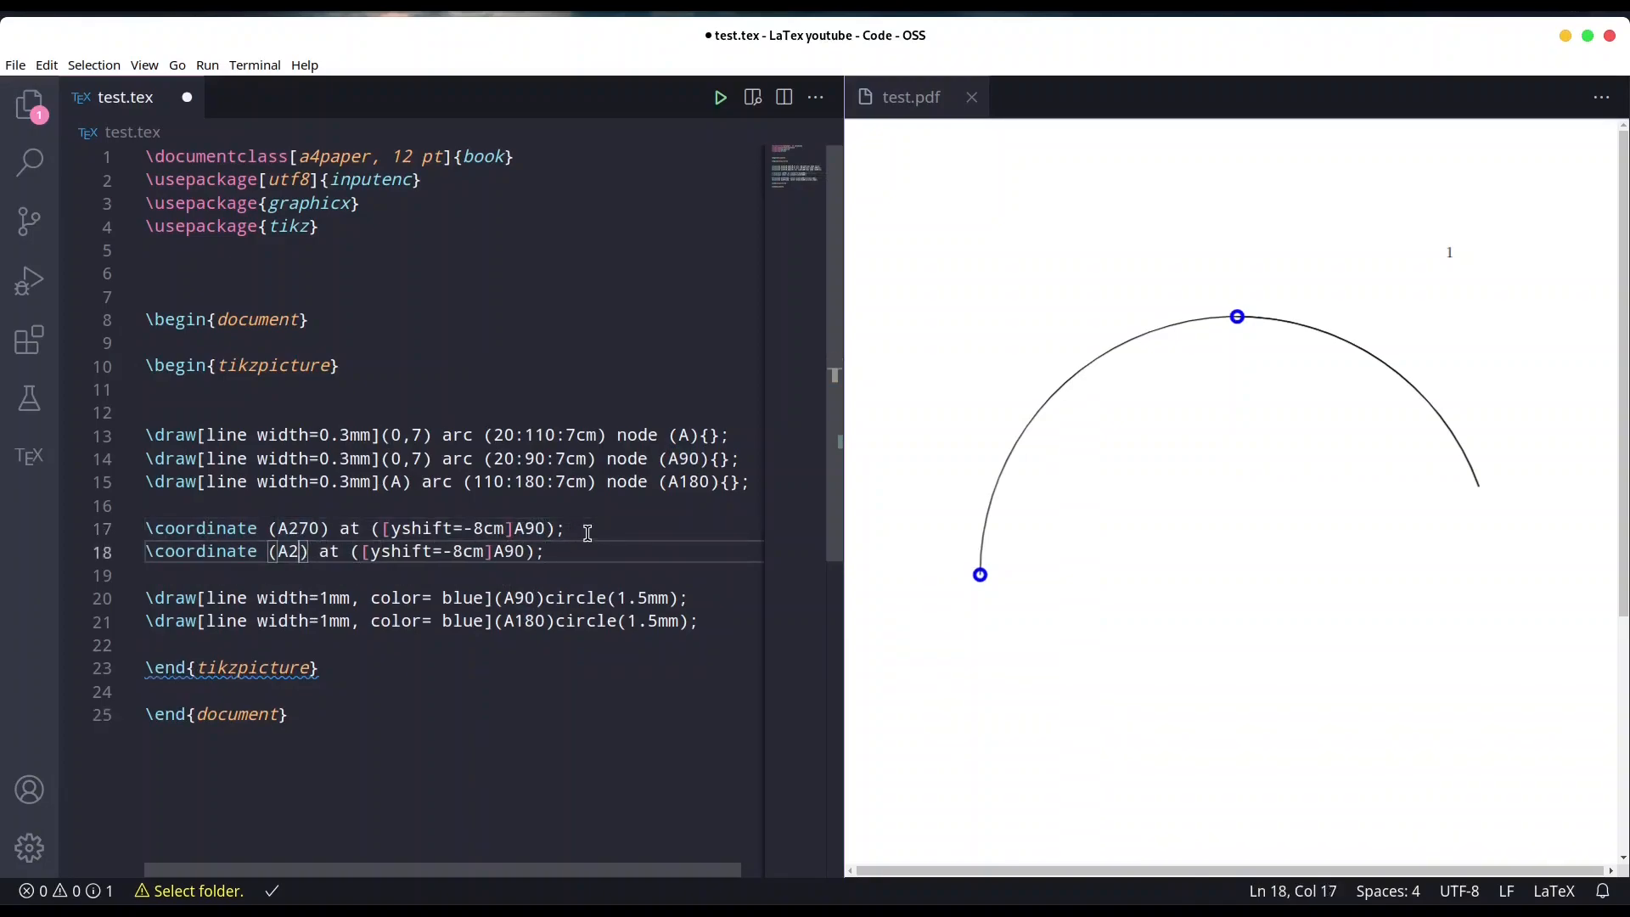
Step: Define \coordinate (A0) at ([xshift= 8cm]A180); and leave a blank line below
text(0)
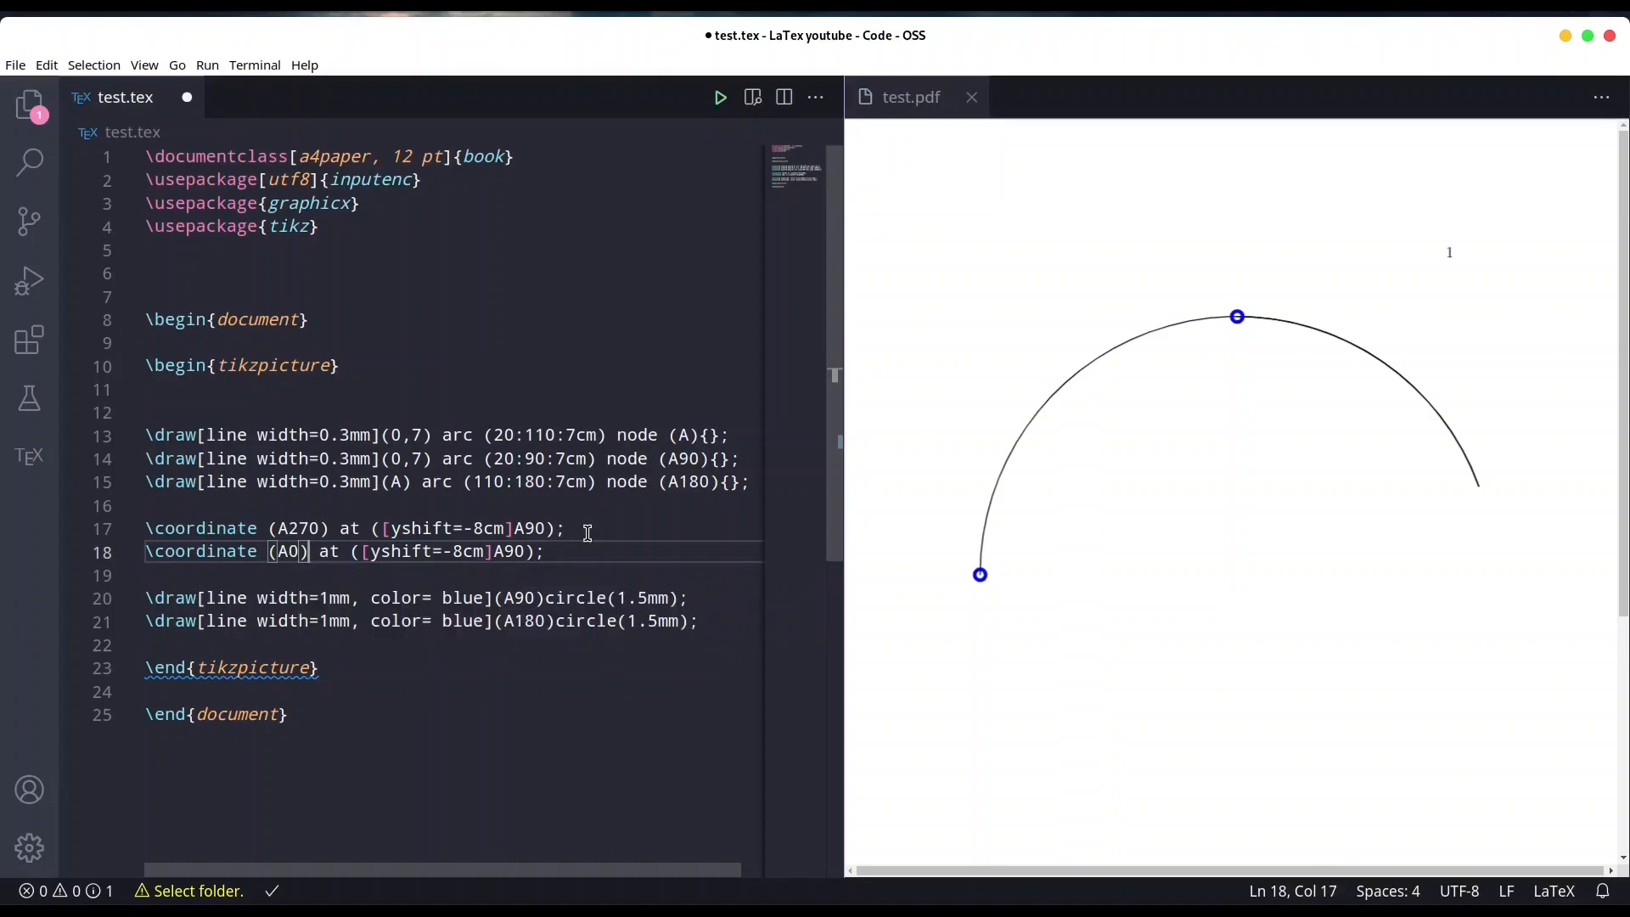
text(A1)
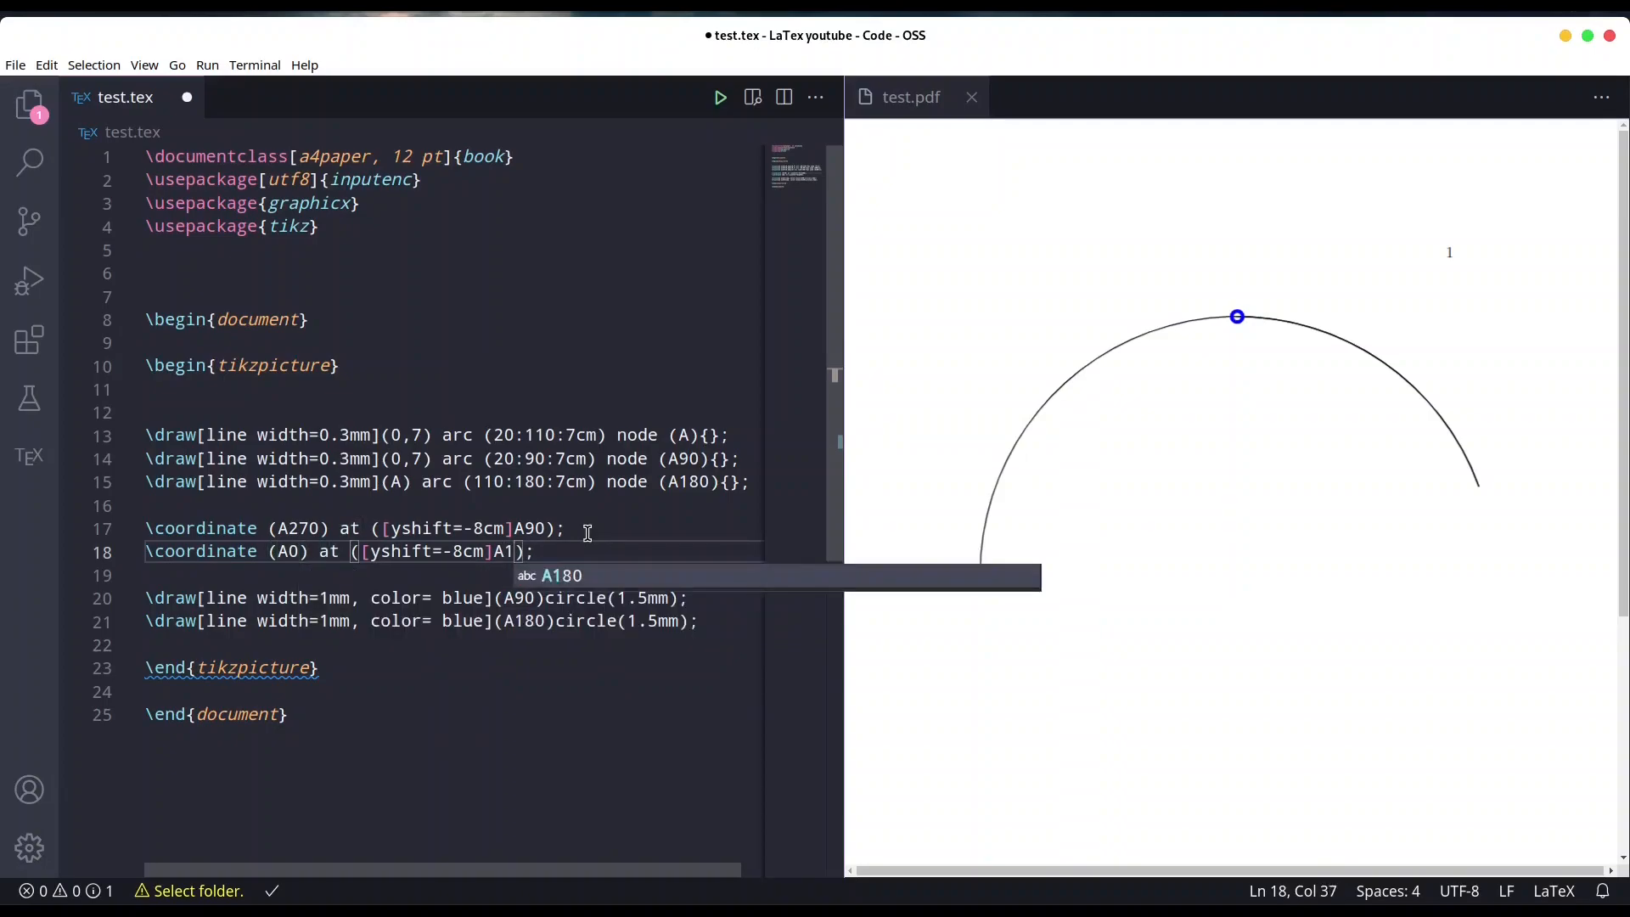
text(80)
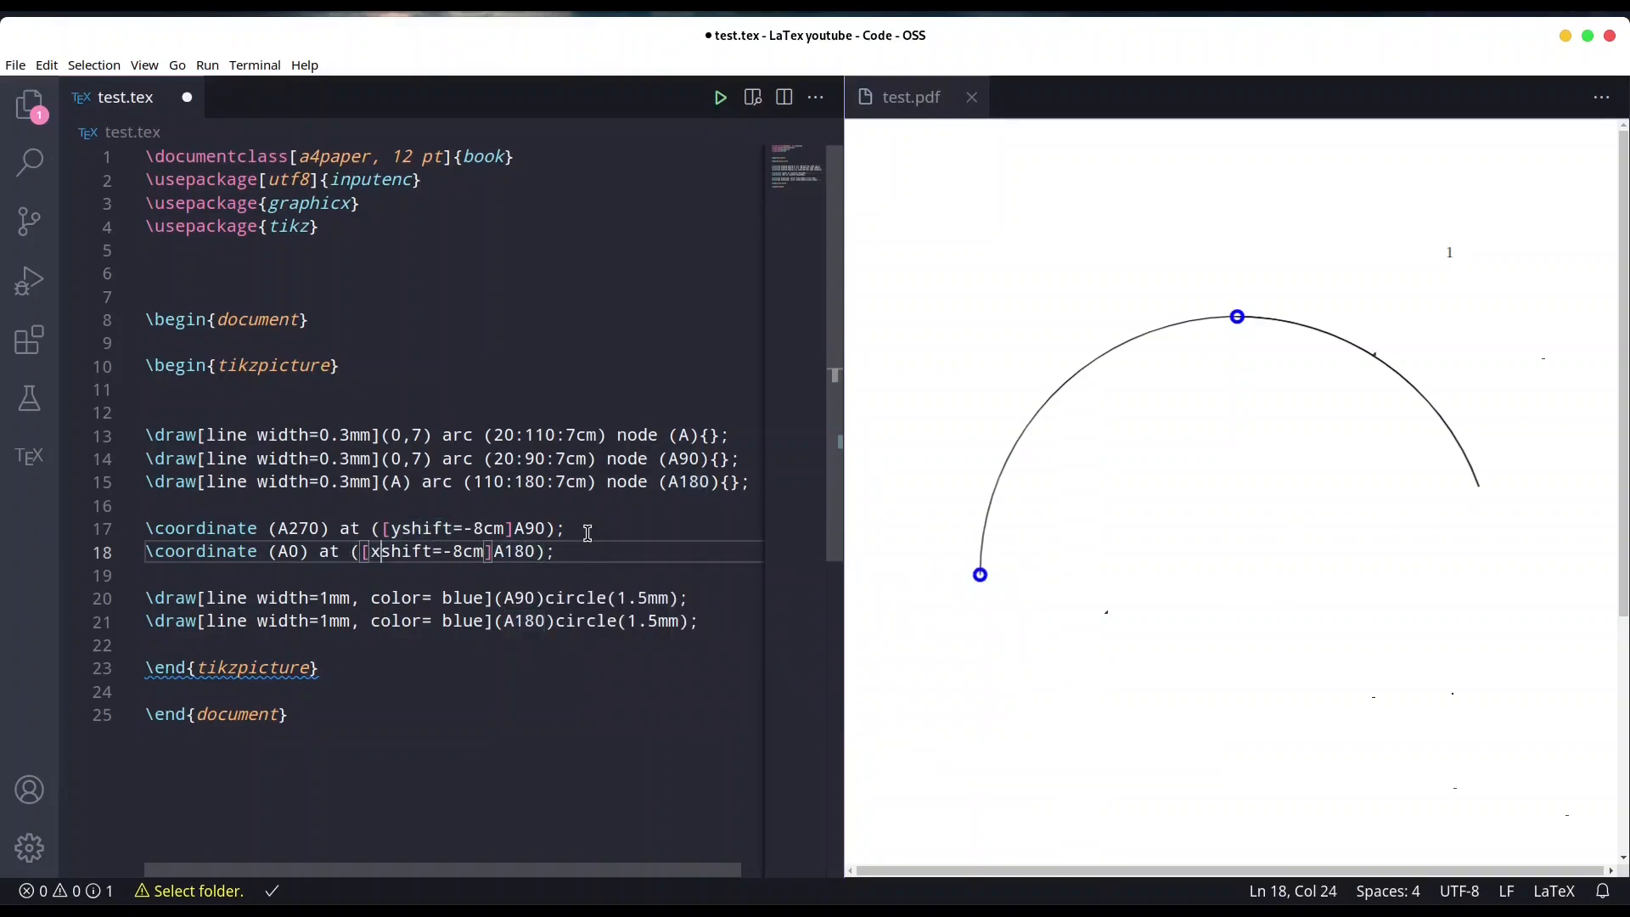
key(BackSpace)
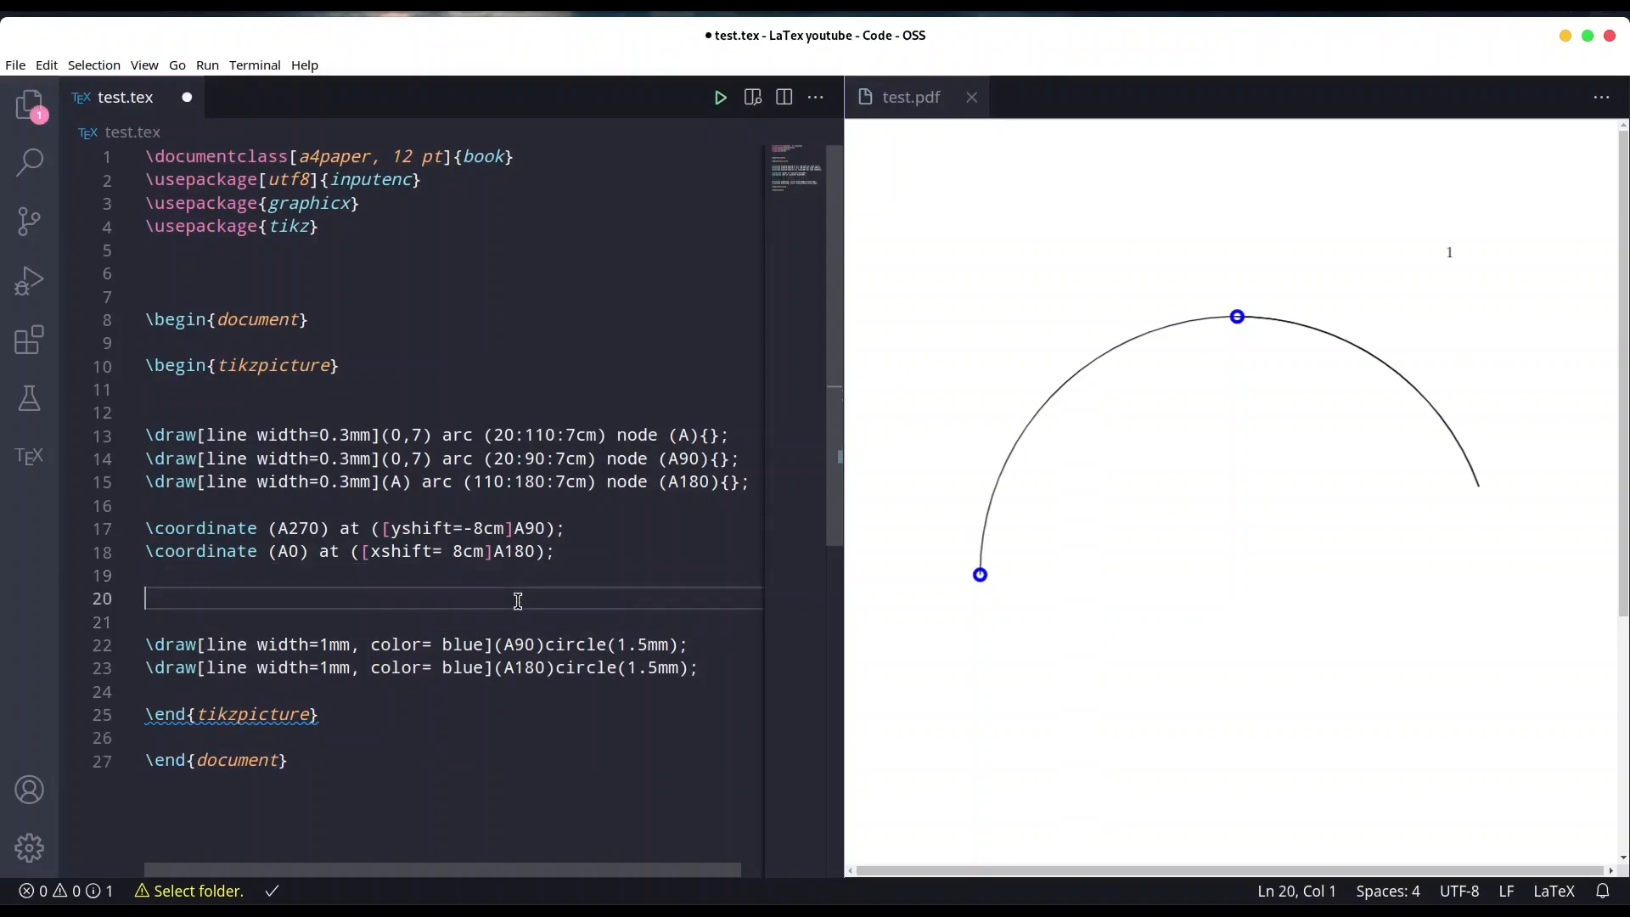
Step: Turn a pasted circle line into a red!50!black line \draw ... (A90)--(A270);
text(\draw[line width=1mm, color= blue](A90)circle(1.5mm);)
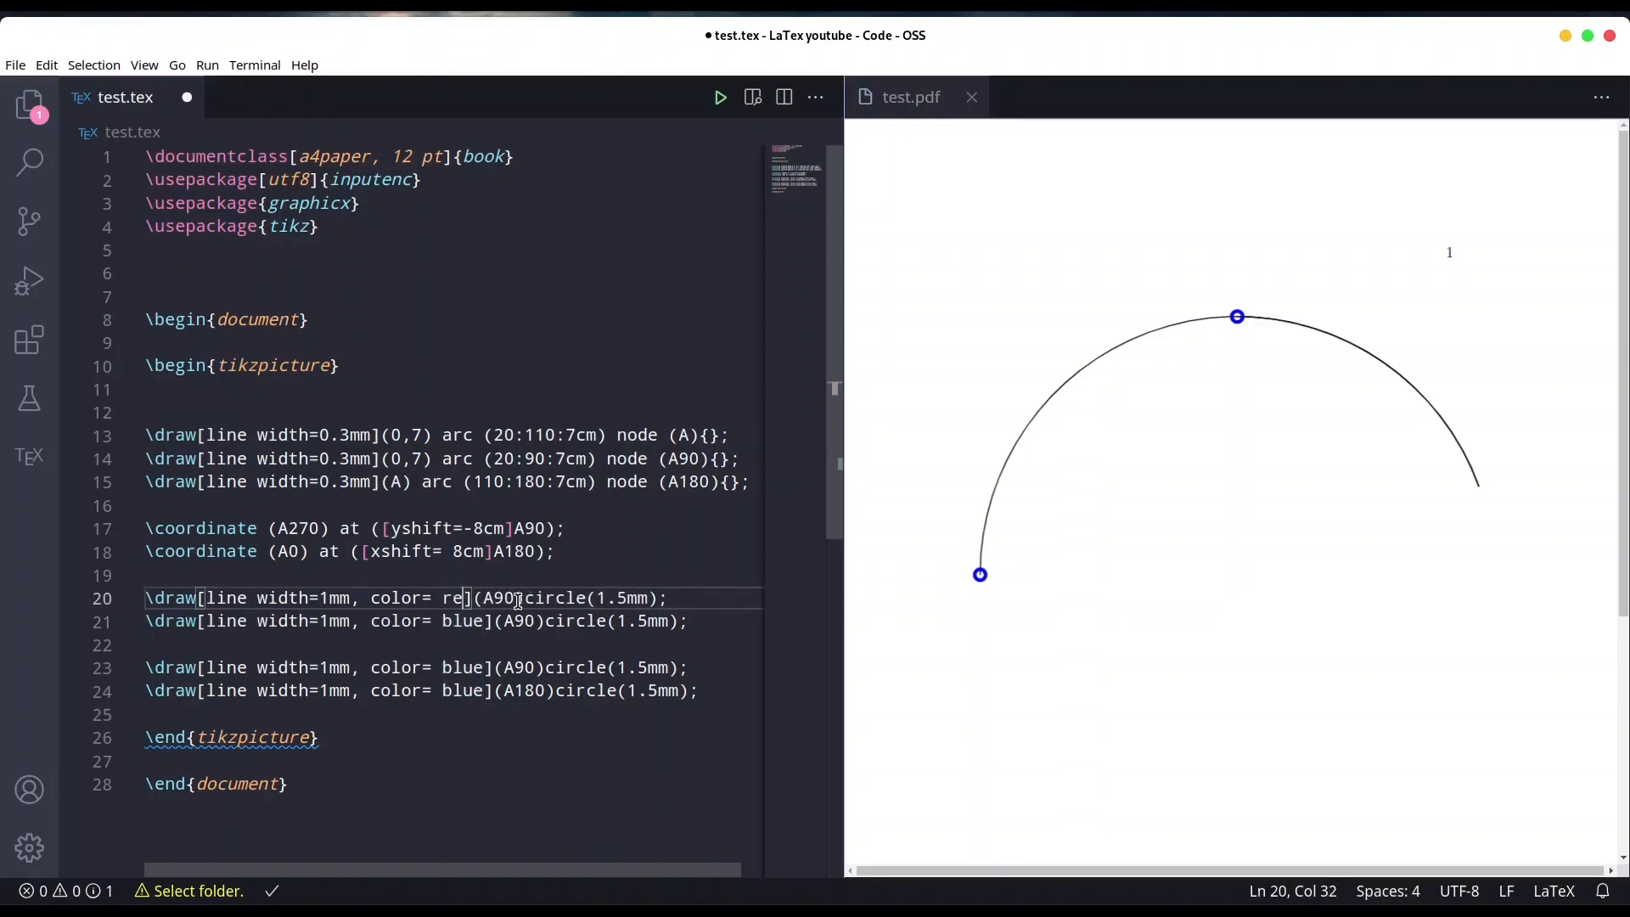
text(d!50!black)
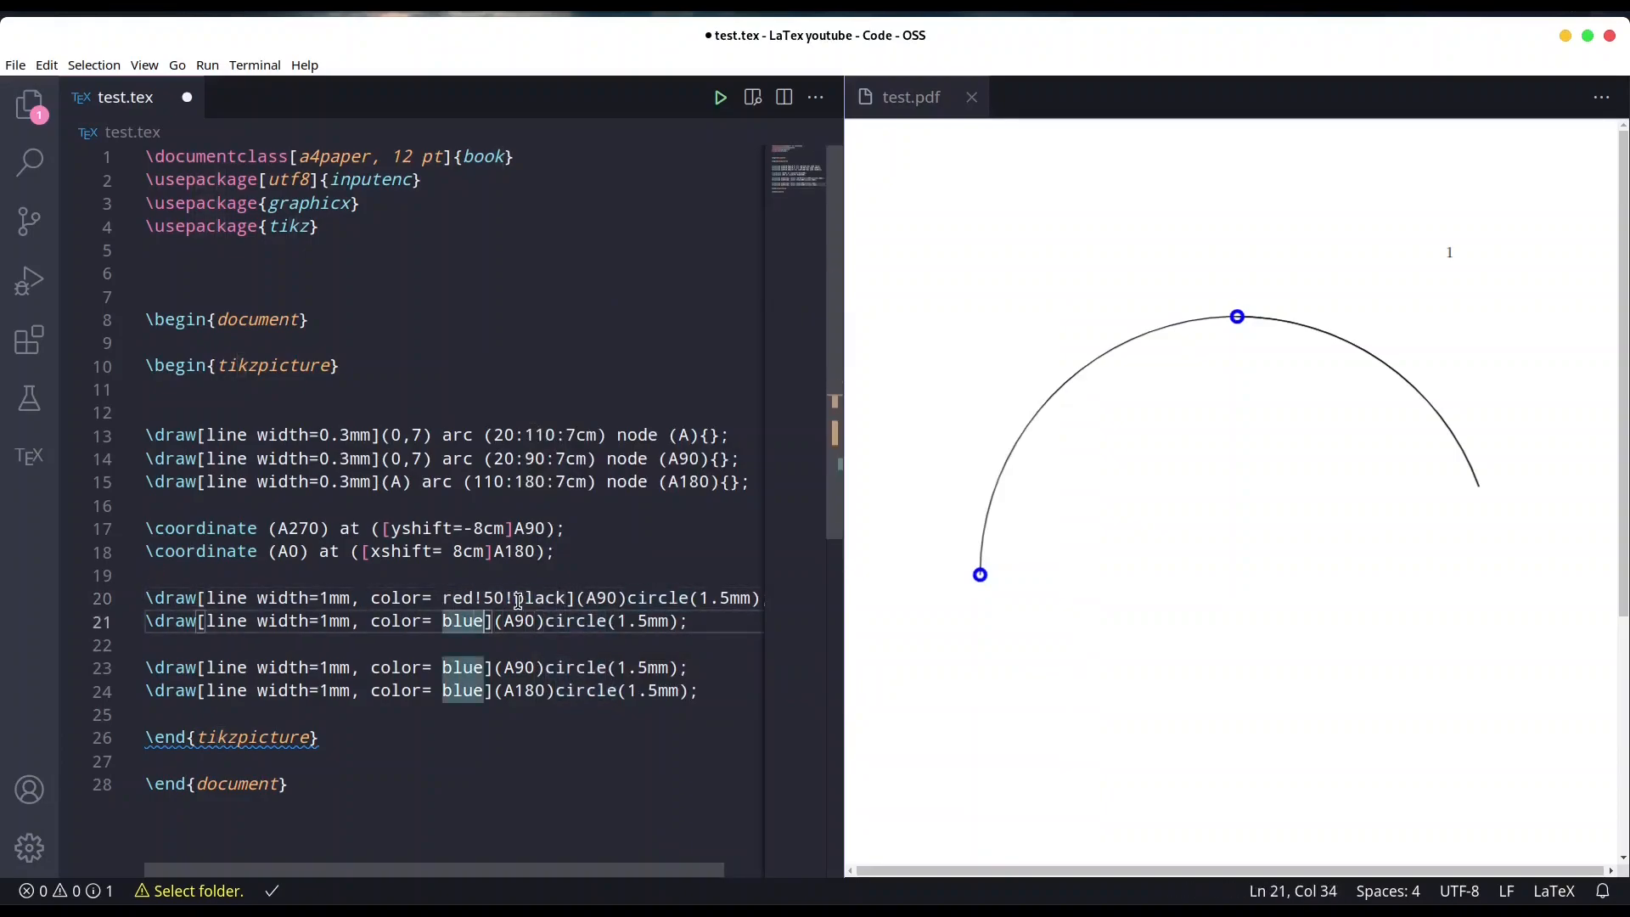
text(red!50!black)
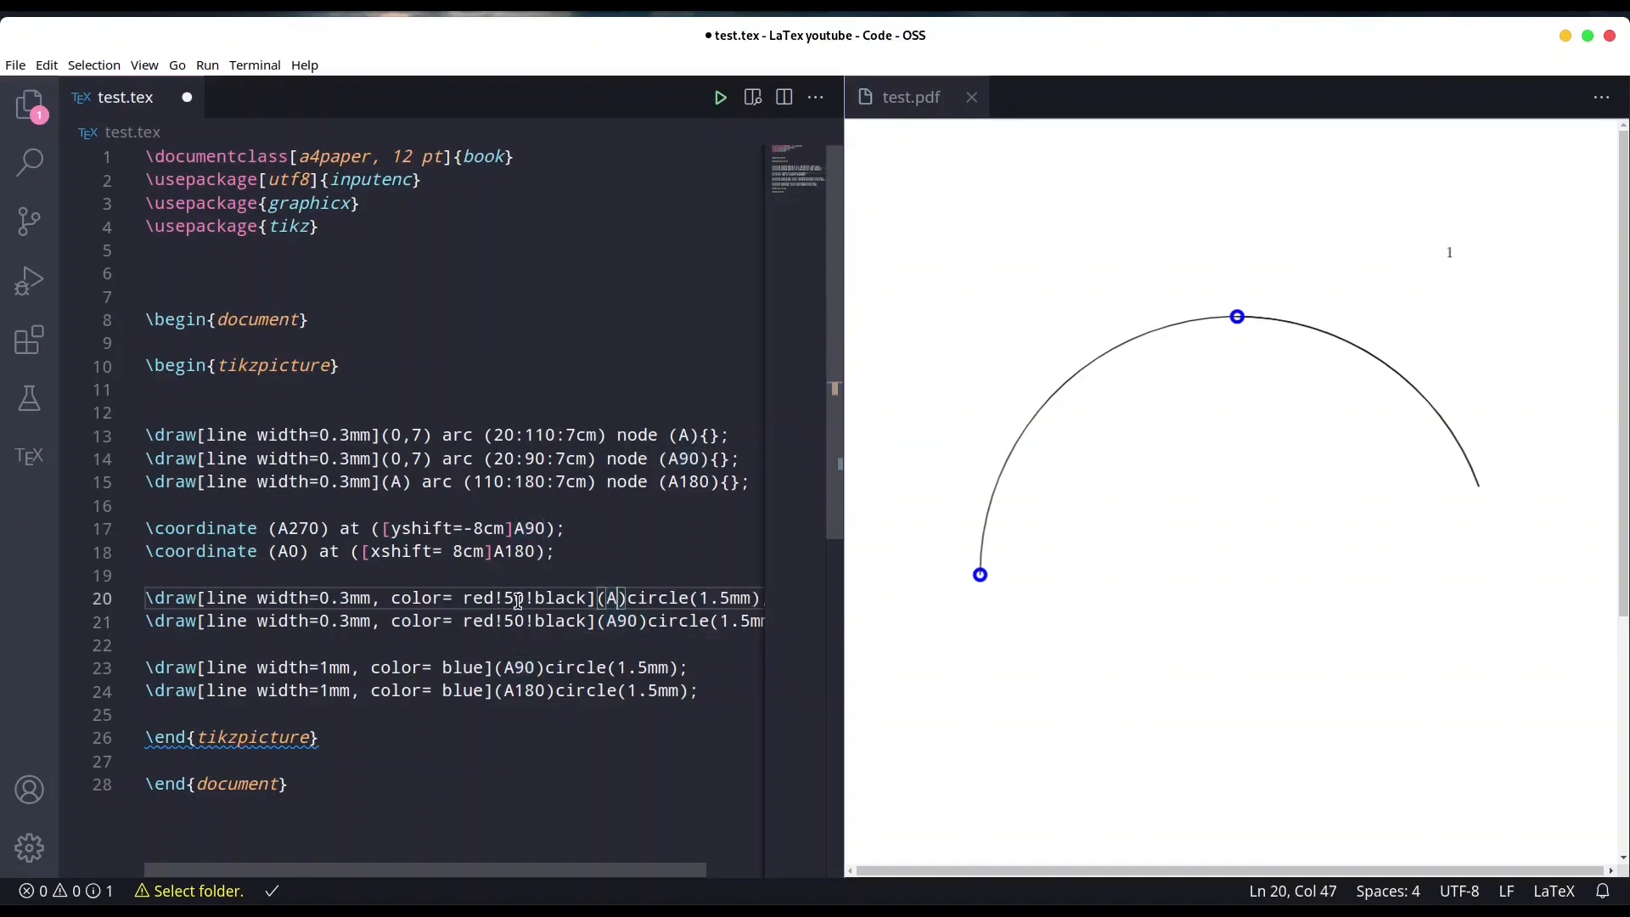
text(90)
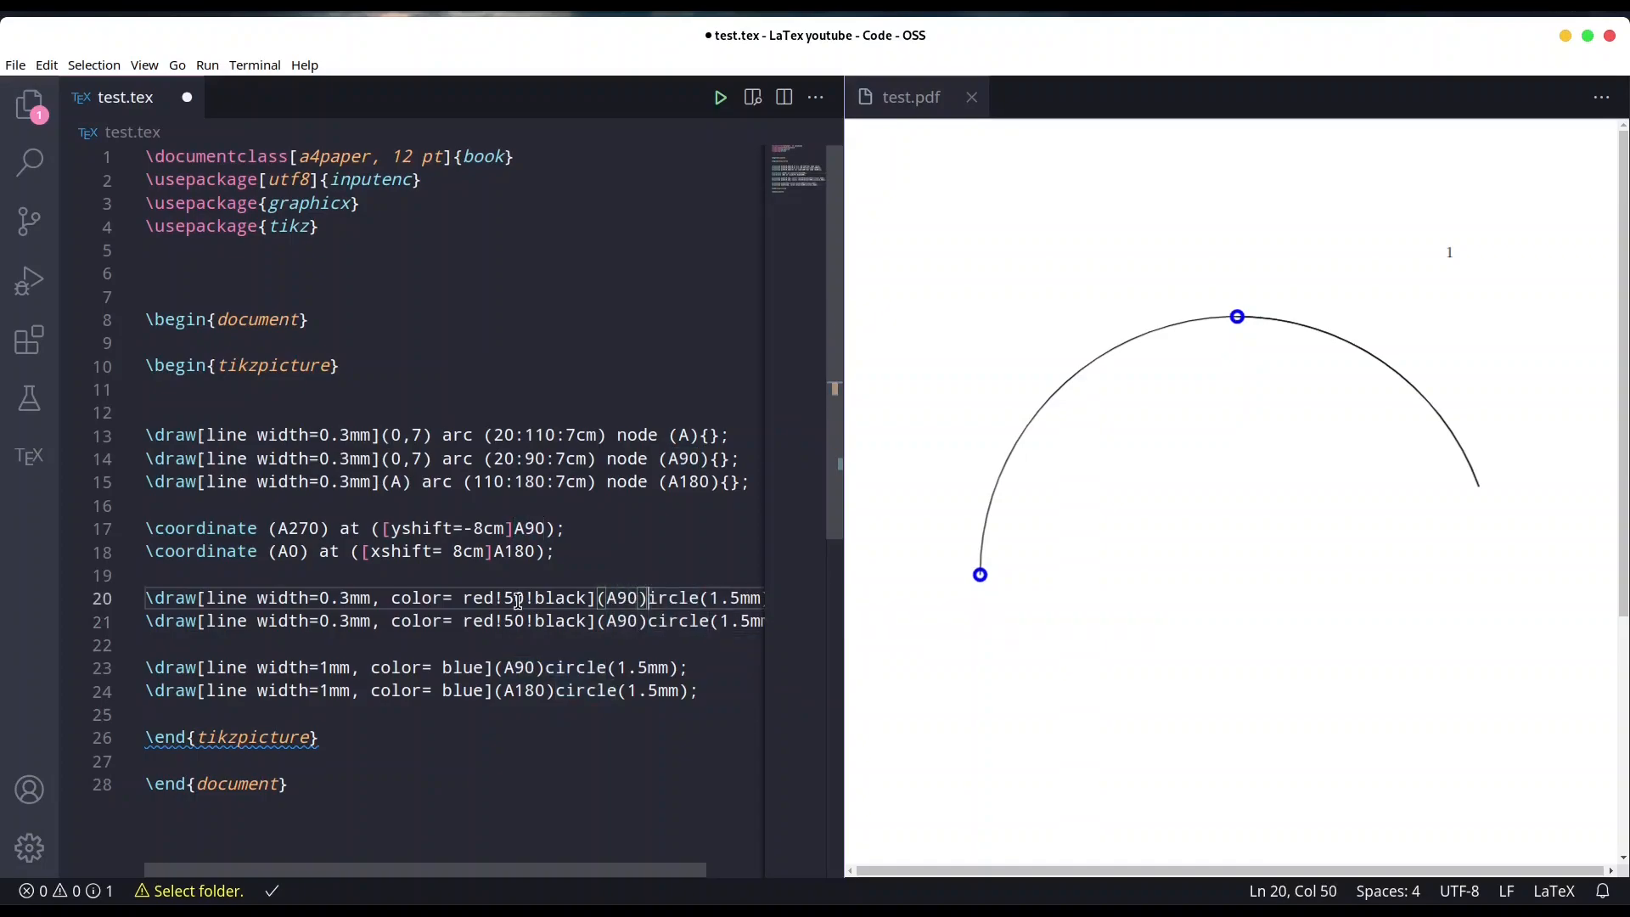
key(Delete)
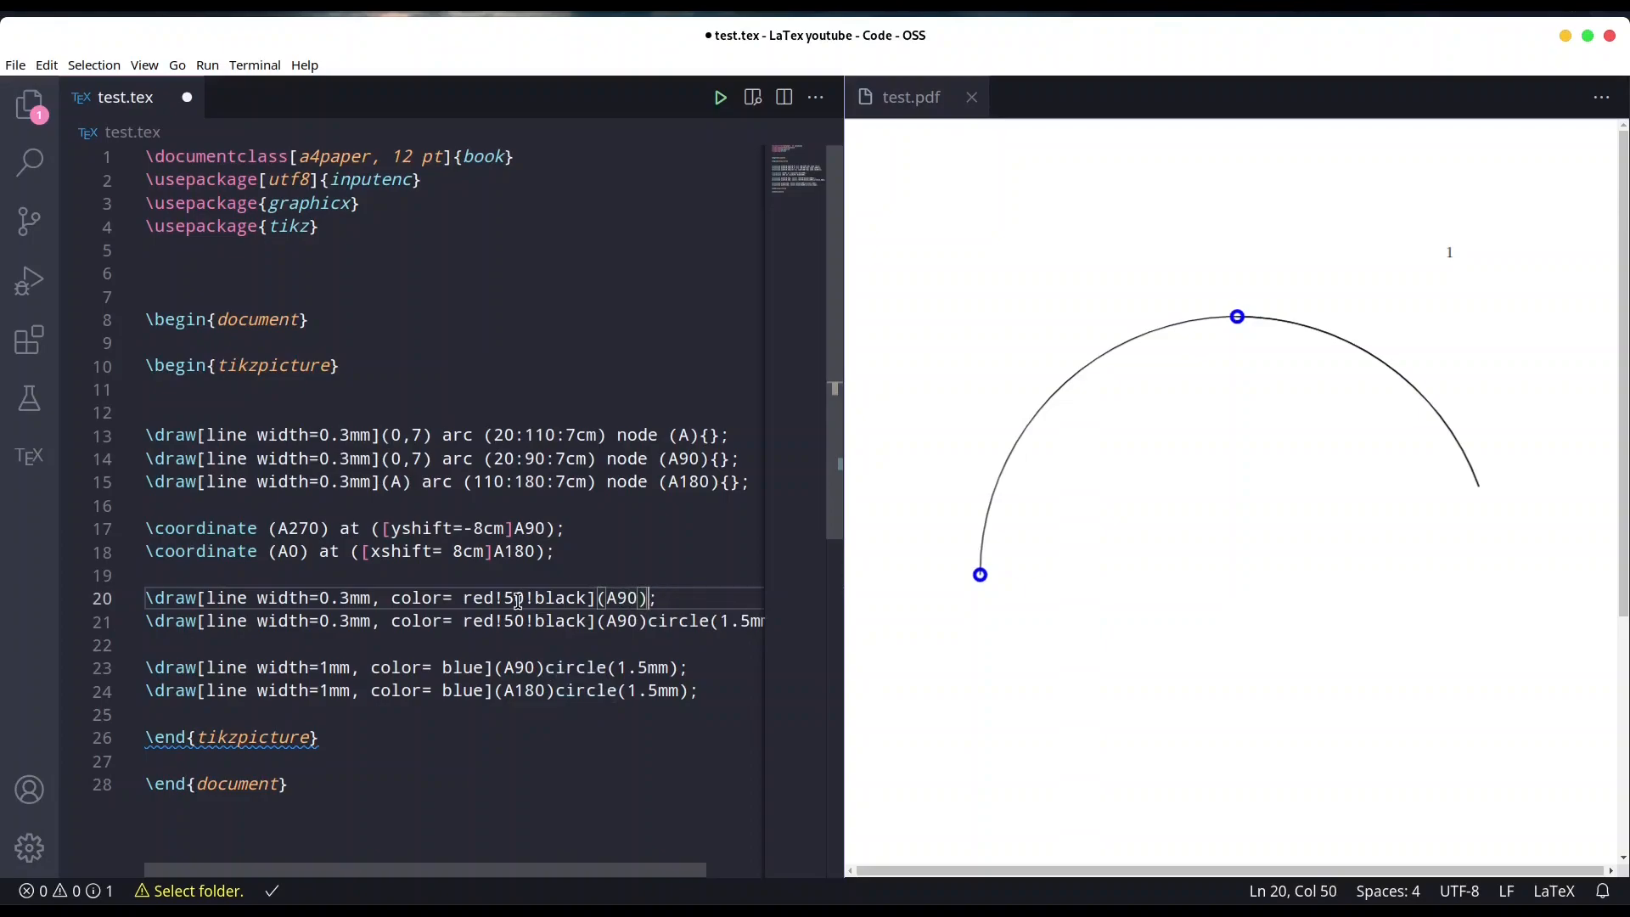
text(--())
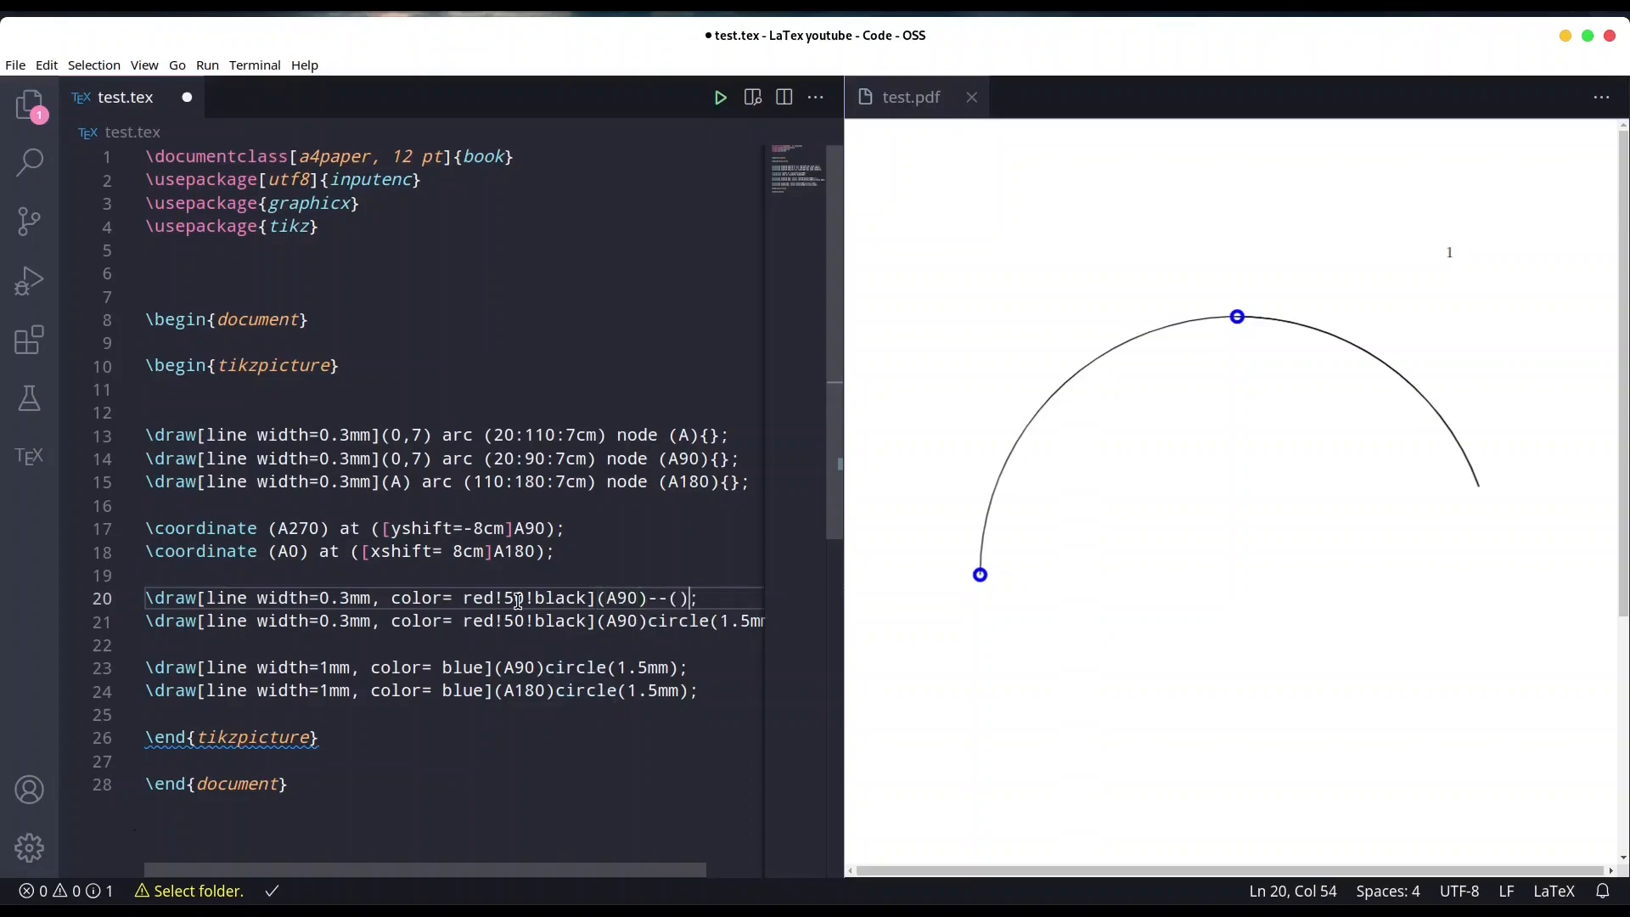
text(A)
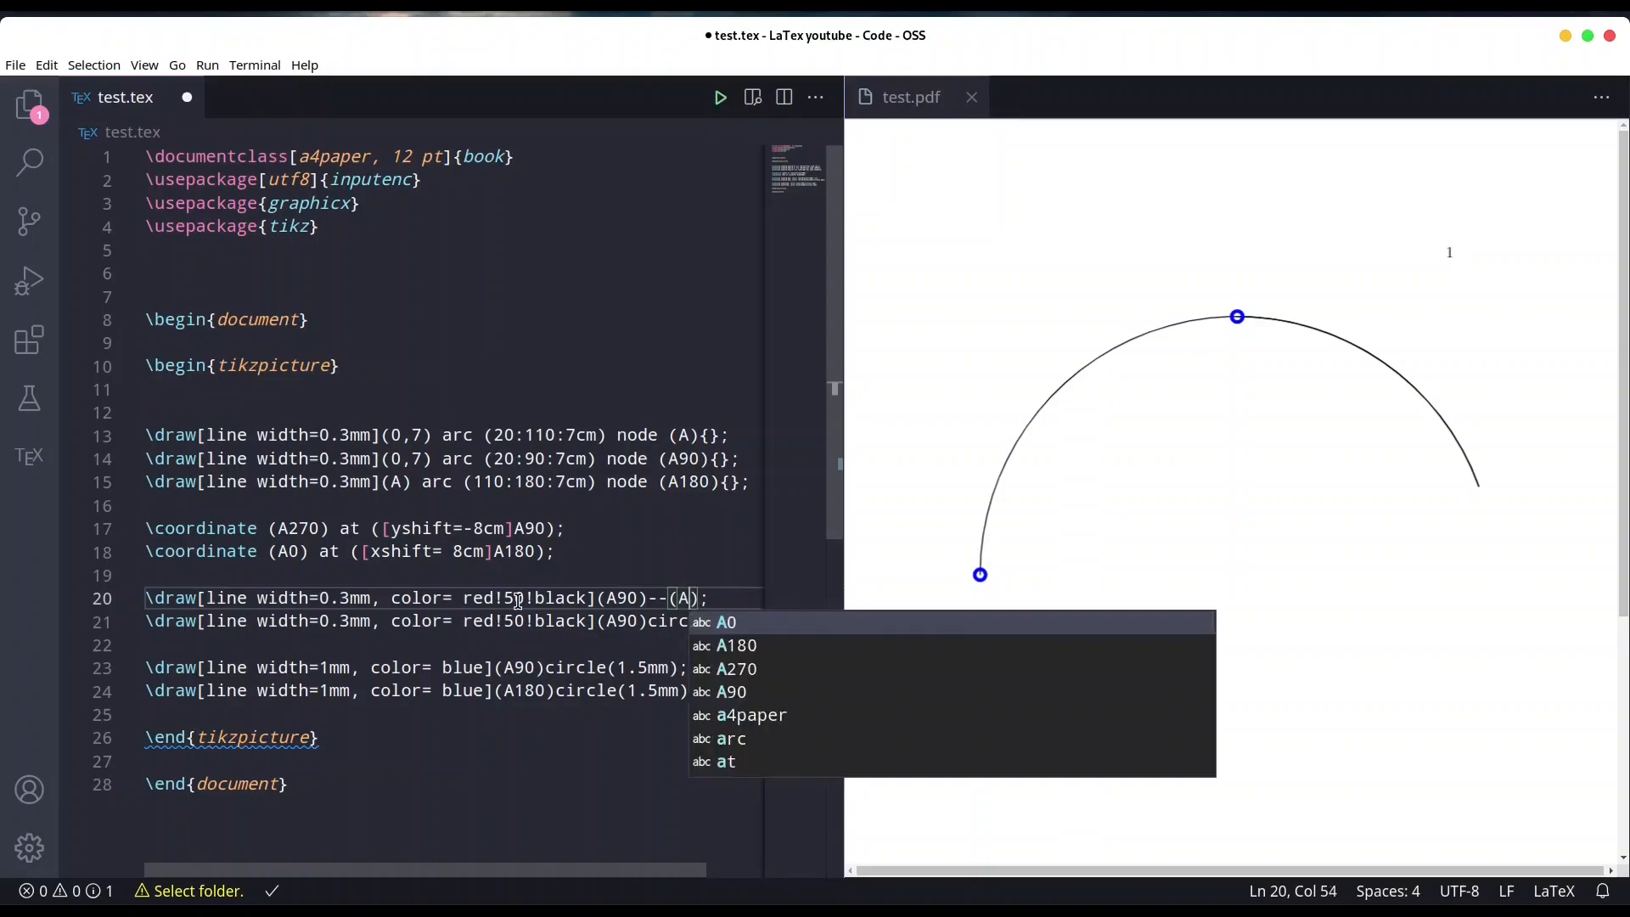
text(270)
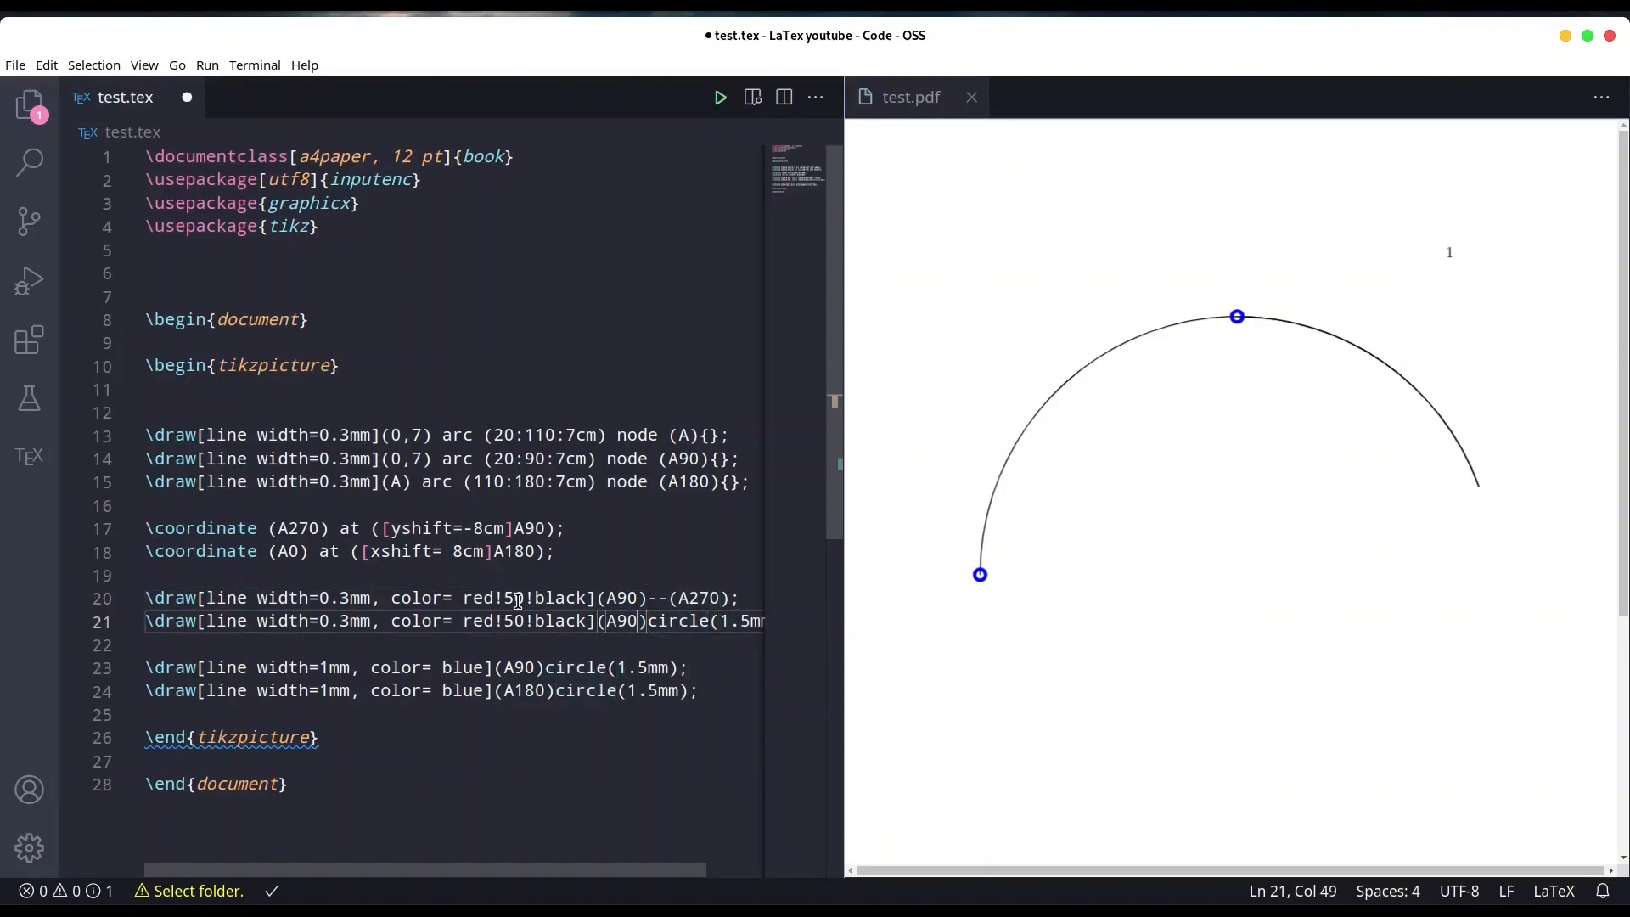
Step: Make the second red line (A180)--(A0) and rebuild to show both crossing lines
key(Backspace)
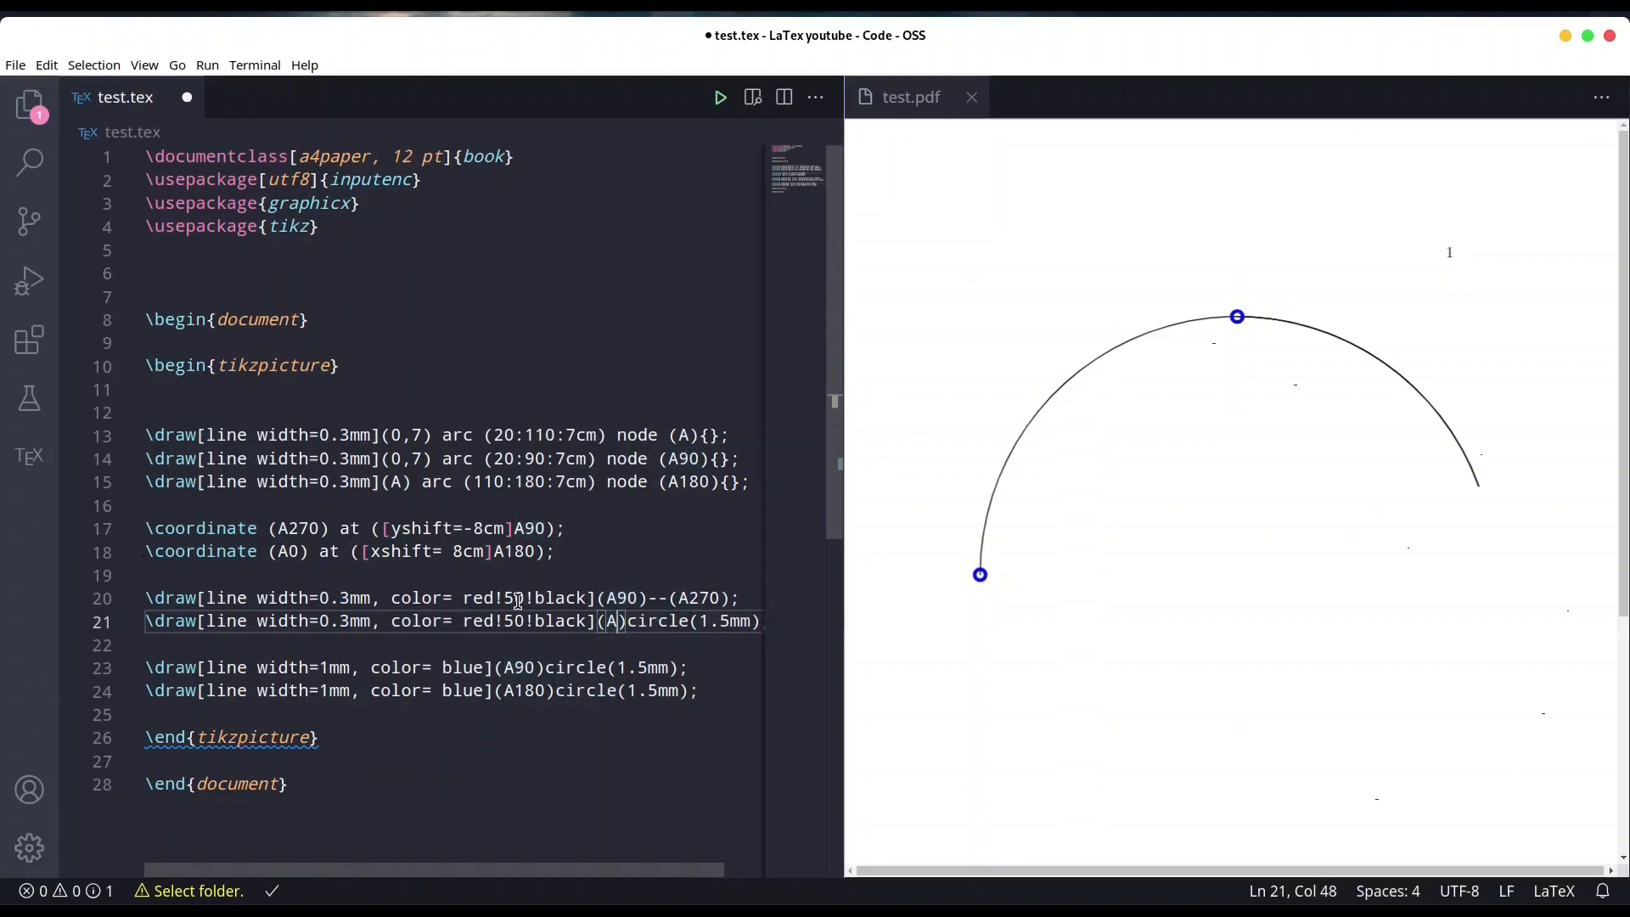
text(180)
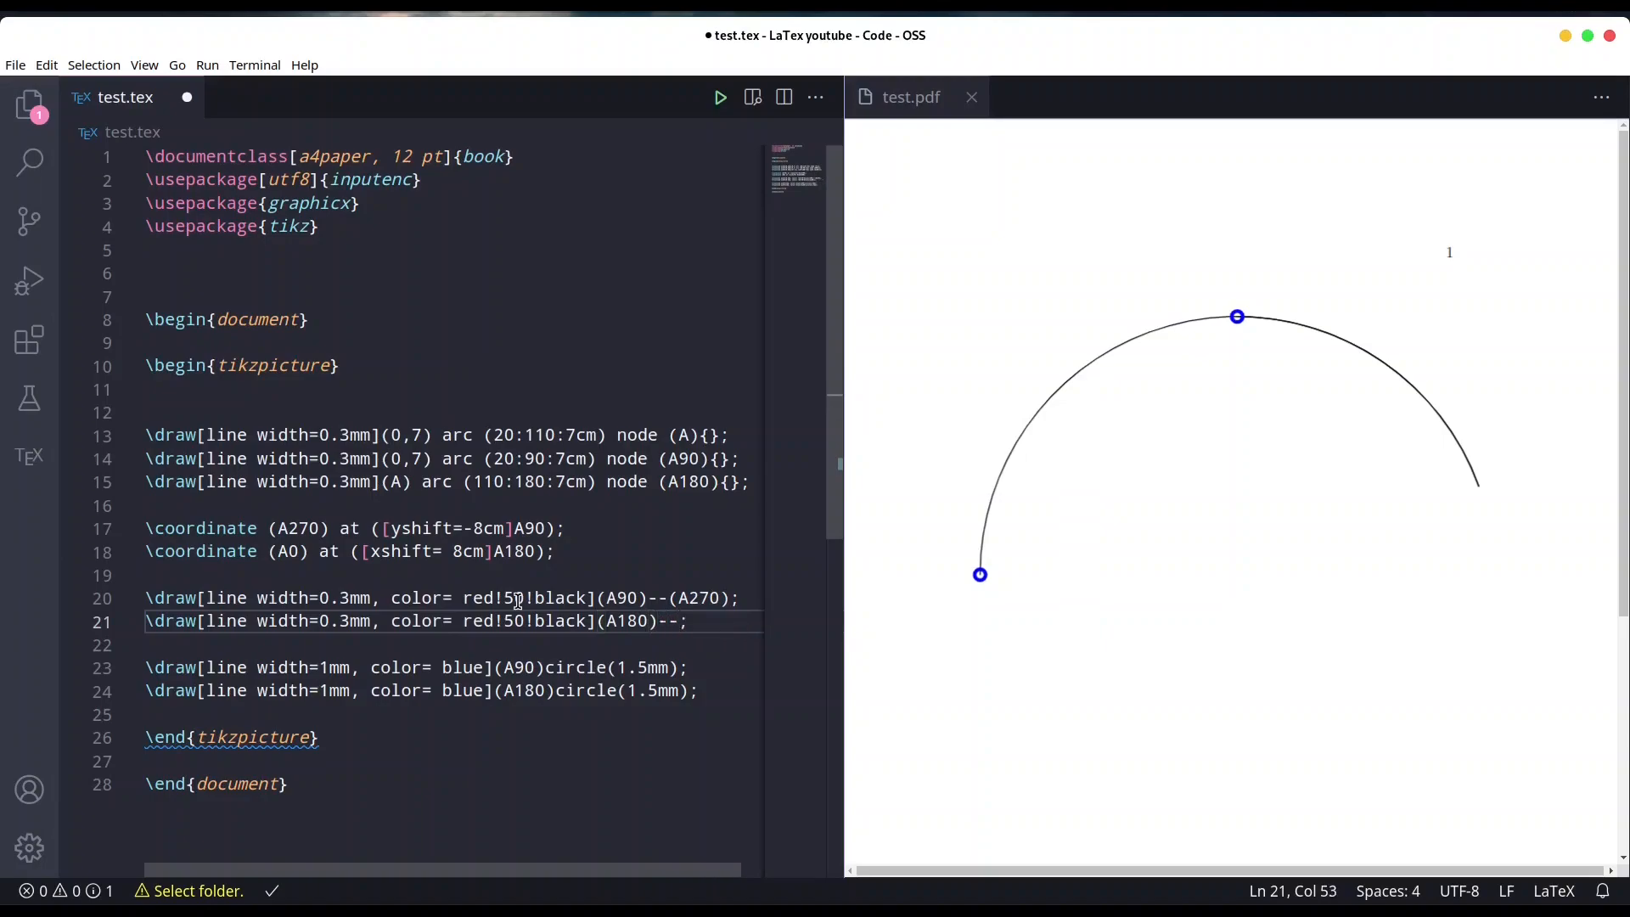
text((A0)
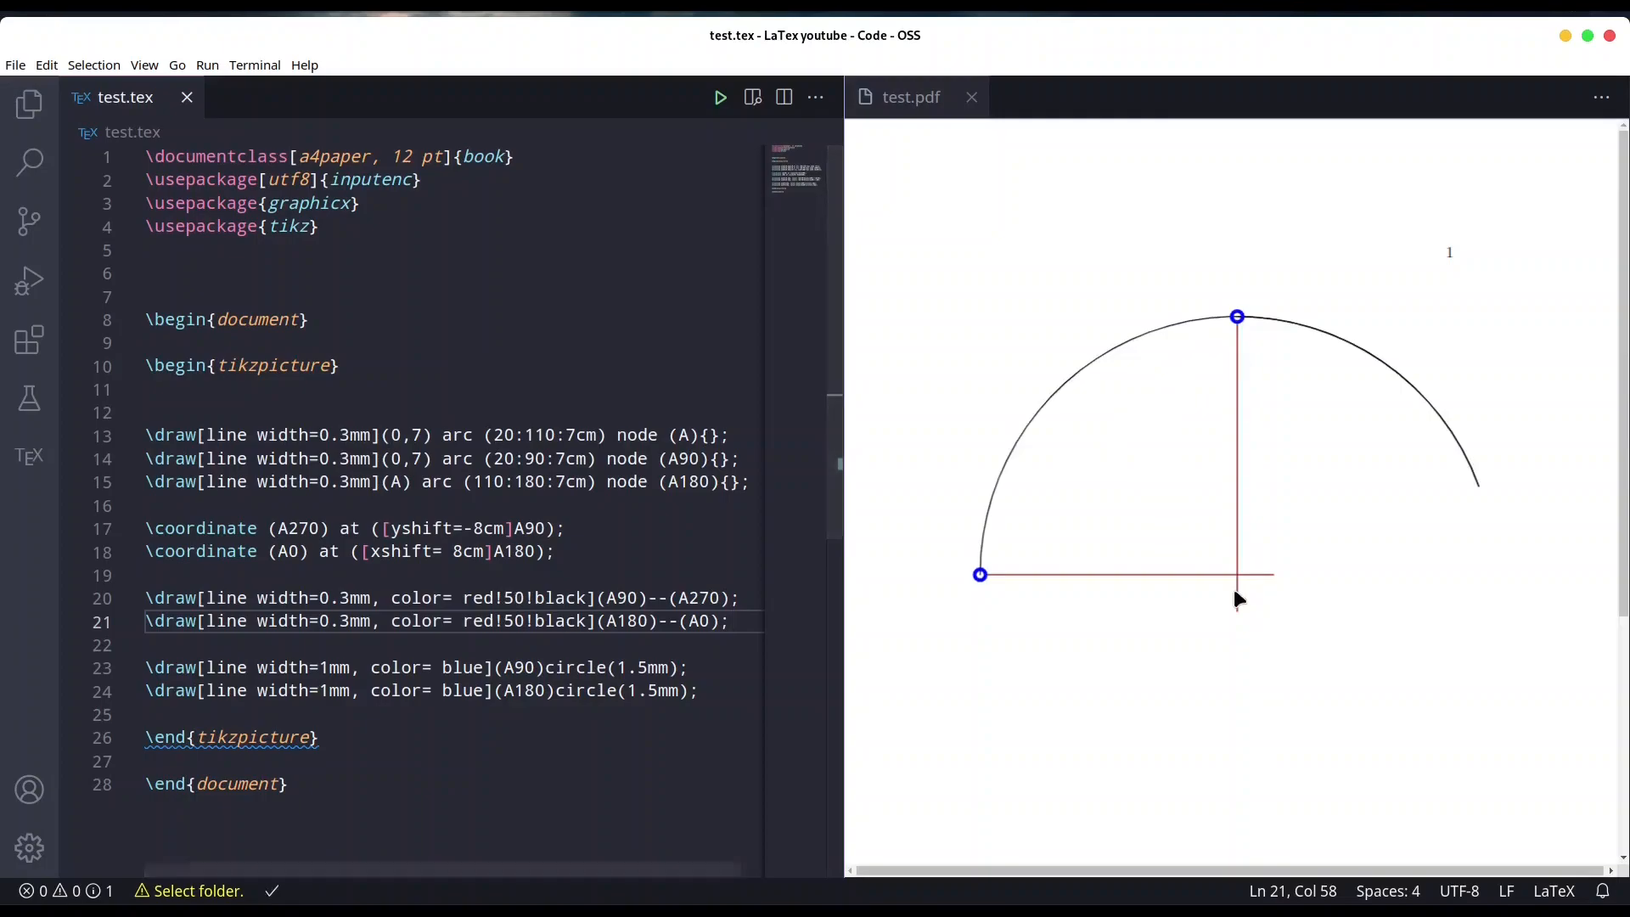
mouse_move(1244, 592)
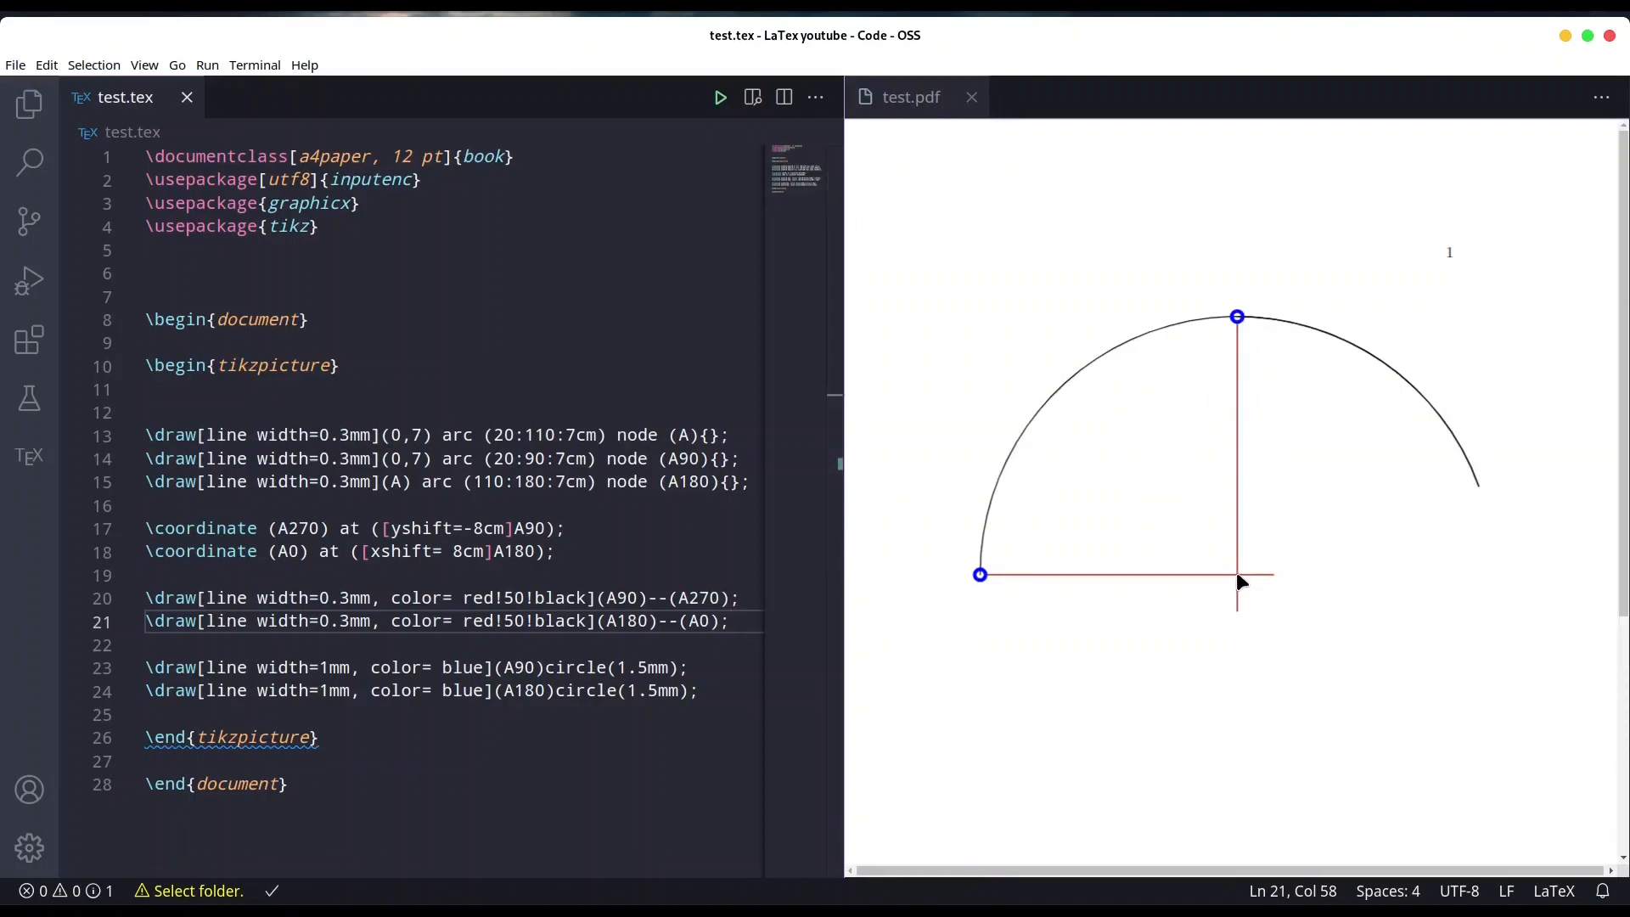
Step: Add \usetikzlibrary{intersections} to the preamble using the autocomplete suggestions
click(350, 272)
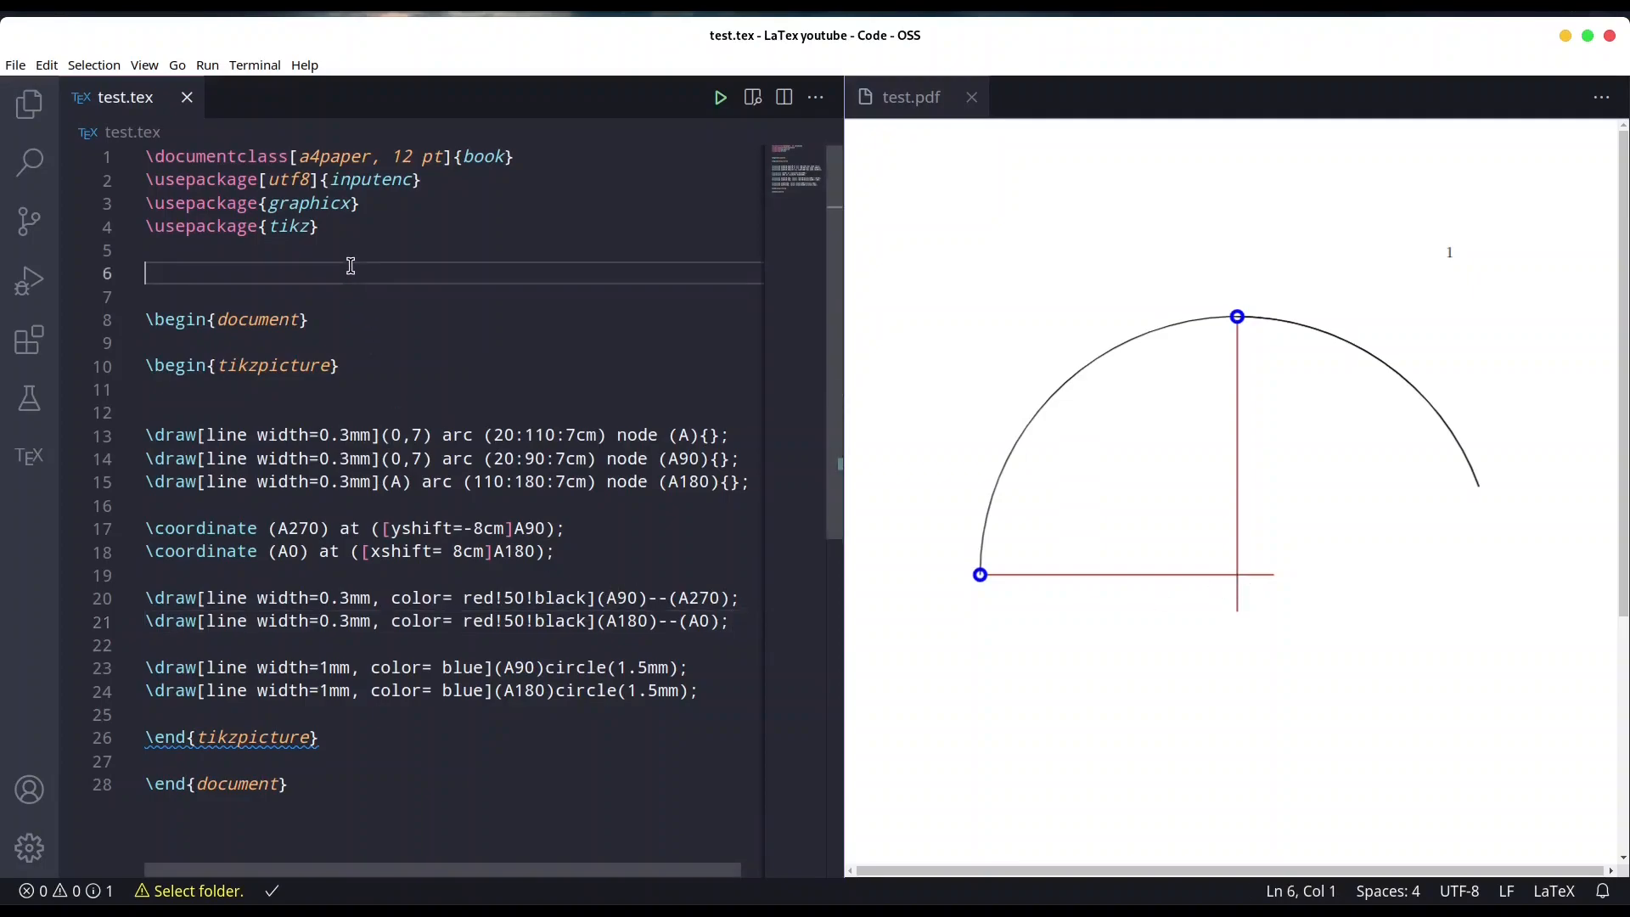
text(\useti)
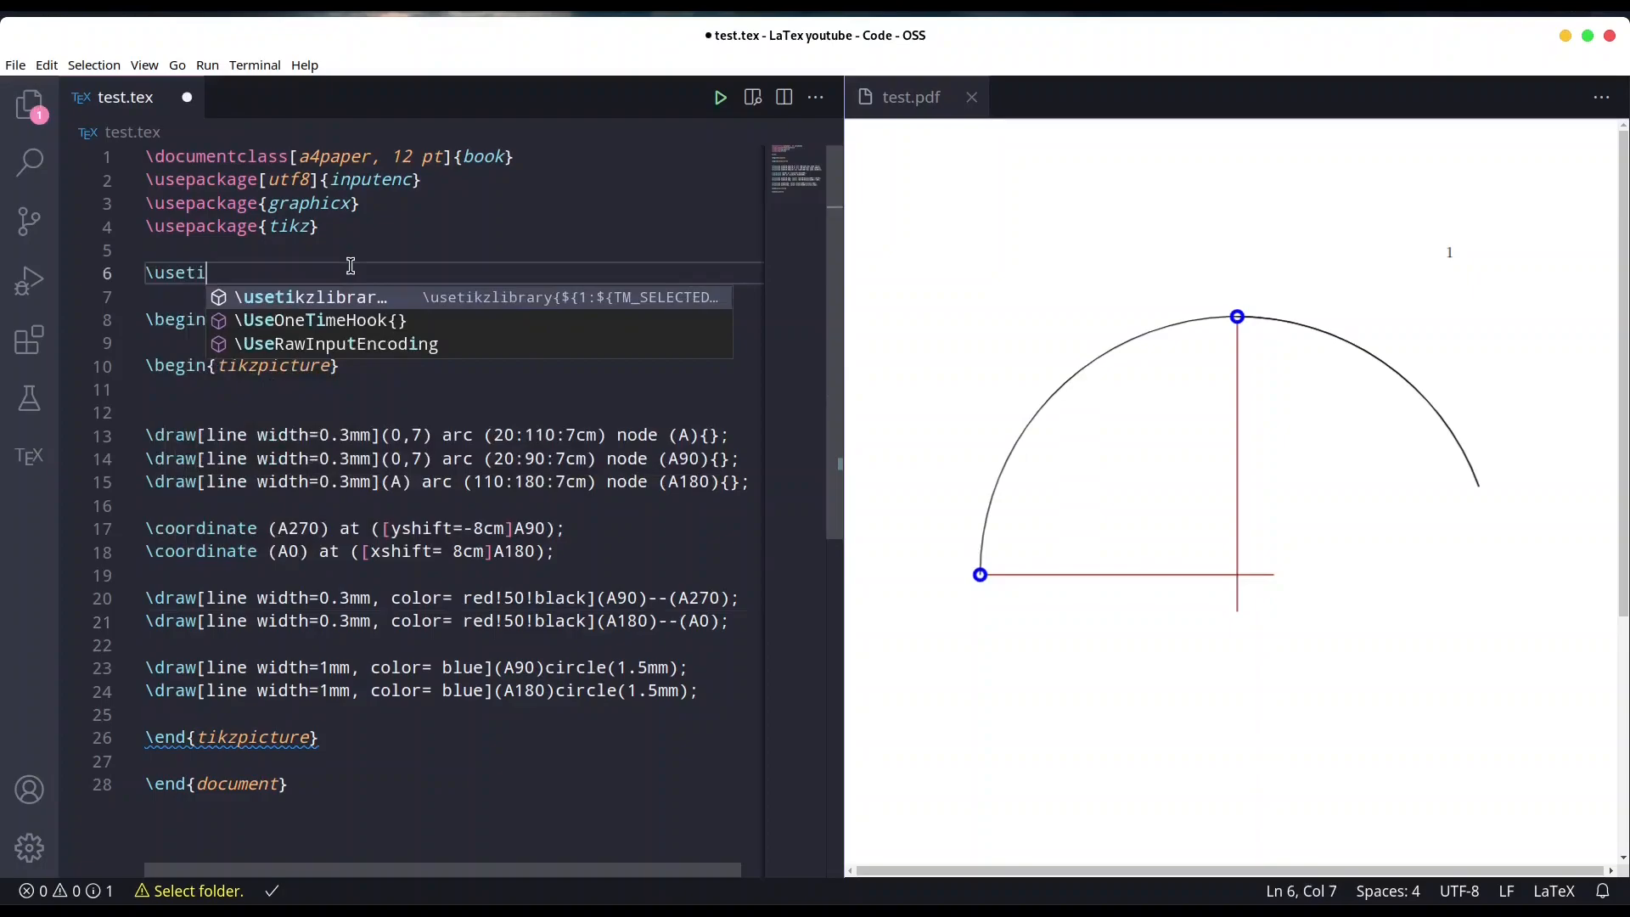
key(Tab)
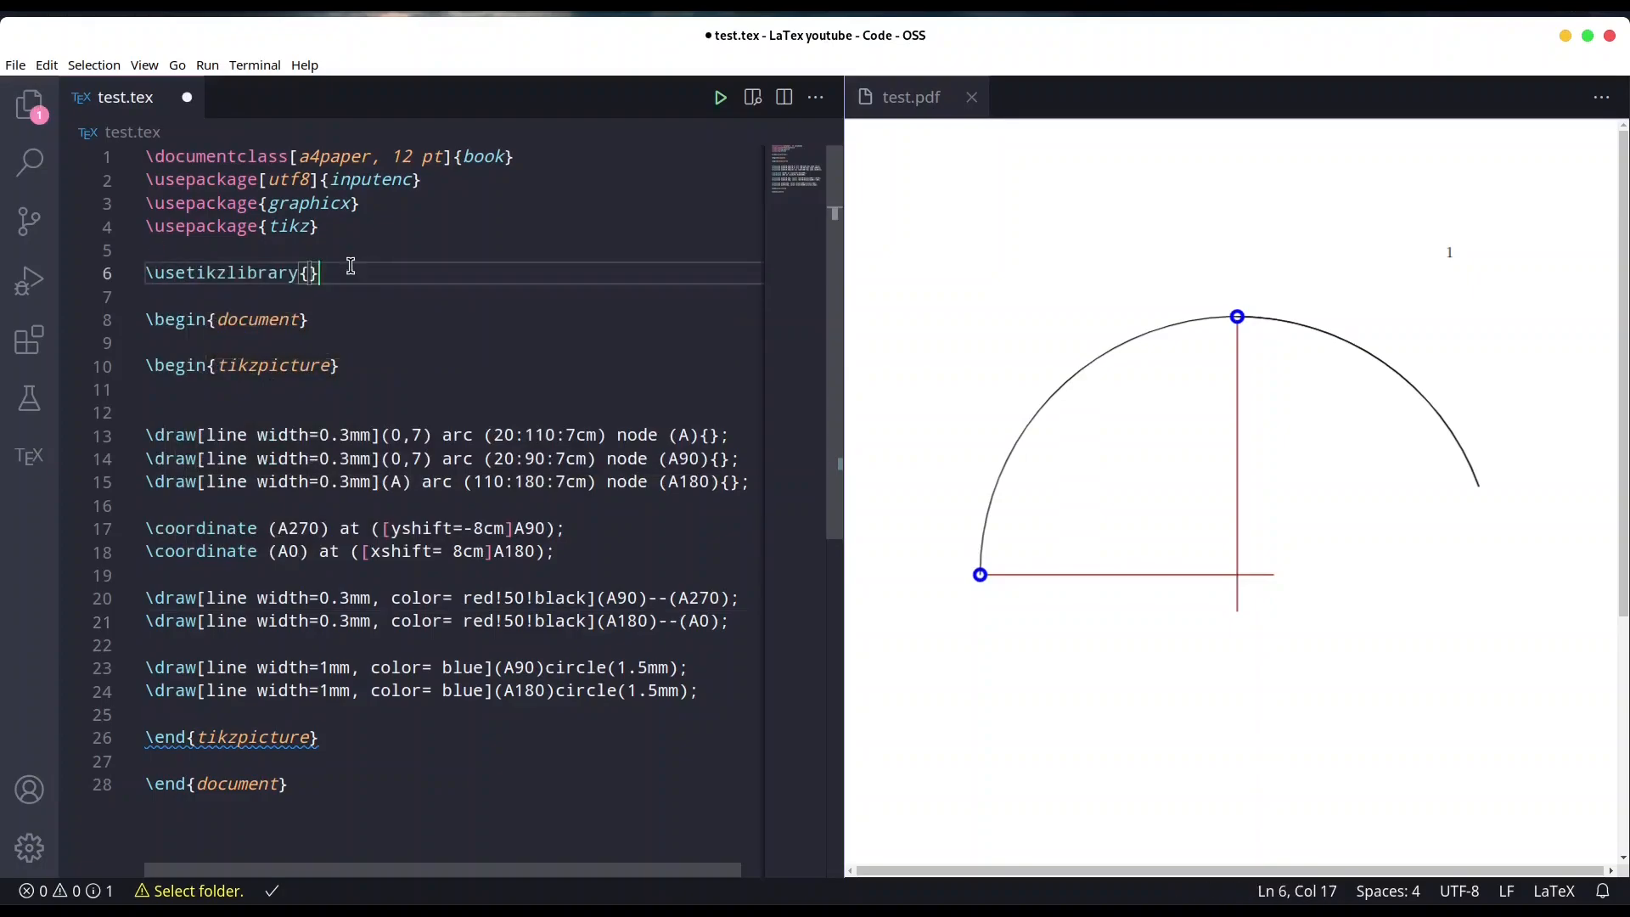
text(interseci)
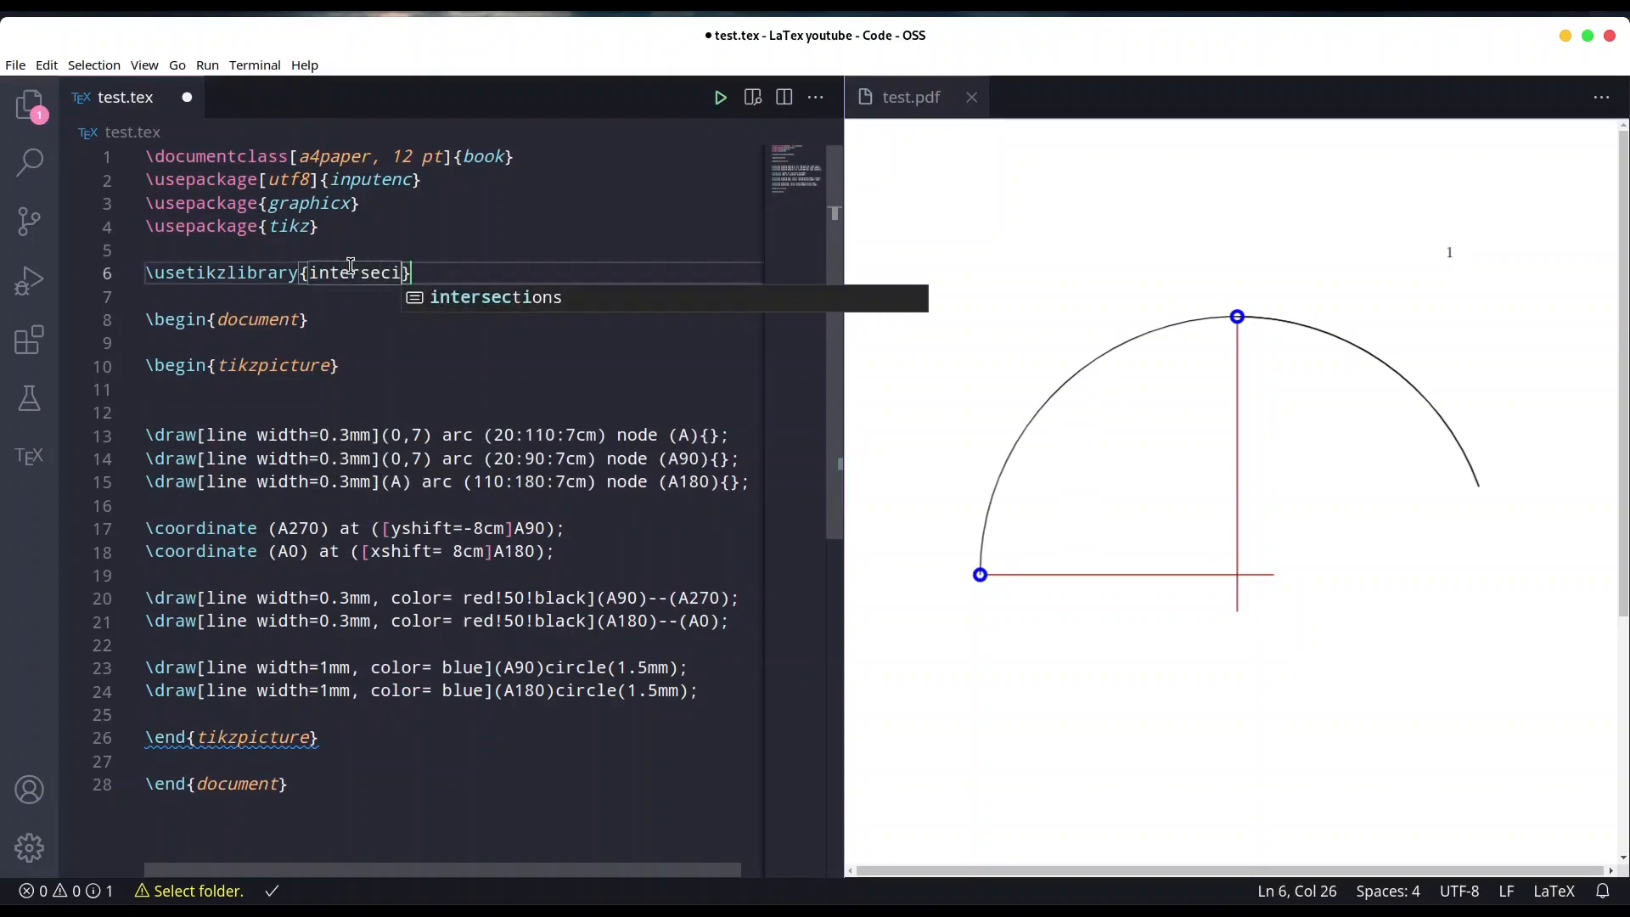
key(Backspace)
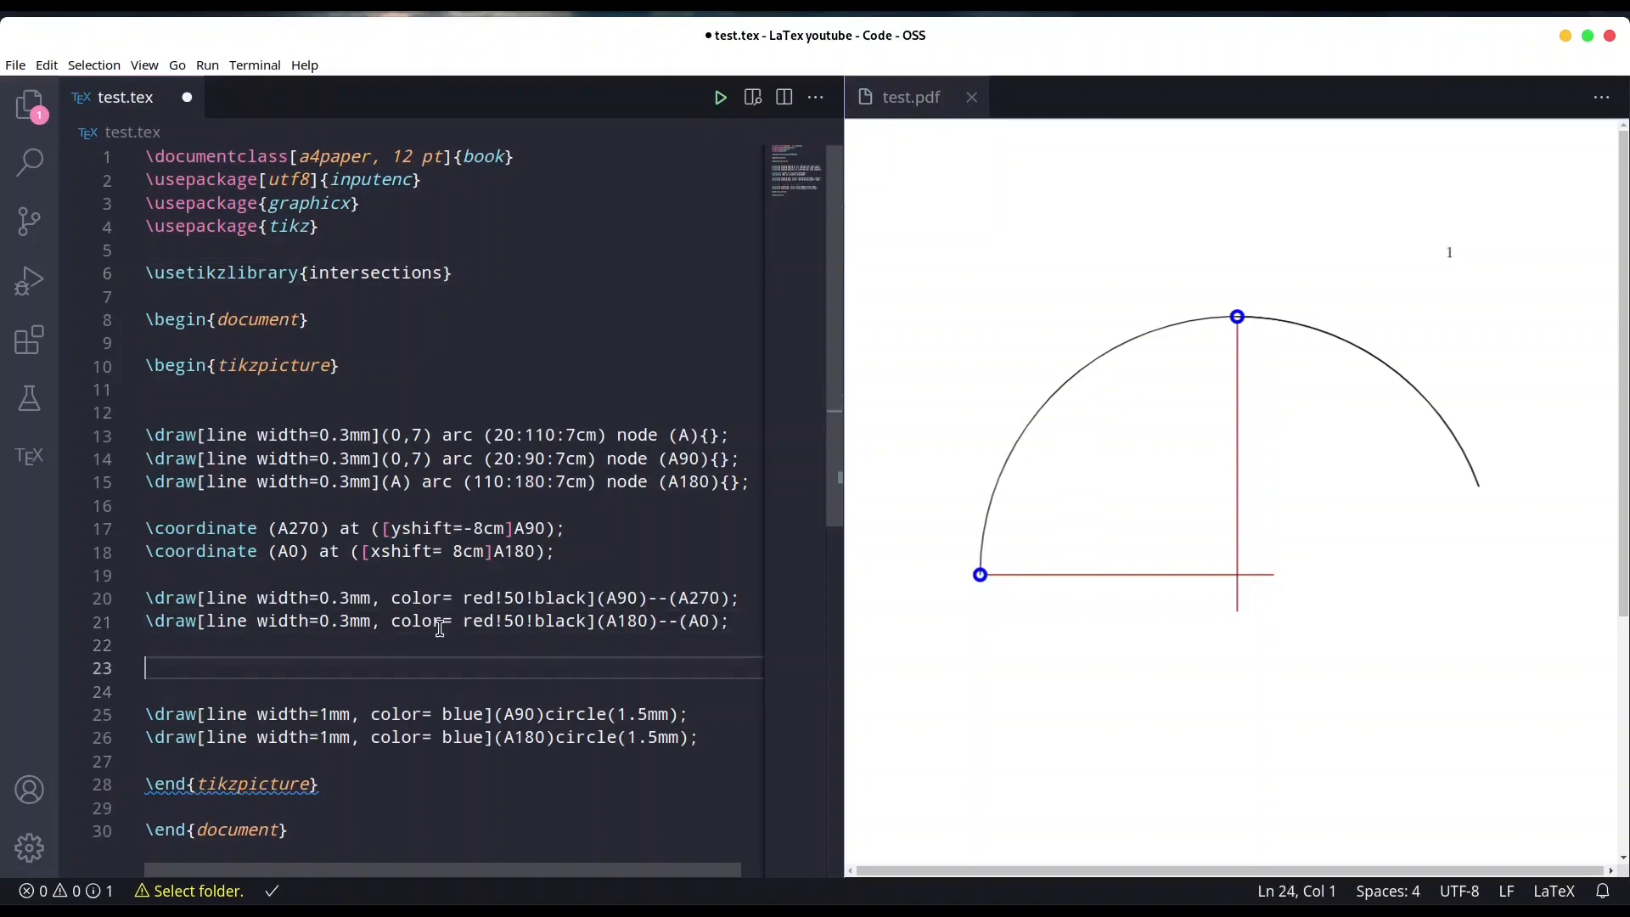
Step: Begin the node definition \node (C) at (intersection of ... after the red lines
text(\node ()
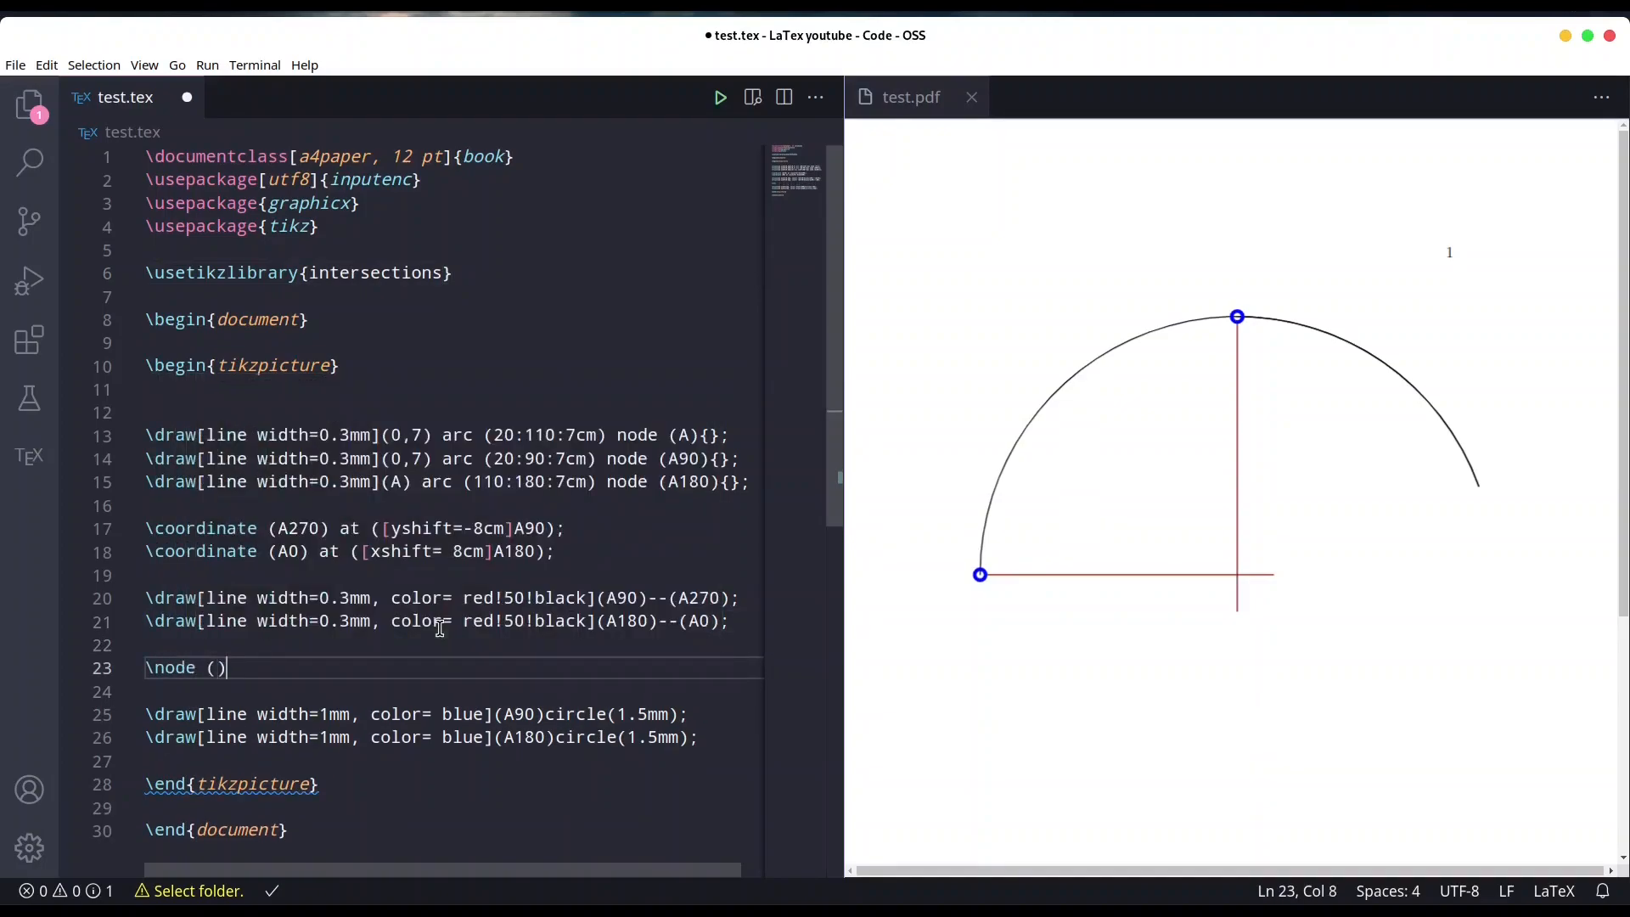
text(C) a)
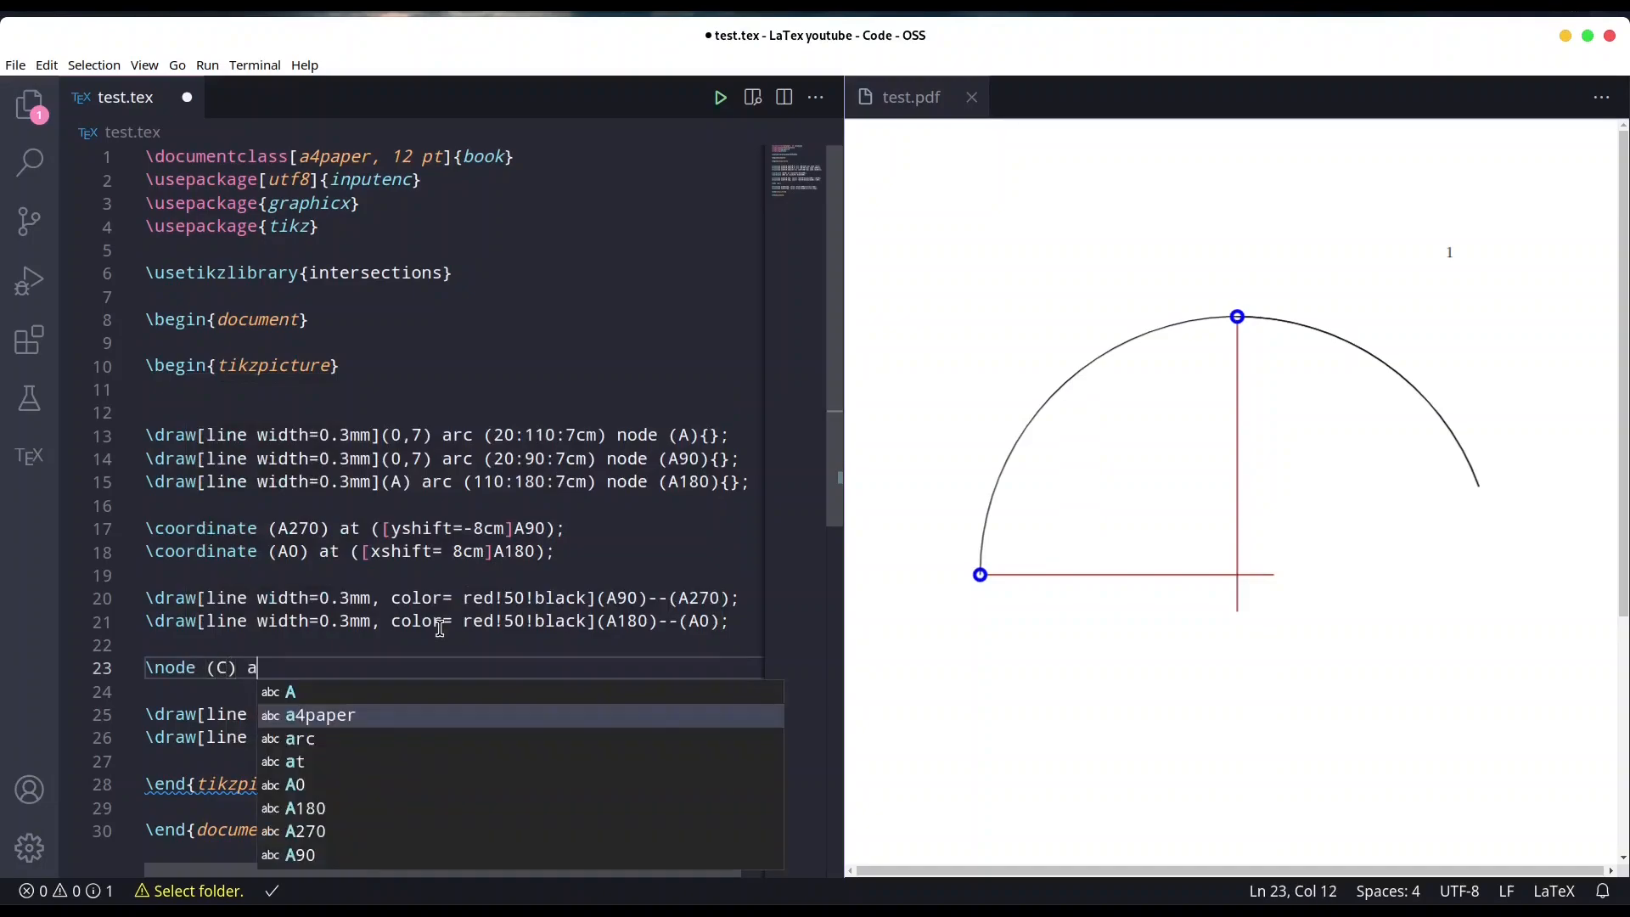
text(t)
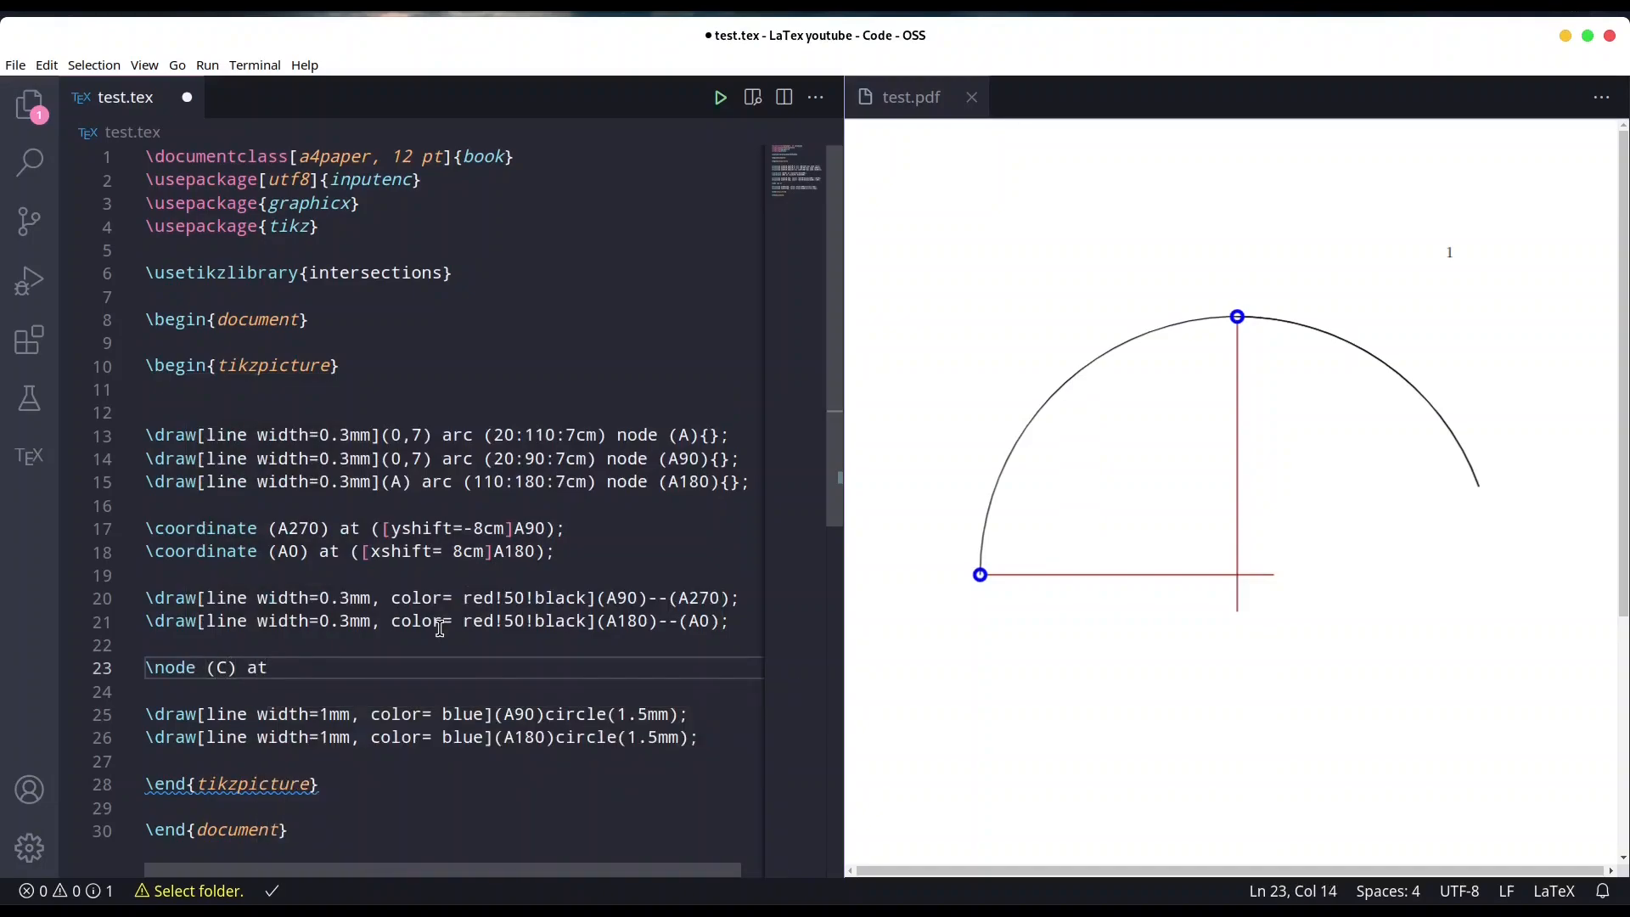
text(();)
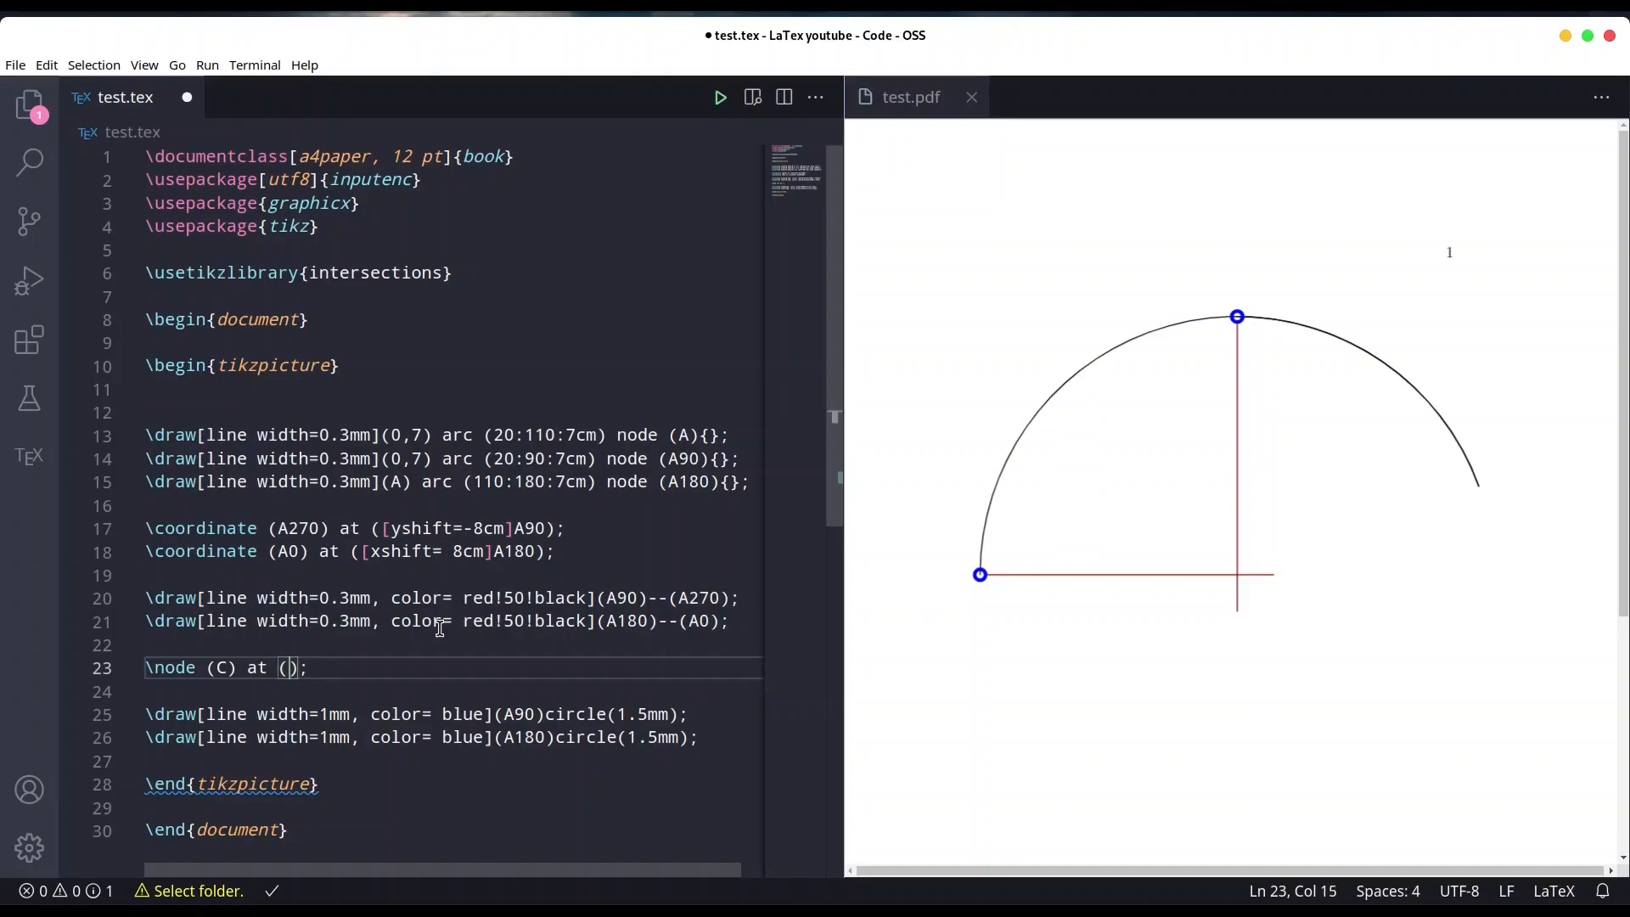
text(i)
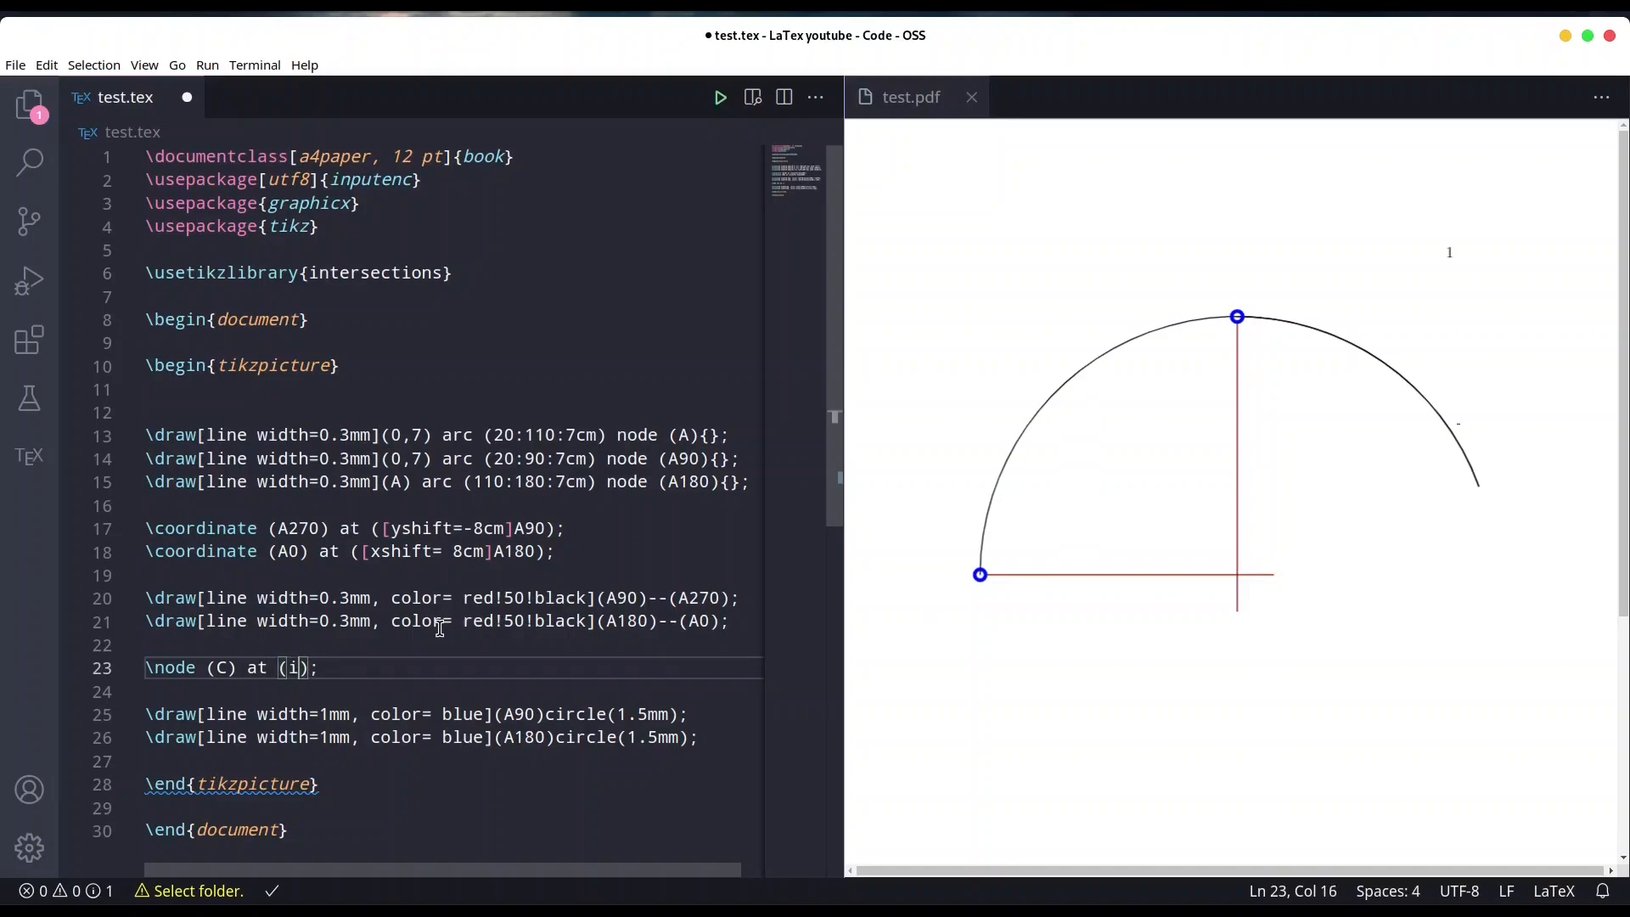
text(nter)
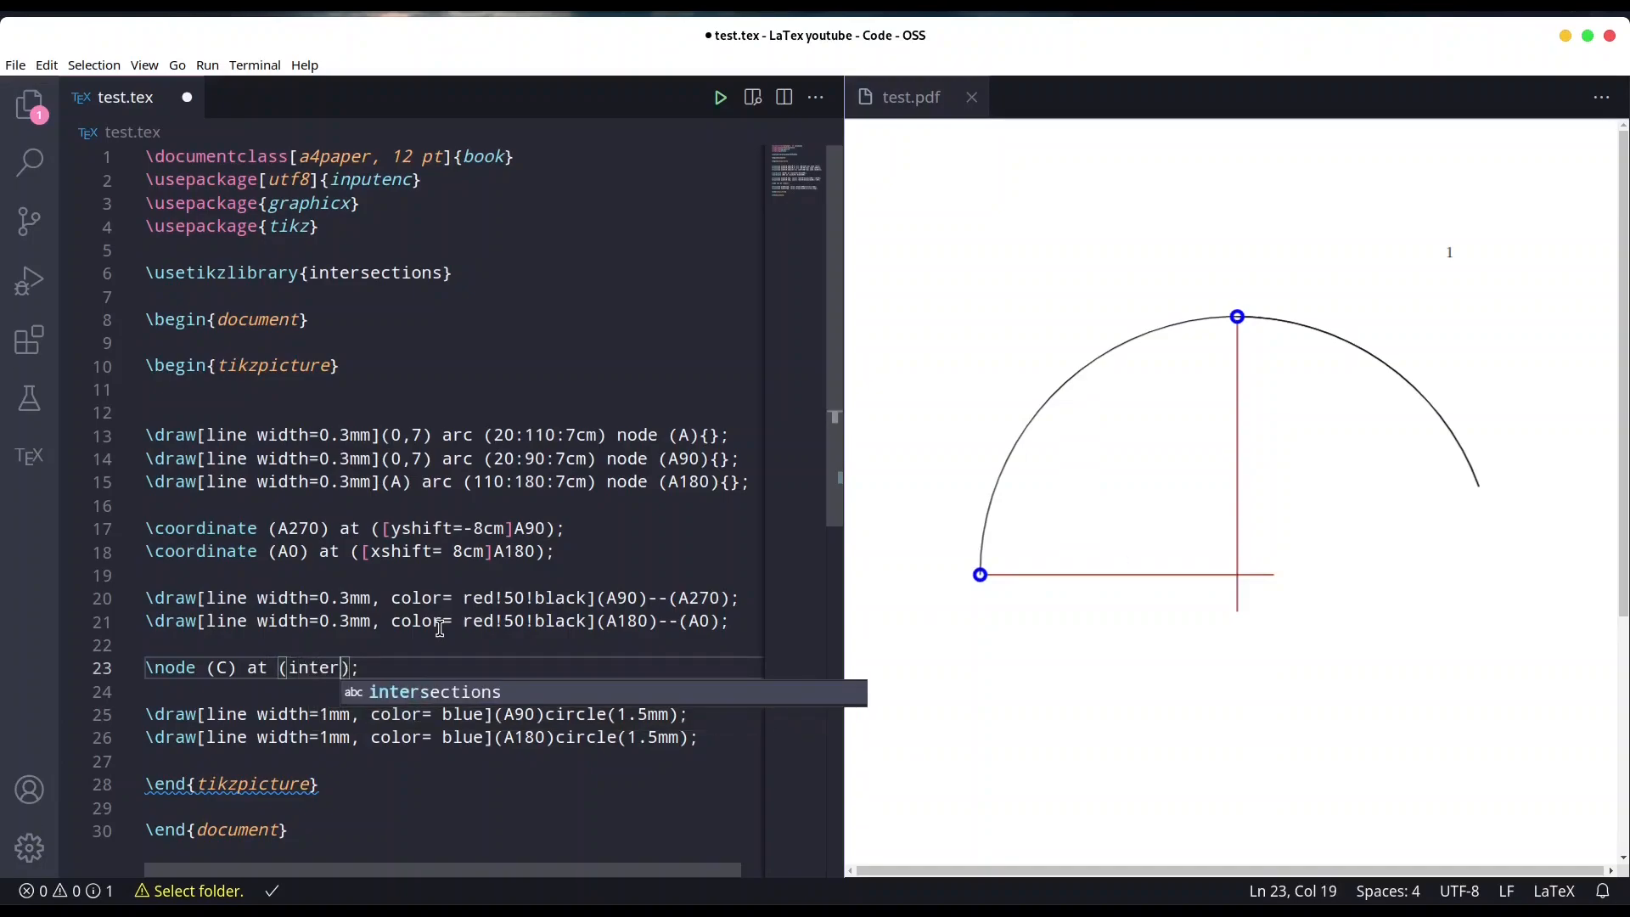
text(section of)
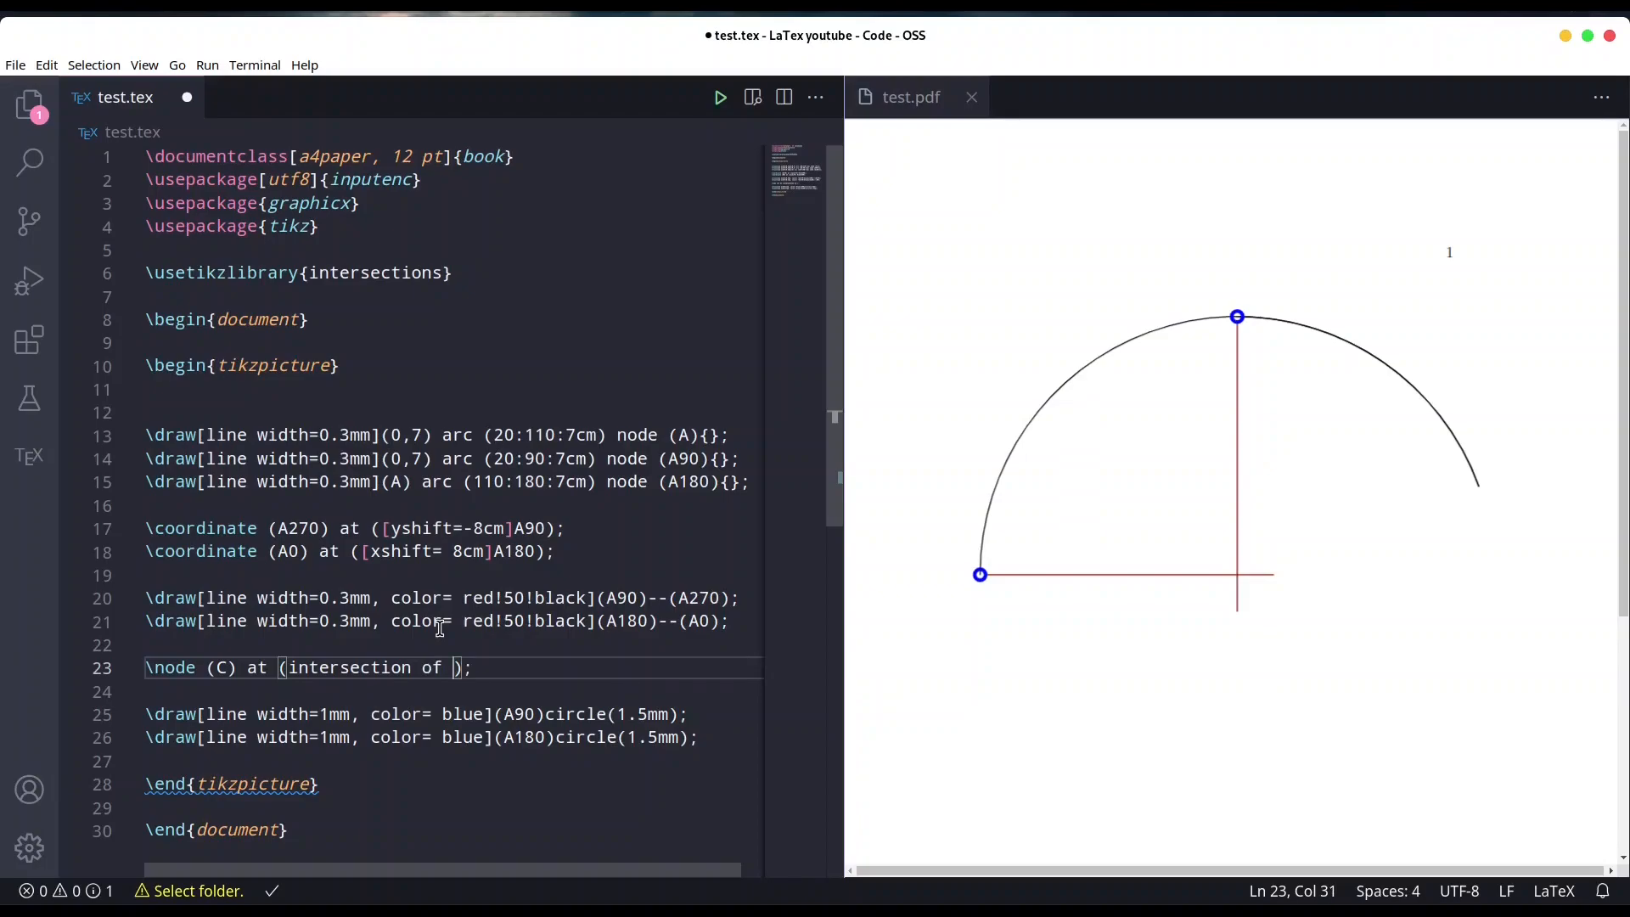
Step: Complete the intersection as A90--A270 and A180--A0, close the node, and save the file
text(A)
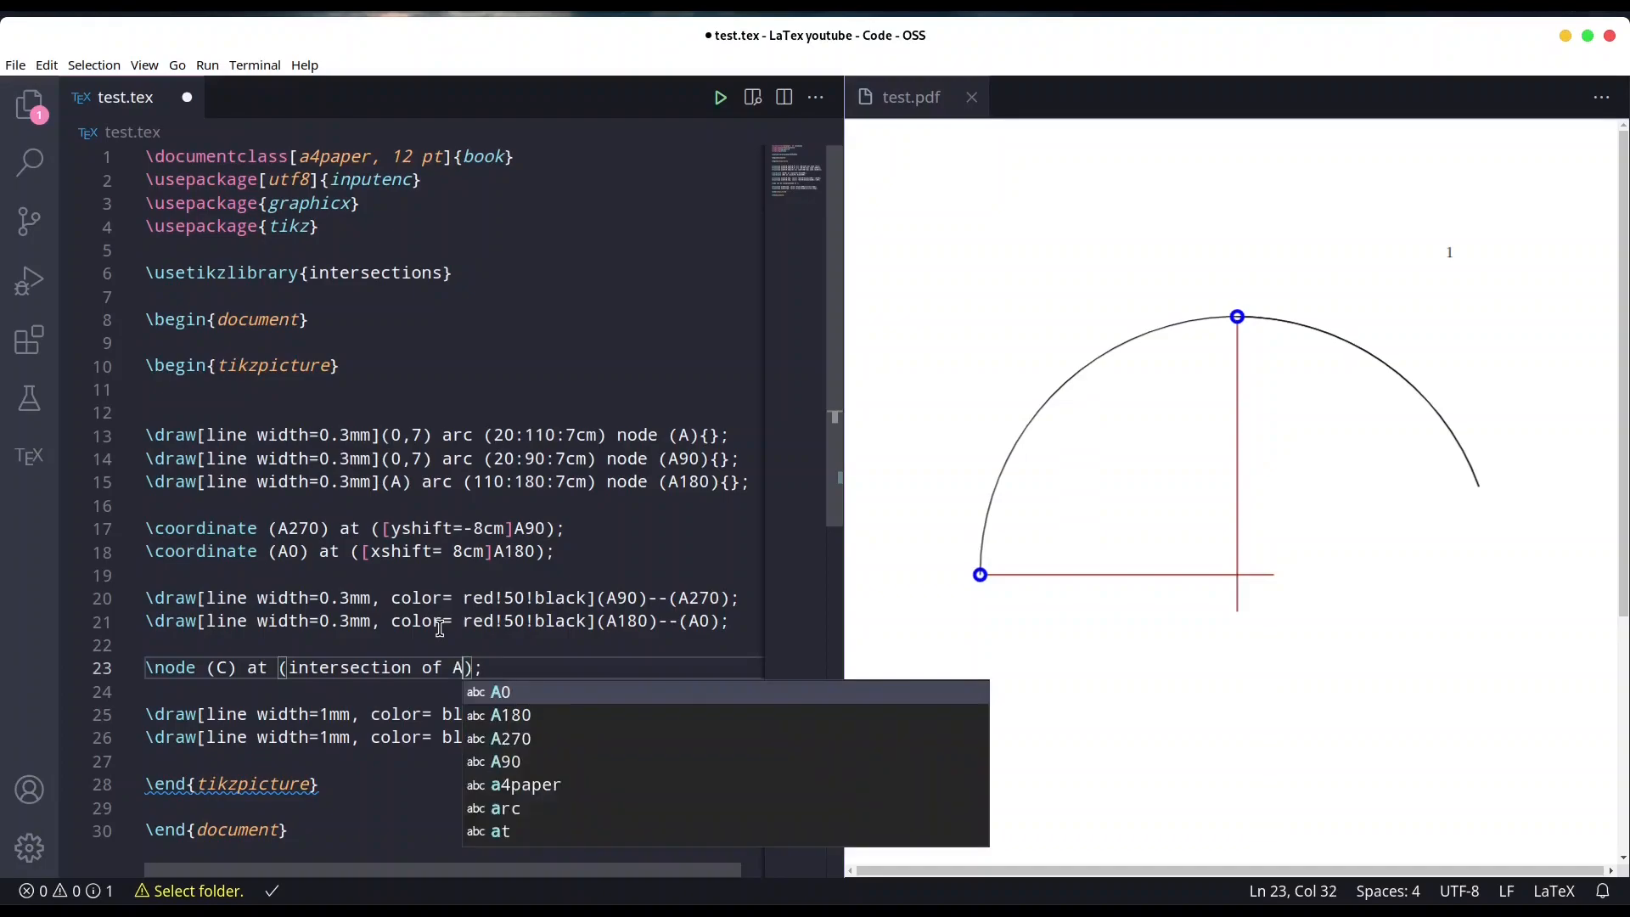
text(90--)
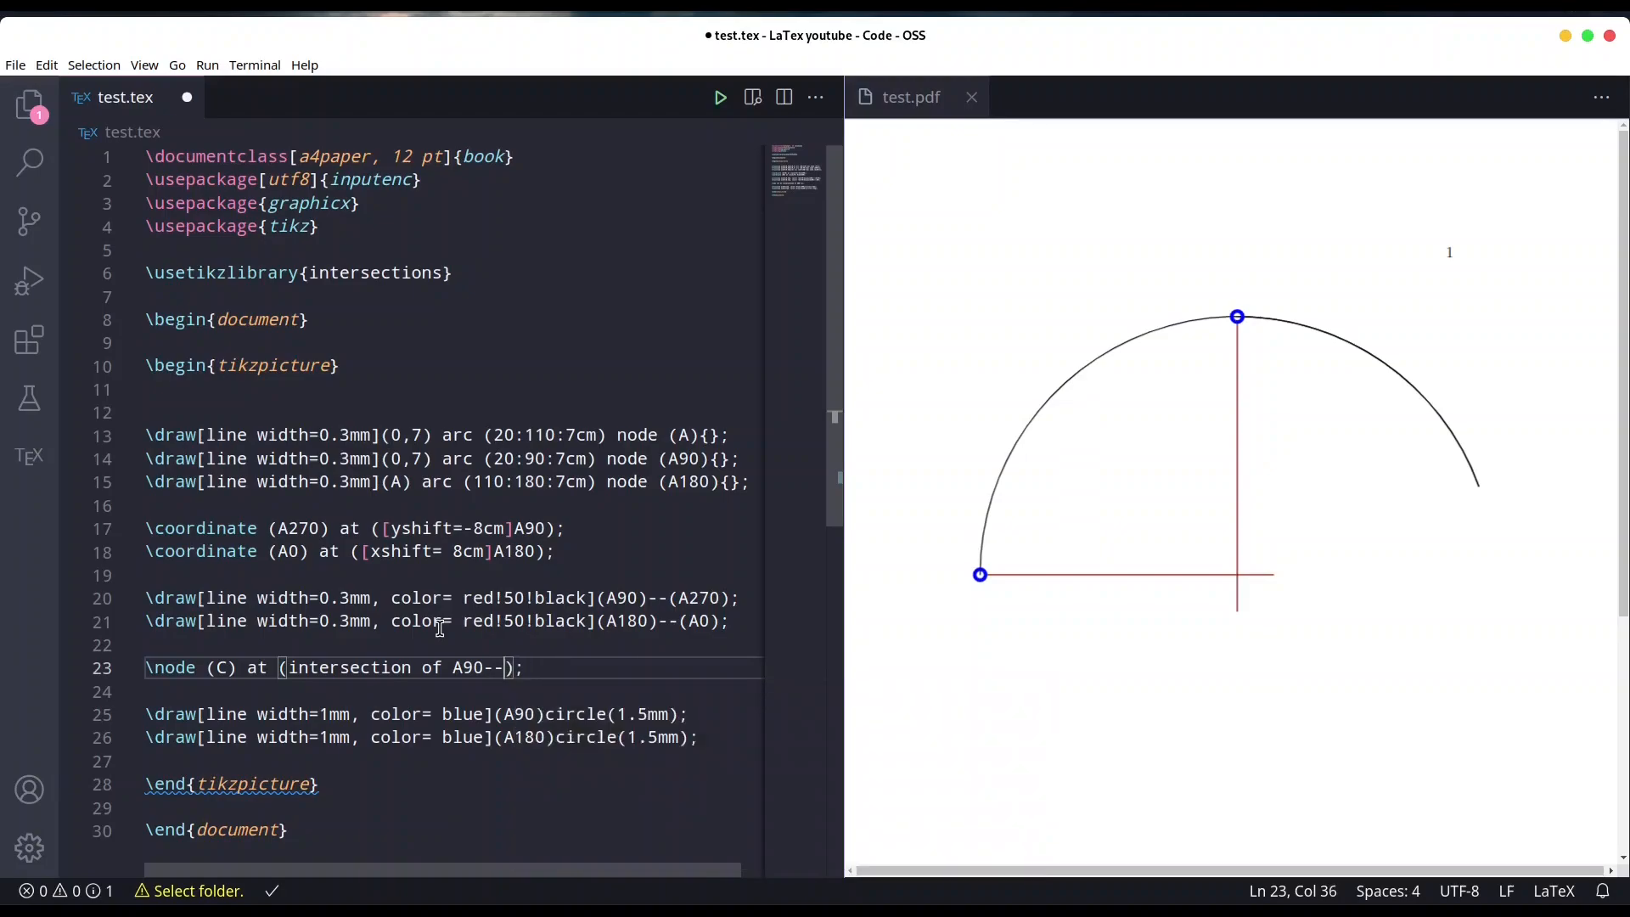
text(A270 and)
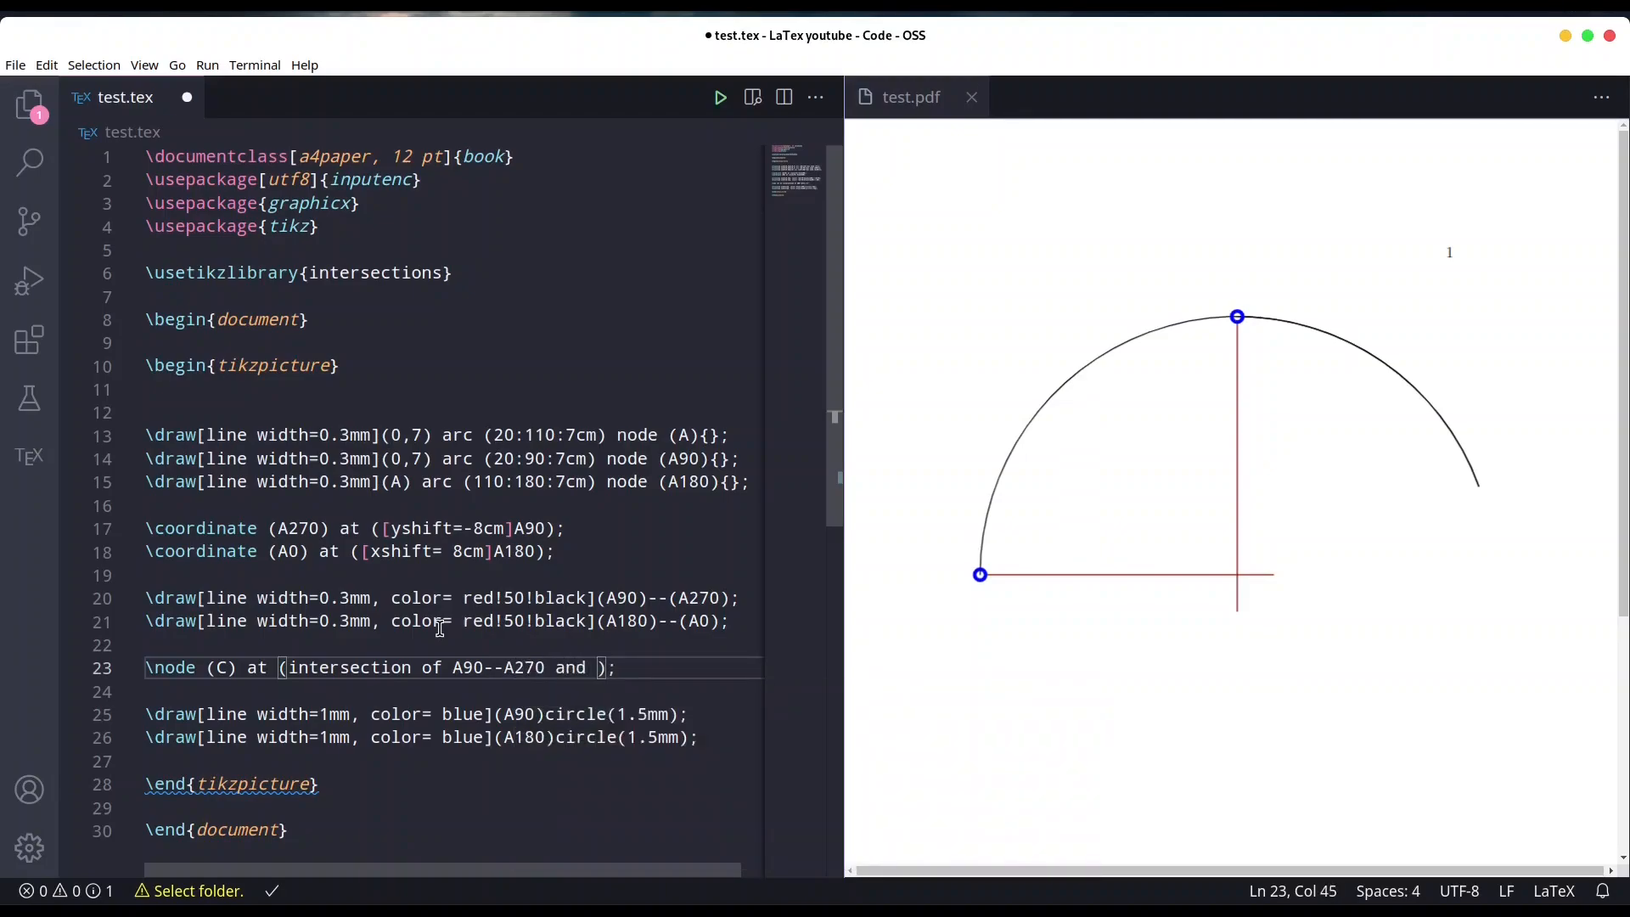
text(A)
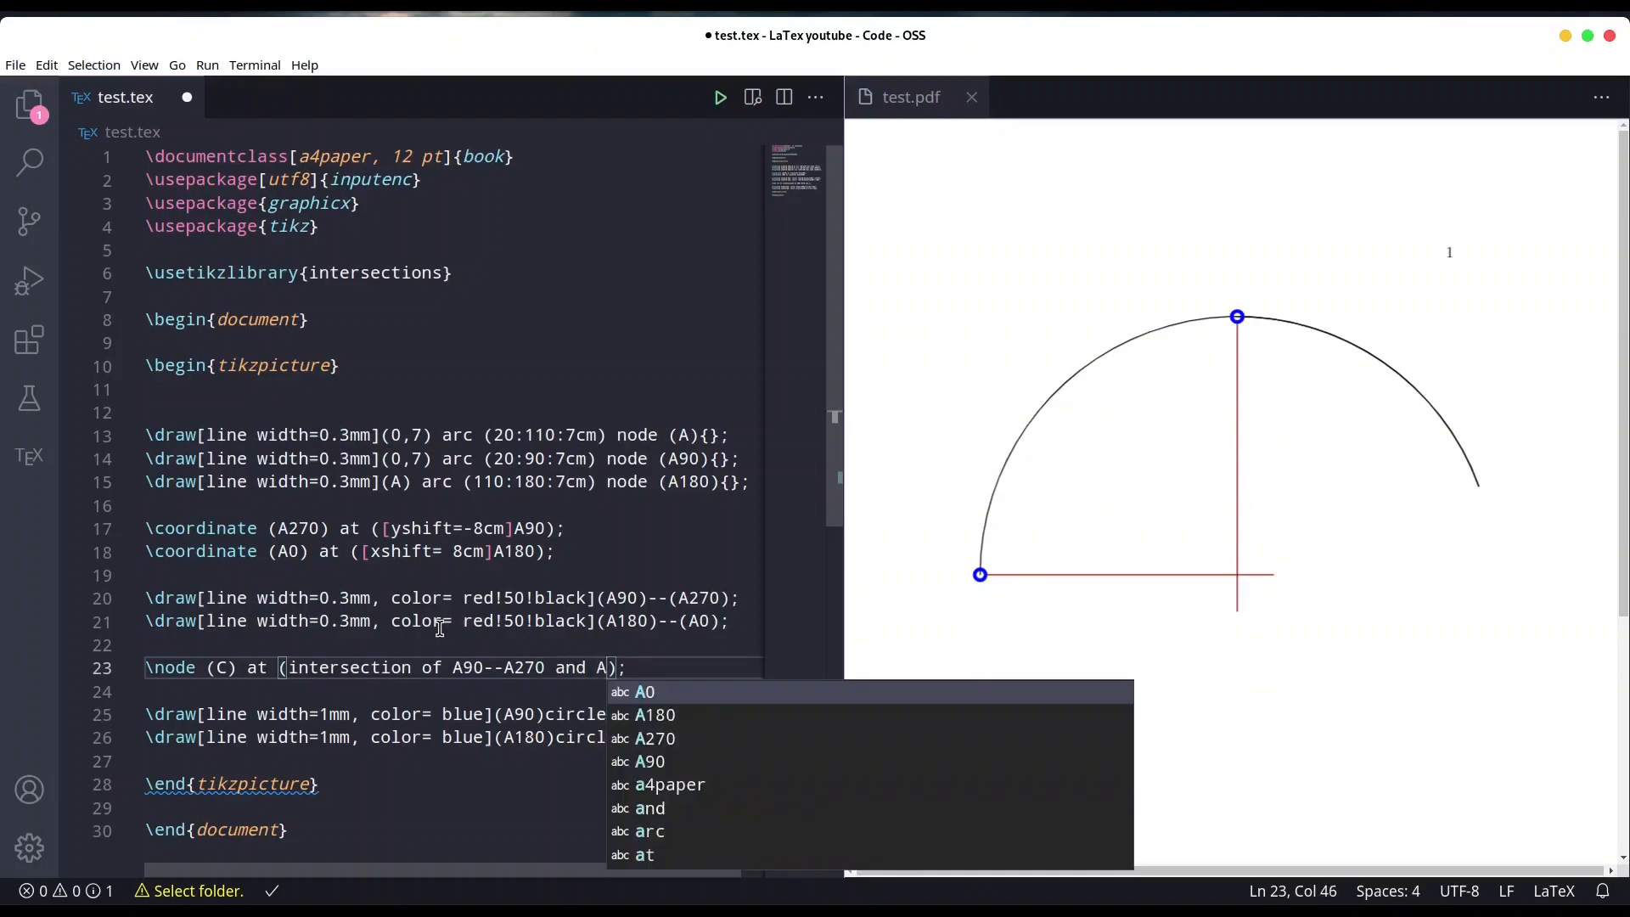
text(180--)
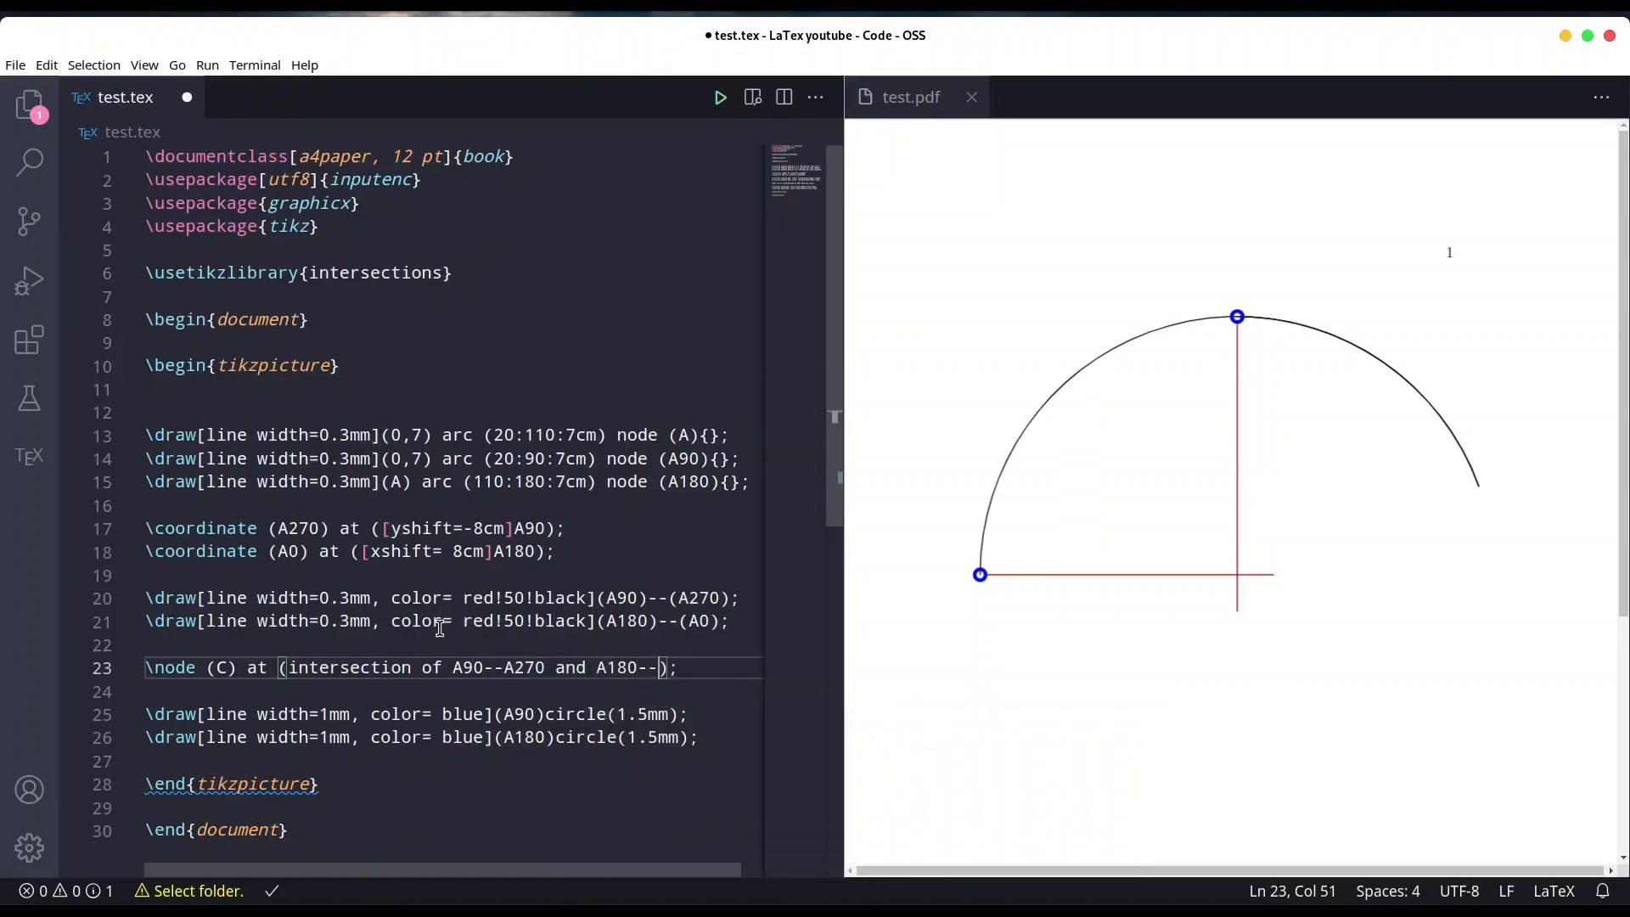
text(A0)
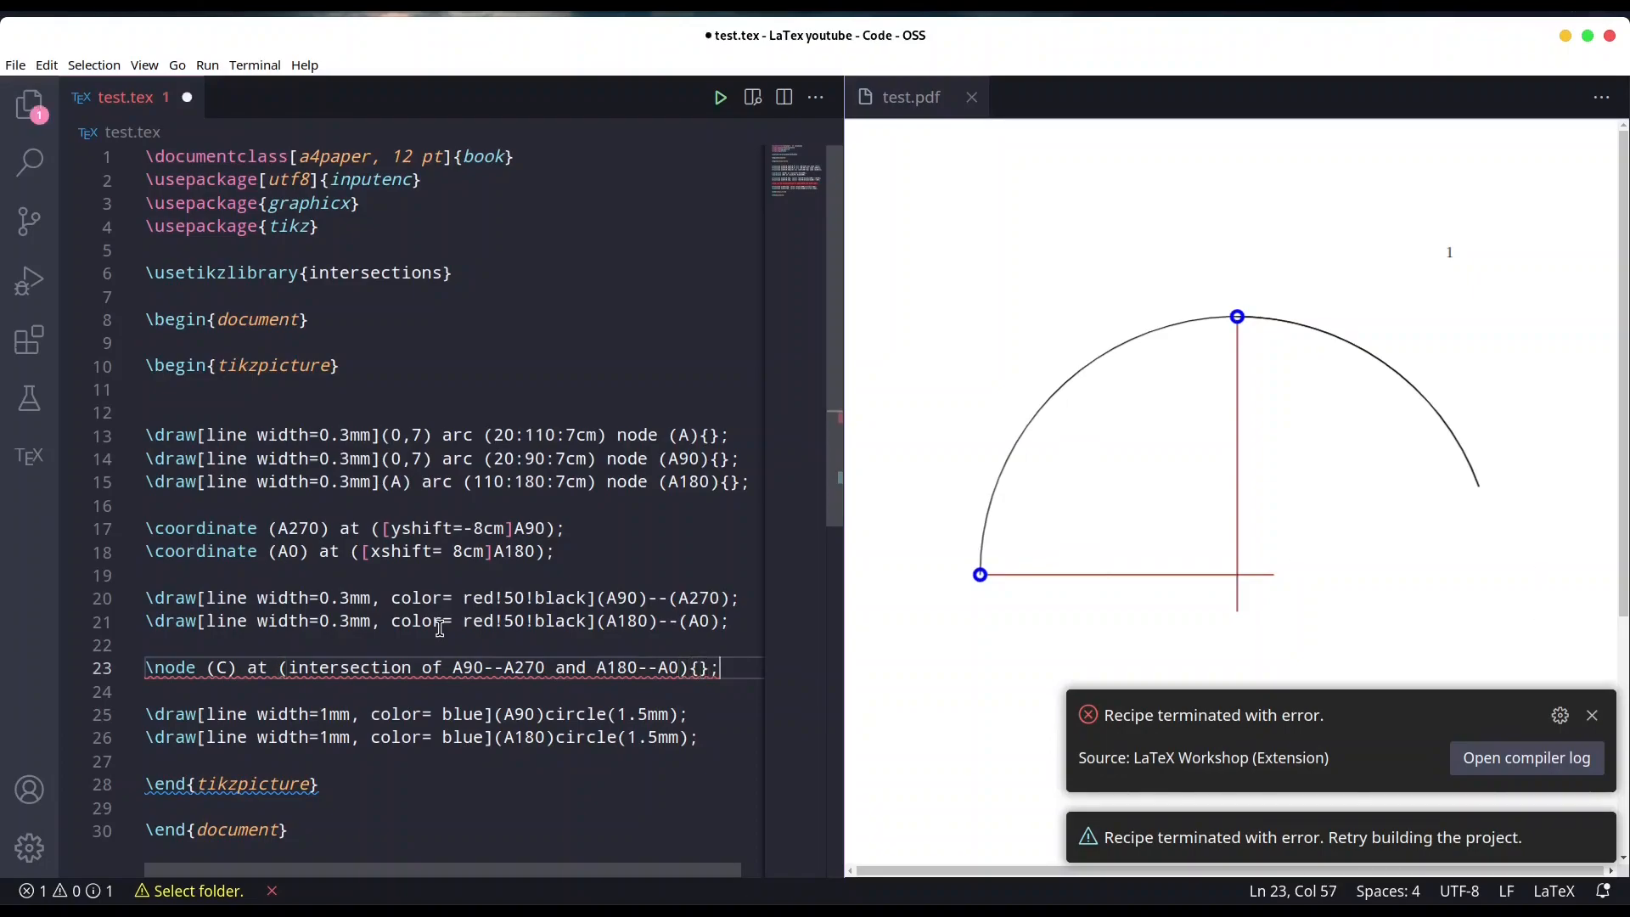
key(ctrl+s)
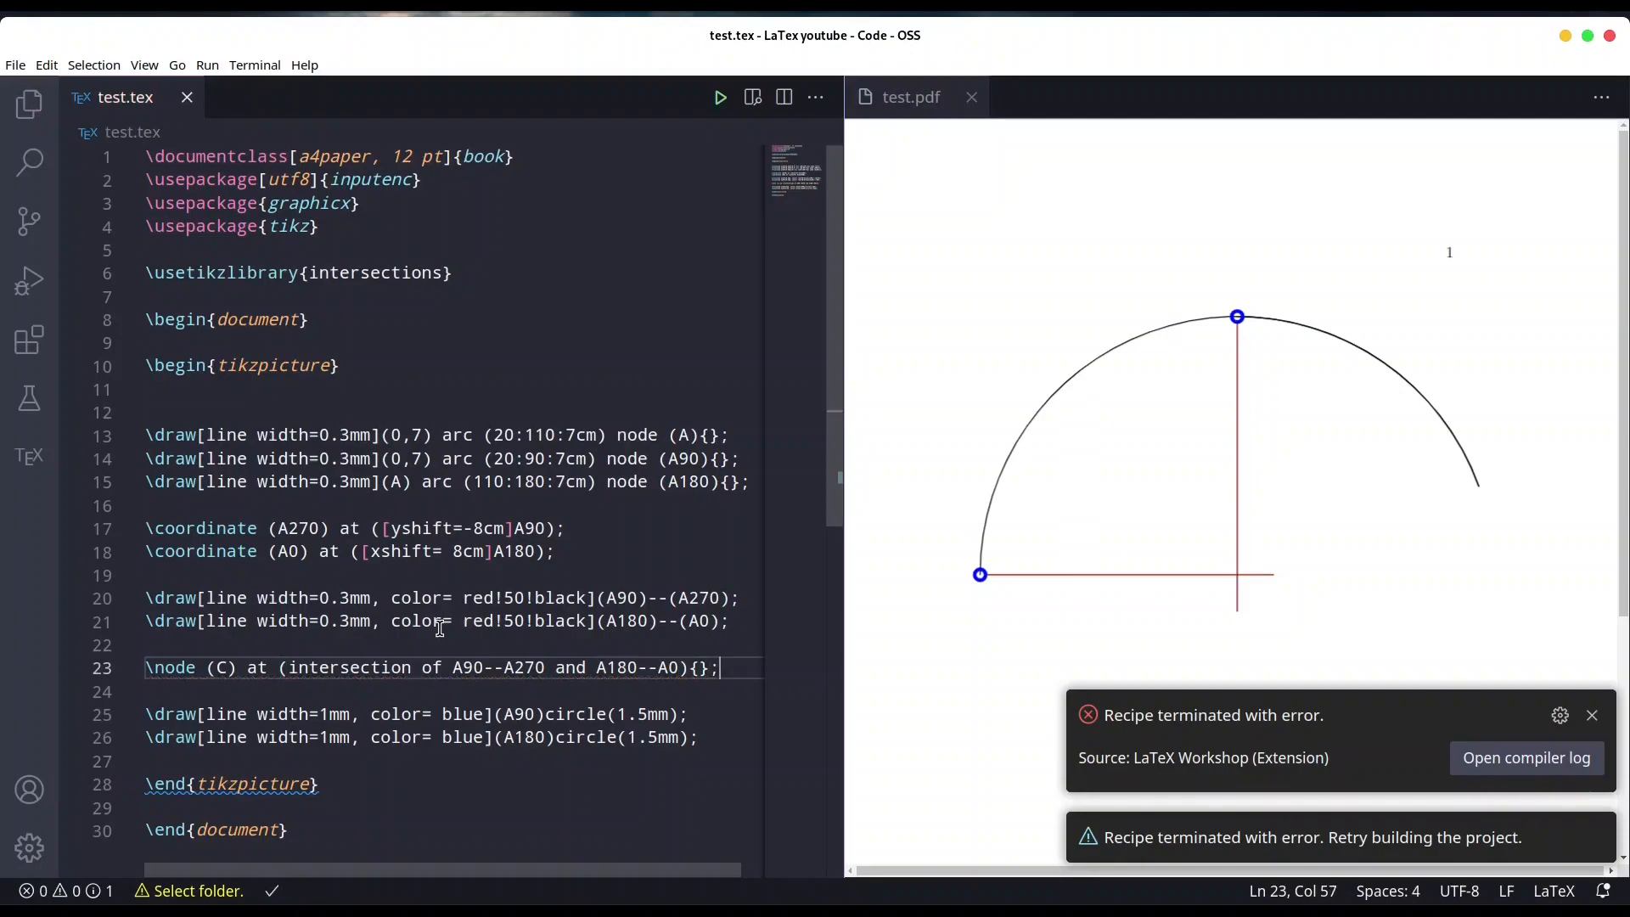
click(1591, 715)
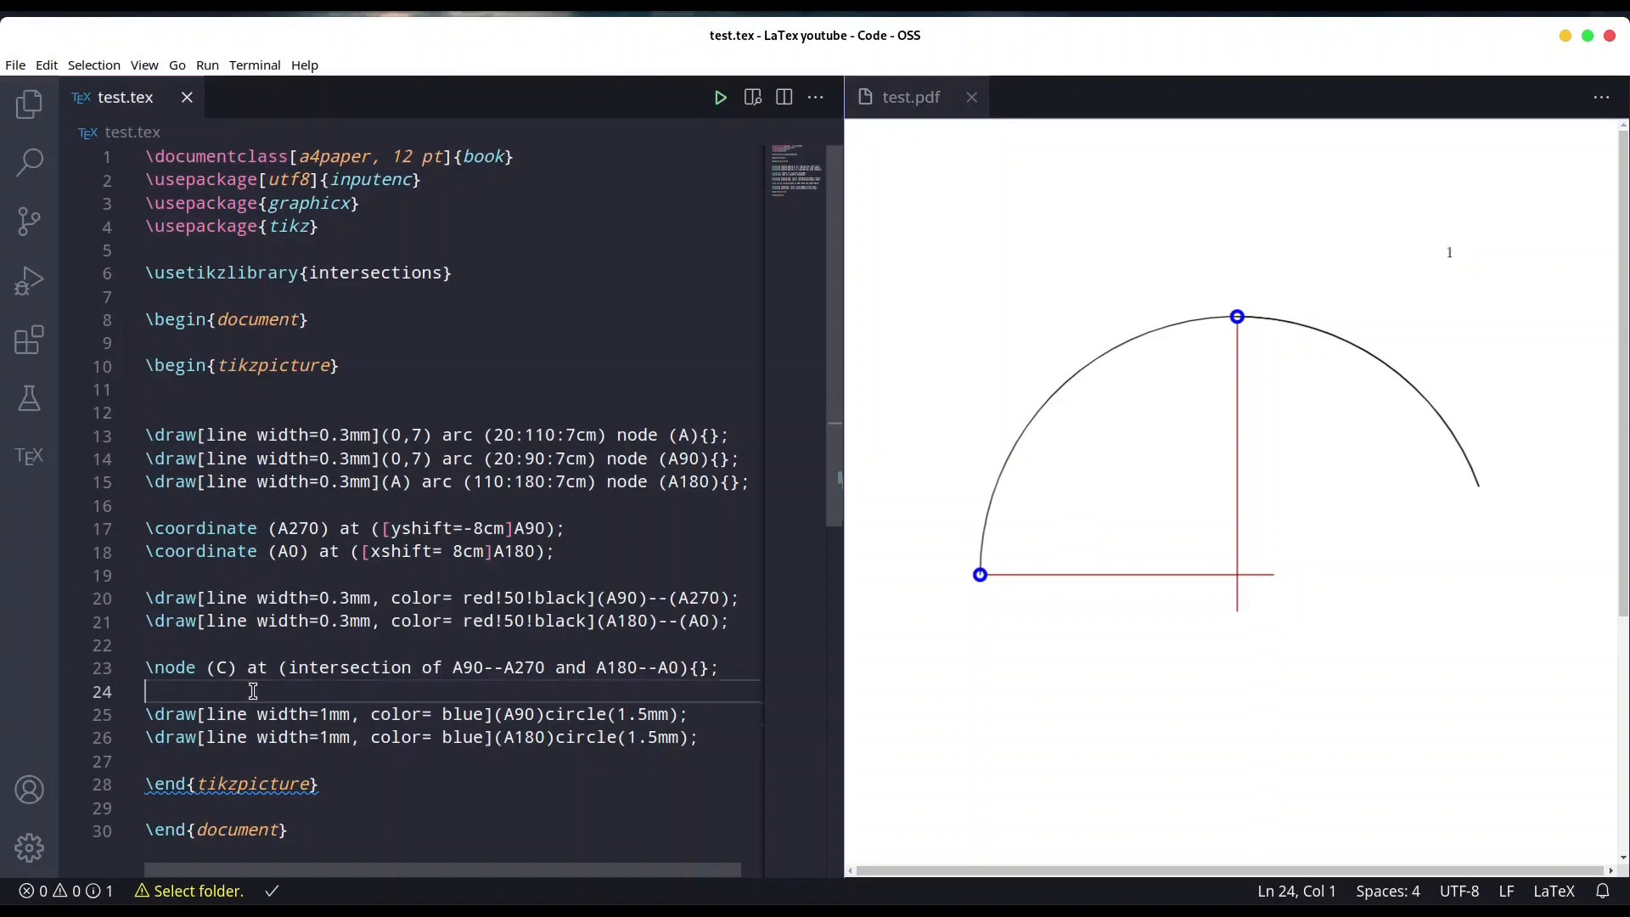
Step: Add a blue 1mm circle of radius 1.5mm at (C) and rebuild the PDF preview
text(\draw[line width=1mm, color= blue](A90)circle(1.5mm);)
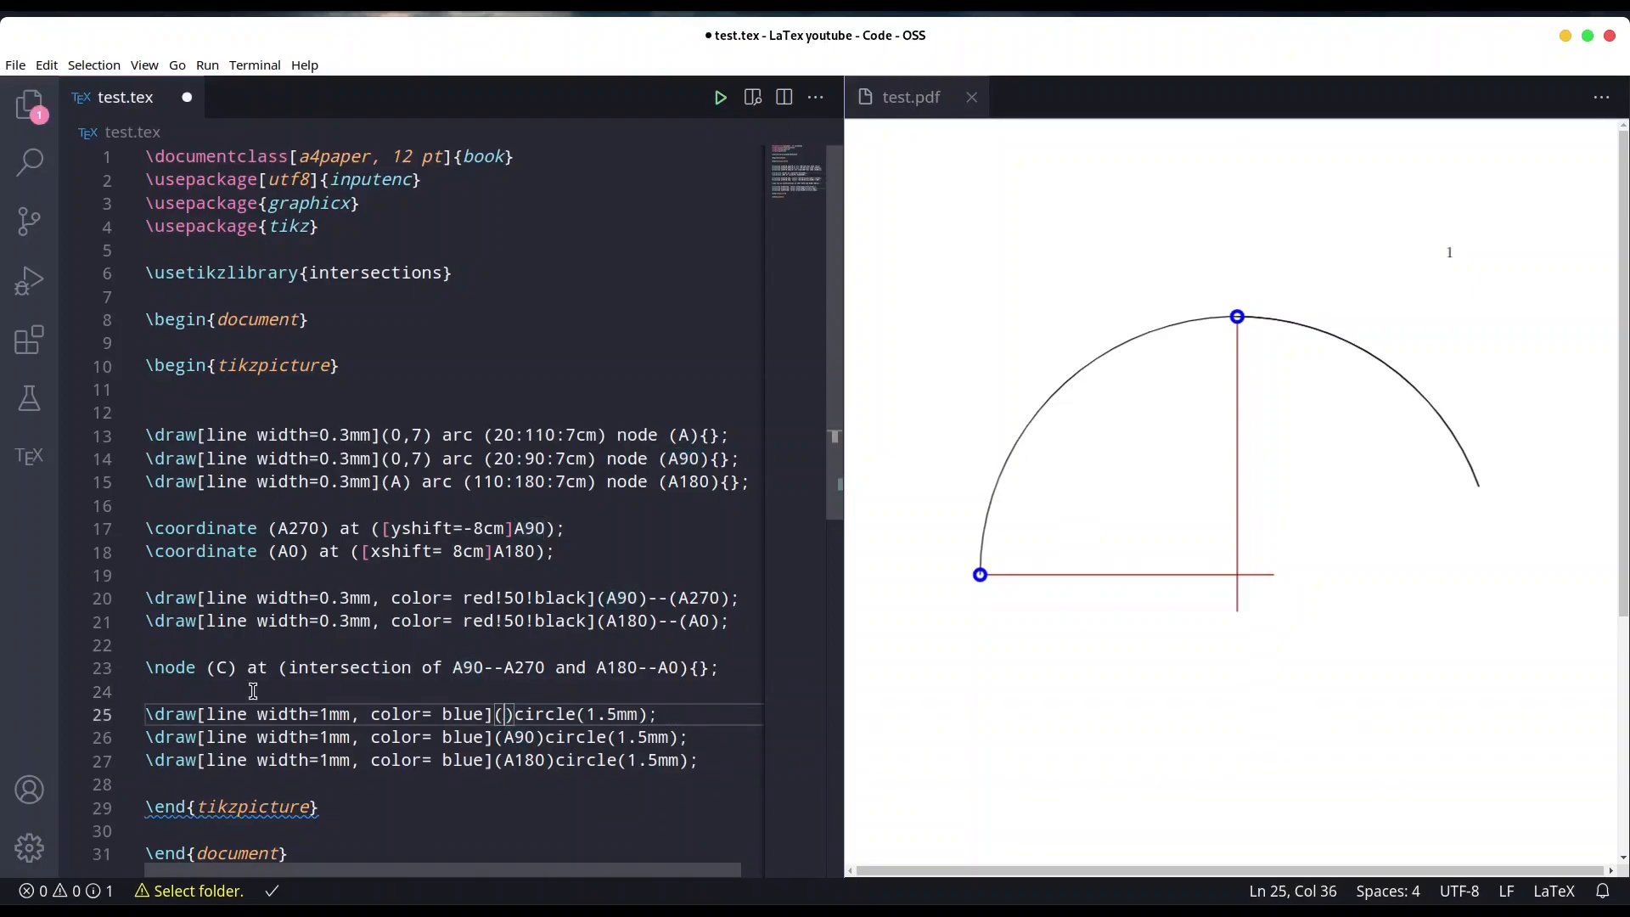
text(C)
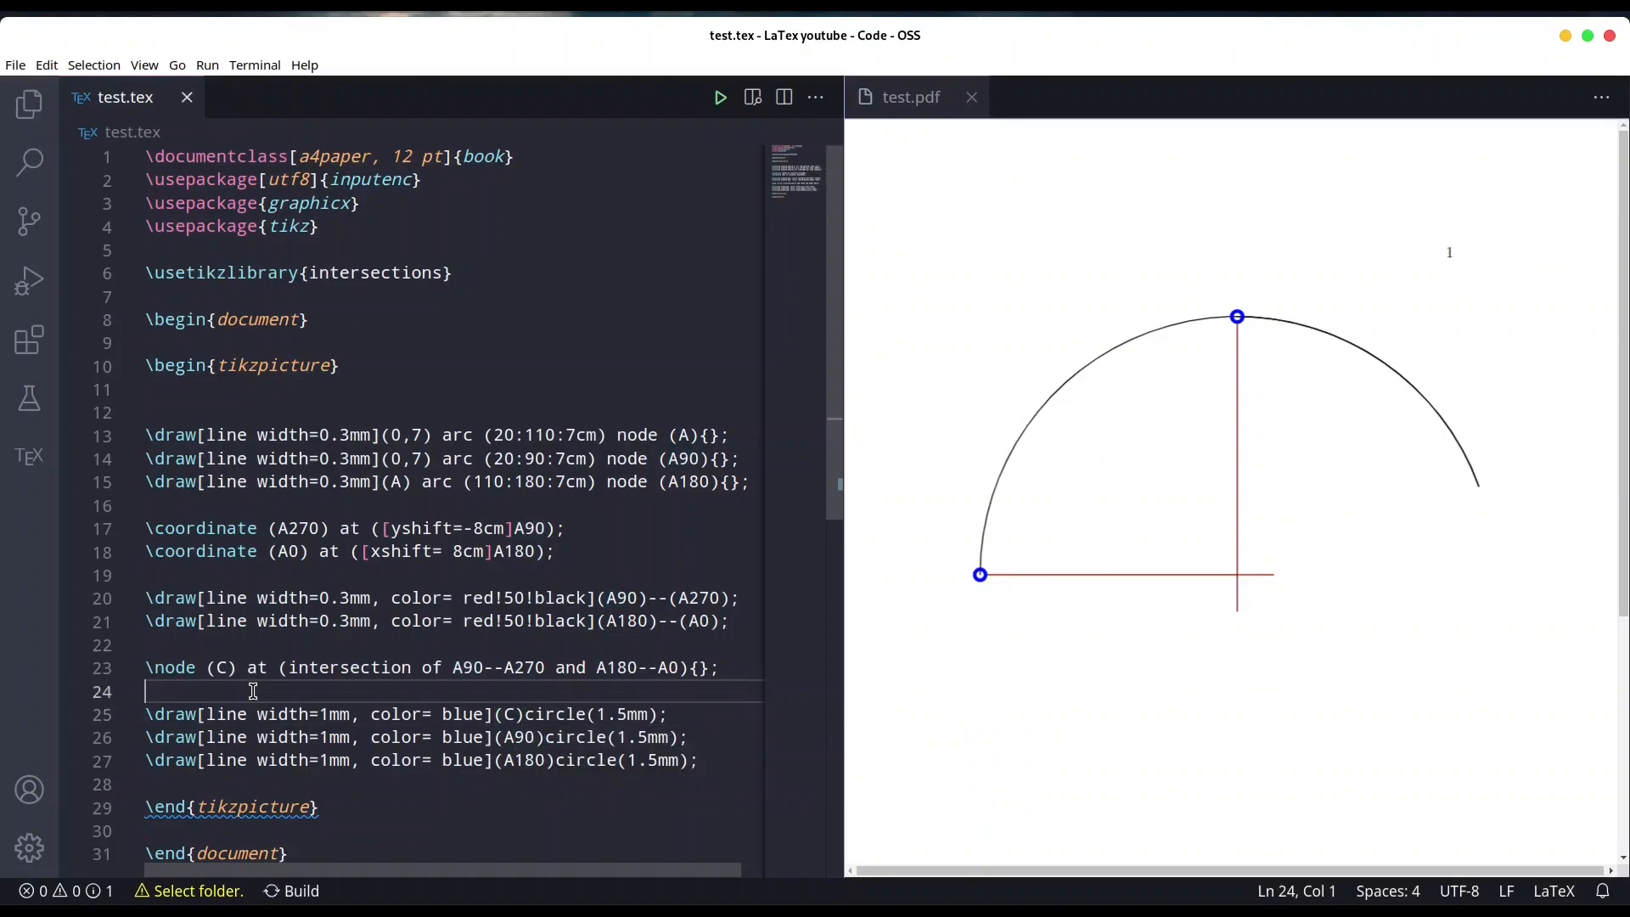
click(720, 97)
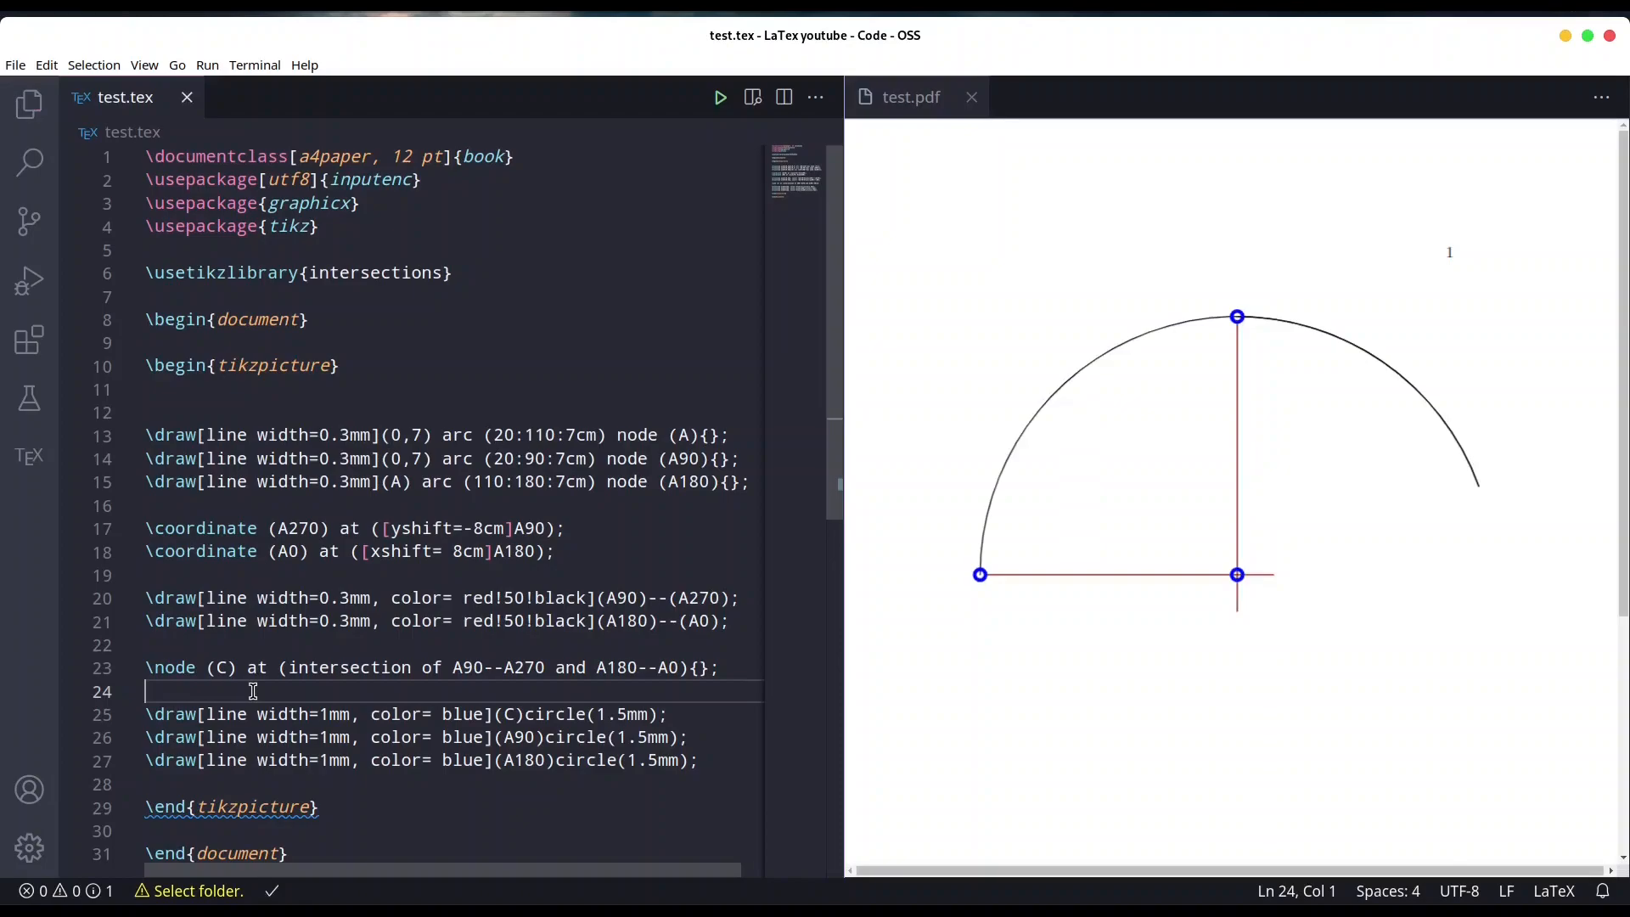